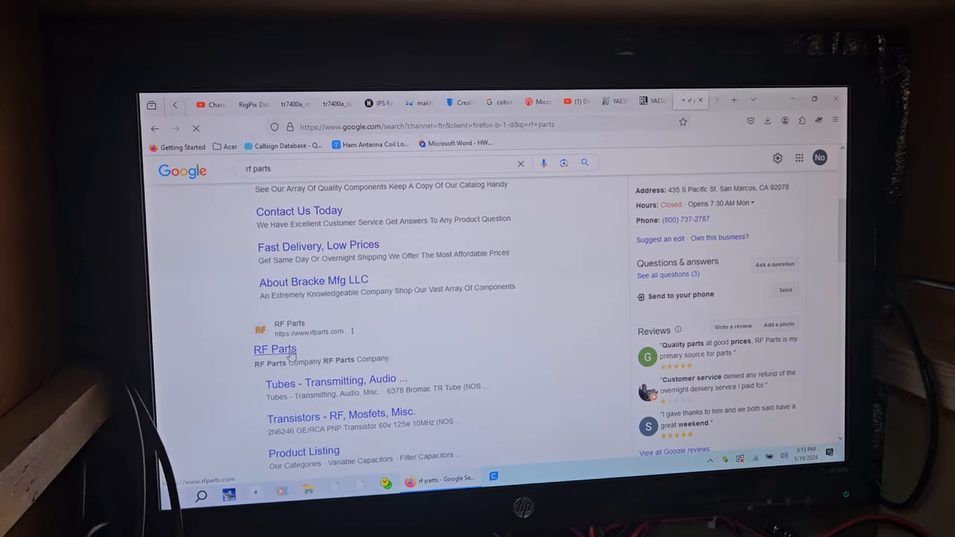
- Open the RF Parts Company site from the 'rf parts' Google results
{"action": "left_click", "coordinate": [274, 349]}
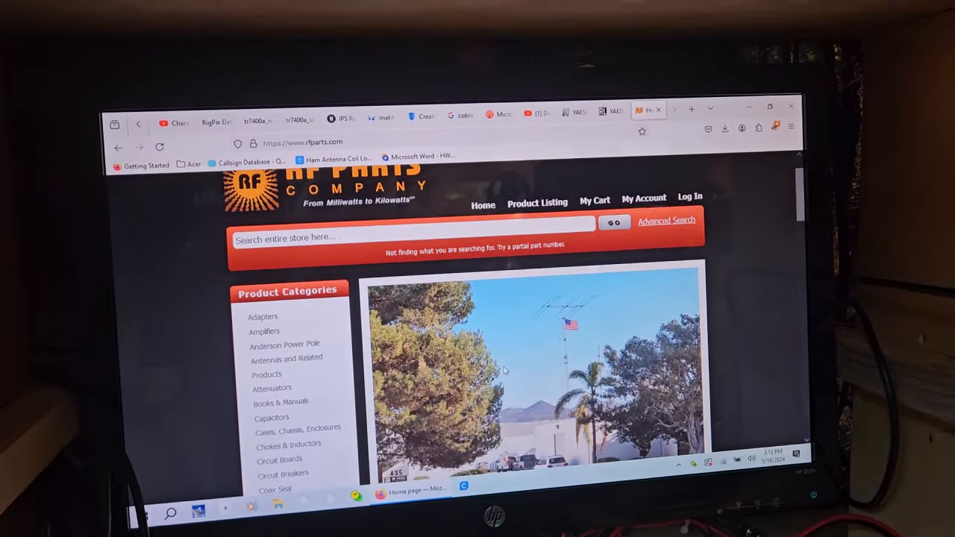
- Scroll the RF Parts homepage past Featured Products down to Product Categories
{"action": "scroll", "scroll_direction": "down", "scroll_amount": 3}
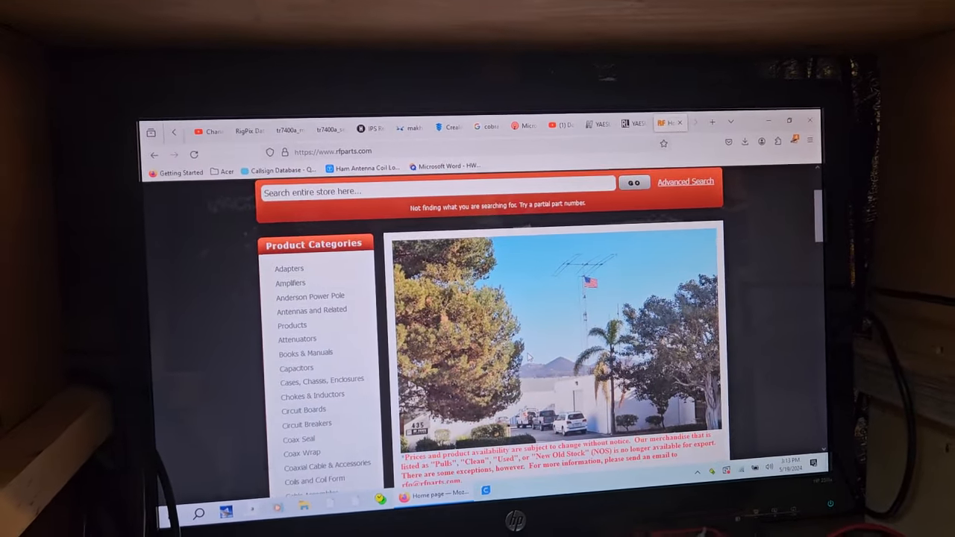
{"action": "scroll", "scroll_direction": "down", "scroll_amount": 3}
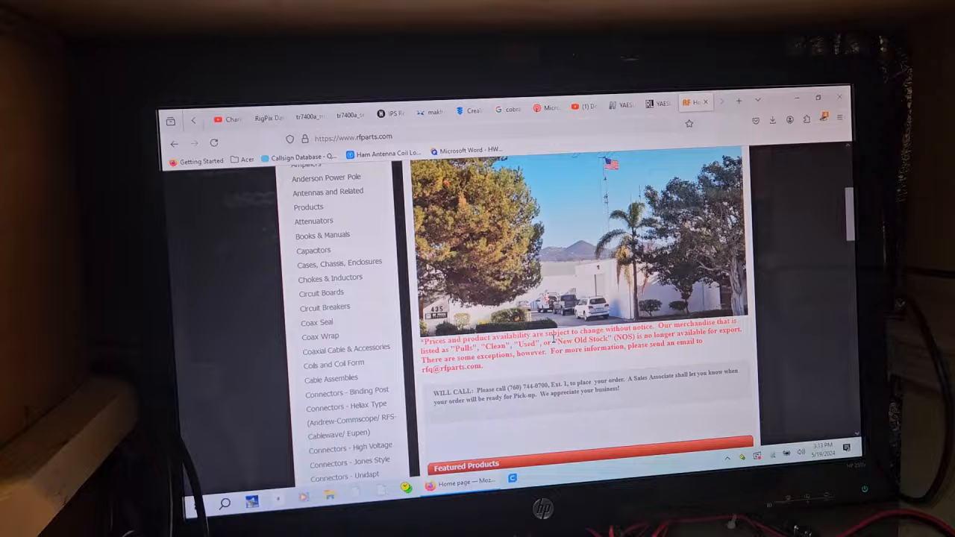
{"action": "scroll", "scroll_direction": "down", "scroll_amount": 3}
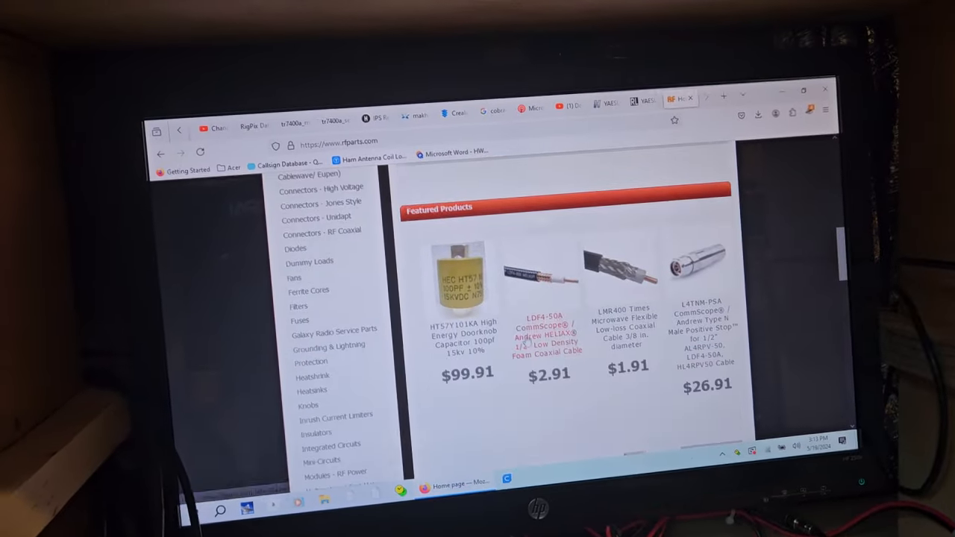
{"action": "scroll", "scroll_direction": "down", "scroll_amount": 3}
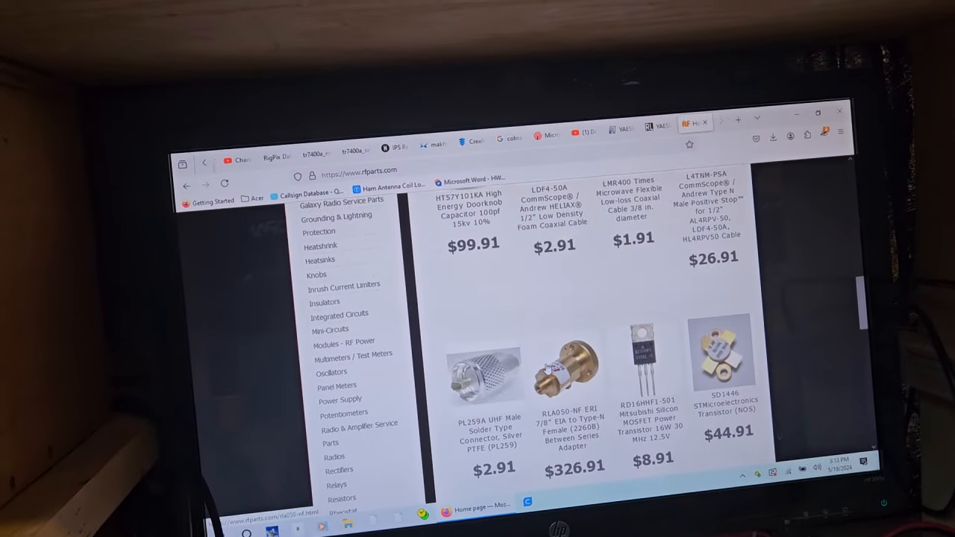
{"action": "scroll", "scroll_direction": "down", "scroll_amount": 3}
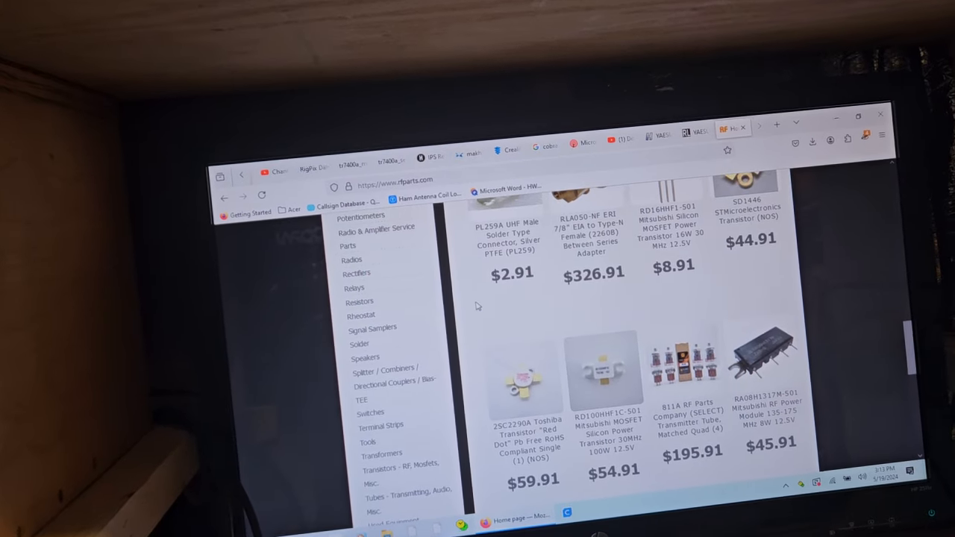
{"action": "scroll", "scroll_direction": "down", "scroll_amount": 3}
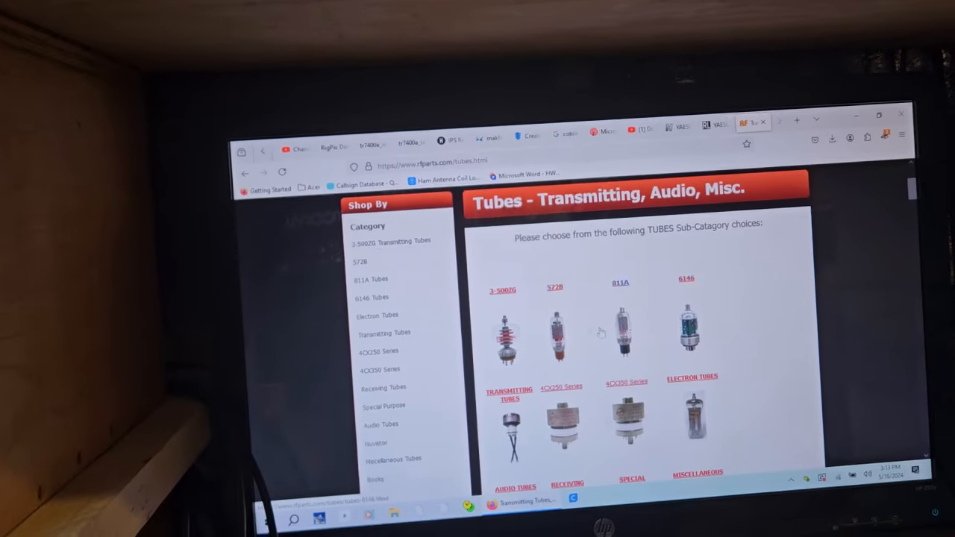
- Scroll through the Tubes page subcategories and product listings to the Shop By list
{"action": "scroll", "scroll_direction": "down", "scroll_amount": 3}
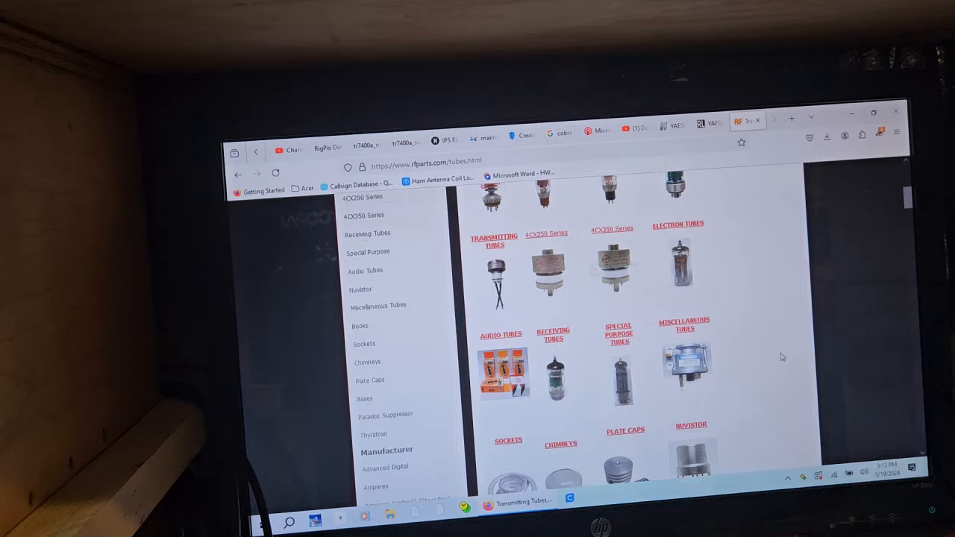
{"action": "scroll", "scroll_direction": "down", "scroll_amount": 3}
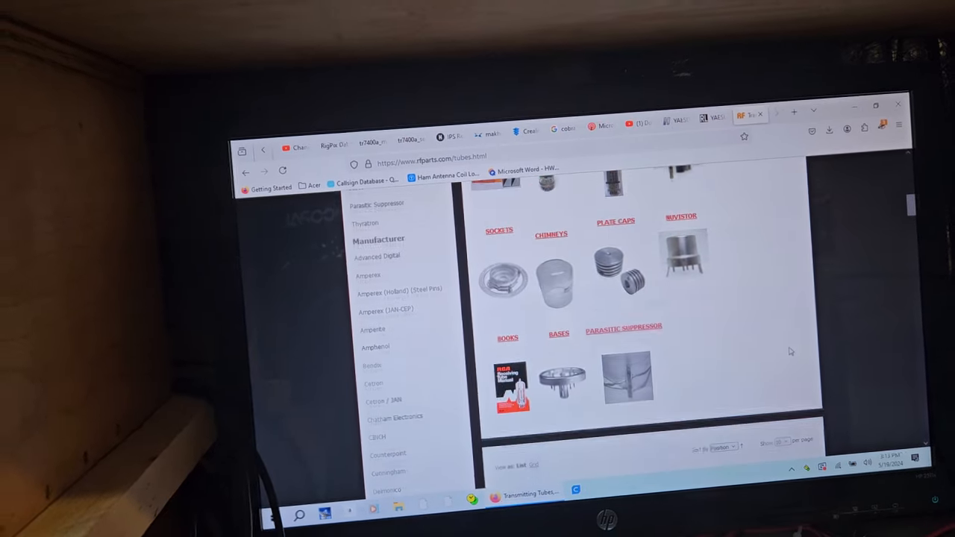
{"action": "scroll", "scroll_direction": "down", "scroll_amount": 3}
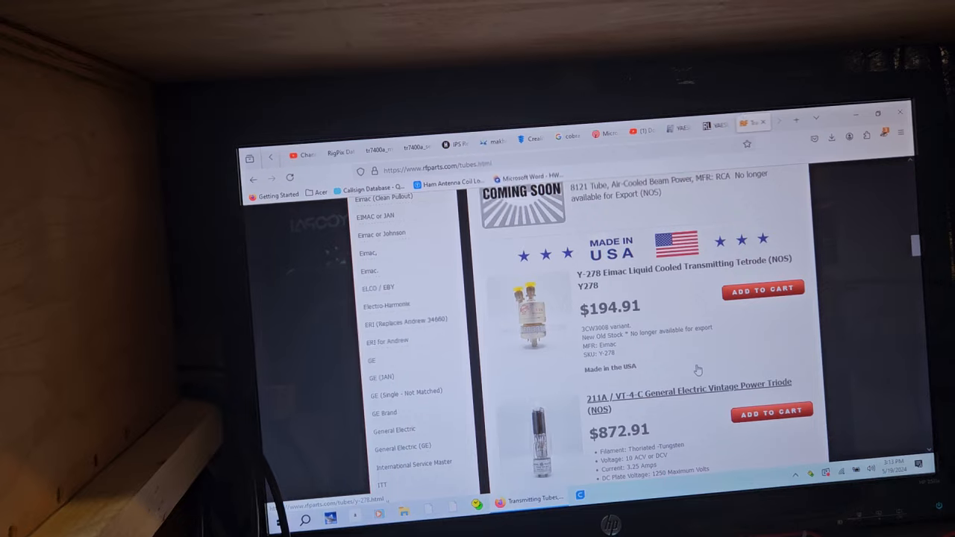
{"action": "scroll", "scroll_direction": "down", "scroll_amount": 3}
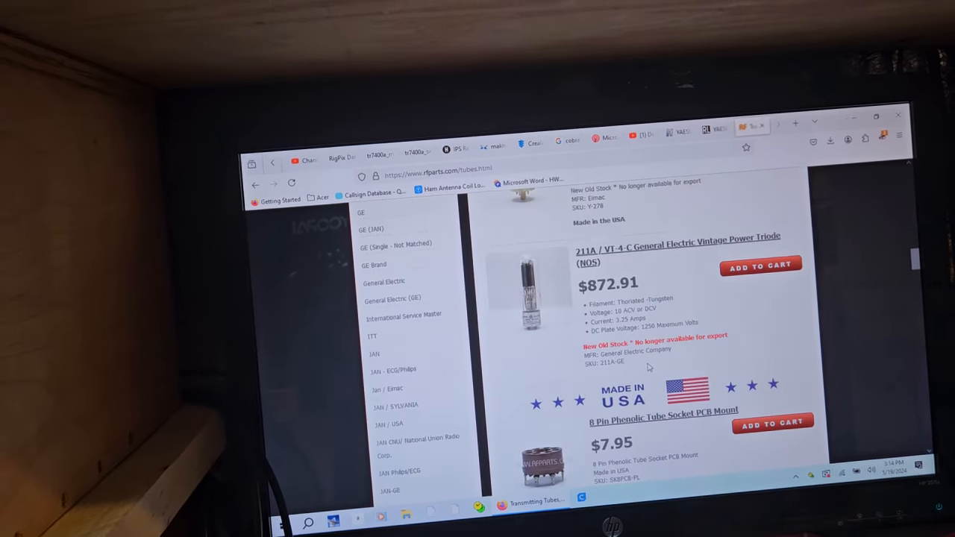
{"action": "scroll", "scroll_direction": "down", "scroll_amount": 3}
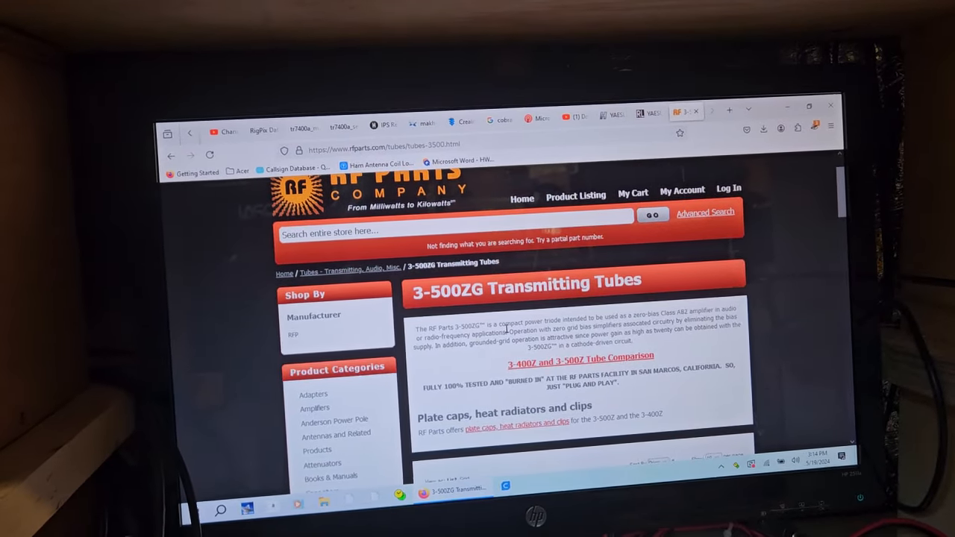
- Review the 3-500ZG socket price and the out-of-stock matched-set prices
{"action": "scroll", "scroll_direction": "down", "scroll_amount": 3}
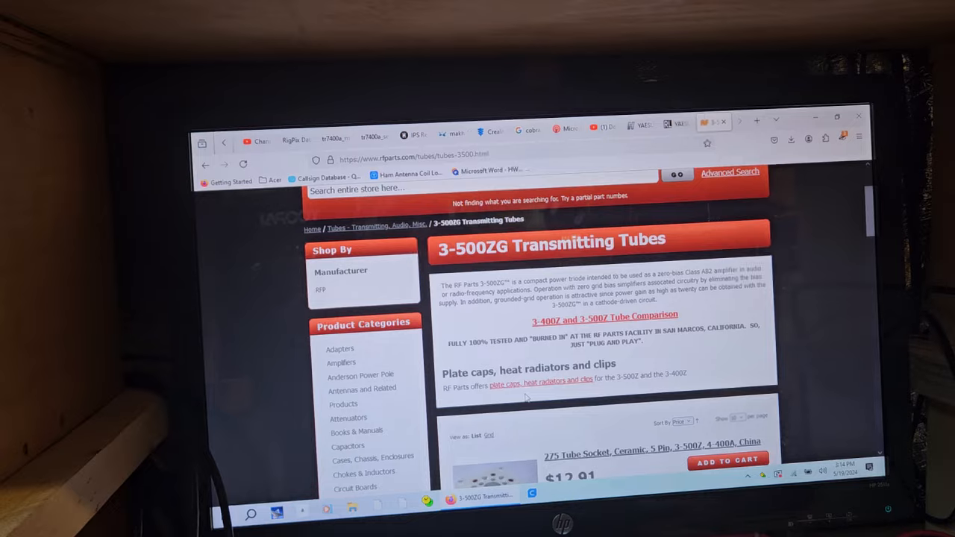
{"action": "scroll", "scroll_direction": "down", "scroll_amount": 3}
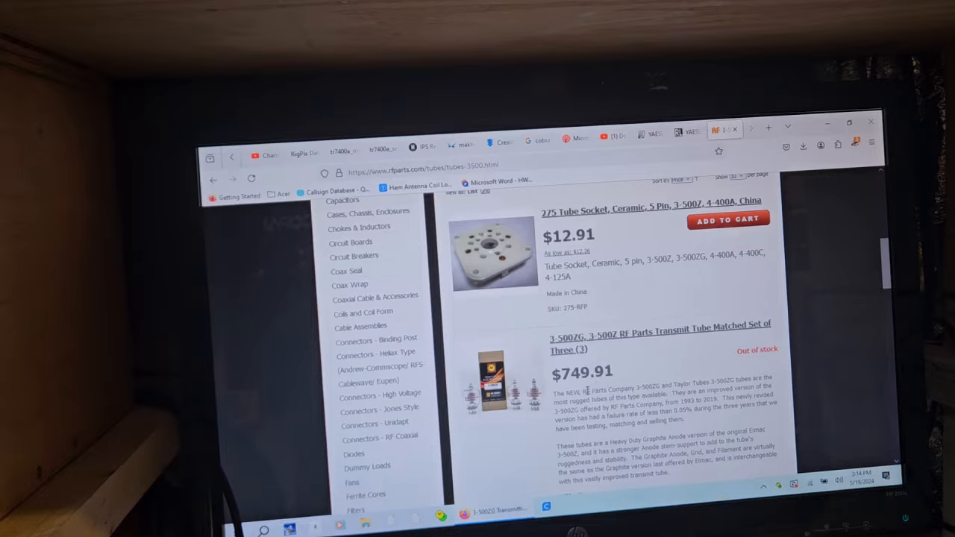
{"action": "scroll", "scroll_direction": "down", "scroll_amount": 3}
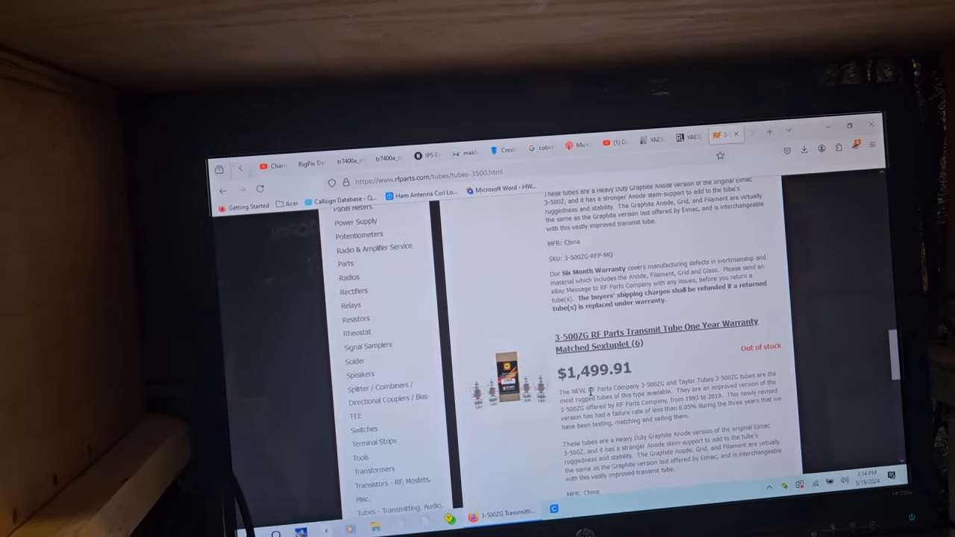
{"action": "scroll", "scroll_direction": "down", "scroll_amount": 3}
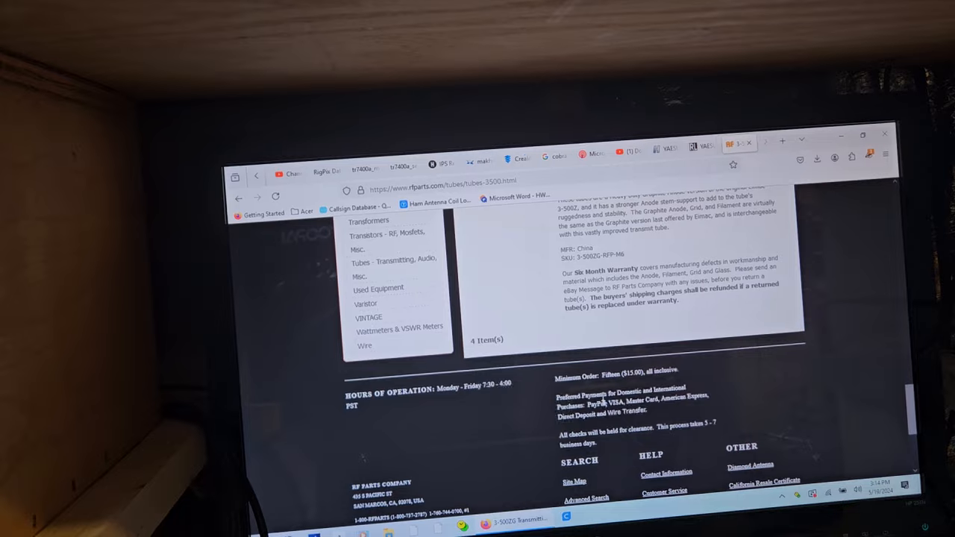
{"action": "scroll", "scroll_direction": "up", "scroll_amount": 3}
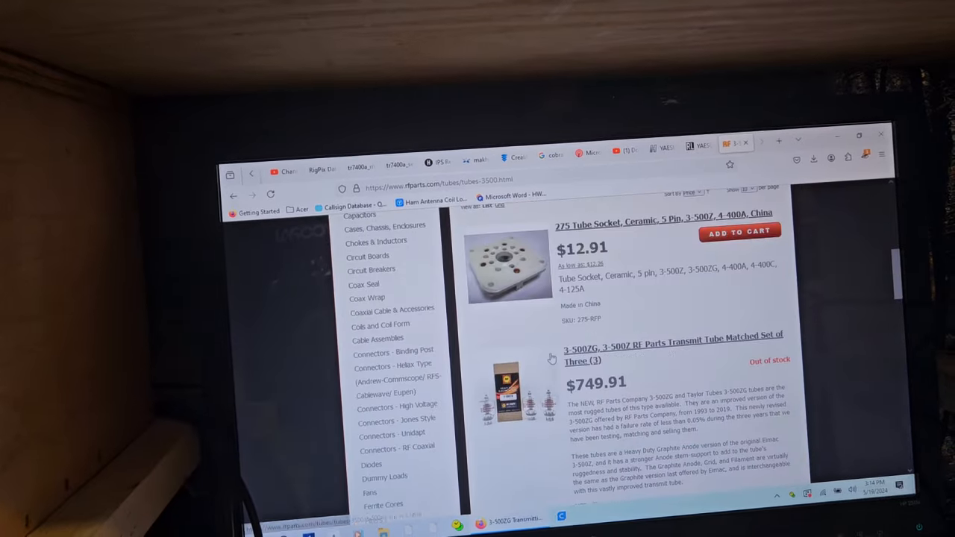
{"action": "scroll", "scroll_direction": "up", "scroll_amount": 3}
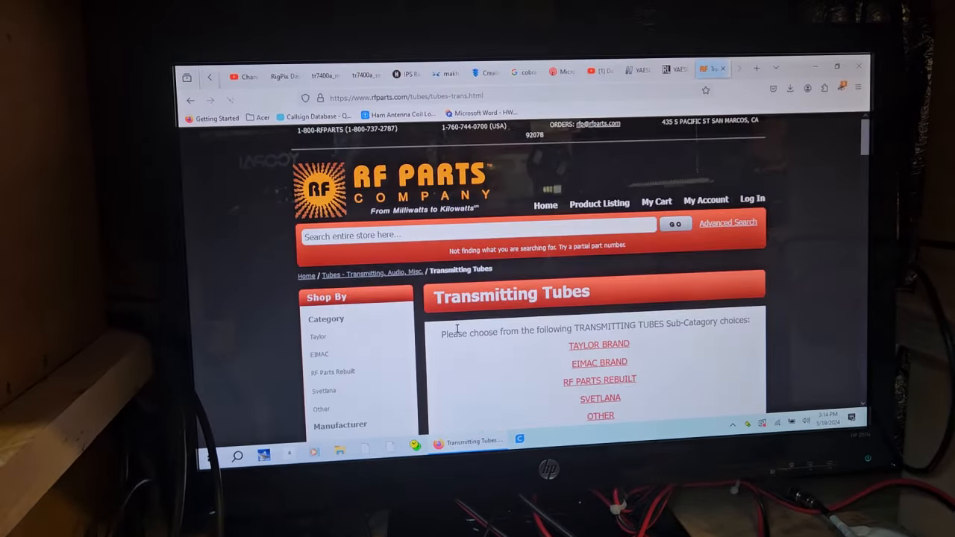
{"action": "scroll", "scroll_direction": "down", "scroll_amount": 3}
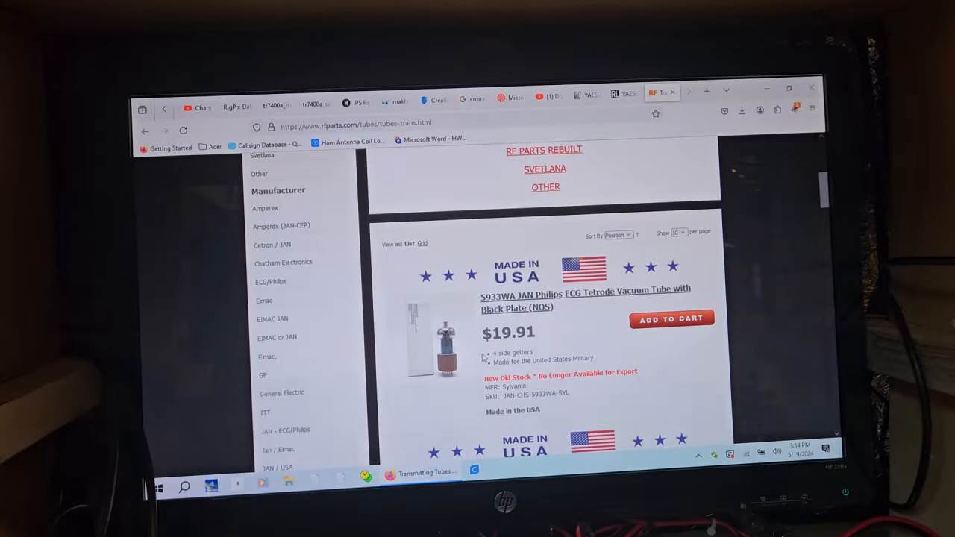
{"action": "scroll", "scroll_direction": "down", "scroll_amount": 3}
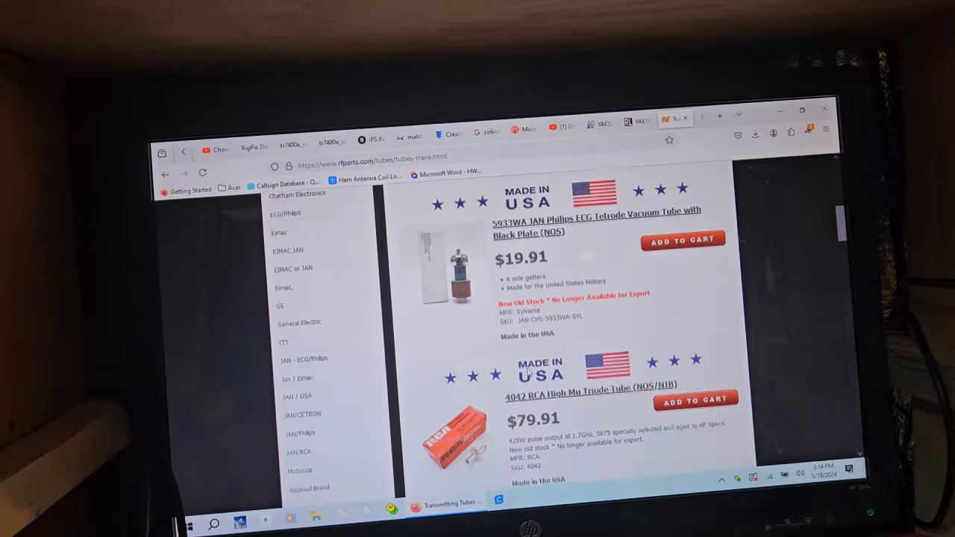
{"action": "scroll", "scroll_direction": "down", "scroll_amount": 3}
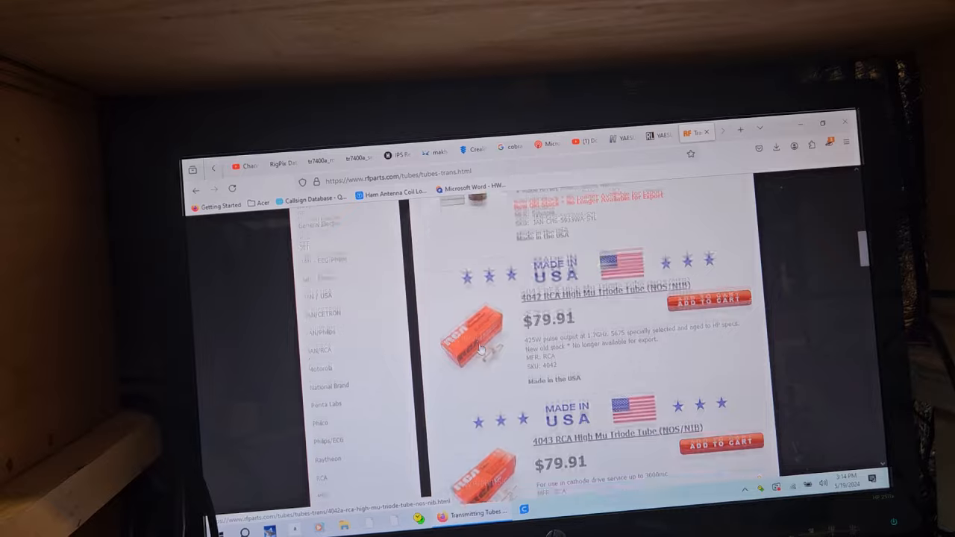
{"action": "scroll", "scroll_direction": "down", "scroll_amount": 3}
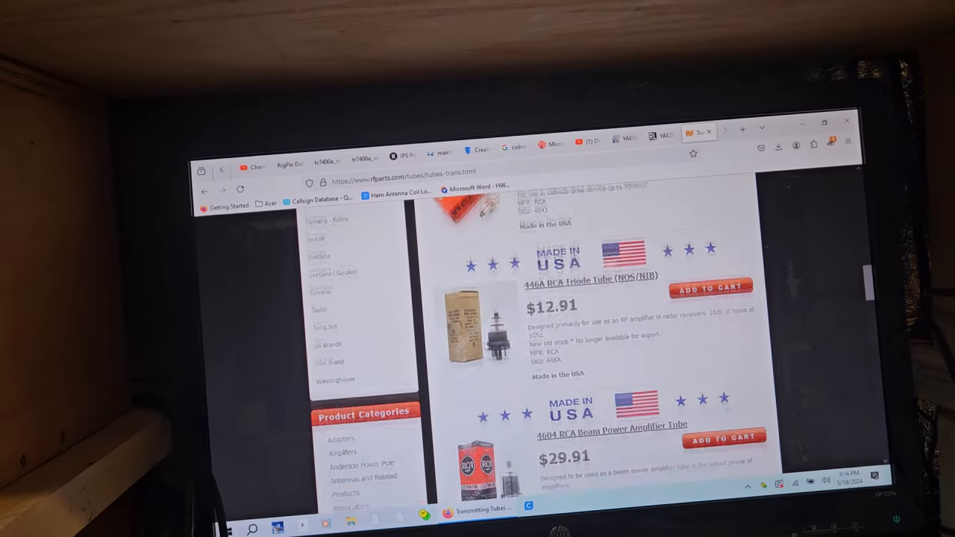
{"action": "scroll", "scroll_direction": "down", "scroll_amount": 3}
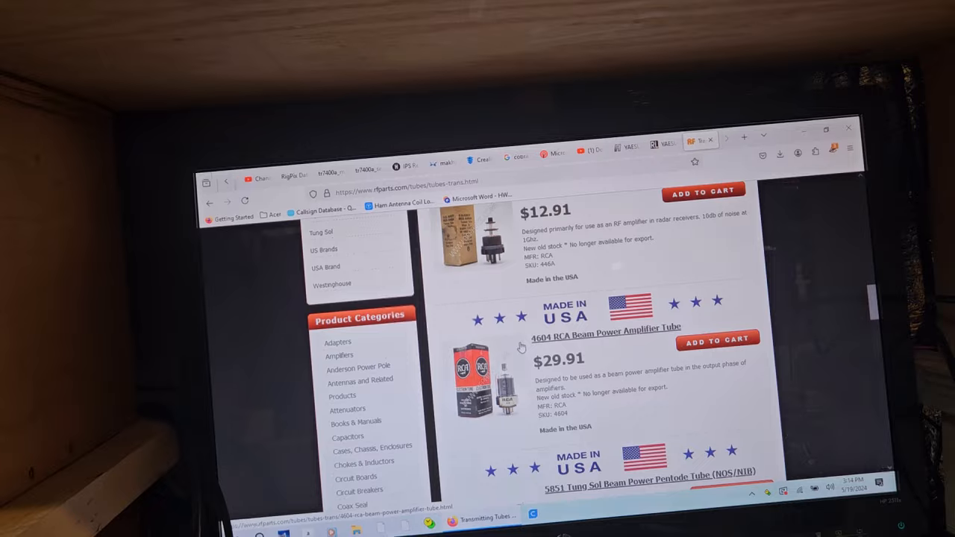
{"action": "scroll", "scroll_direction": "down", "scroll_amount": 3}
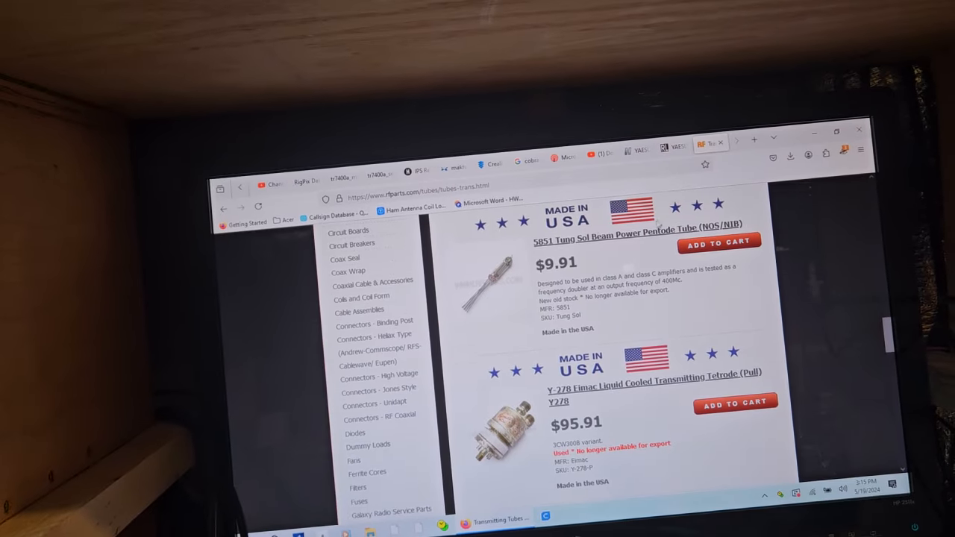
{"action": "scroll", "scroll_direction": "down", "scroll_amount": 3}
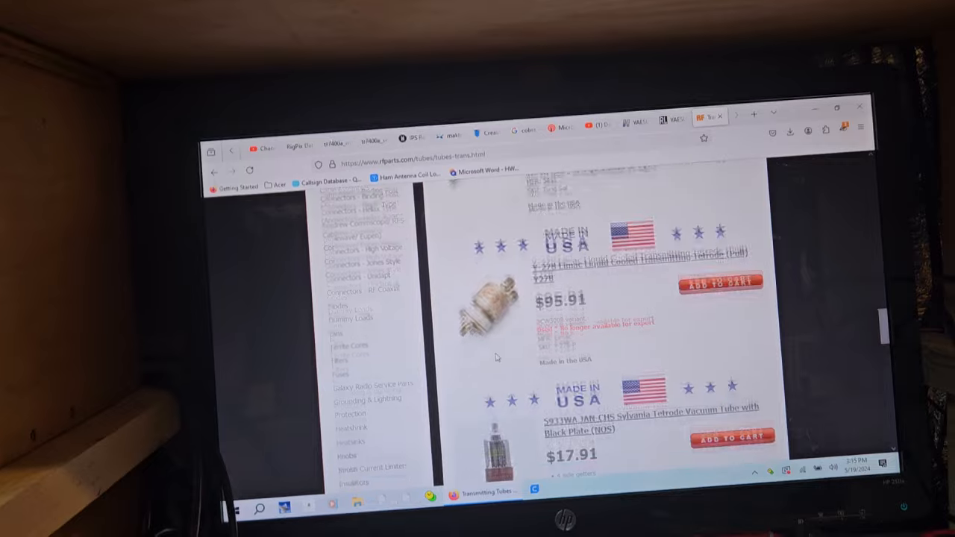
{"action": "scroll", "scroll_direction": "down", "scroll_amount": 3}
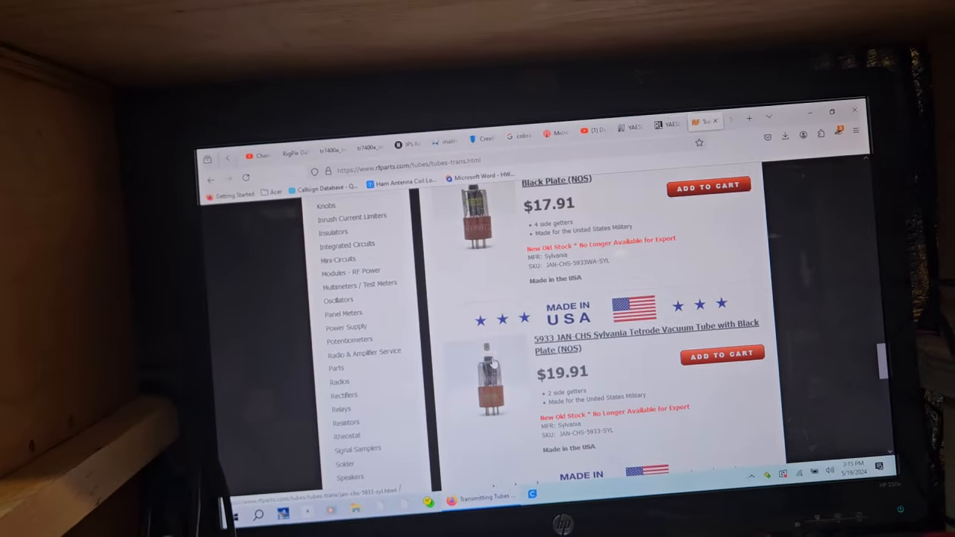
{"action": "scroll", "scroll_direction": "down", "scroll_amount": 3}
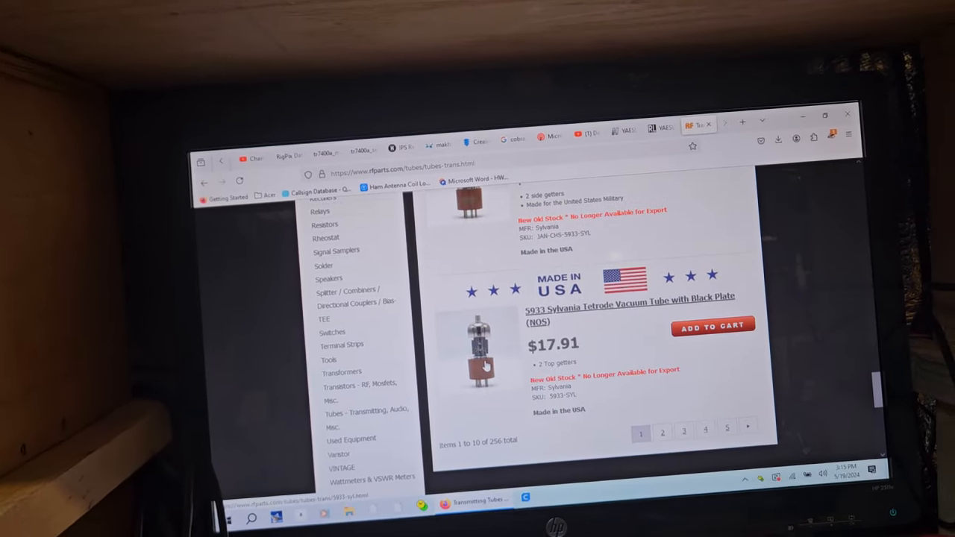
{"action": "scroll", "scroll_direction": "down", "scroll_amount": 3}
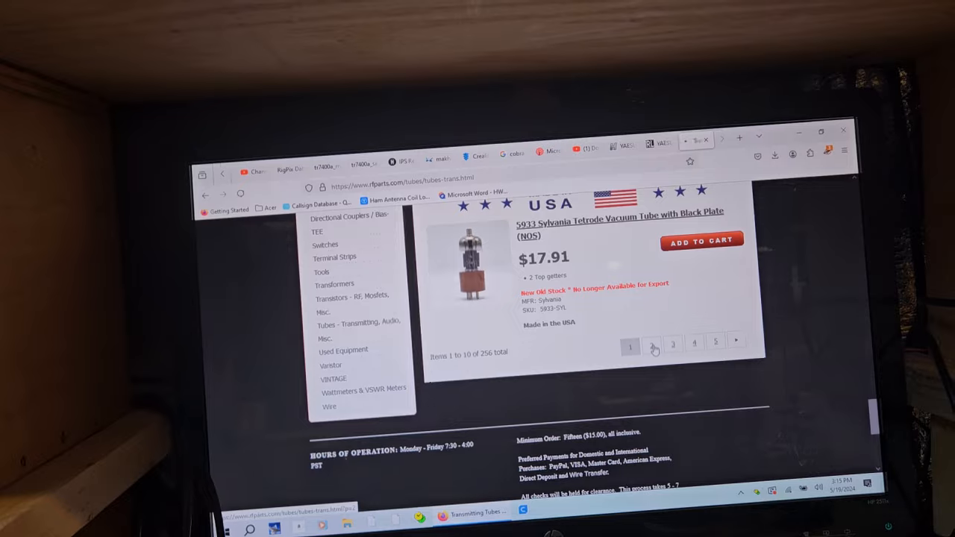
- Go to page 2 of Transmitting Tubes and browse it down to the pagination bar
{"action": "left_click", "coordinate": [652, 346]}
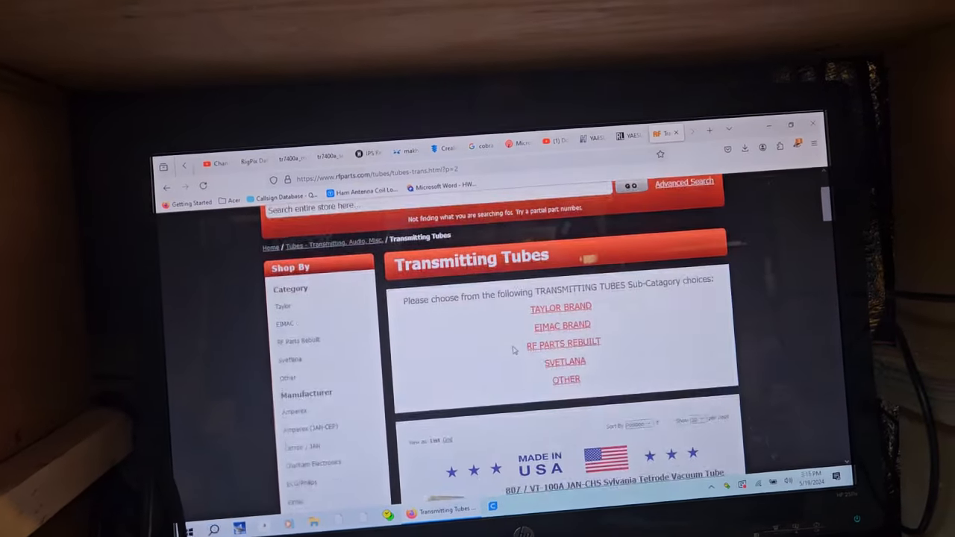
{"action": "scroll", "scroll_direction": "down", "scroll_amount": 3}
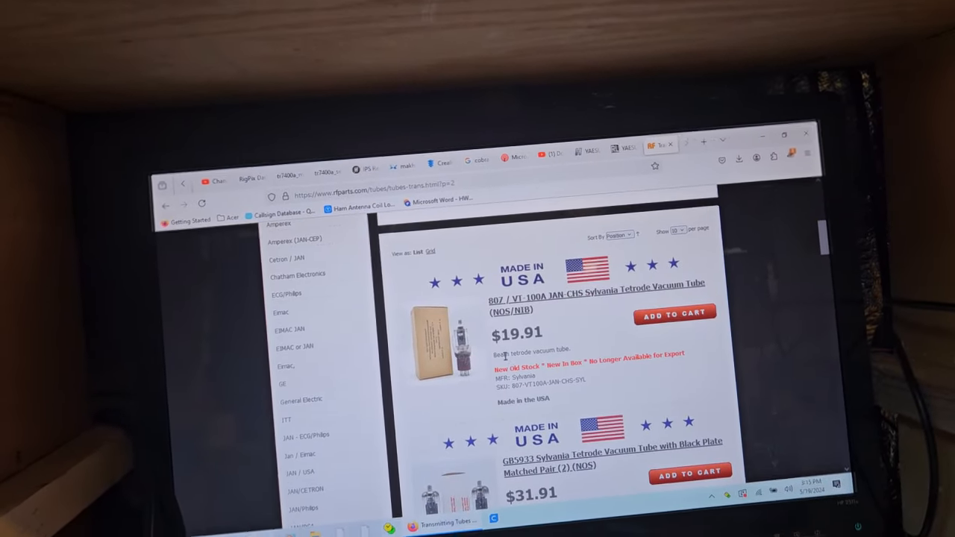
{"action": "scroll", "scroll_direction": "down", "scroll_amount": 3}
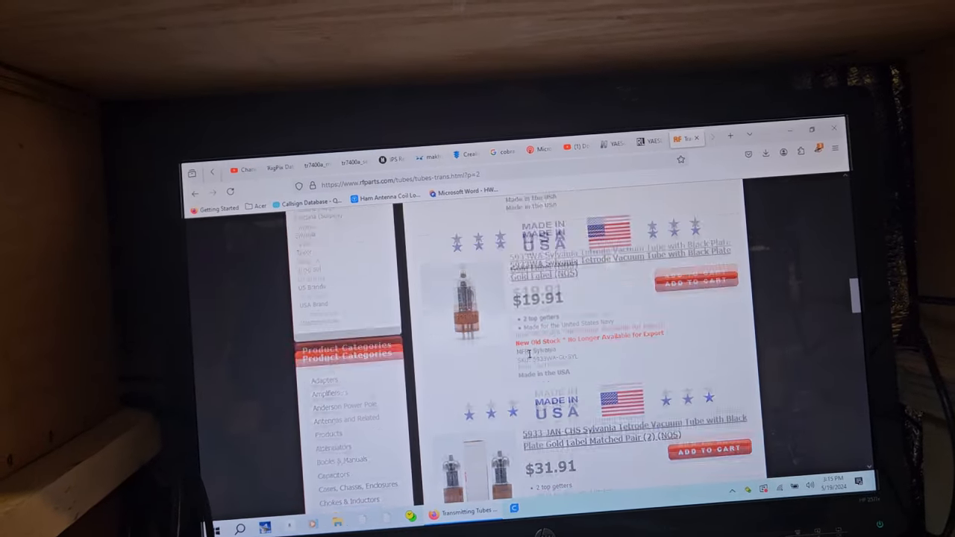
{"action": "scroll", "scroll_direction": "down", "scroll_amount": 3}
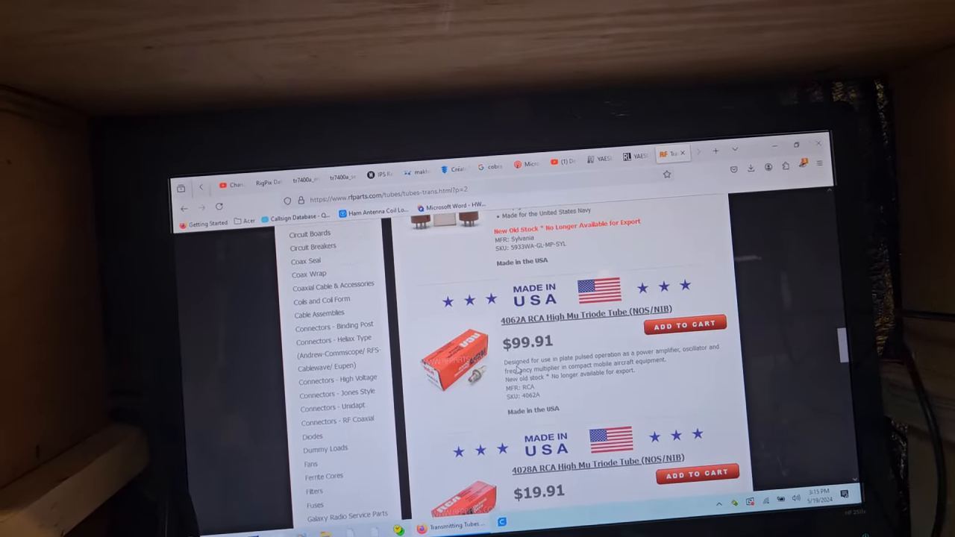
{"action": "scroll", "scroll_direction": "down", "scroll_amount": 3}
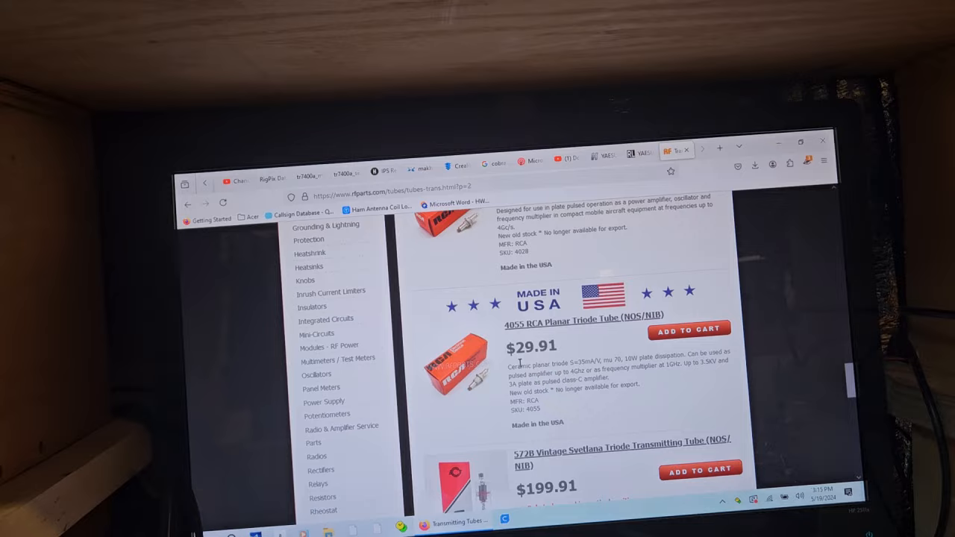
{"action": "scroll", "scroll_direction": "down", "scroll_amount": 3}
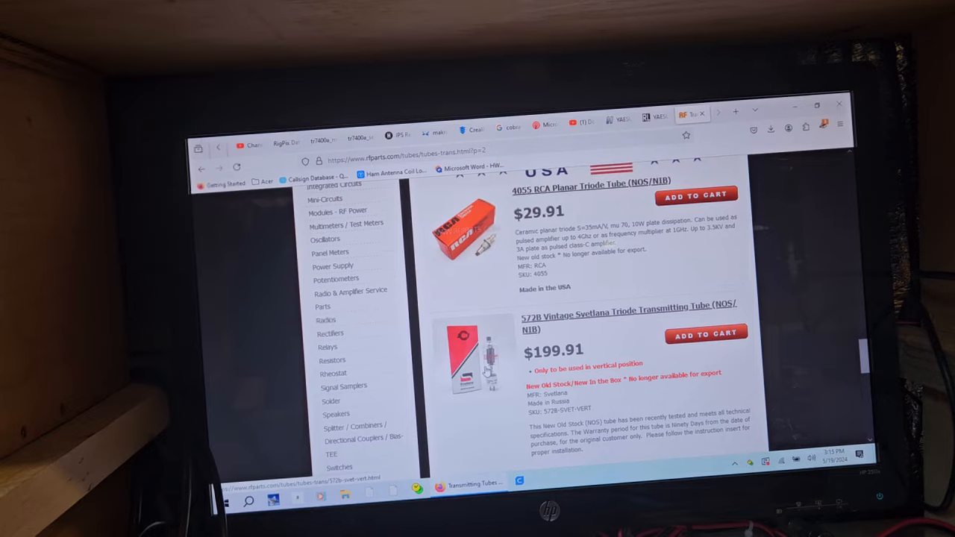
{"action": "scroll", "scroll_direction": "down", "scroll_amount": 3}
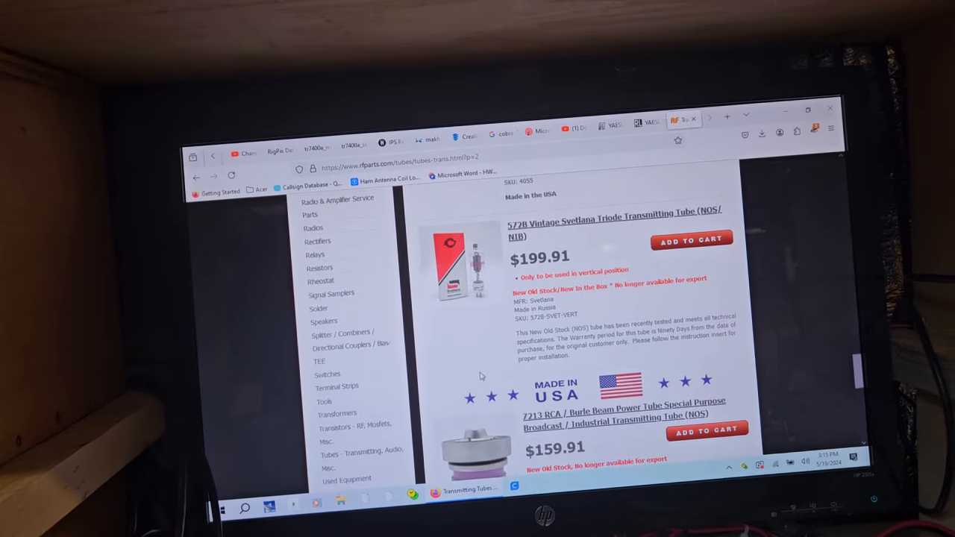
{"action": "scroll", "scroll_direction": "down", "scroll_amount": 3}
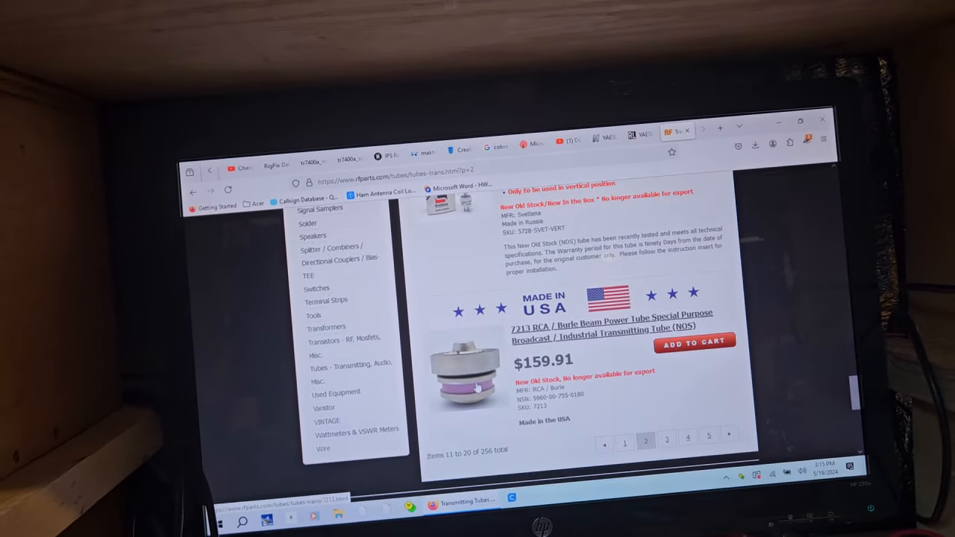
{"action": "scroll", "scroll_direction": "down", "scroll_amount": 3}
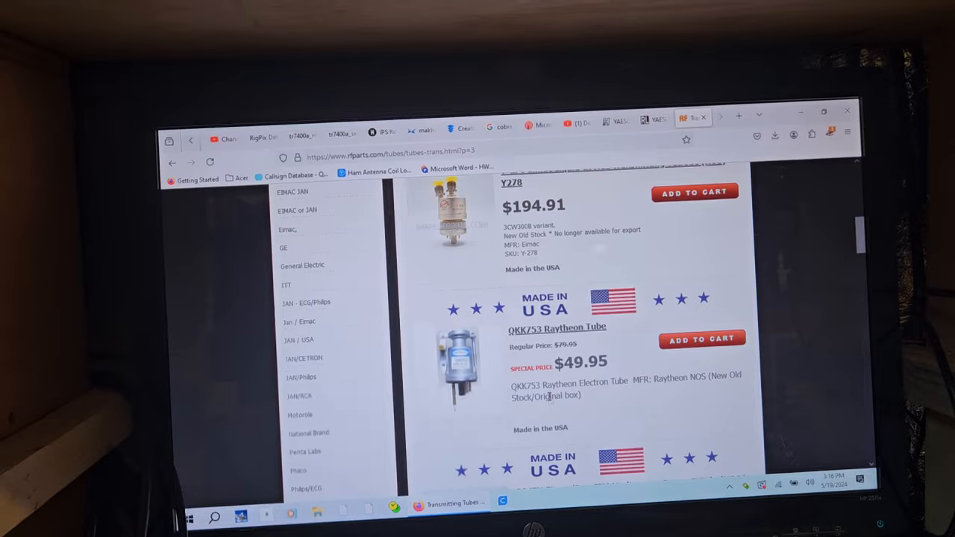
- Browse the page 3 transmitting tube prices down to the pagination bar
{"action": "scroll", "scroll_direction": "down", "scroll_amount": 3}
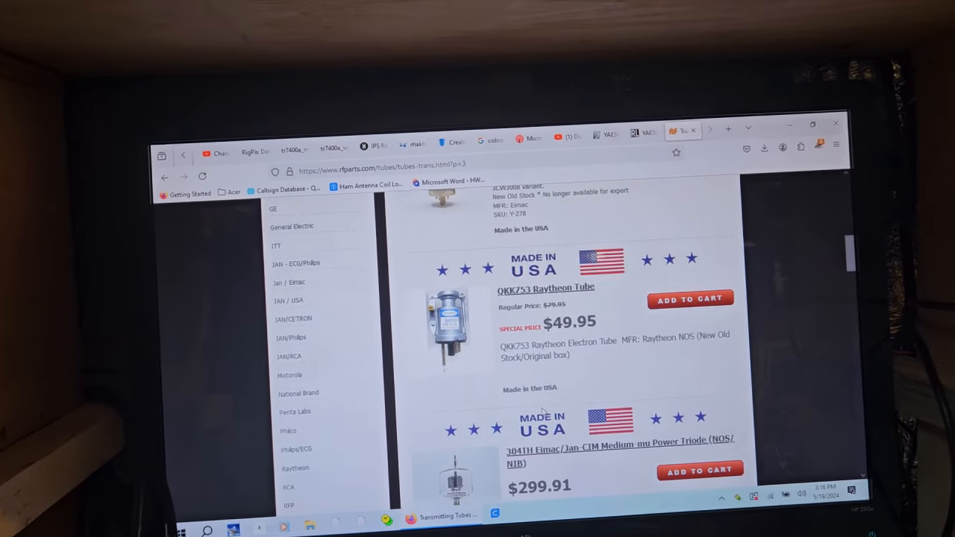
{"action": "scroll", "scroll_direction": "down", "scroll_amount": 3}
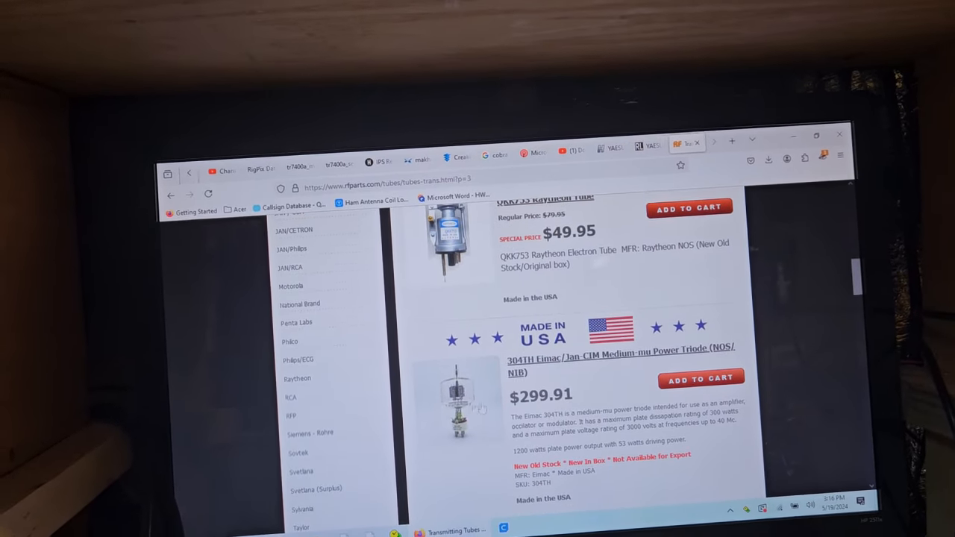
{"action": "scroll", "scroll_direction": "down", "scroll_amount": 3}
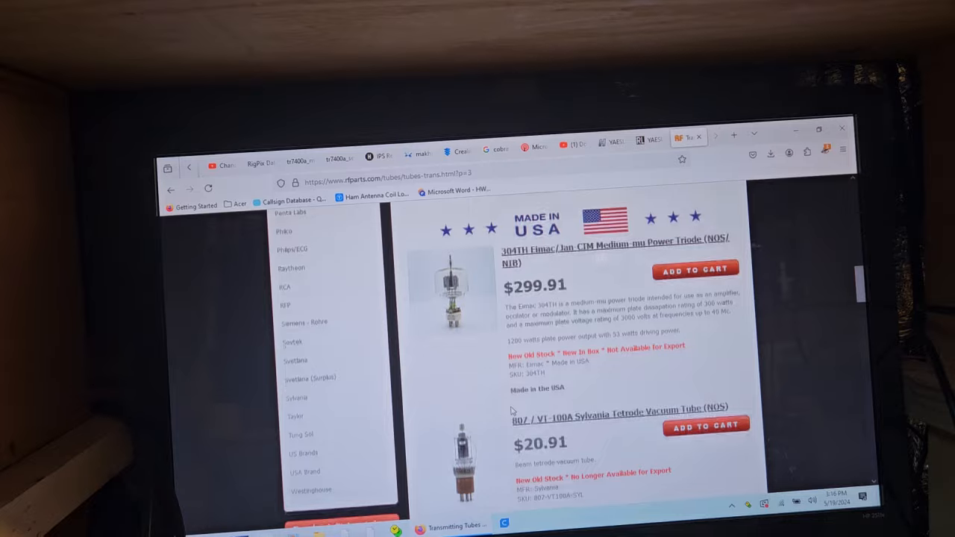
{"action": "scroll", "scroll_direction": "down", "scroll_amount": 3}
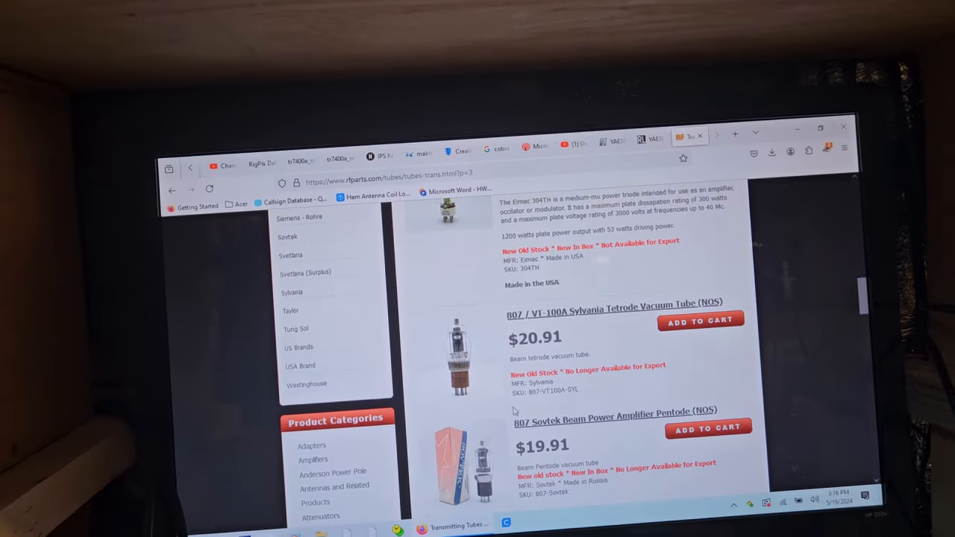
{"action": "scroll", "scroll_direction": "down", "scroll_amount": 3}
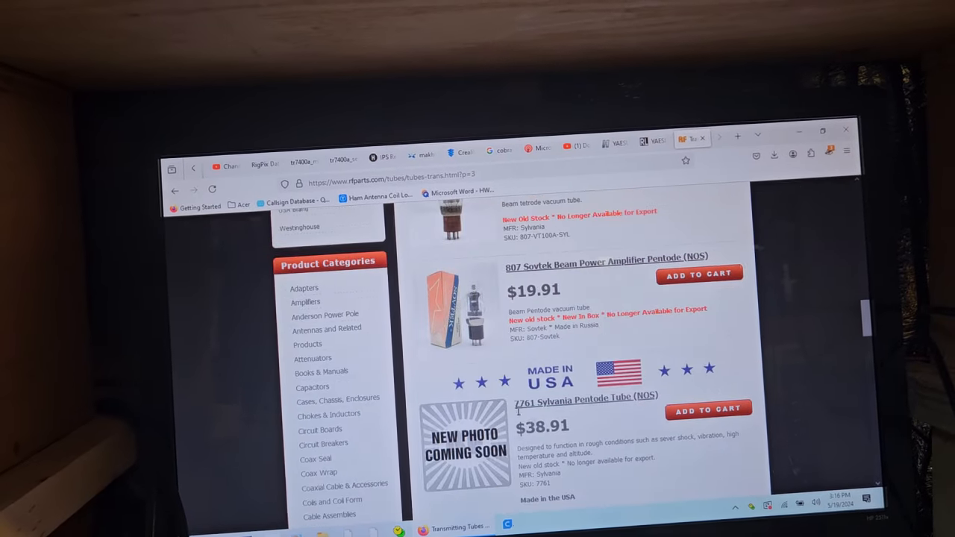
{"action": "scroll", "scroll_direction": "down", "scroll_amount": 3}
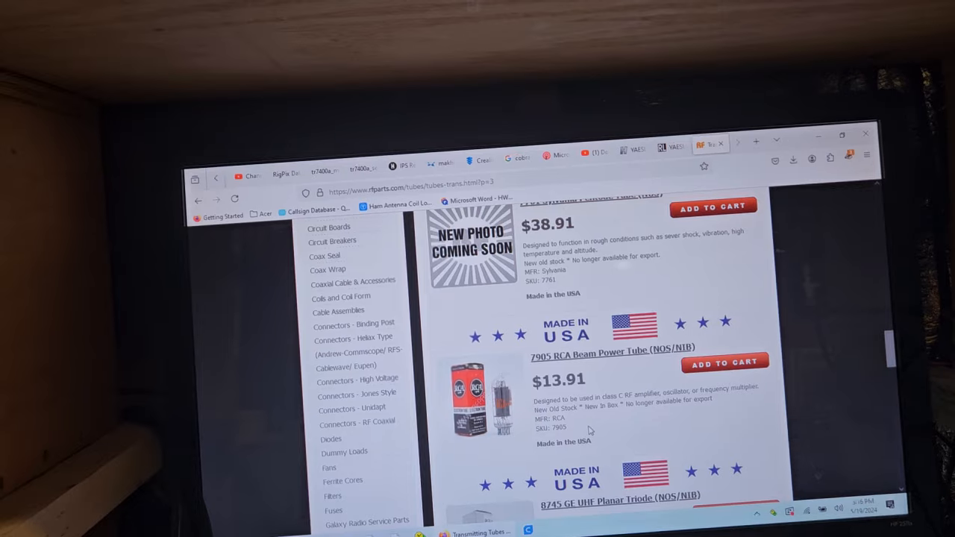
{"action": "scroll", "scroll_direction": "down", "scroll_amount": 3}
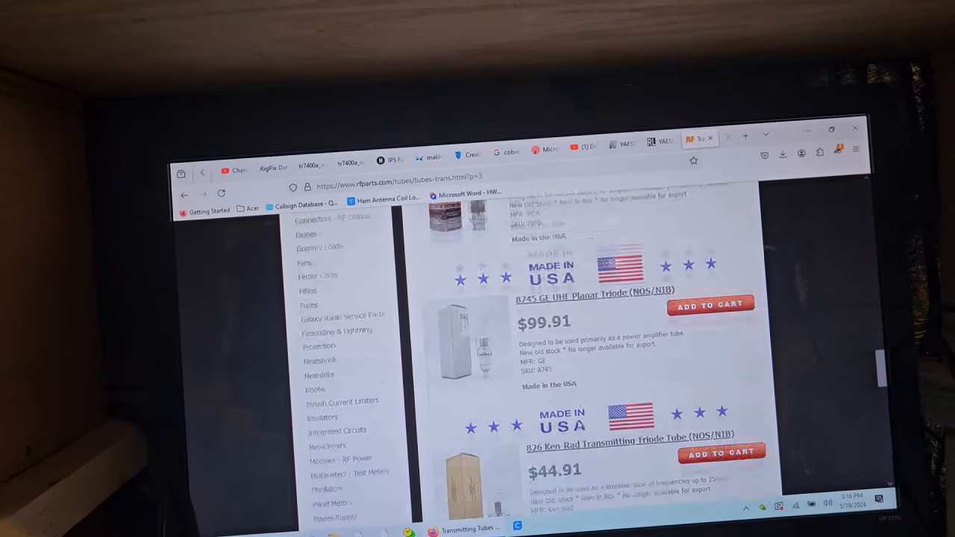
{"action": "scroll", "scroll_direction": "down", "scroll_amount": 3}
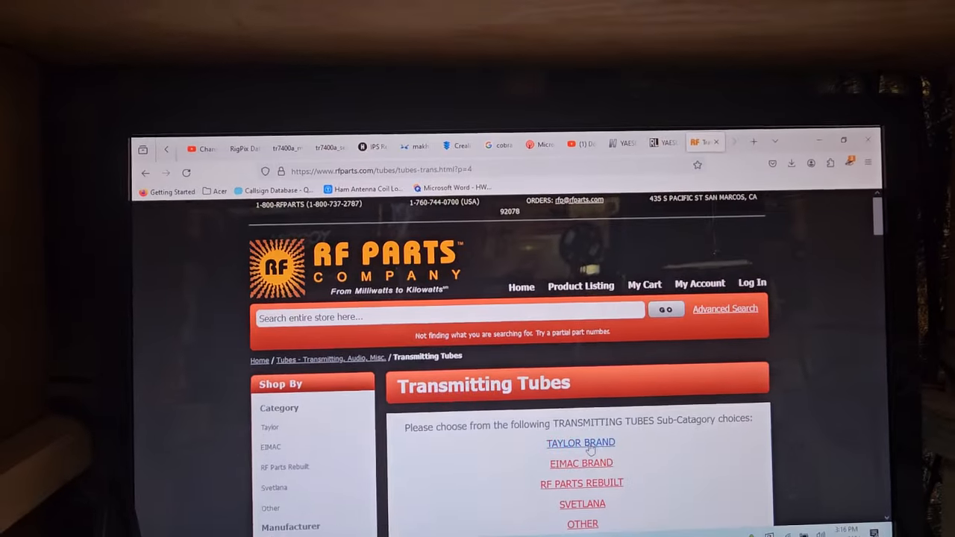
- Browse the first half of the page 4 transmitting tube listings
{"action": "scroll", "scroll_direction": "down", "scroll_amount": 3}
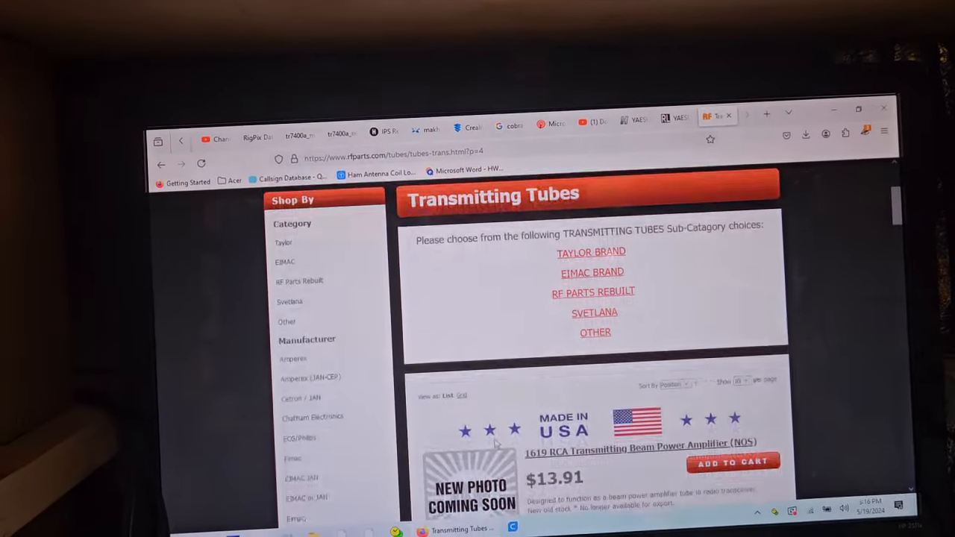
{"action": "scroll", "scroll_direction": "down", "scroll_amount": 3}
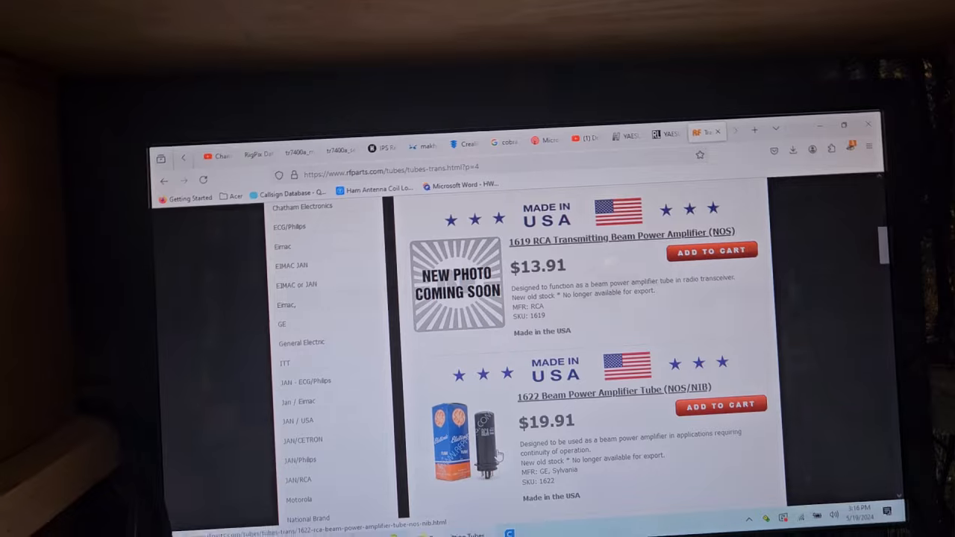
{"action": "scroll", "scroll_direction": "down", "scroll_amount": 3}
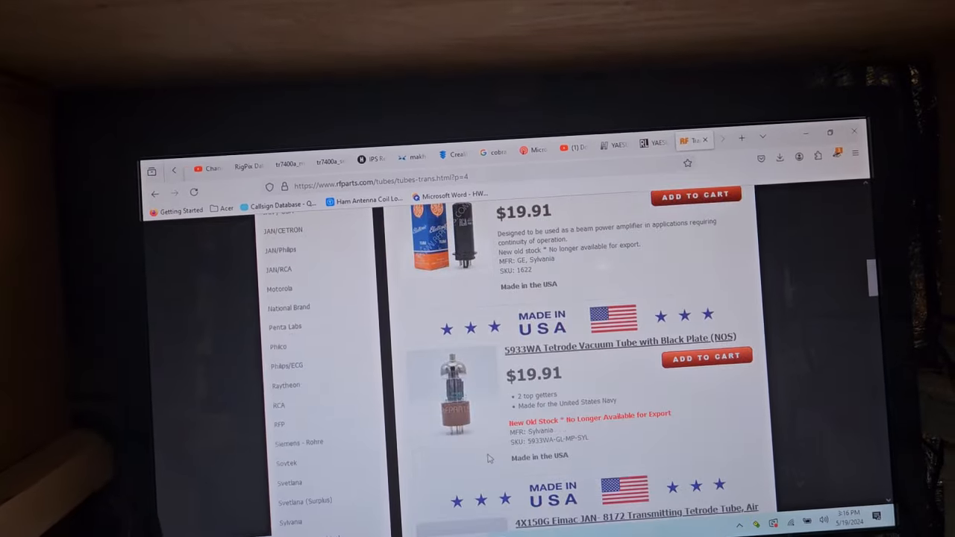
{"action": "scroll", "scroll_direction": "down", "scroll_amount": 3}
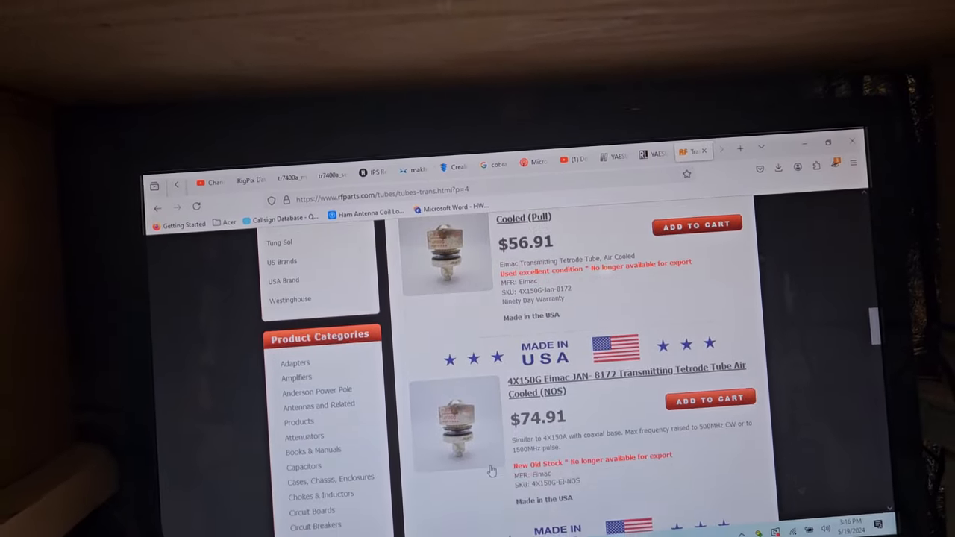
{"action": "scroll", "scroll_direction": "down", "scroll_amount": 3}
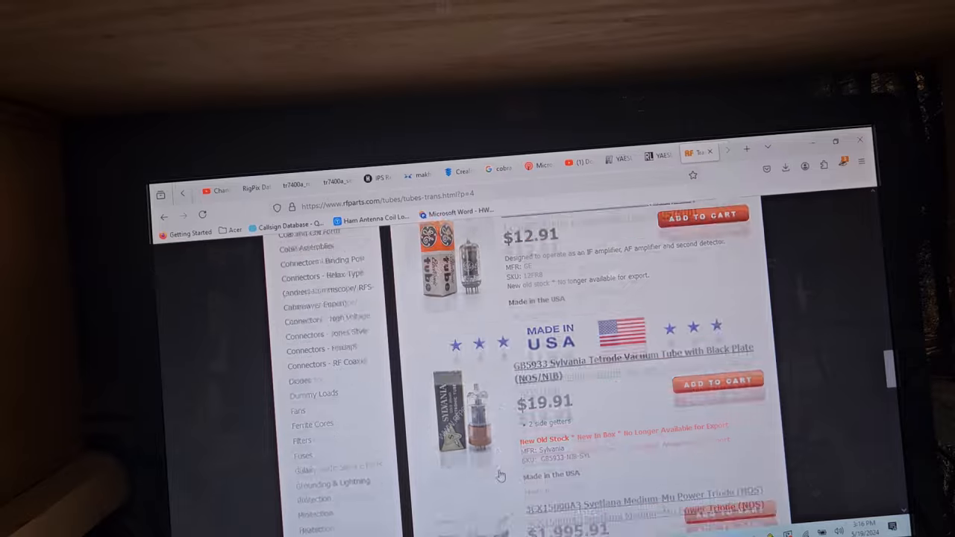
{"action": "scroll", "scroll_direction": "down", "scroll_amount": 3}
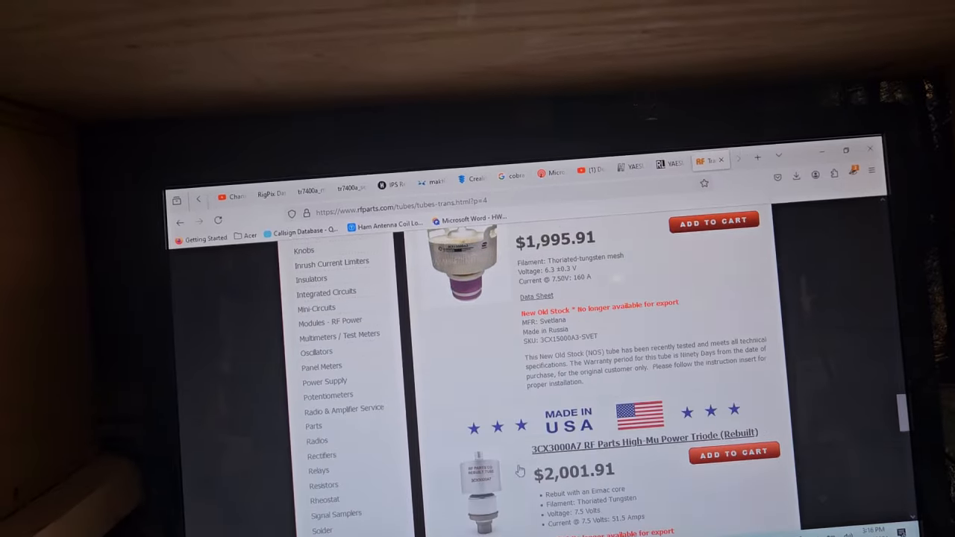
{"action": "scroll", "scroll_direction": "up", "scroll_amount": 3}
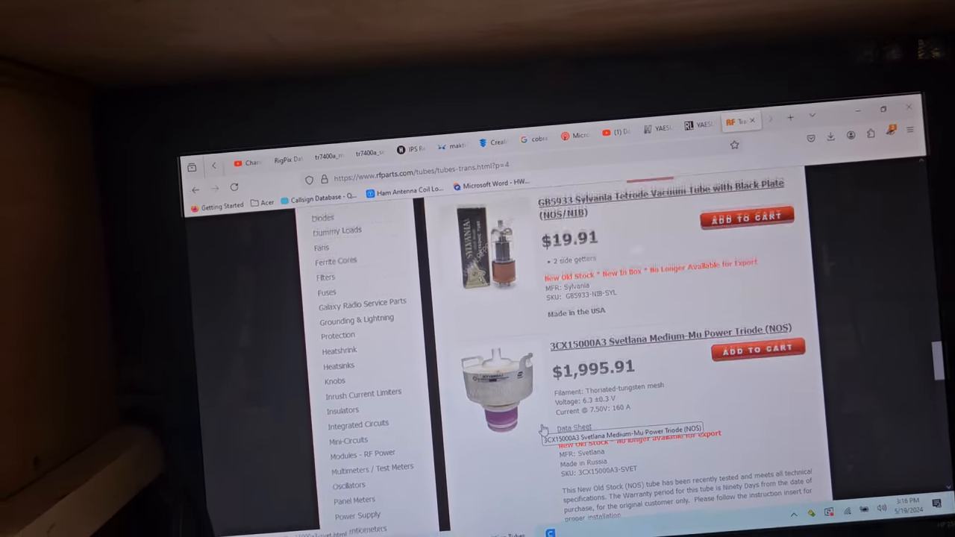
- Check the 3CX3000A7 and 3CX1500A7 prices and reach the end of page 4
{"action": "scroll", "scroll_direction": "down", "scroll_amount": 3}
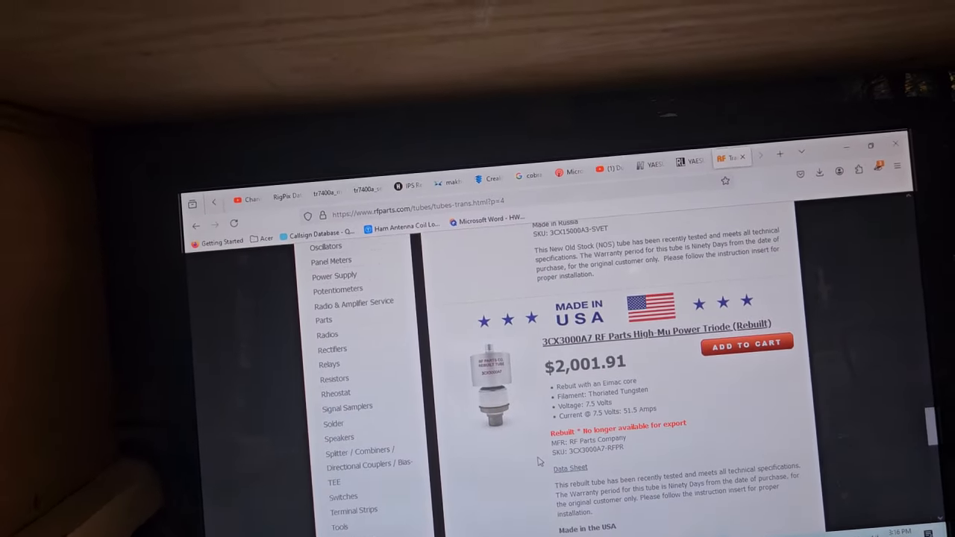
{"action": "scroll", "scroll_direction": "down", "scroll_amount": 3}
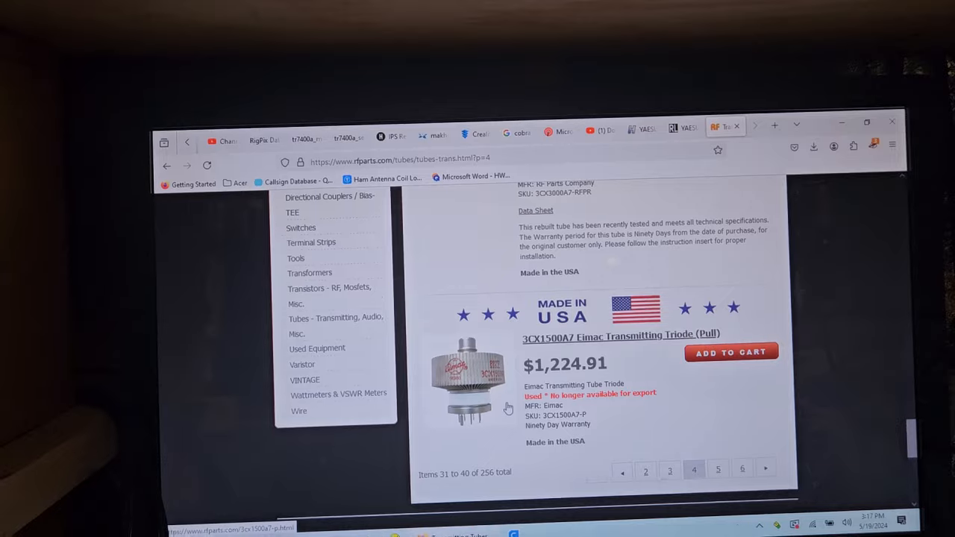
{"action": "scroll", "scroll_direction": "up", "scroll_amount": 3}
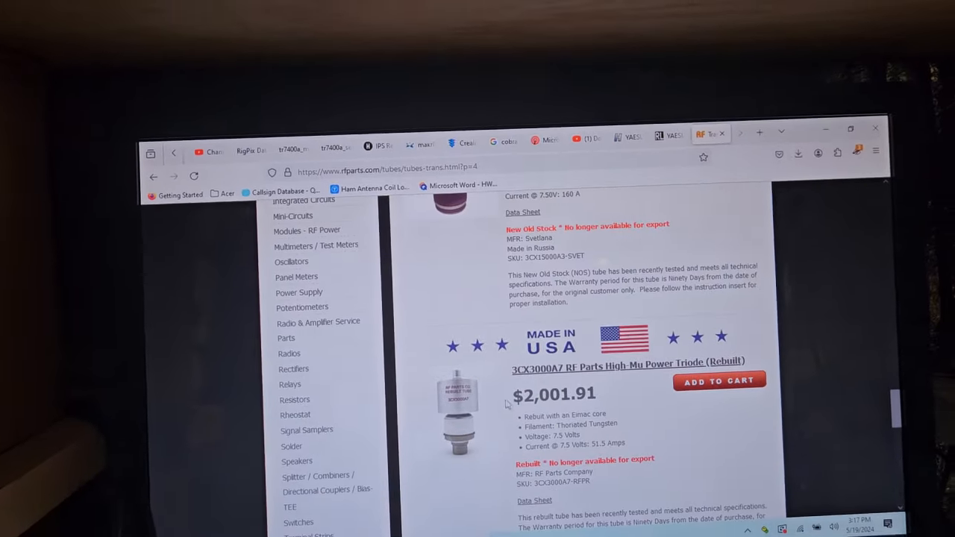
{"action": "scroll", "scroll_direction": "up", "scroll_amount": 3}
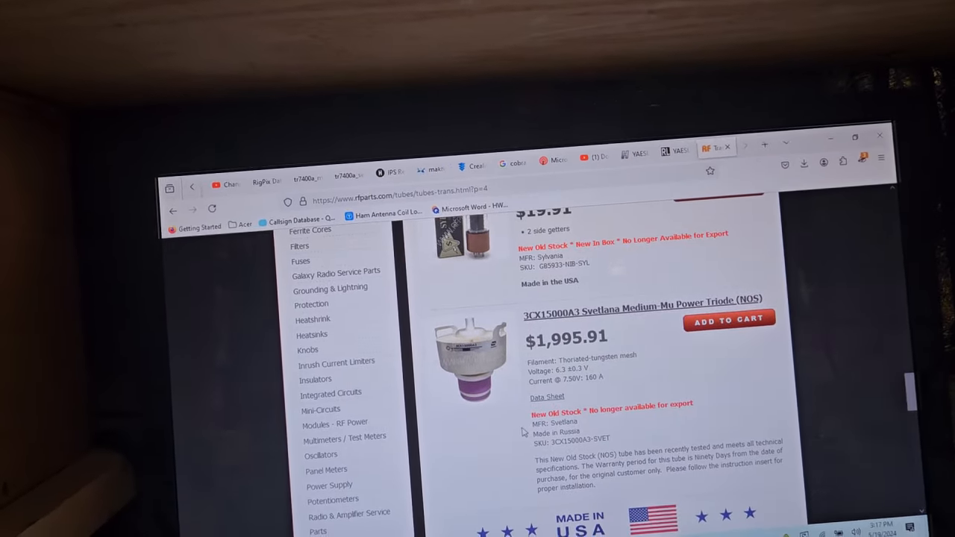
{"action": "scroll", "scroll_direction": "down", "scroll_amount": 3}
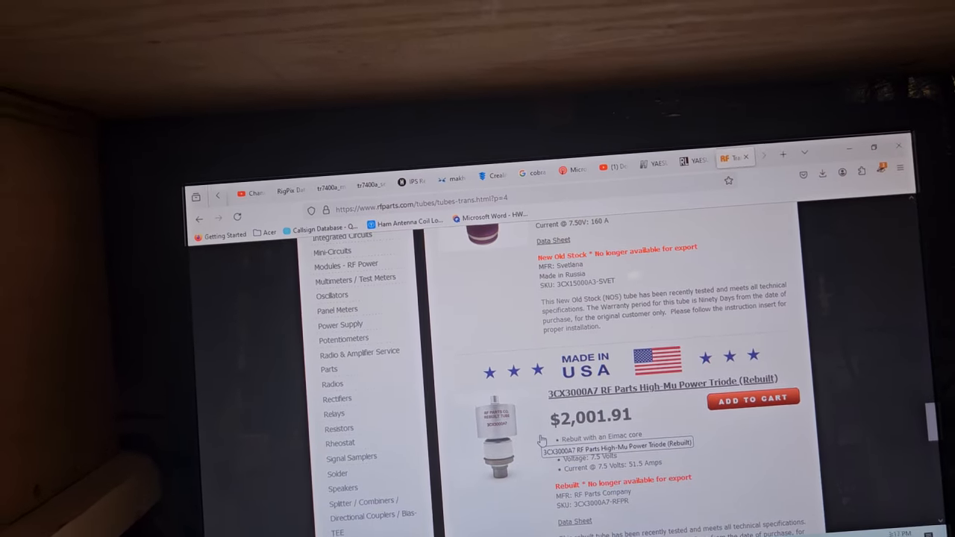
{"action": "scroll", "scroll_direction": "down", "scroll_amount": 3}
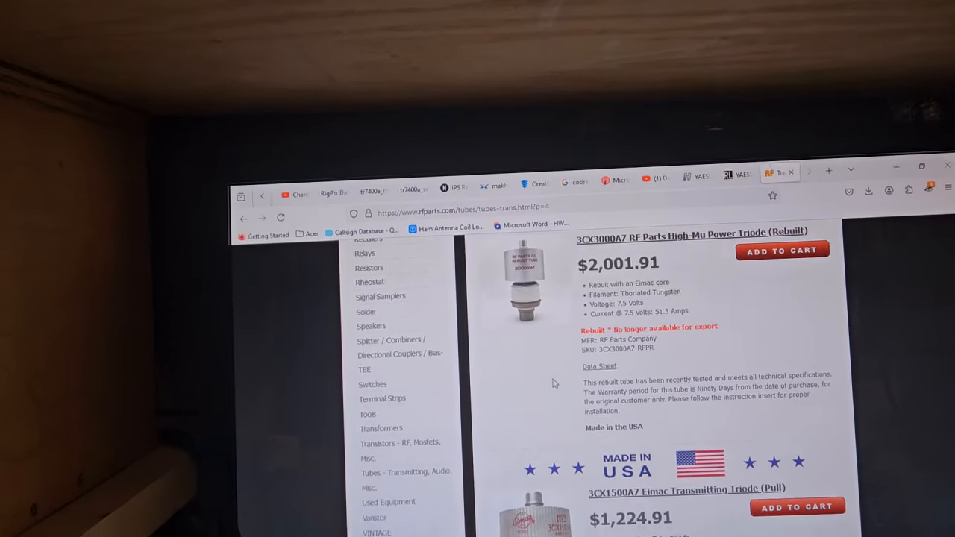
{"action": "scroll", "scroll_direction": "down", "scroll_amount": 3}
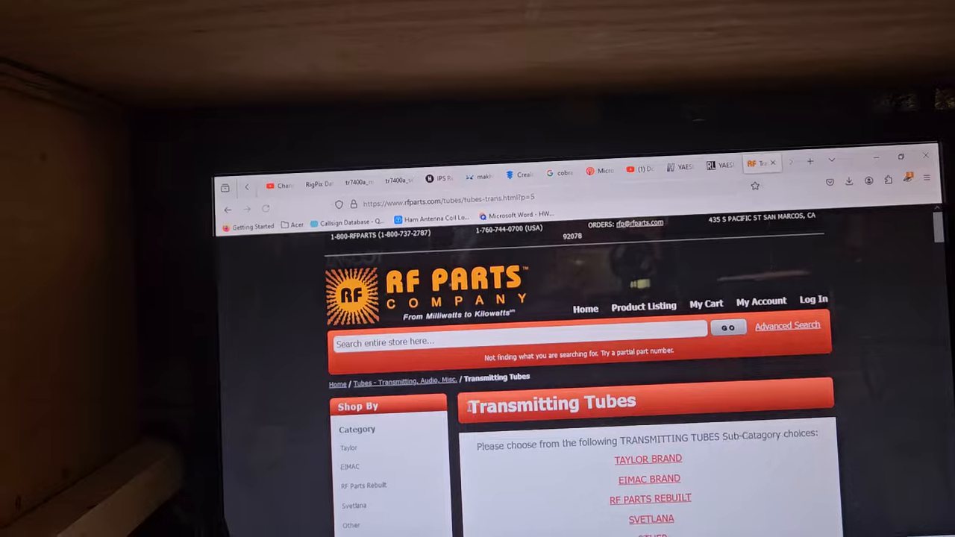
- Browse the page 5 tube listings down to the pagination bar
{"action": "scroll", "scroll_direction": "down", "scroll_amount": 3}
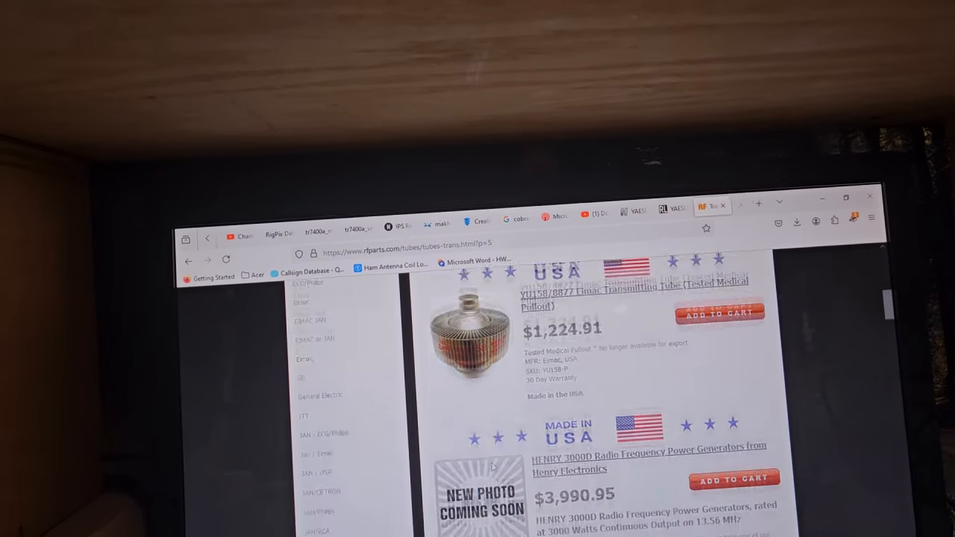
{"action": "scroll", "scroll_direction": "down", "scroll_amount": 3}
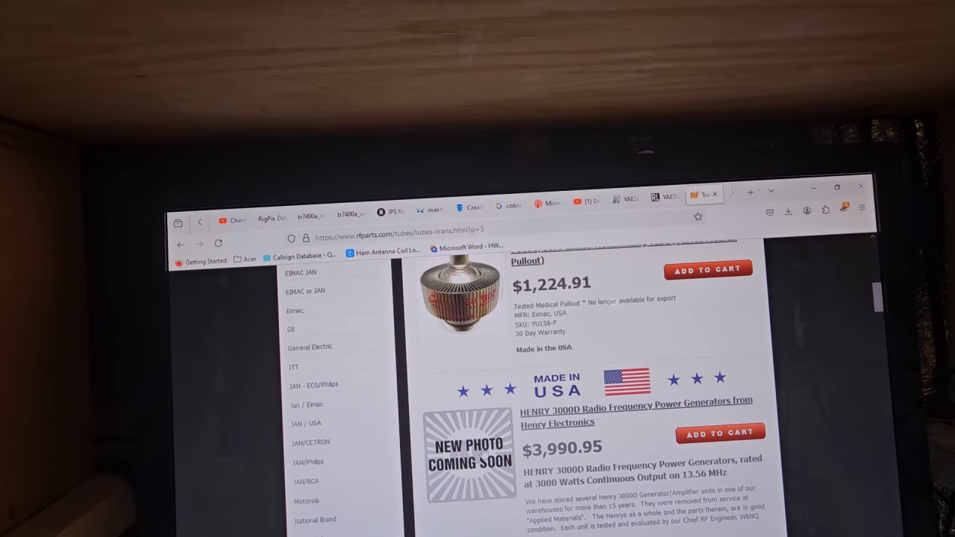
{"action": "scroll", "scroll_direction": "down", "scroll_amount": 3}
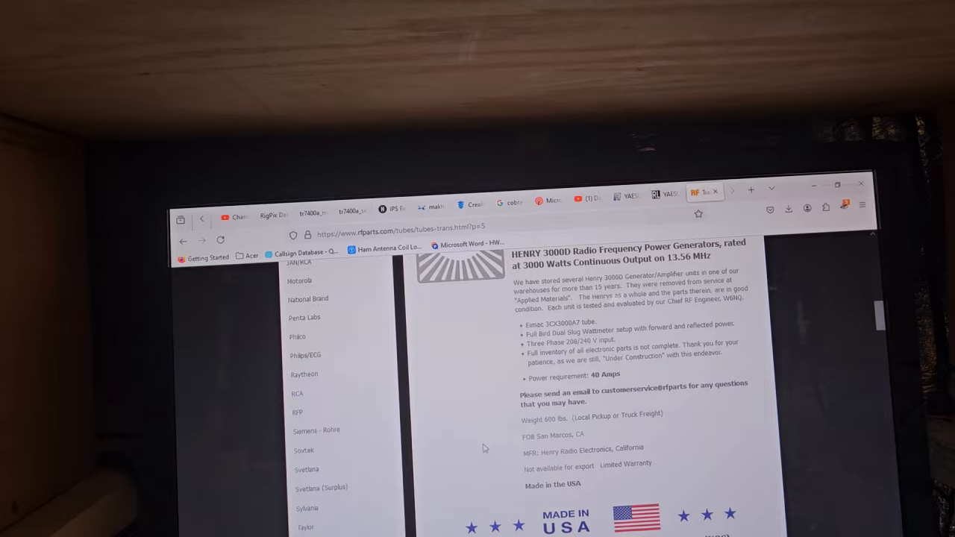
{"action": "scroll", "scroll_direction": "down", "scroll_amount": 3}
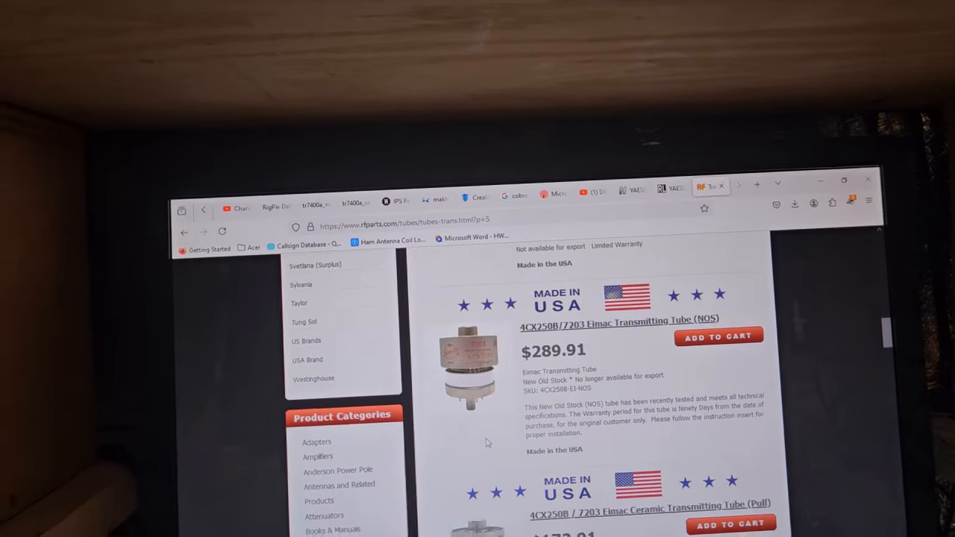
{"action": "scroll", "scroll_direction": "down", "scroll_amount": 3}
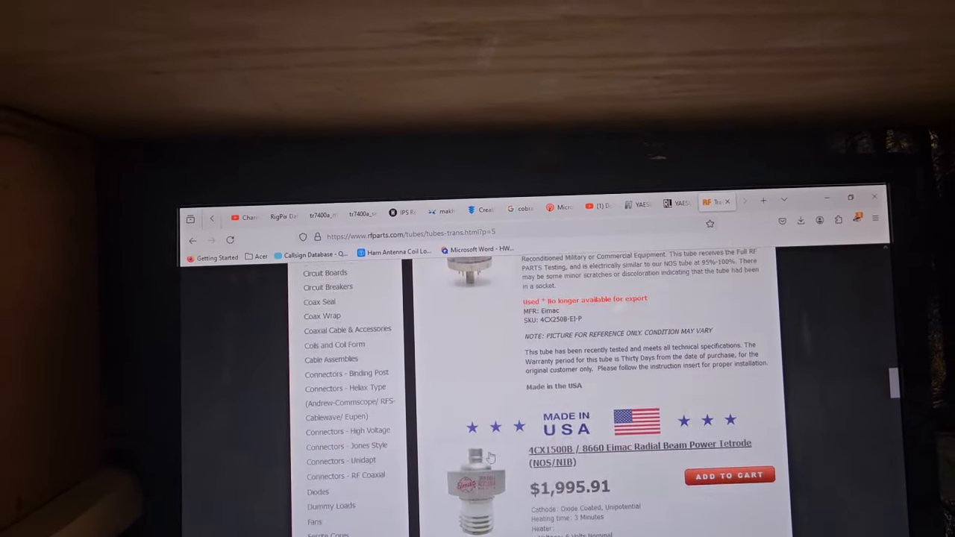
{"action": "scroll", "scroll_direction": "down", "scroll_amount": 3}
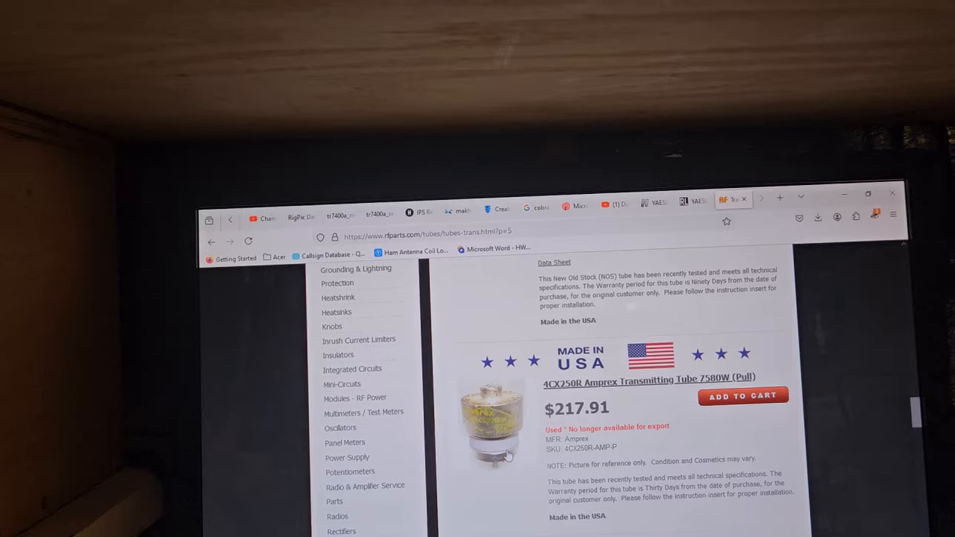
{"action": "scroll", "scroll_direction": "down", "scroll_amount": 3}
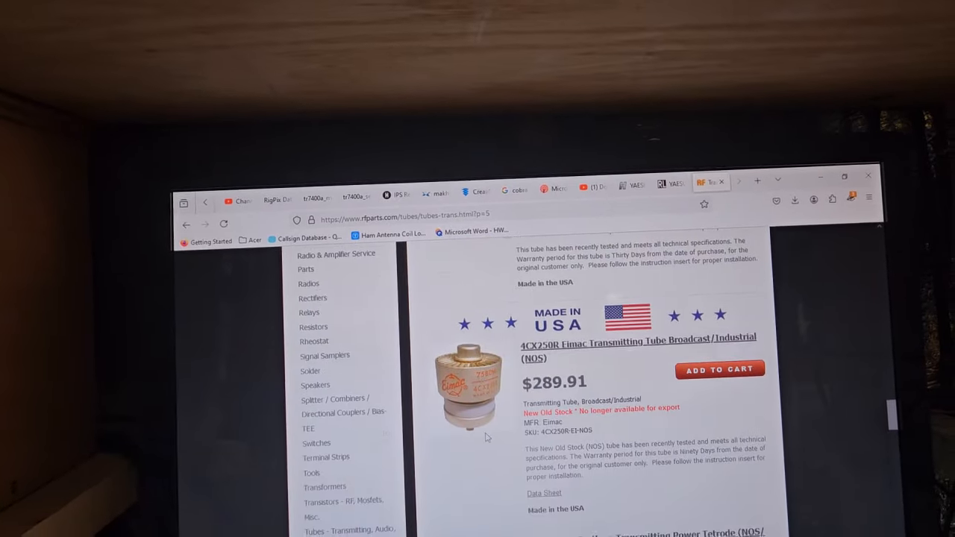
{"action": "scroll", "scroll_direction": "down", "scroll_amount": 3}
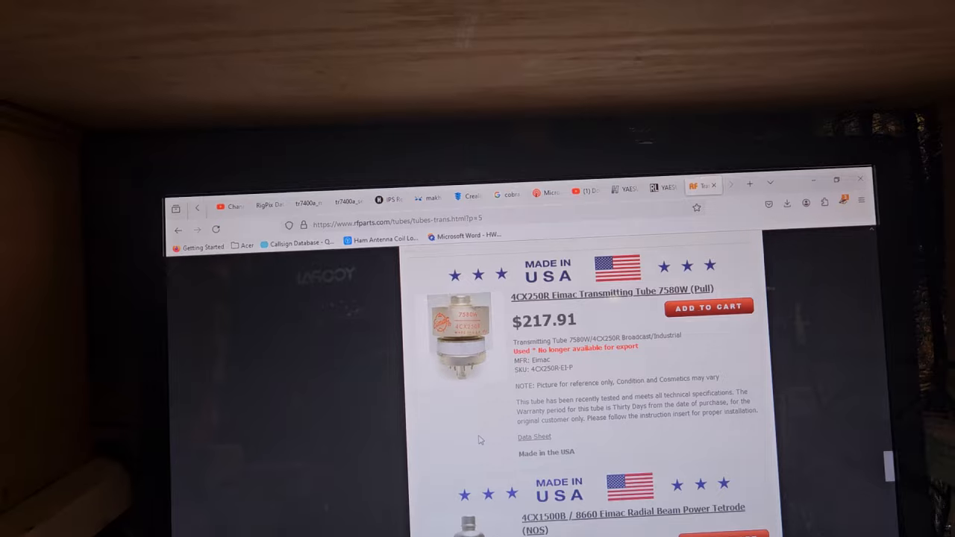
{"action": "scroll", "scroll_direction": "down", "scroll_amount": 3}
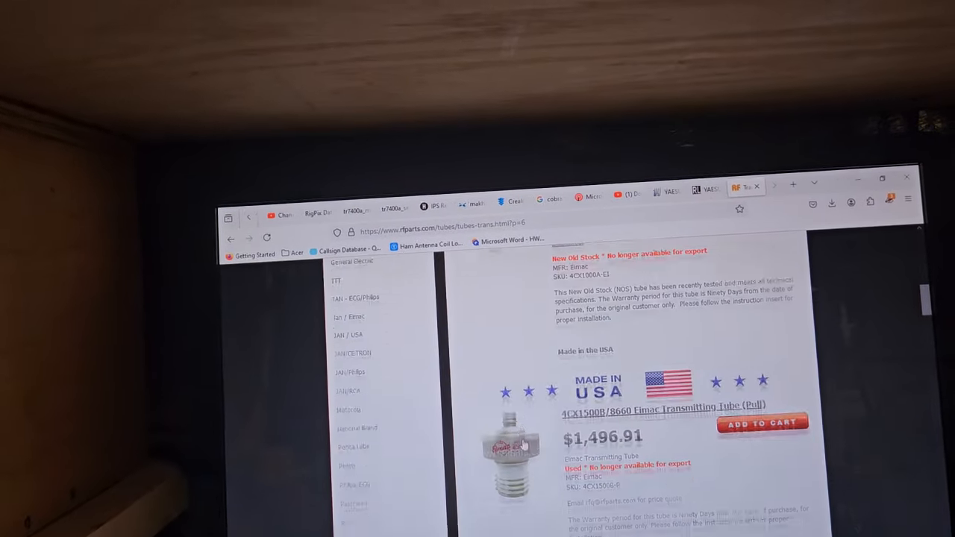
- Browse the page 6 tube listings down to the pagination bar
{"action": "scroll", "scroll_direction": "down", "scroll_amount": 3}
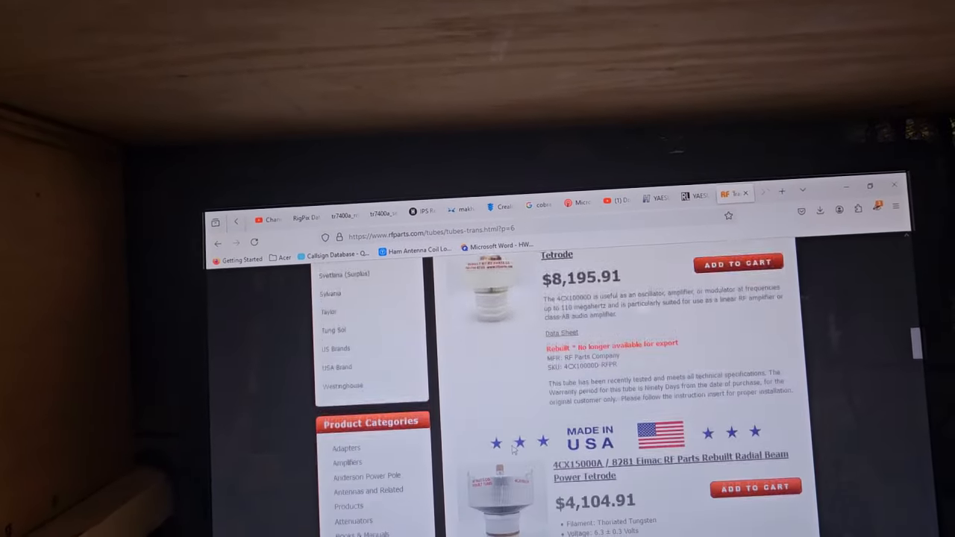
{"action": "scroll", "scroll_direction": "down", "scroll_amount": 3}
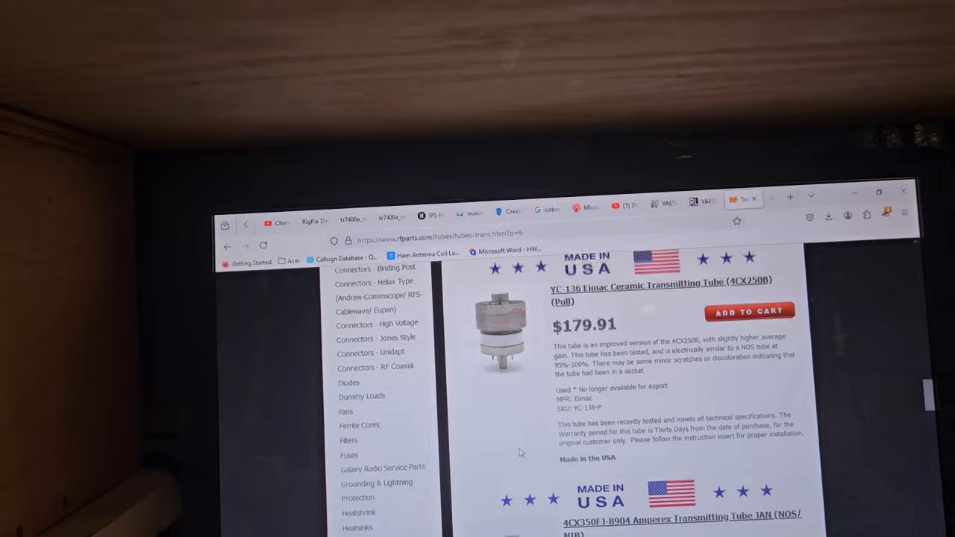
{"action": "scroll", "scroll_direction": "down", "scroll_amount": 3}
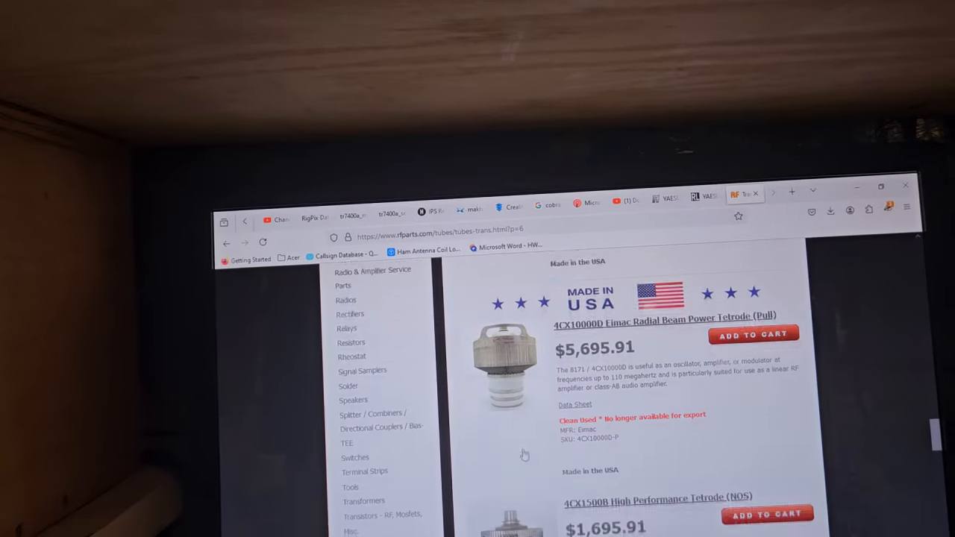
{"action": "scroll", "scroll_direction": "down", "scroll_amount": 3}
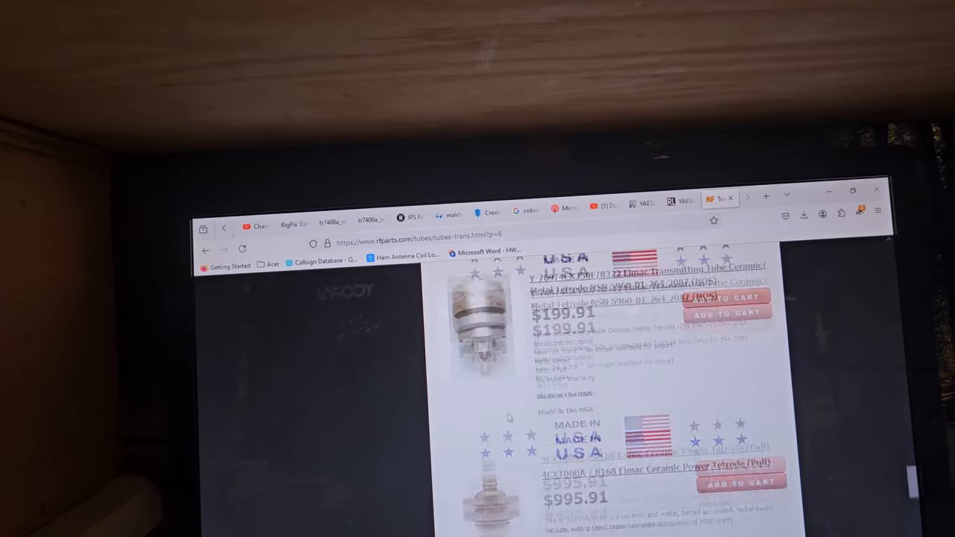
{"action": "scroll", "scroll_direction": "down", "scroll_amount": 3}
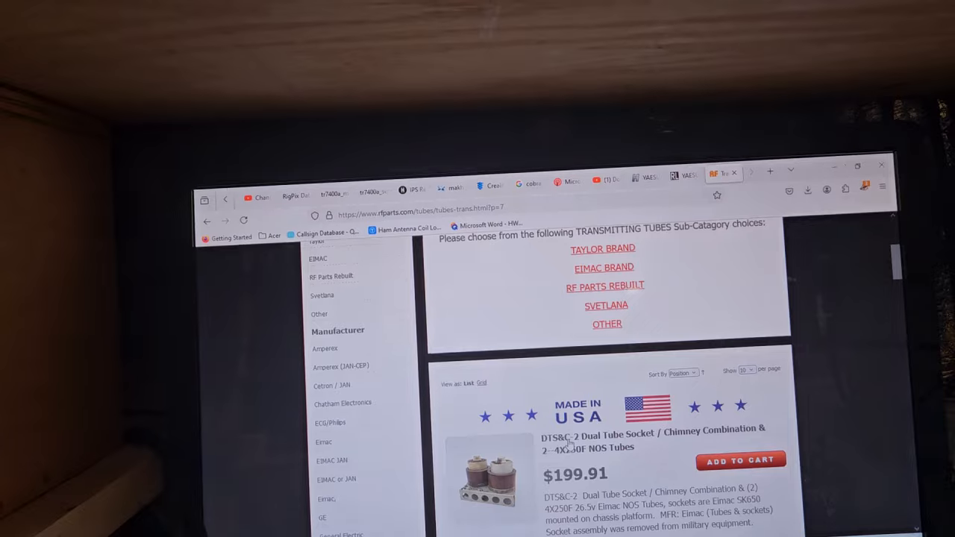
- Browse the page 7 transmitting tube prices
{"action": "scroll", "scroll_direction": "down", "scroll_amount": 3}
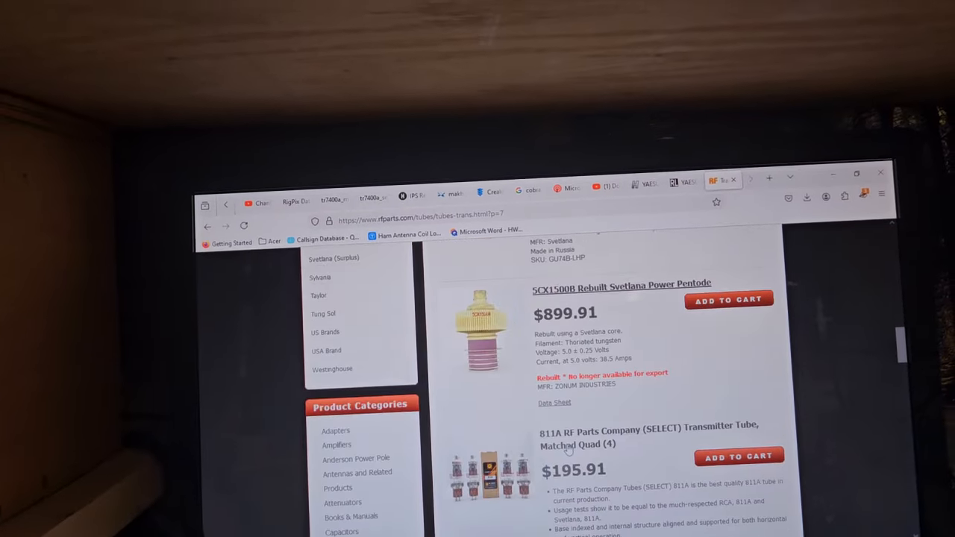
{"action": "scroll", "scroll_direction": "down", "scroll_amount": 3}
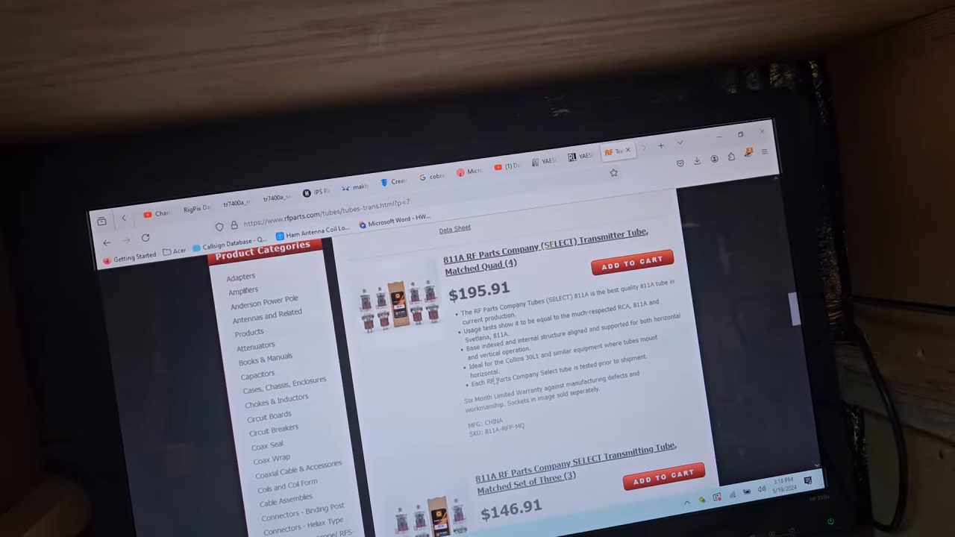
{"action": "scroll", "scroll_direction": "down", "scroll_amount": 3}
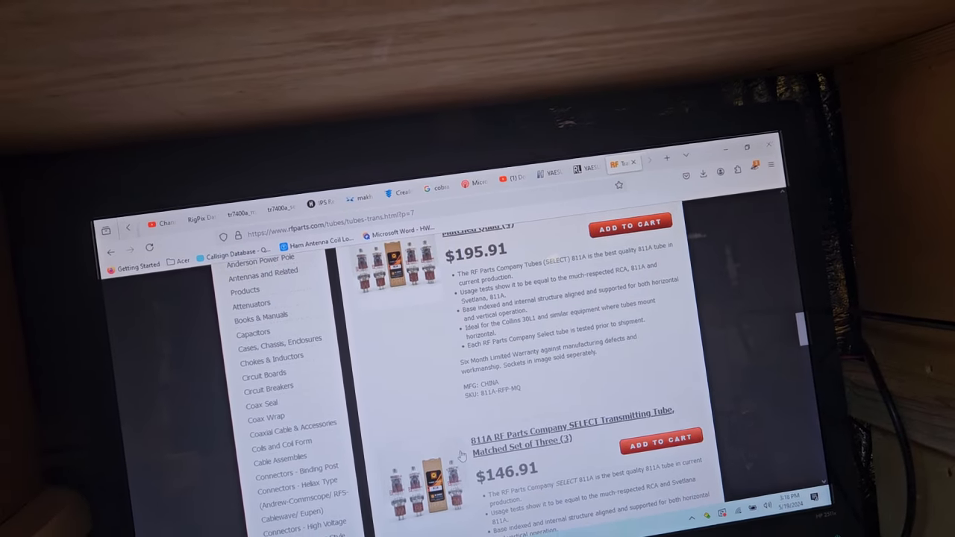
{"action": "scroll", "scroll_direction": "down", "scroll_amount": 3}
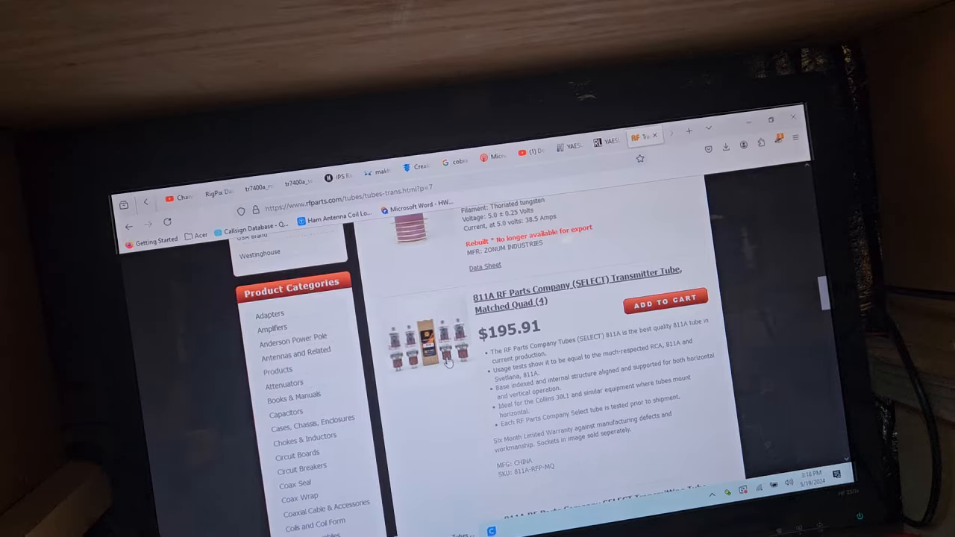
{"action": "scroll", "scroll_direction": "down", "scroll_amount": 3}
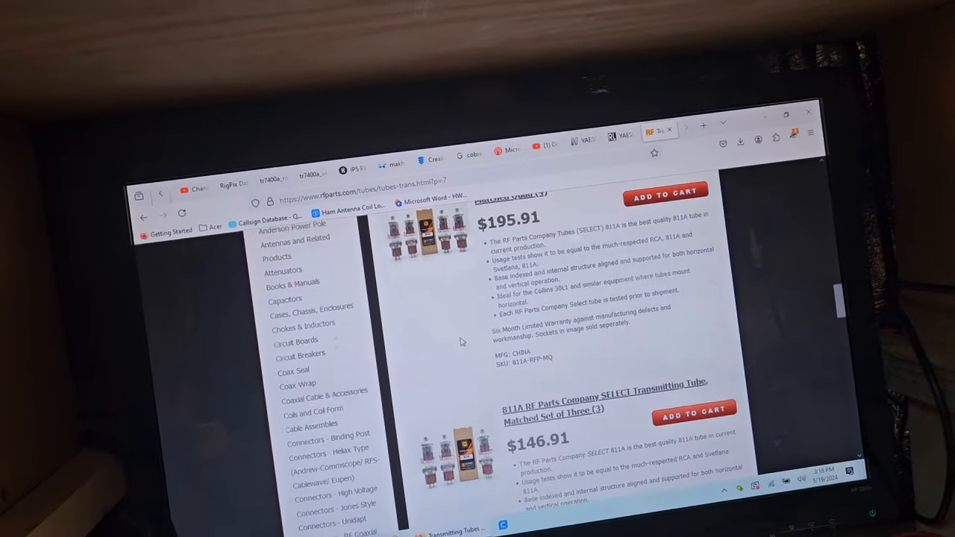
{"action": "scroll", "scroll_direction": "down", "scroll_amount": 3}
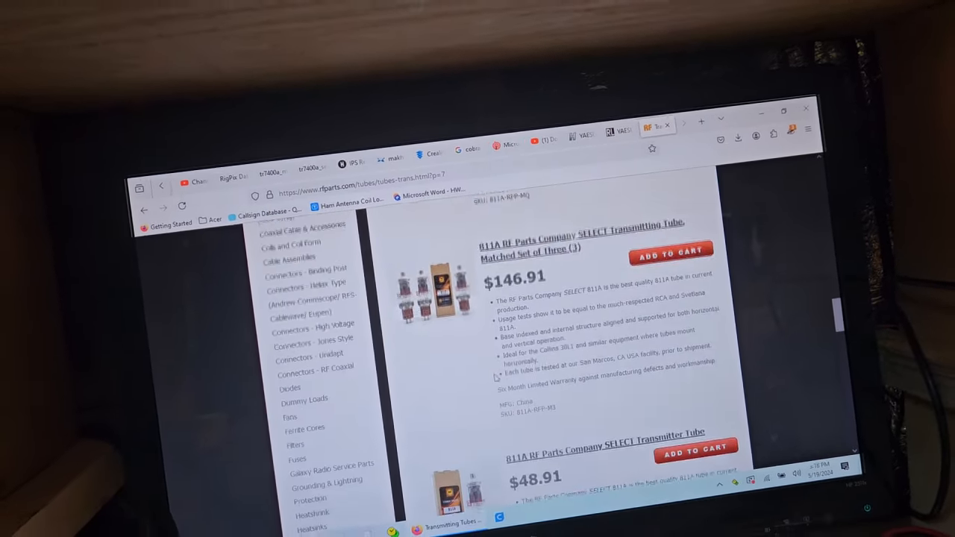
{"action": "scroll", "scroll_direction": "down", "scroll_amount": 3}
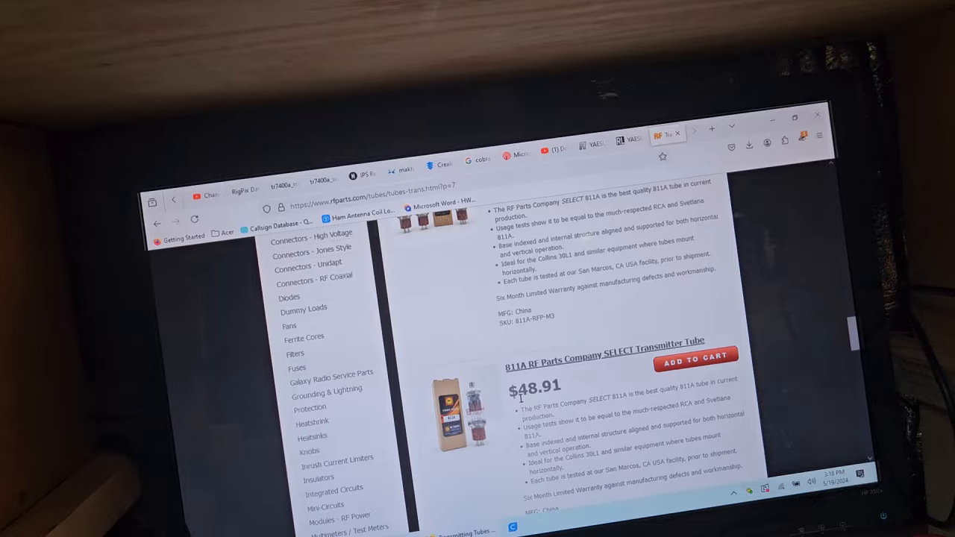
{"action": "scroll", "scroll_direction": "down", "scroll_amount": 3}
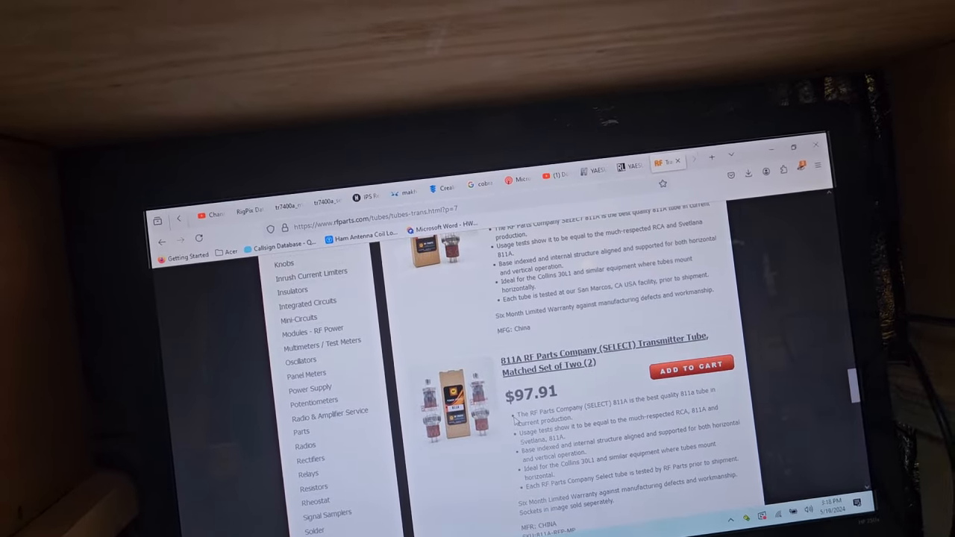
{"action": "scroll", "scroll_direction": "down", "scroll_amount": 3}
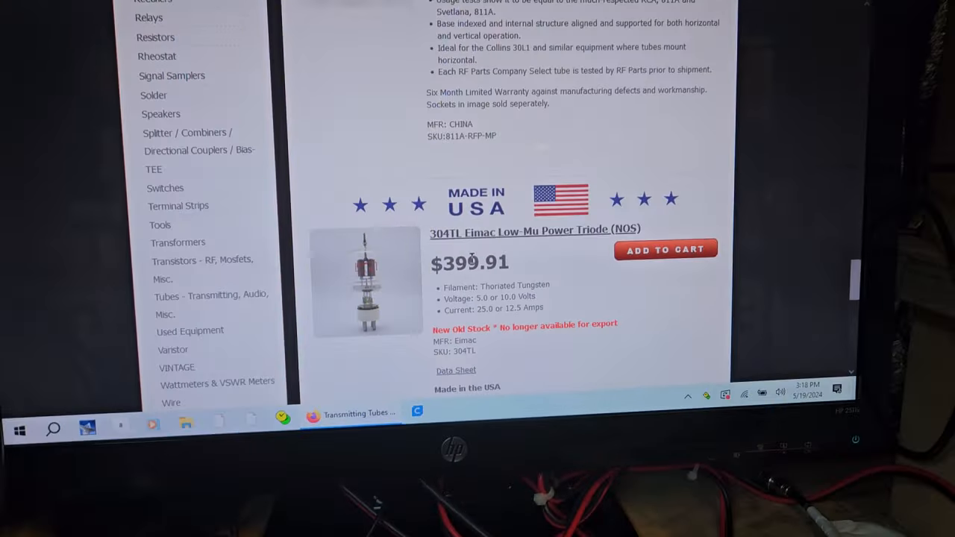
- Browse page 8 (items 71–80 of 256) to the end and open page 9
{"action": "scroll", "scroll_direction": "down", "scroll_amount": 3}
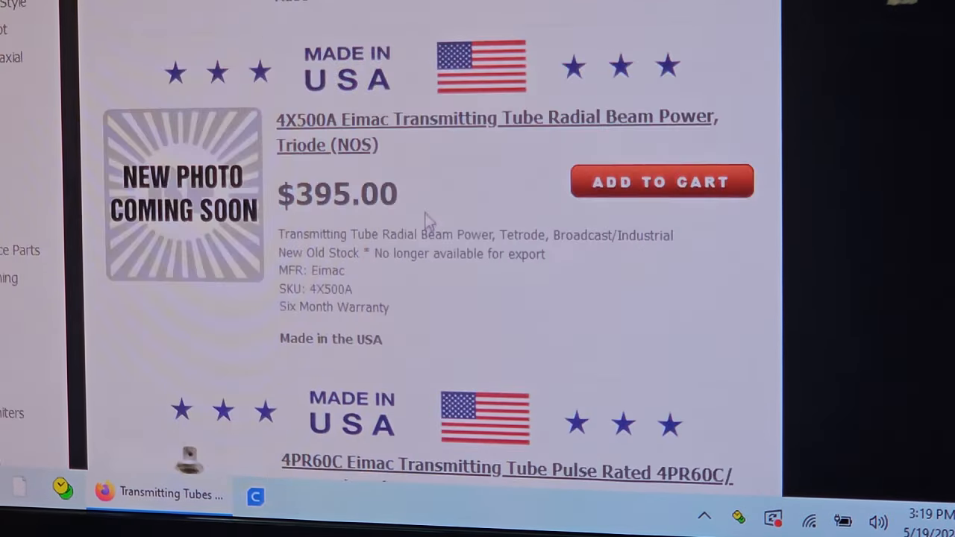
{"action": "scroll", "scroll_direction": "down", "scroll_amount": 3}
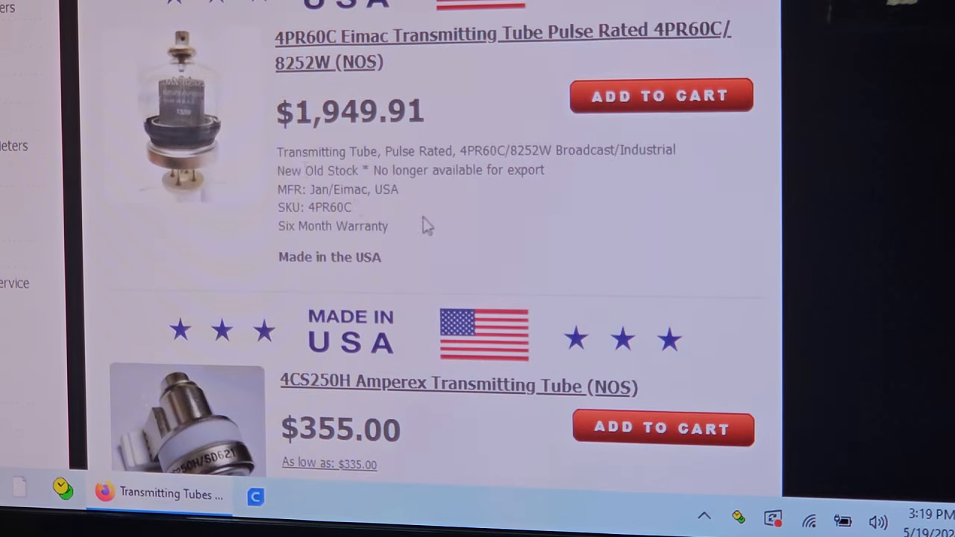
{"action": "scroll", "scroll_direction": "down", "scroll_amount": 3}
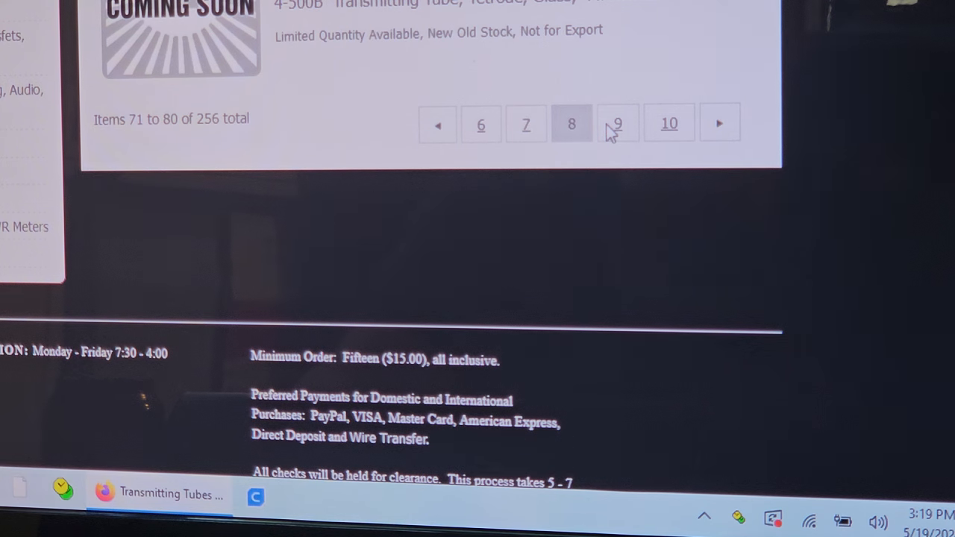
{"action": "mouse_move", "coordinate": [618, 136]}
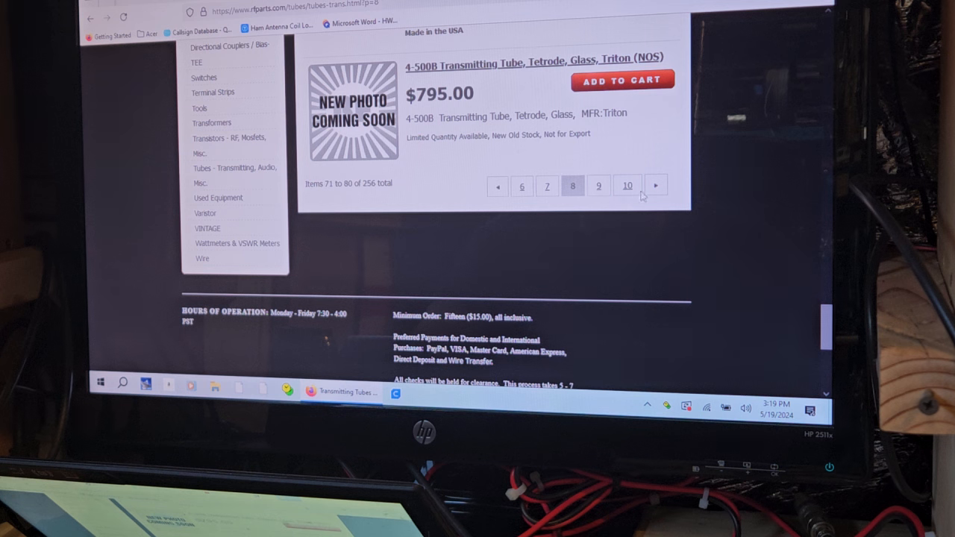
{"action": "mouse_move", "coordinate": [449, 110]}
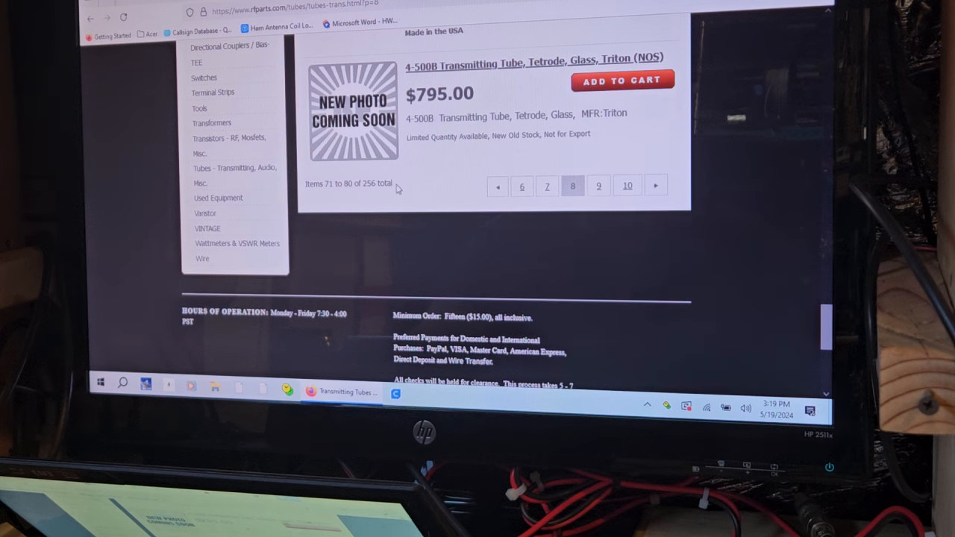
{"action": "scroll", "scroll_direction": "up", "scroll_amount": 3}
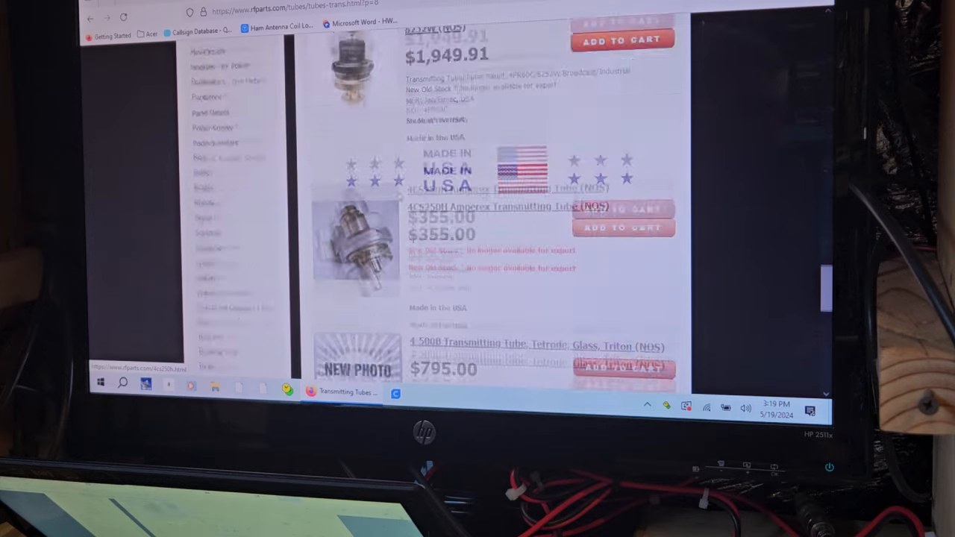
{"action": "scroll", "scroll_direction": "down", "scroll_amount": 3}
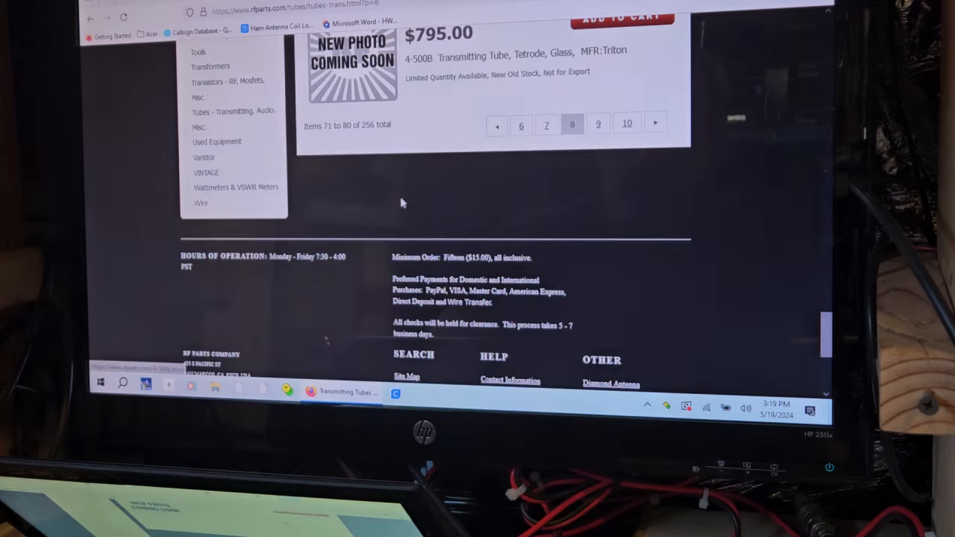
{"action": "left_click", "coordinate": [599, 124]}
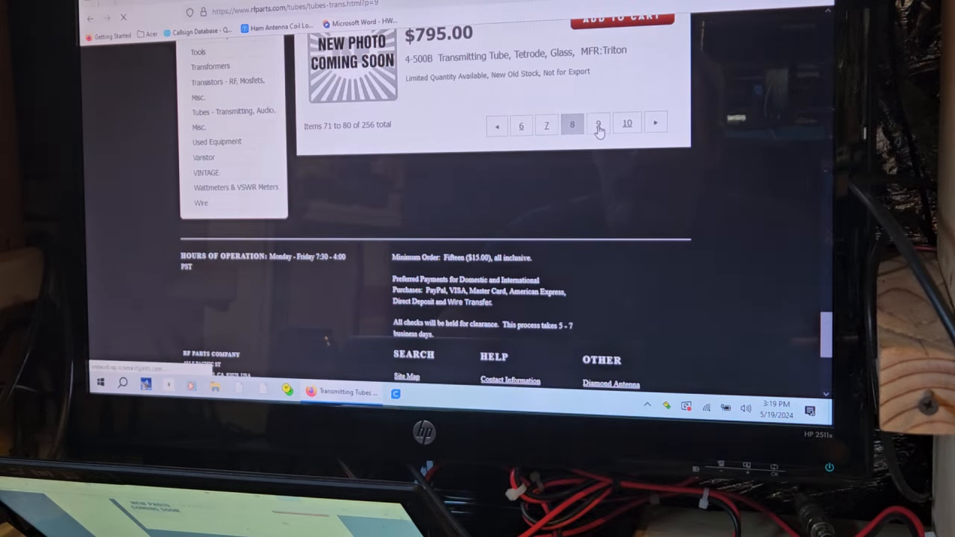
- Open page 9 of the transmitting tubes and browse items 81–90 to the bottom
{"action": "left_click", "coordinate": [598, 125]}
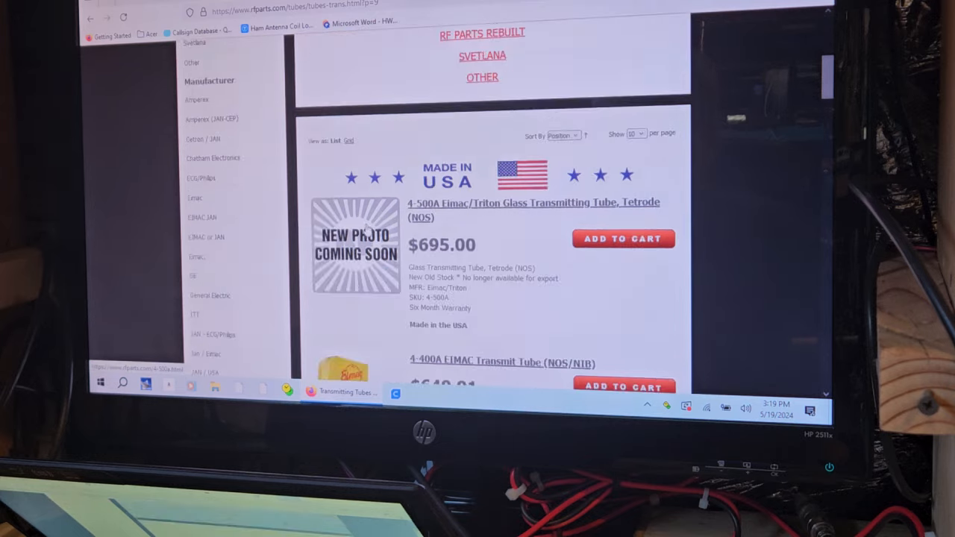
{"action": "scroll", "scroll_direction": "down", "scroll_amount": 3}
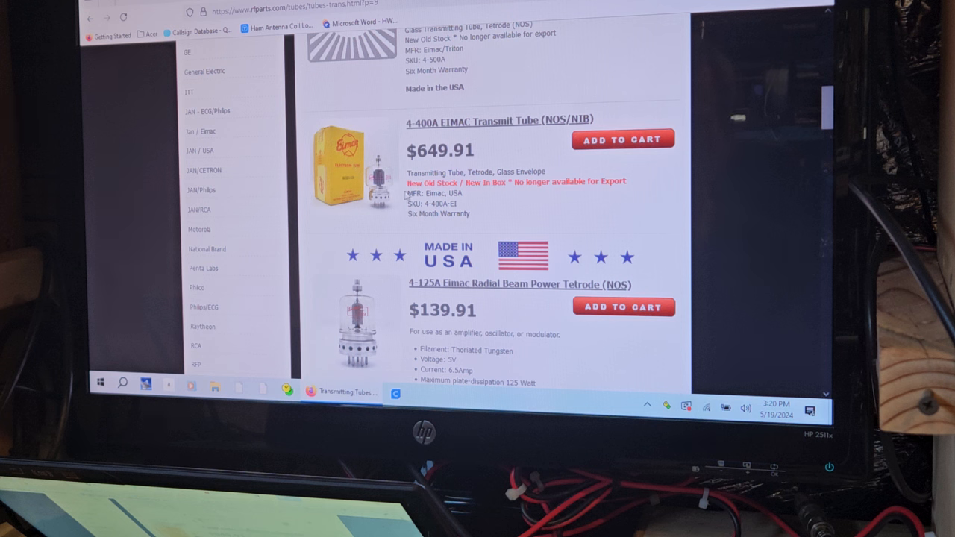
{"action": "mouse_move", "coordinate": [457, 167]}
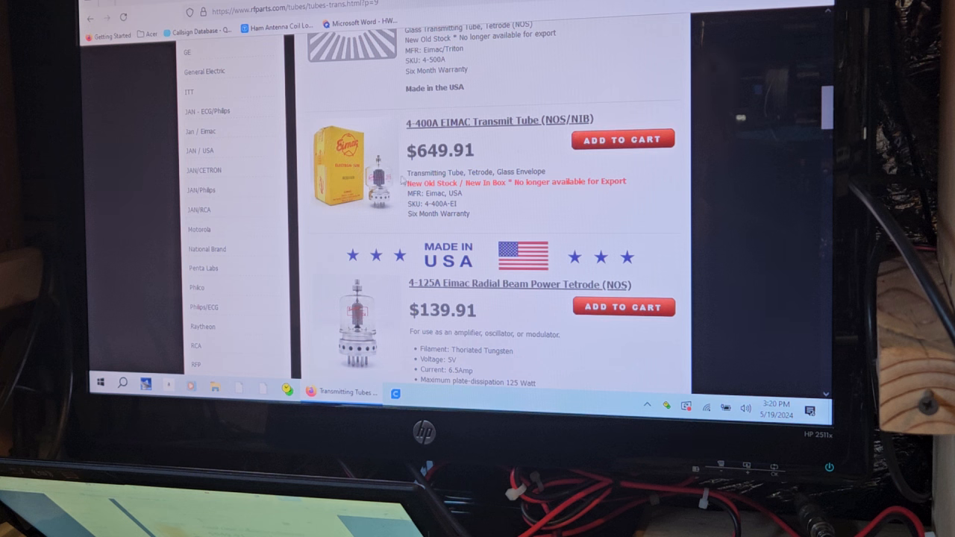
{"action": "mouse_move", "coordinate": [421, 166]}
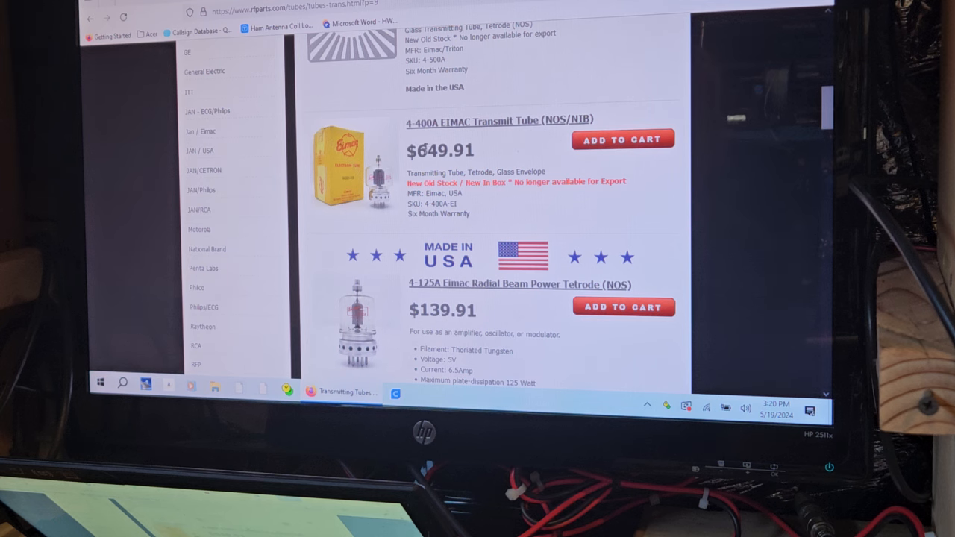
{"action": "mouse_move", "coordinate": [459, 185]}
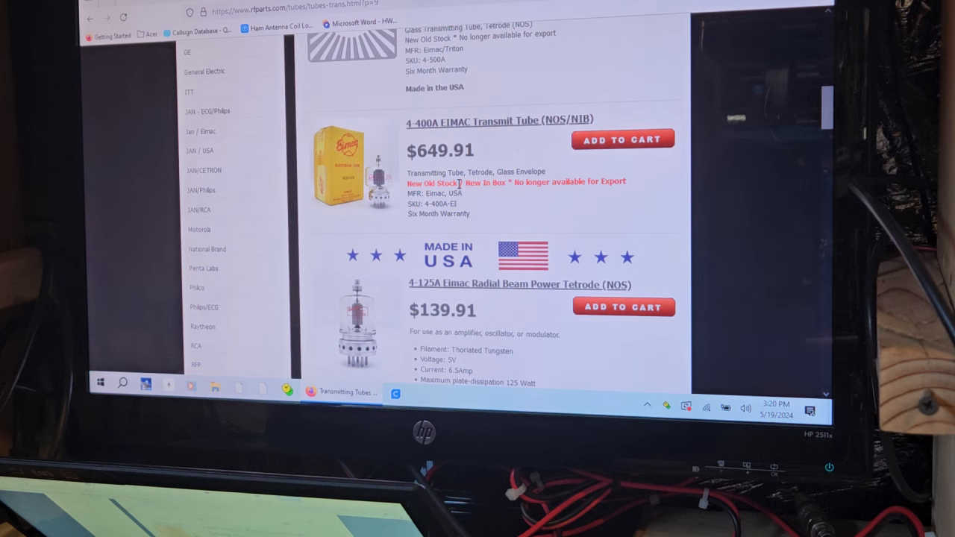
{"action": "scroll", "scroll_direction": "down", "scroll_amount": 3}
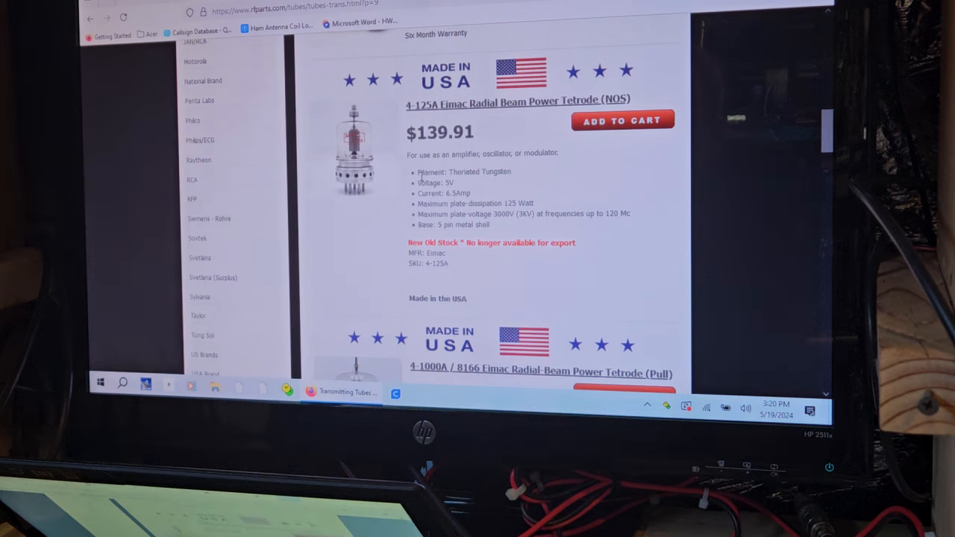
{"action": "mouse_move", "coordinate": [395, 170]}
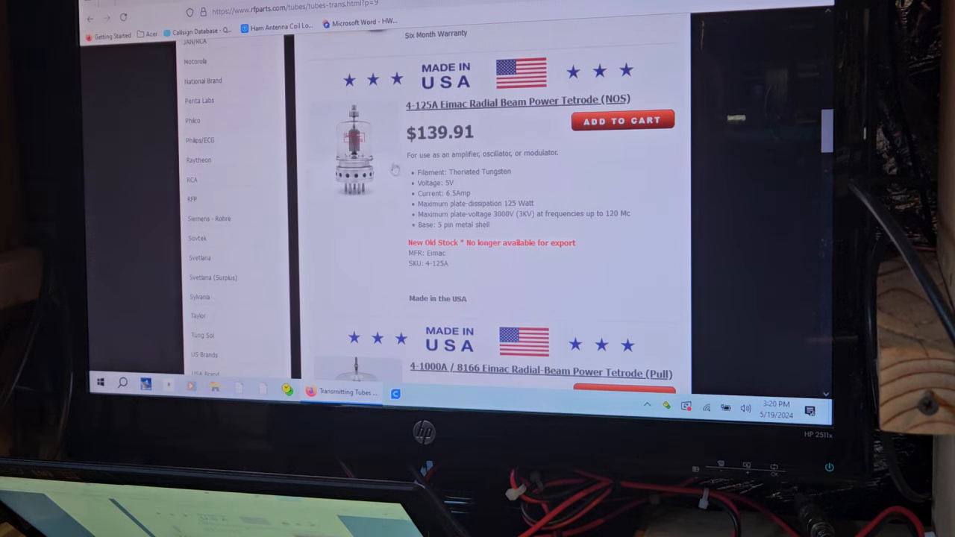
{"action": "scroll", "scroll_direction": "down", "scroll_amount": 3}
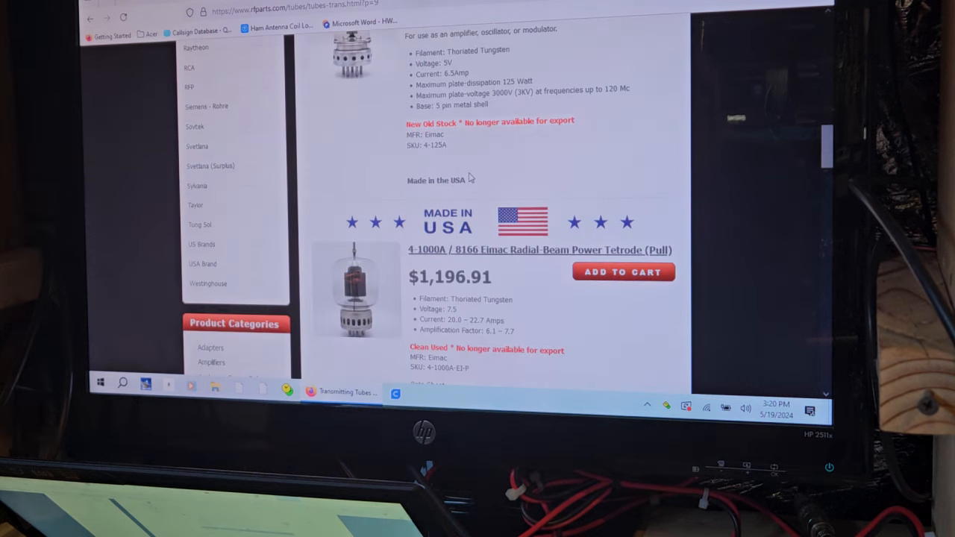
{"action": "mouse_move", "coordinate": [385, 268]}
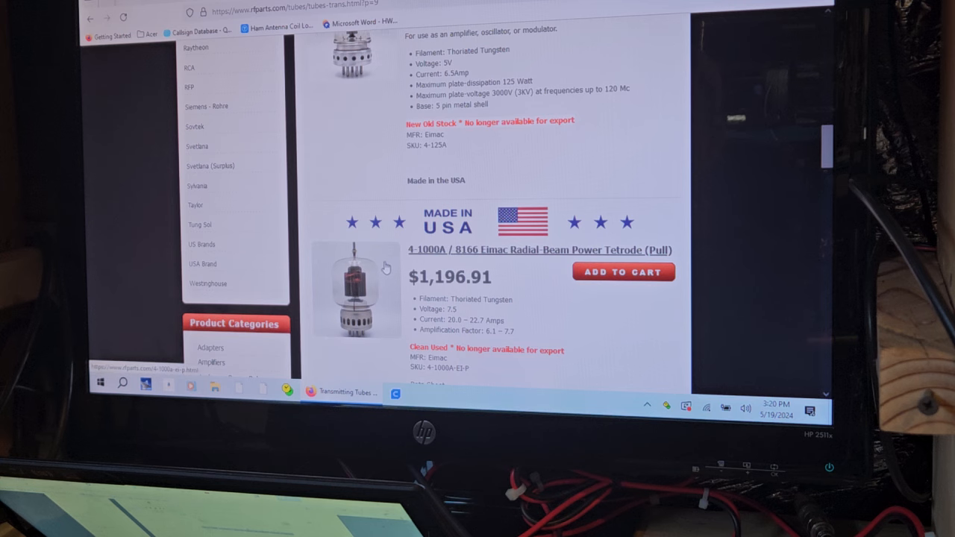
{"action": "scroll", "scroll_direction": "down", "scroll_amount": 3}
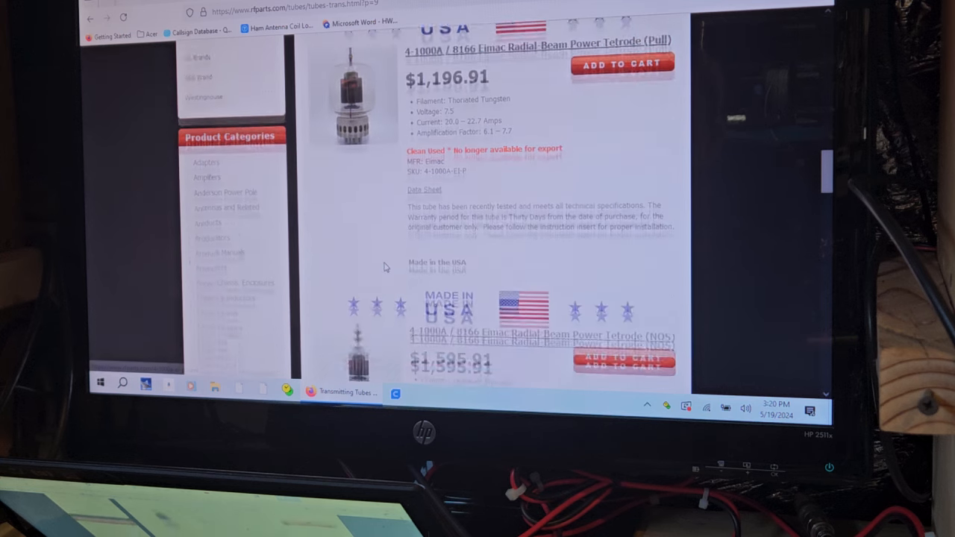
{"action": "scroll", "scroll_direction": "down", "scroll_amount": 3}
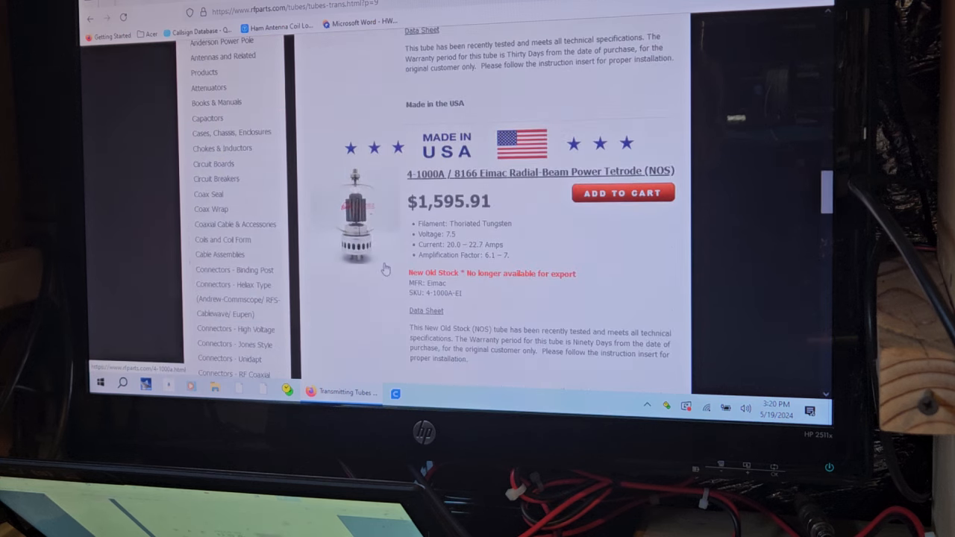
{"action": "scroll", "scroll_direction": "down", "scroll_amount": 3}
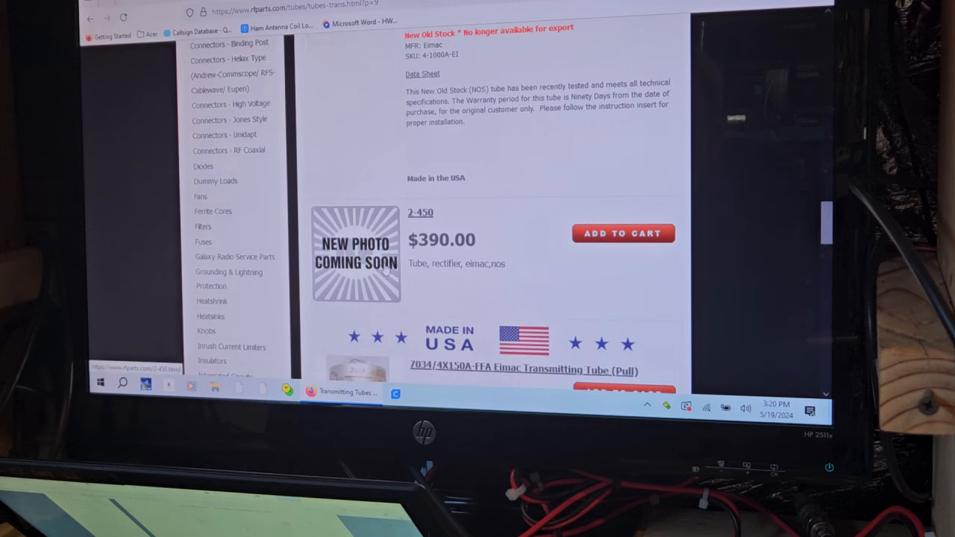
{"action": "scroll", "scroll_direction": "down", "scroll_amount": 3}
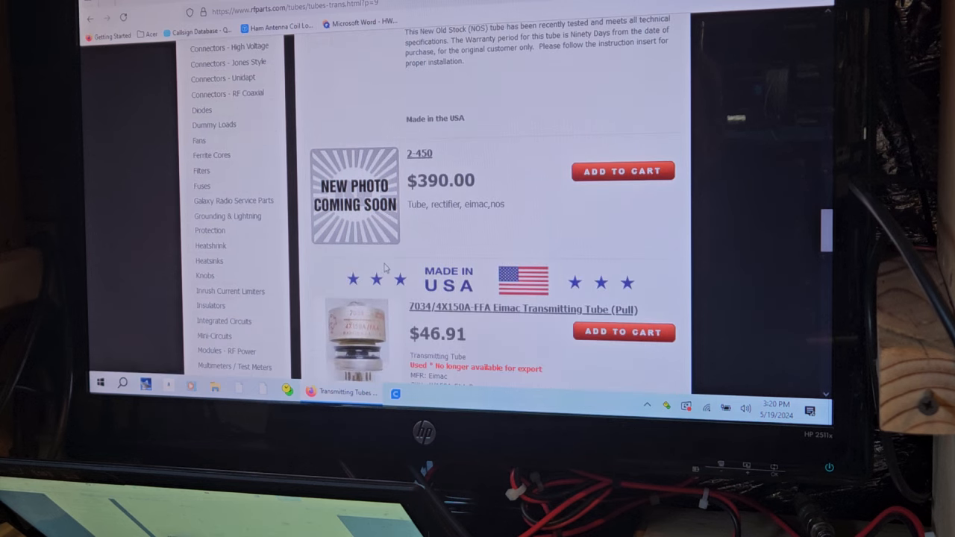
{"action": "scroll", "scroll_direction": "down", "scroll_amount": 3}
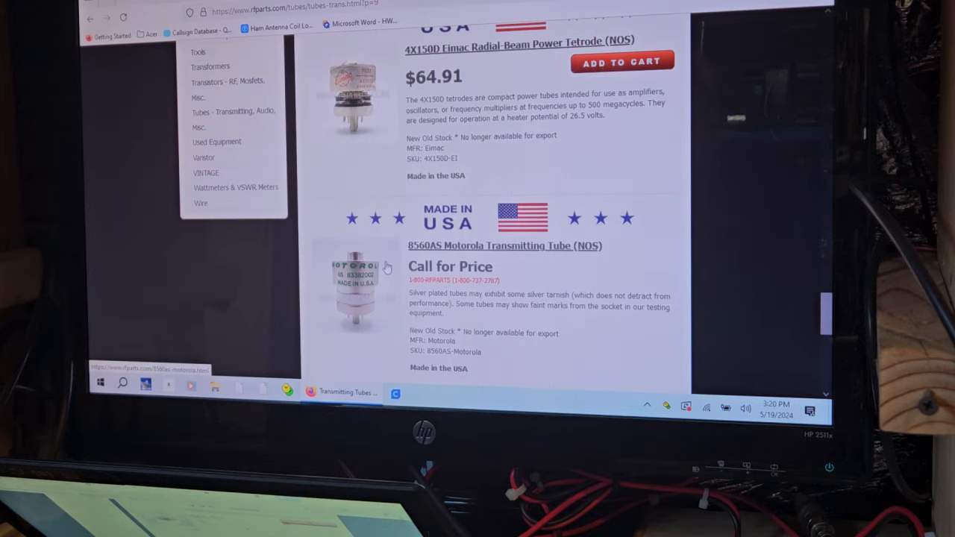
{"action": "scroll", "scroll_direction": "down", "scroll_amount": 3}
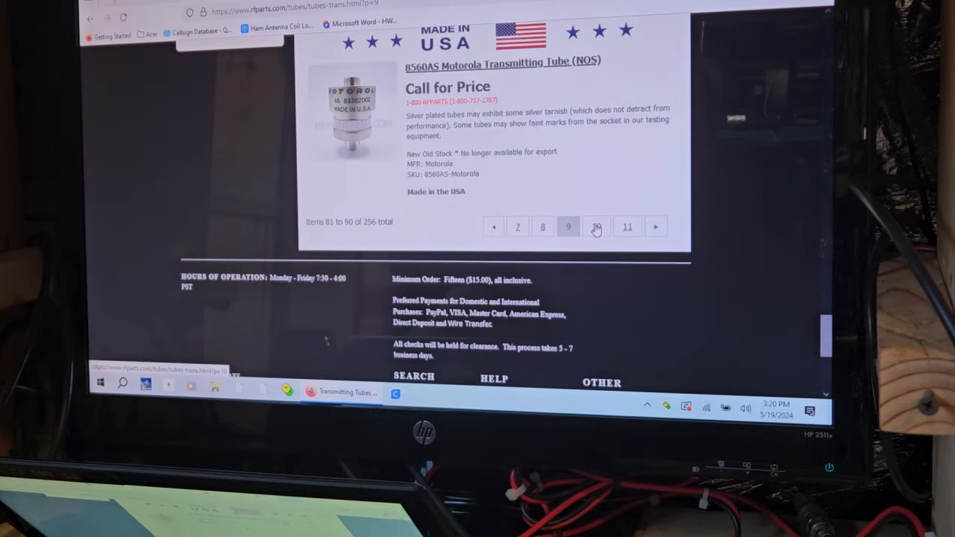
- Open page 10 of the transmitting tubes and scroll through its tubes and prices
{"action": "left_click", "coordinate": [597, 226]}
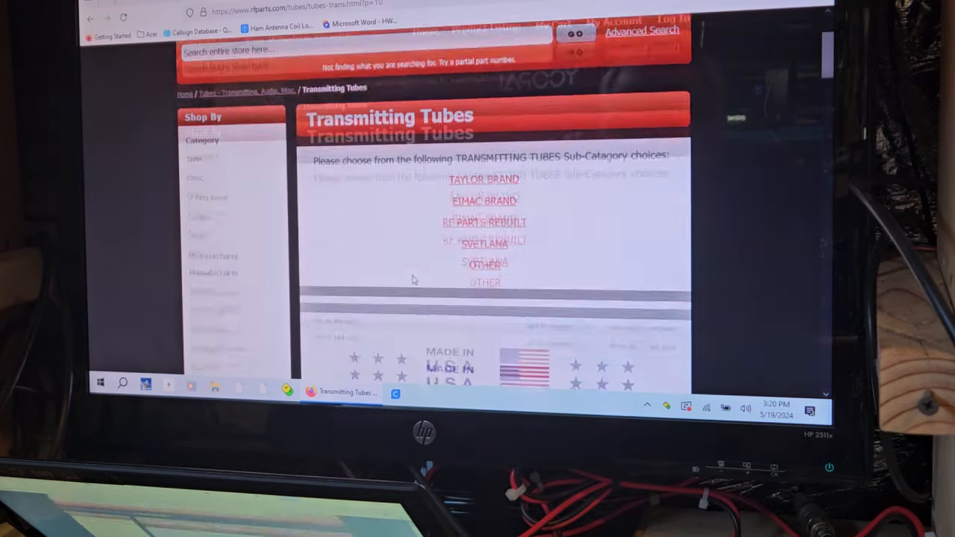
{"action": "scroll", "scroll_direction": "down", "scroll_amount": 3}
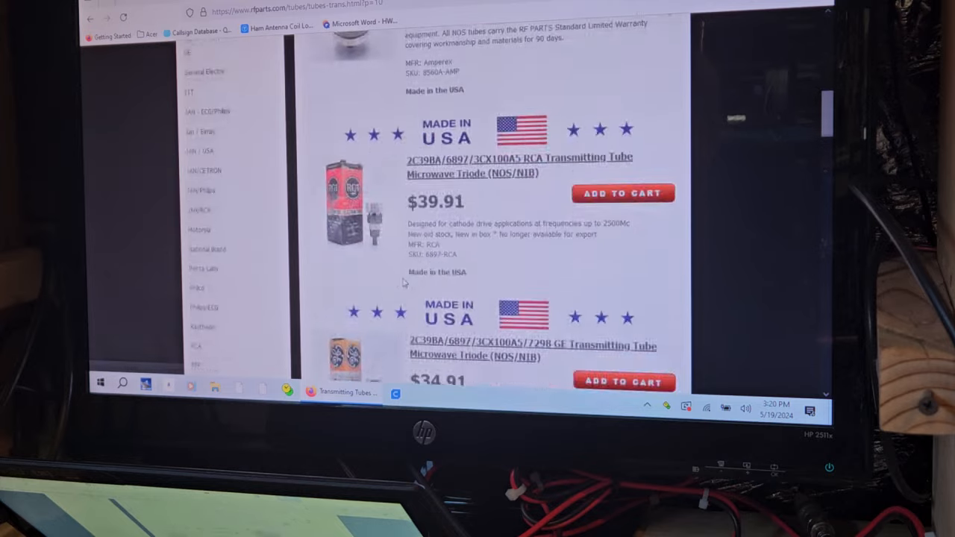
{"action": "scroll", "scroll_direction": "down", "scroll_amount": 3}
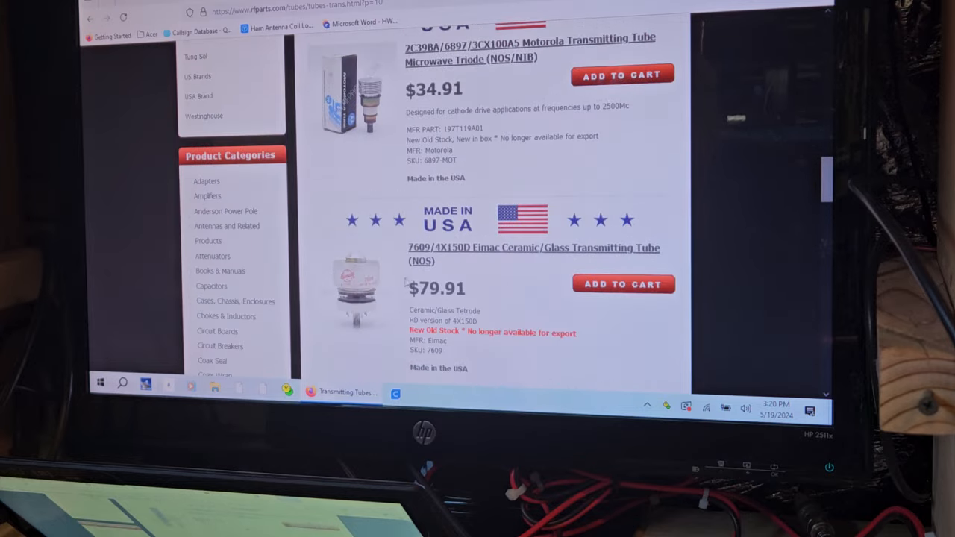
{"action": "scroll", "scroll_direction": "down", "scroll_amount": 3}
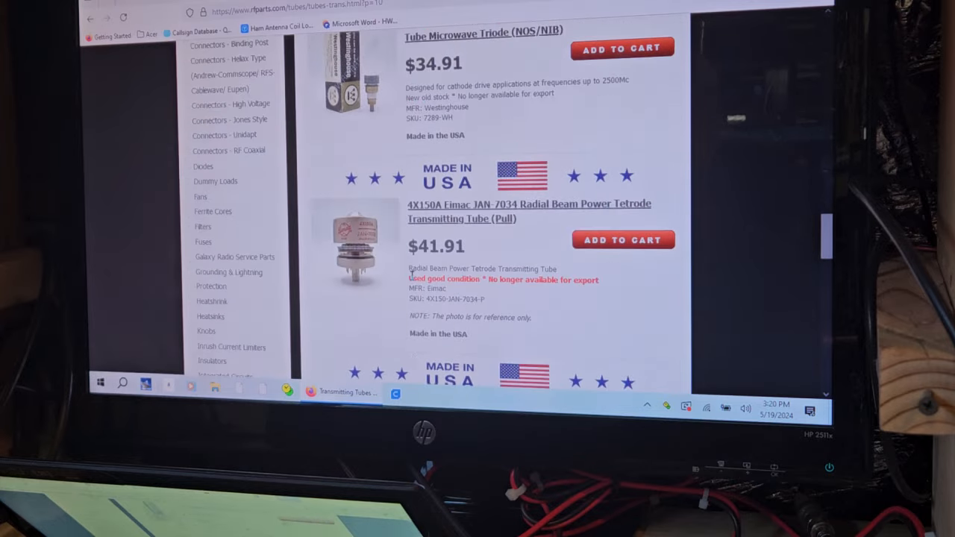
{"action": "scroll", "scroll_direction": "down", "scroll_amount": 3}
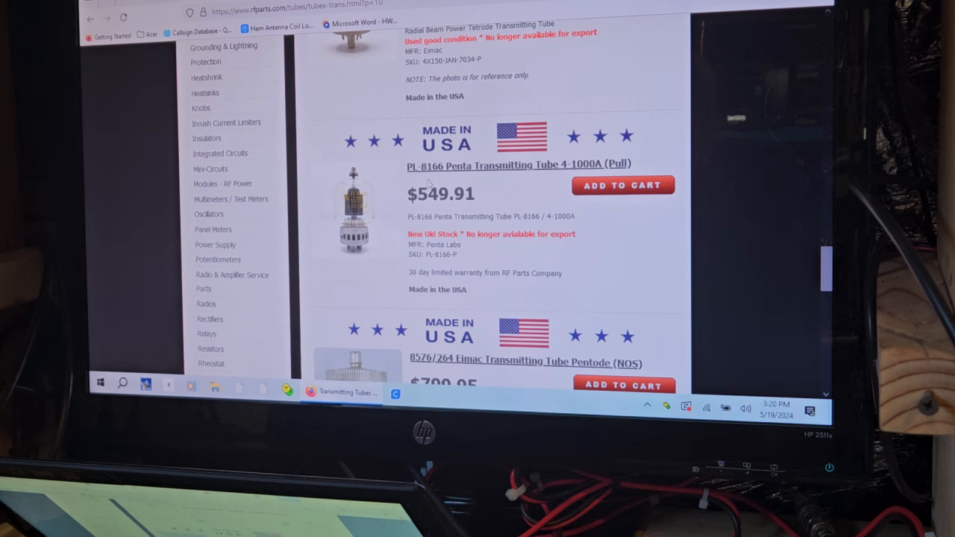
{"action": "mouse_move", "coordinate": [395, 216]}
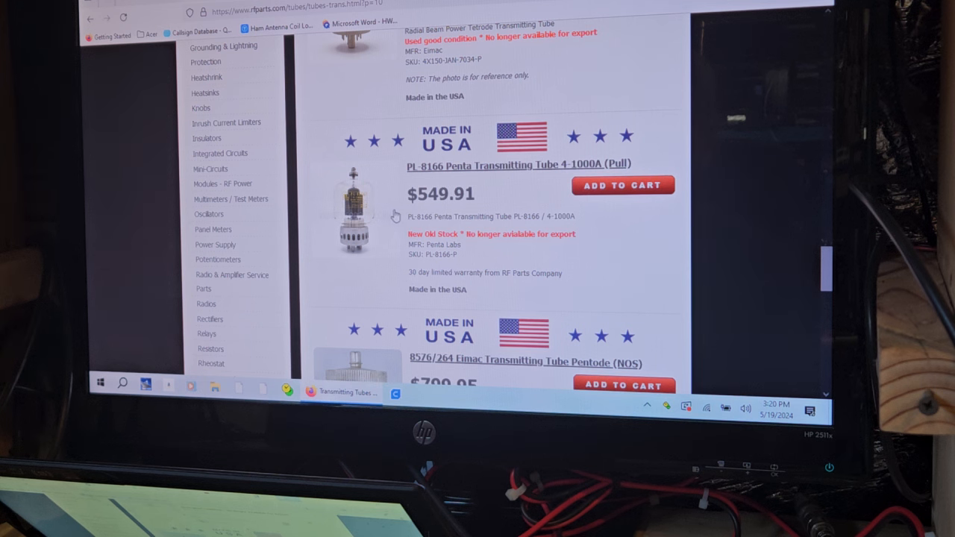
{"action": "scroll", "scroll_direction": "down", "scroll_amount": 3}
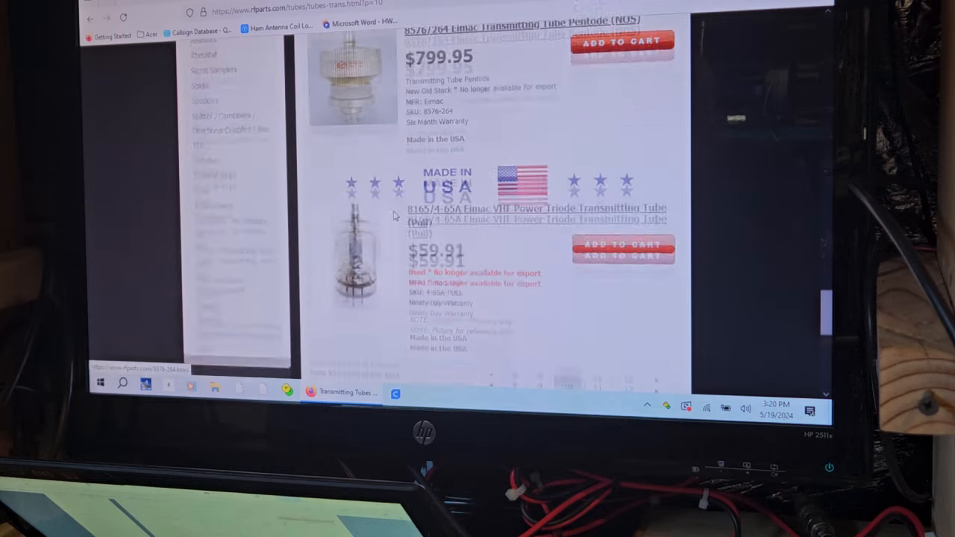
{"action": "scroll", "scroll_direction": "down", "scroll_amount": 3}
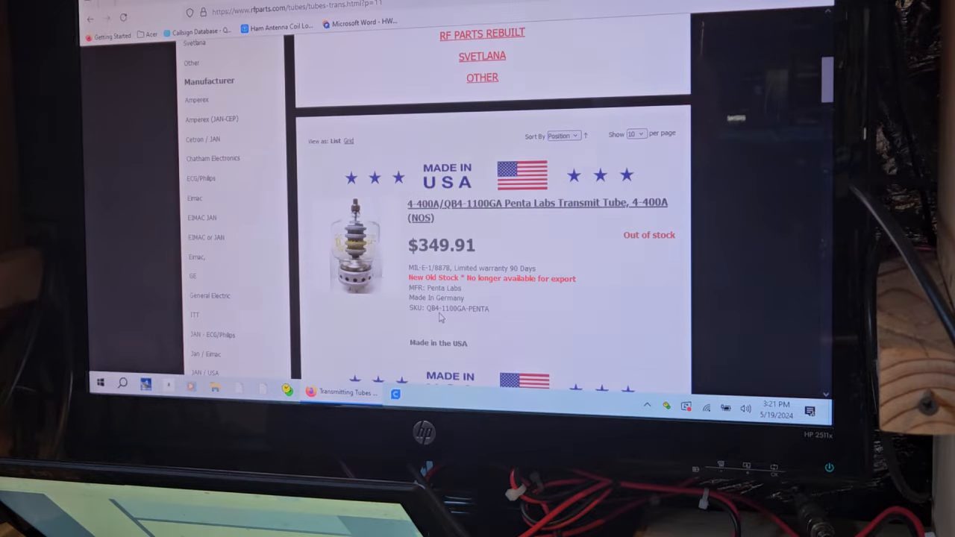
- Browse page 11 (items 101–110) to the bottom and go to page 12
{"action": "scroll", "scroll_direction": "down", "scroll_amount": 3}
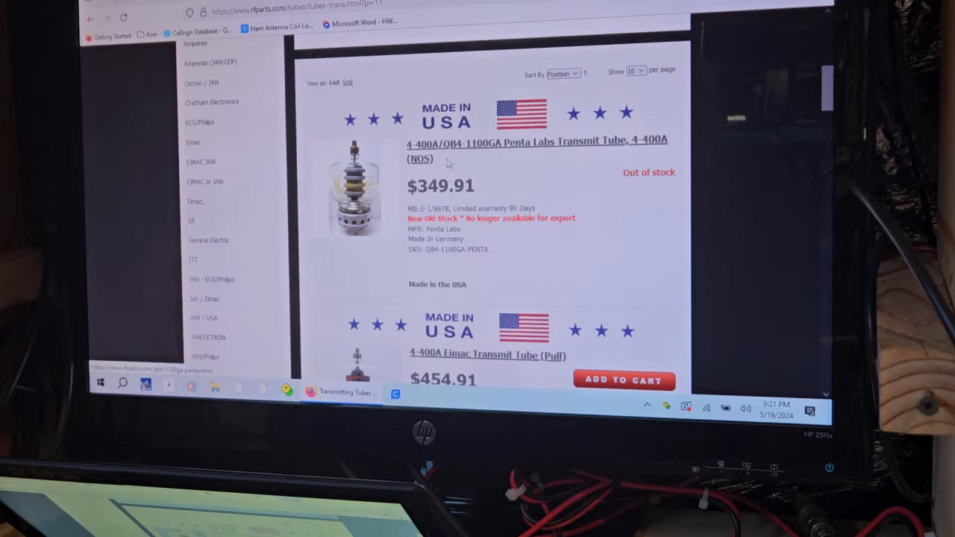
{"action": "mouse_move", "coordinate": [448, 163]}
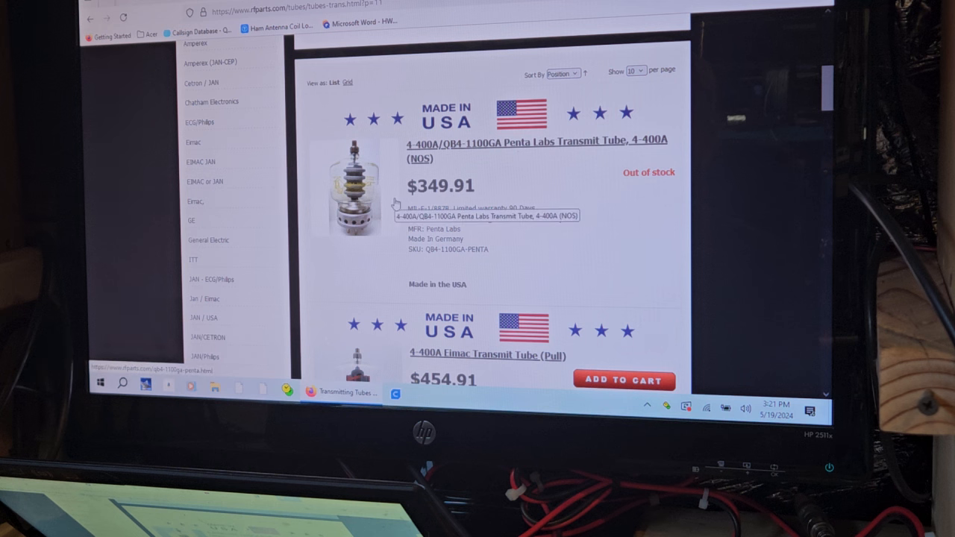
{"action": "mouse_move", "coordinate": [498, 256]}
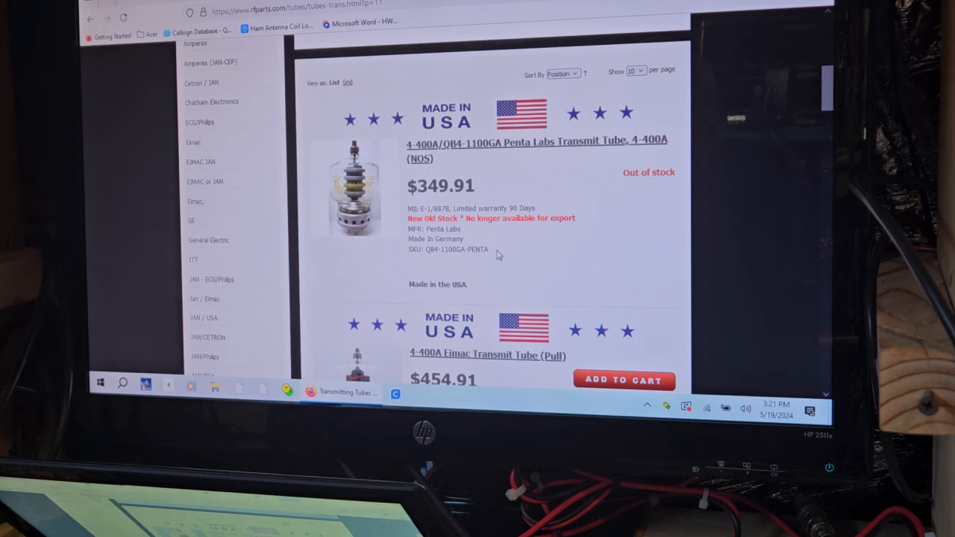
{"action": "scroll", "scroll_direction": "down", "scroll_amount": 3}
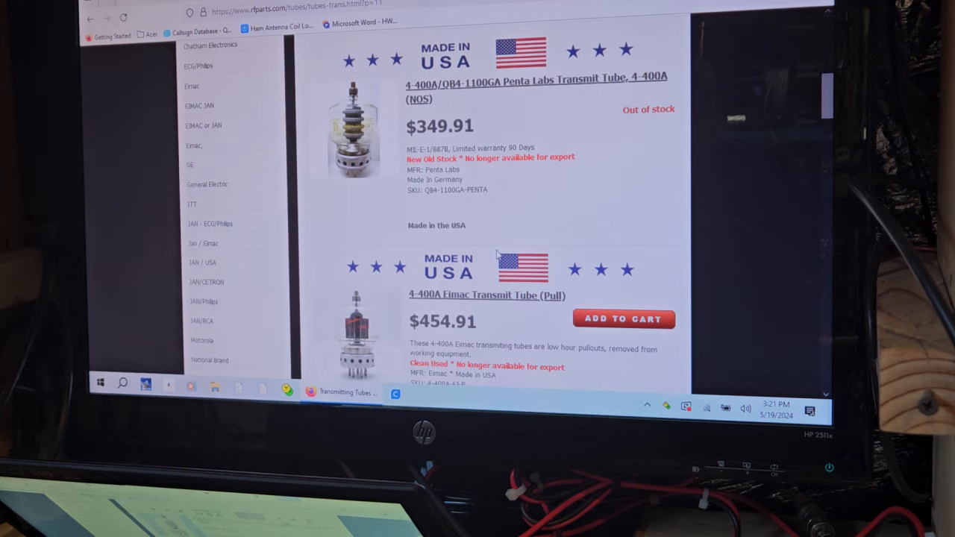
{"action": "scroll", "scroll_direction": "down", "scroll_amount": 3}
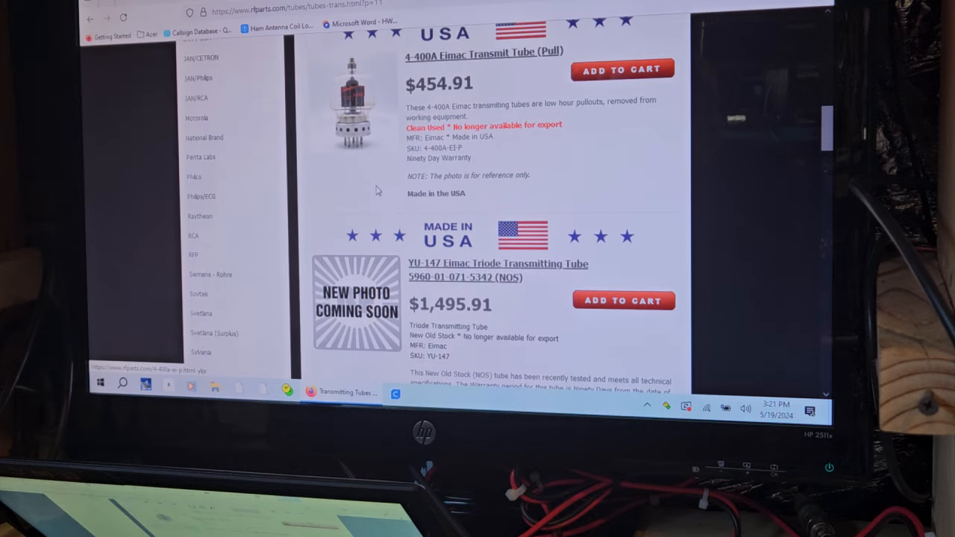
{"action": "scroll", "scroll_direction": "down", "scroll_amount": 3}
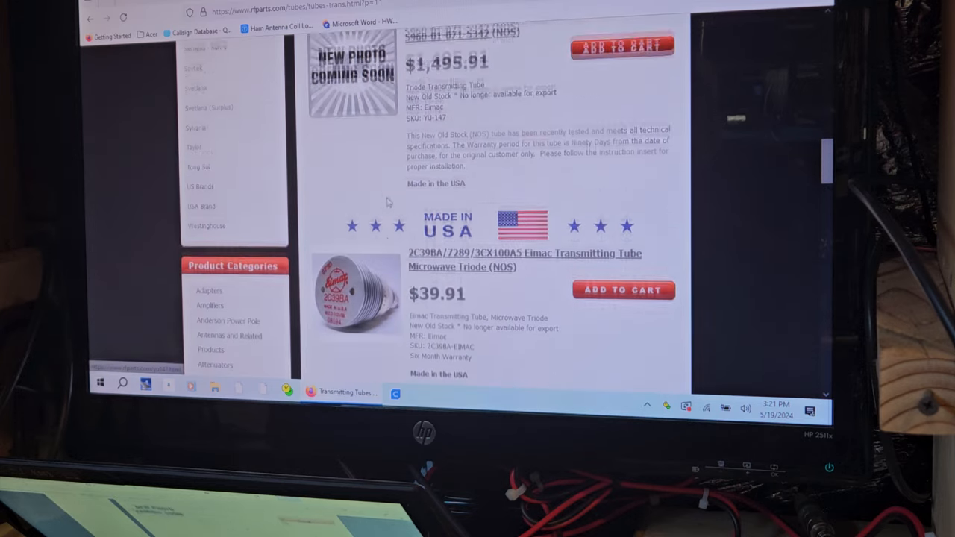
{"action": "scroll", "scroll_direction": "down", "scroll_amount": 3}
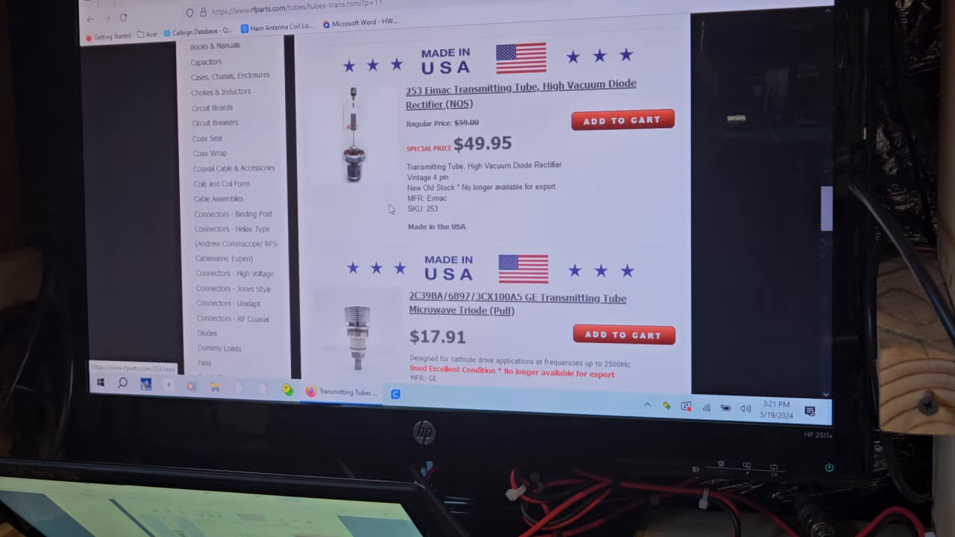
{"action": "scroll", "scroll_direction": "down", "scroll_amount": 3}
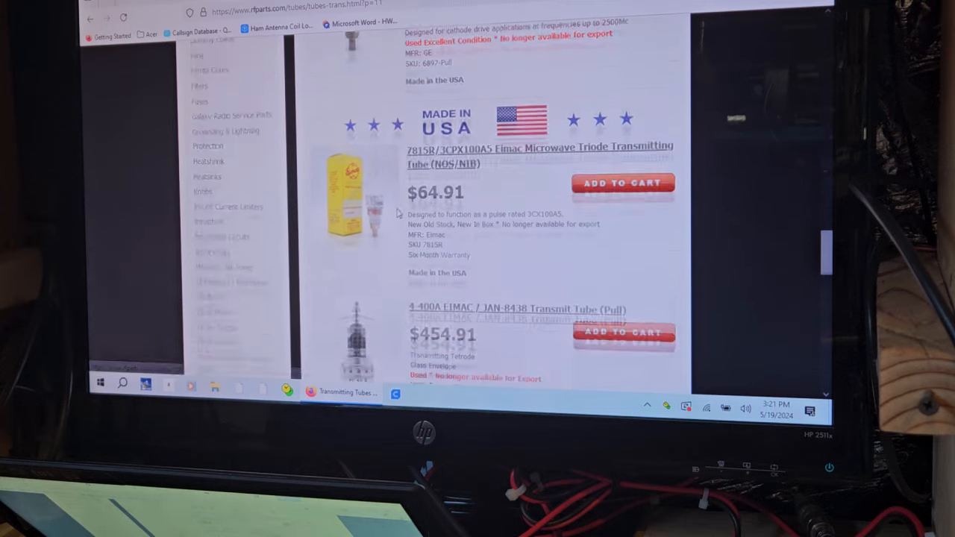
{"action": "scroll", "scroll_direction": "down", "scroll_amount": 3}
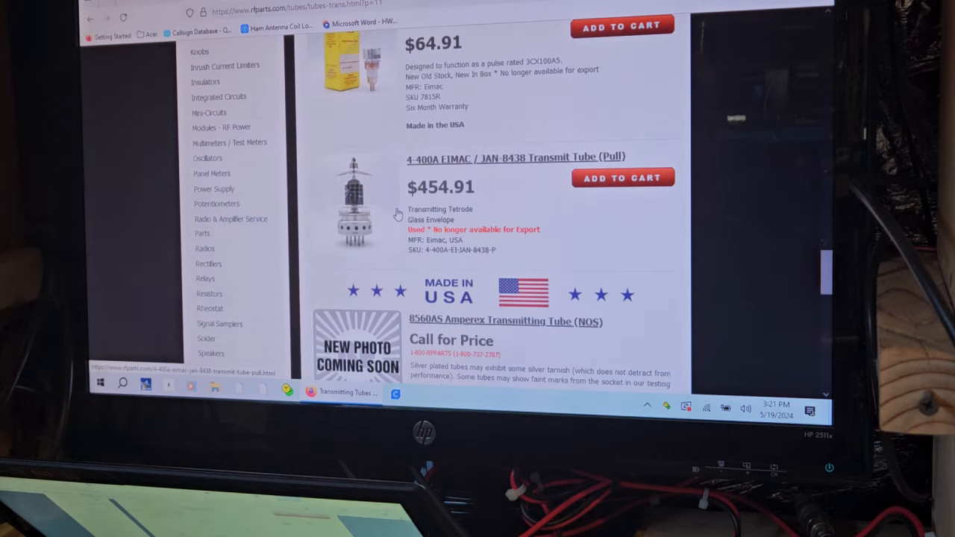
{"action": "scroll", "scroll_direction": "down", "scroll_amount": 3}
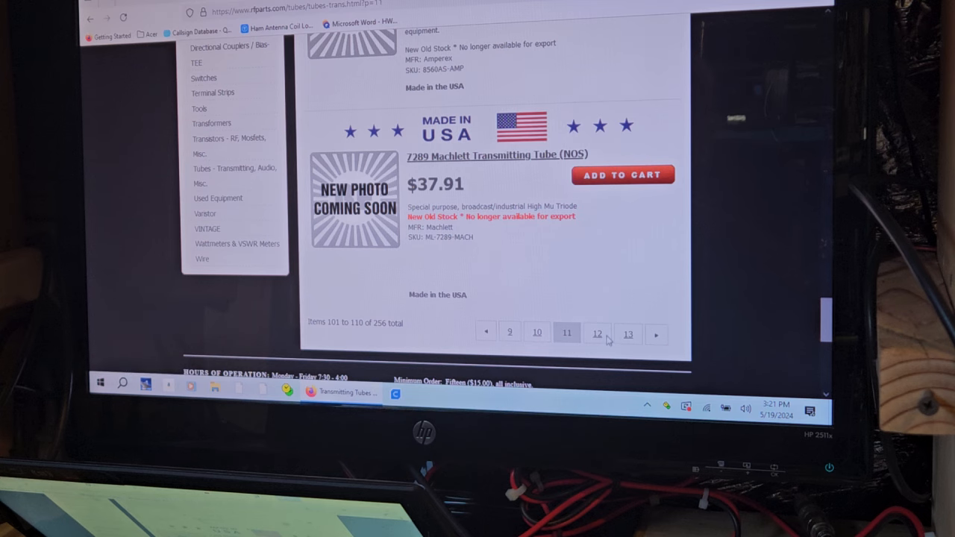
{"action": "left_click", "coordinate": [597, 333]}
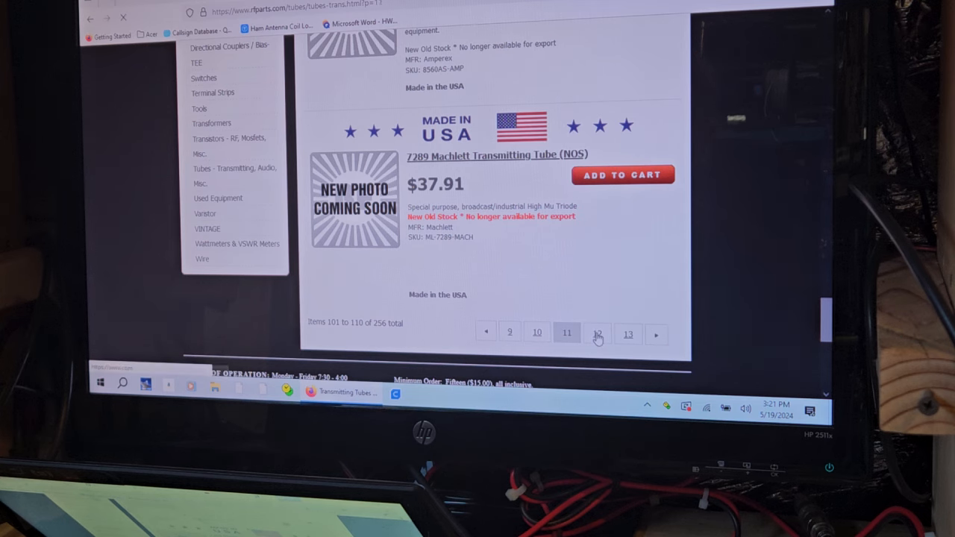
- Review page 12 tube listings (items 111–120) and open page 13
{"action": "left_click", "coordinate": [598, 333]}
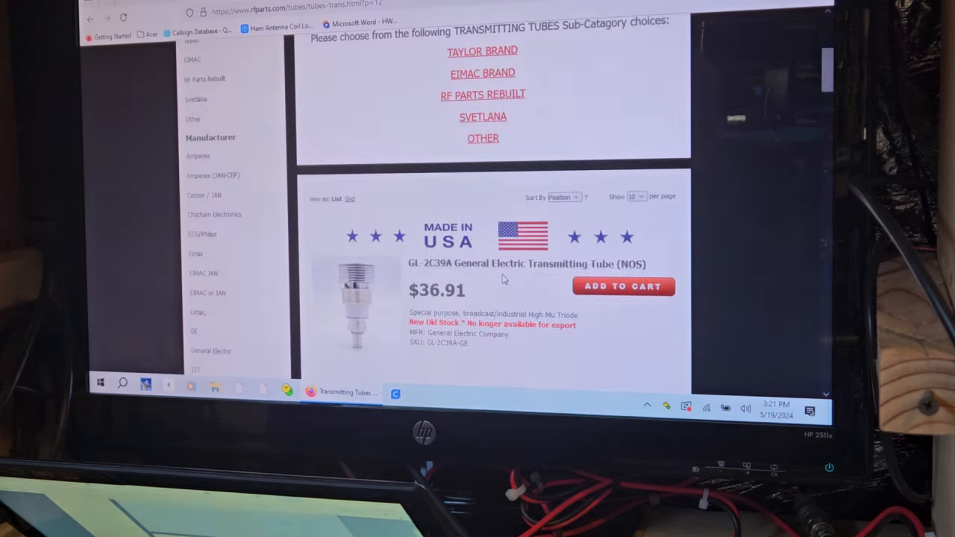
{"action": "scroll", "scroll_direction": "down", "scroll_amount": 3}
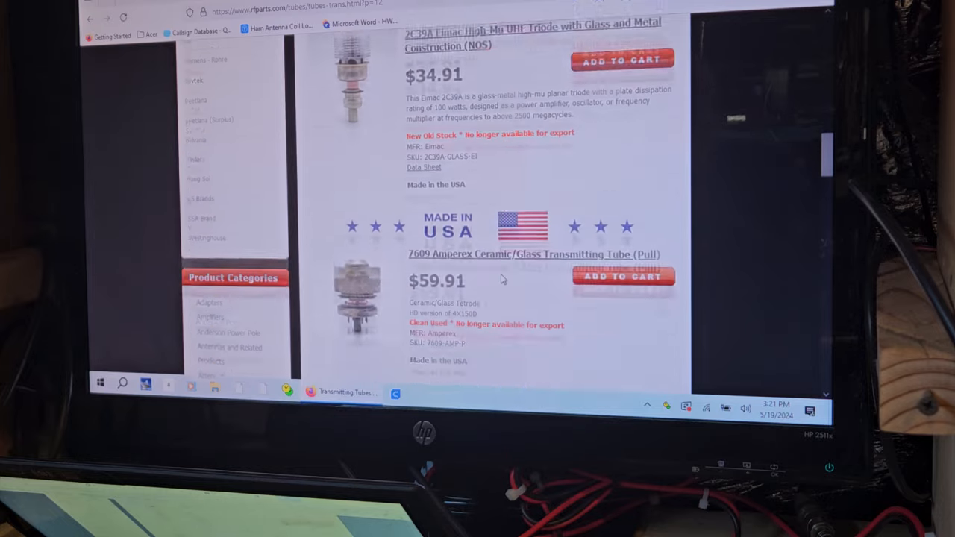
{"action": "scroll", "scroll_direction": "up", "scroll_amount": 3}
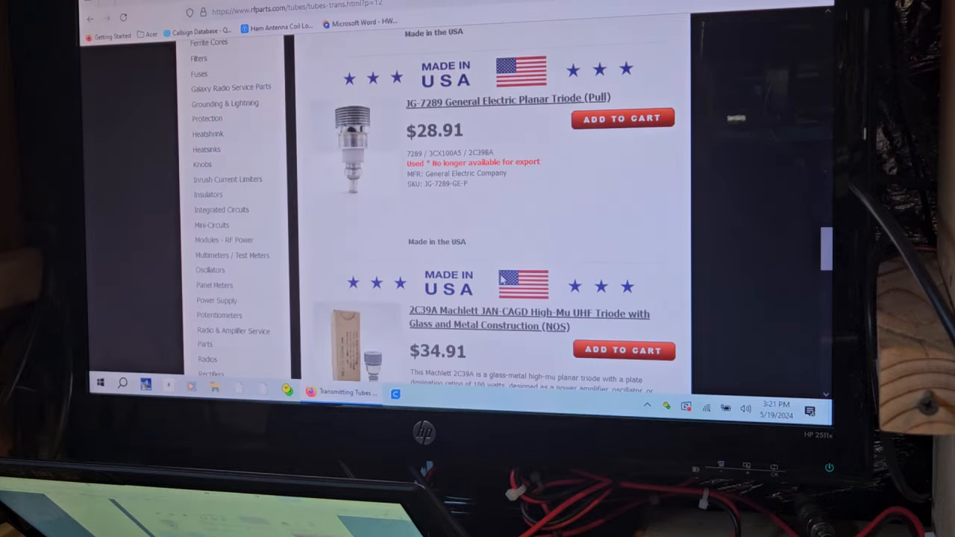
{"action": "scroll", "scroll_direction": "down", "scroll_amount": 3}
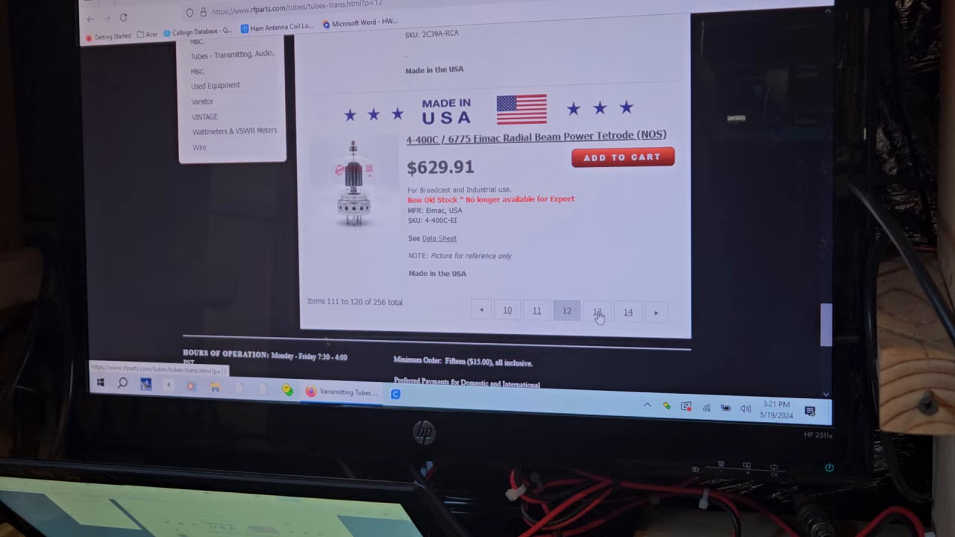
{"action": "left_click", "coordinate": [597, 311]}
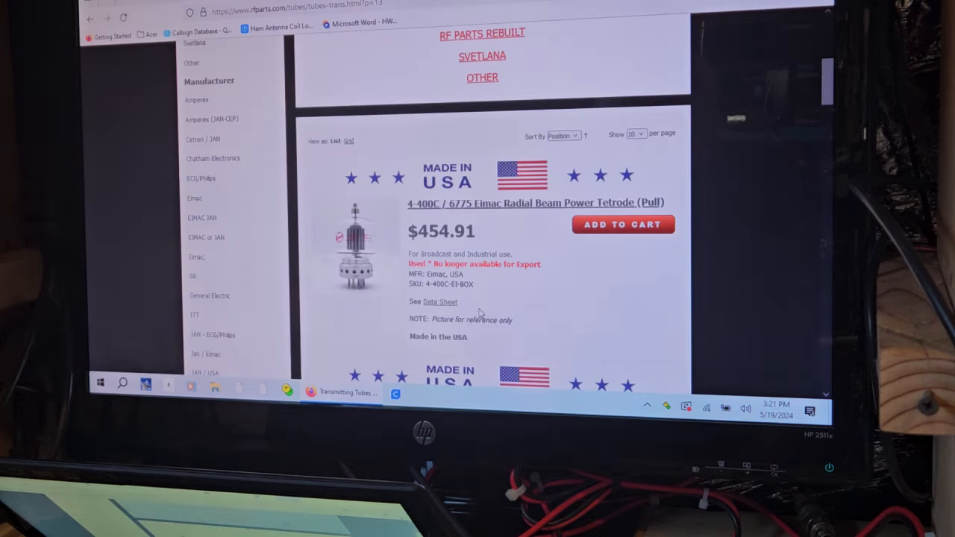
- Scroll through page 13 listings, including the 4-400A tubes and their prices
{"action": "scroll", "scroll_direction": "down", "scroll_amount": 3}
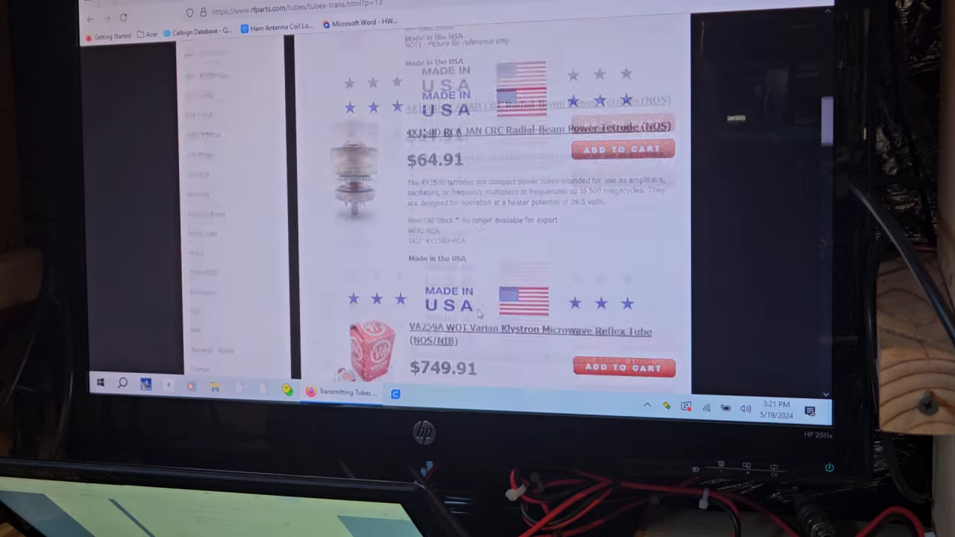
{"action": "scroll", "scroll_direction": "down", "scroll_amount": 3}
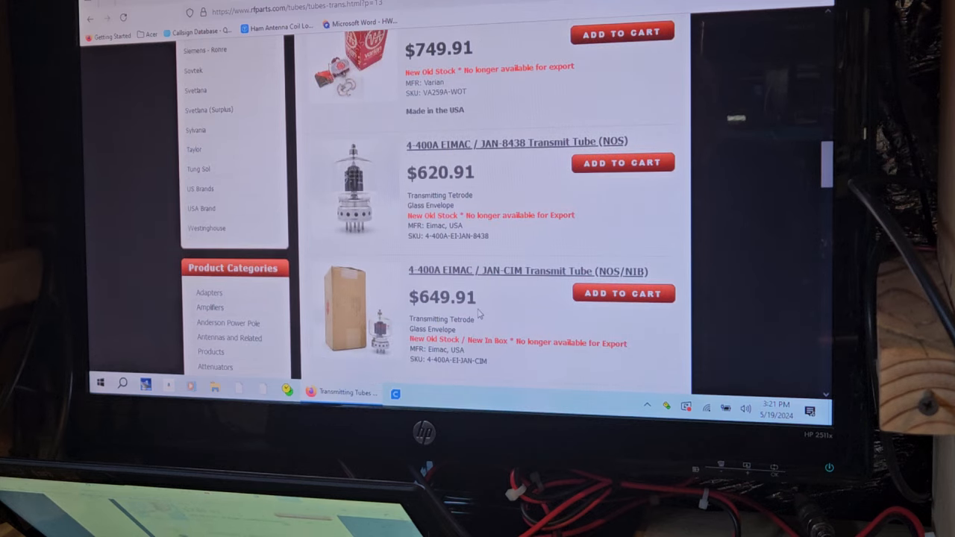
{"action": "scroll", "scroll_direction": "down", "scroll_amount": 3}
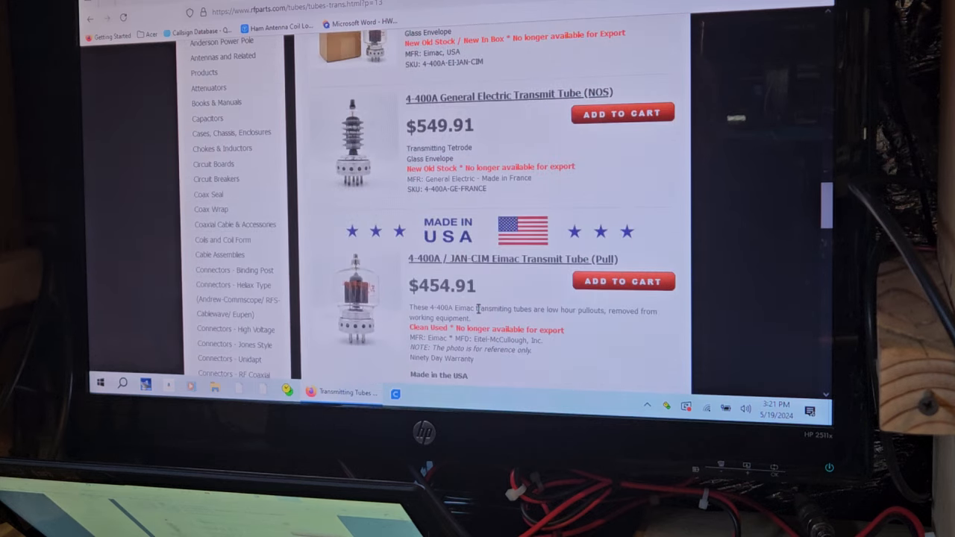
{"action": "scroll", "scroll_direction": "down", "scroll_amount": 3}
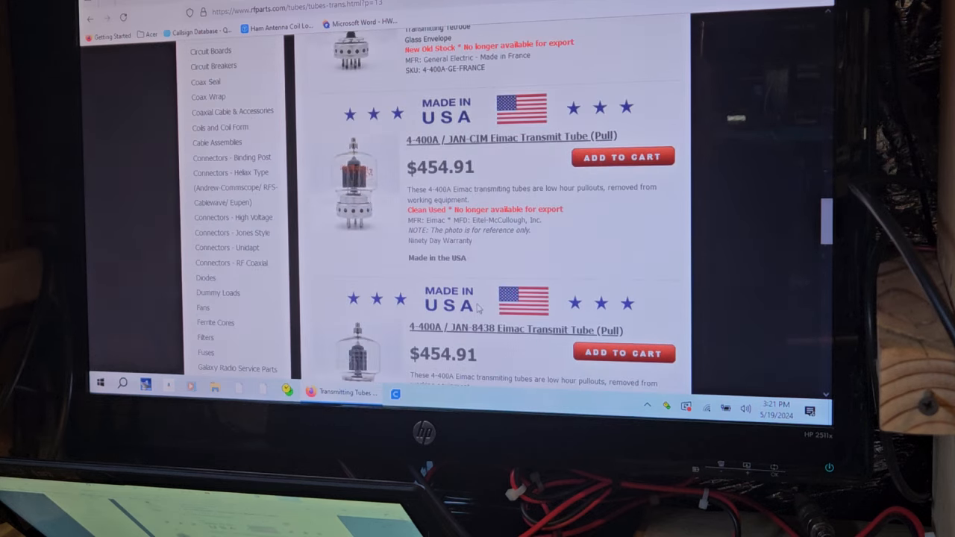
{"action": "scroll", "scroll_direction": "down", "scroll_amount": 3}
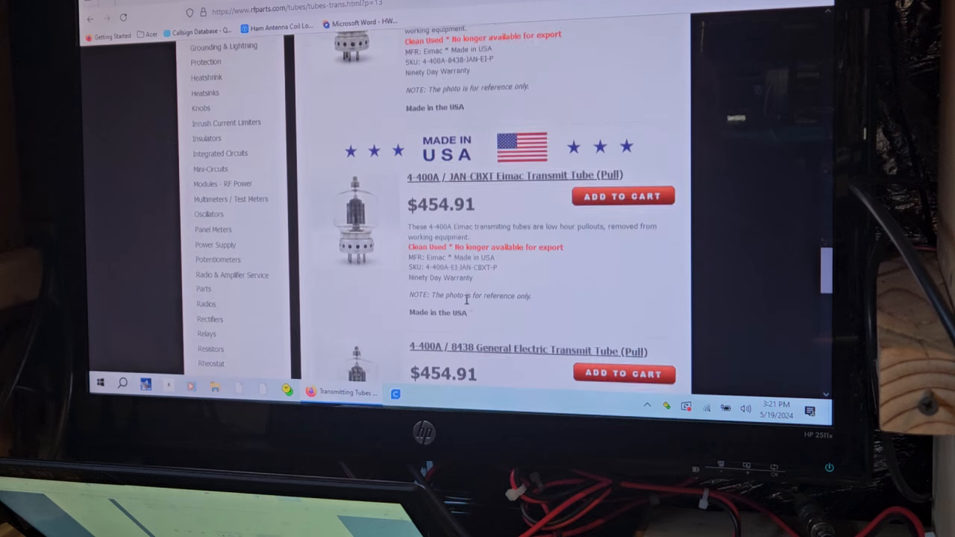
{"action": "scroll", "scroll_direction": "down", "scroll_amount": 3}
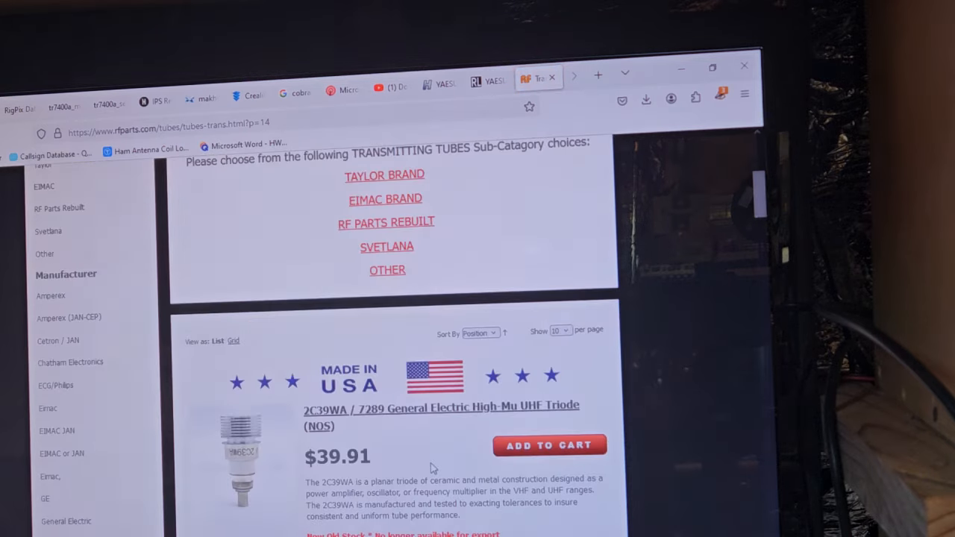
{"action": "scroll", "scroll_direction": "down", "scroll_amount": 3}
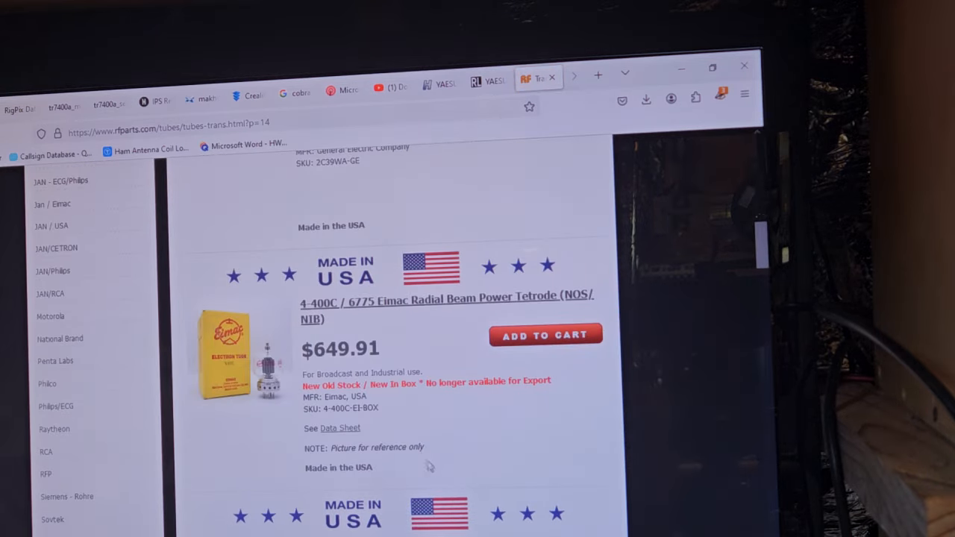
{"action": "scroll", "scroll_direction": "down", "scroll_amount": 3}
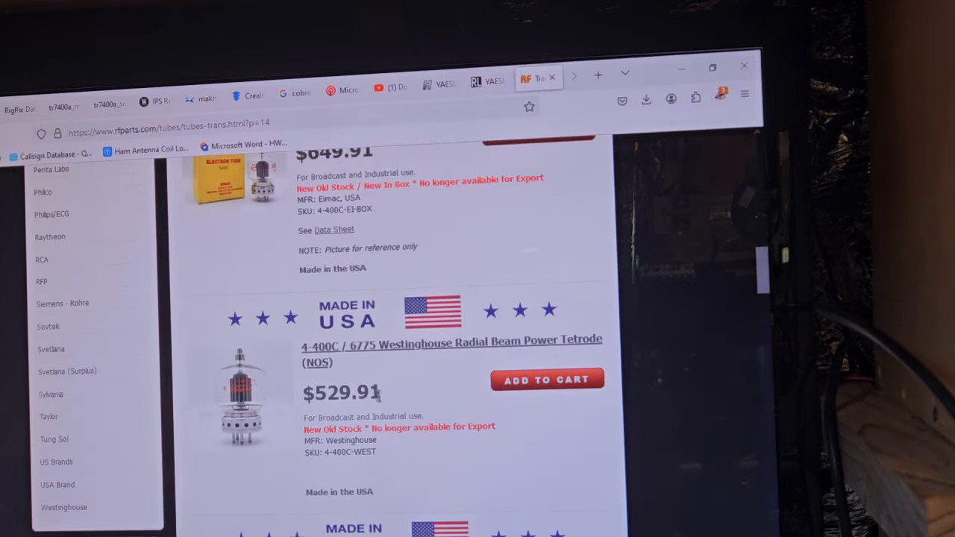
{"action": "scroll", "scroll_direction": "down", "scroll_amount": 3}
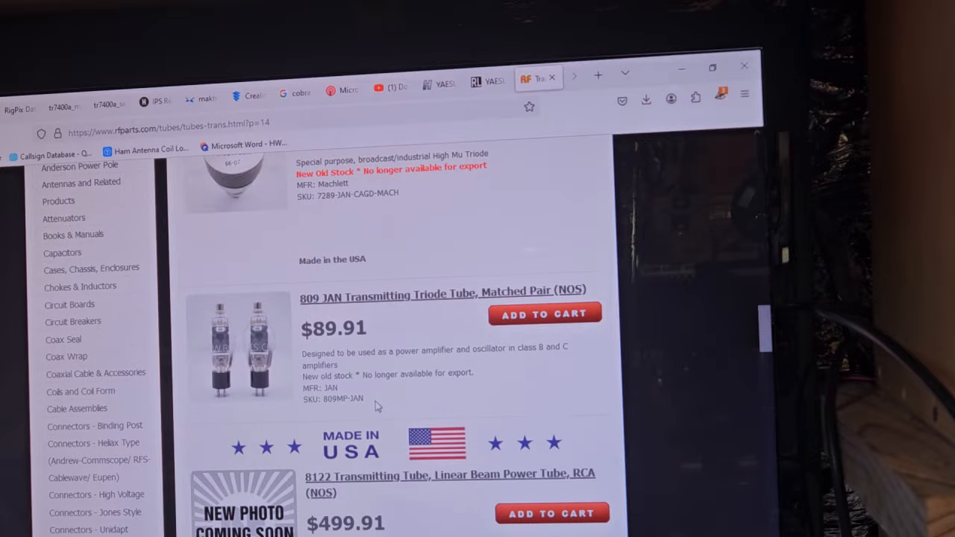
{"action": "scroll", "scroll_direction": "down", "scroll_amount": 3}
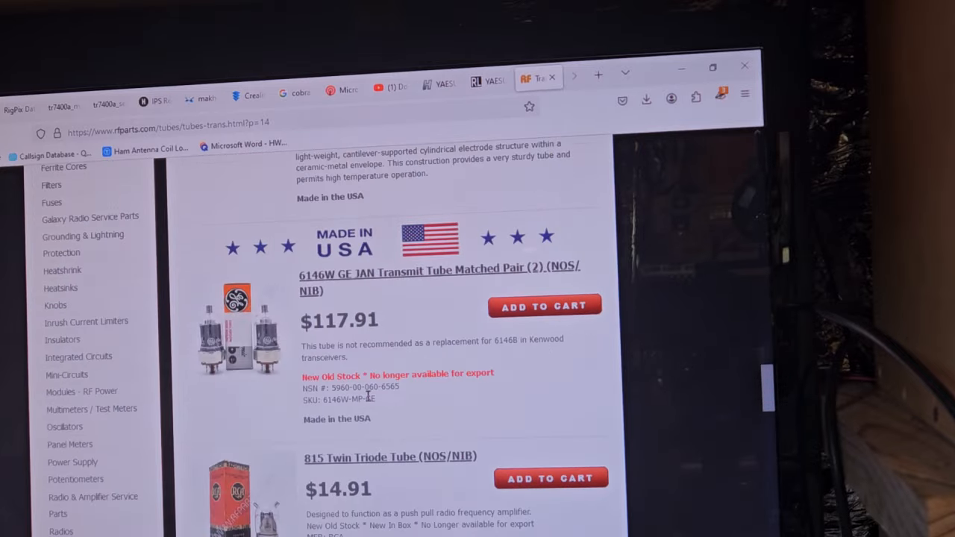
{"action": "scroll", "scroll_direction": "down", "scroll_amount": 3}
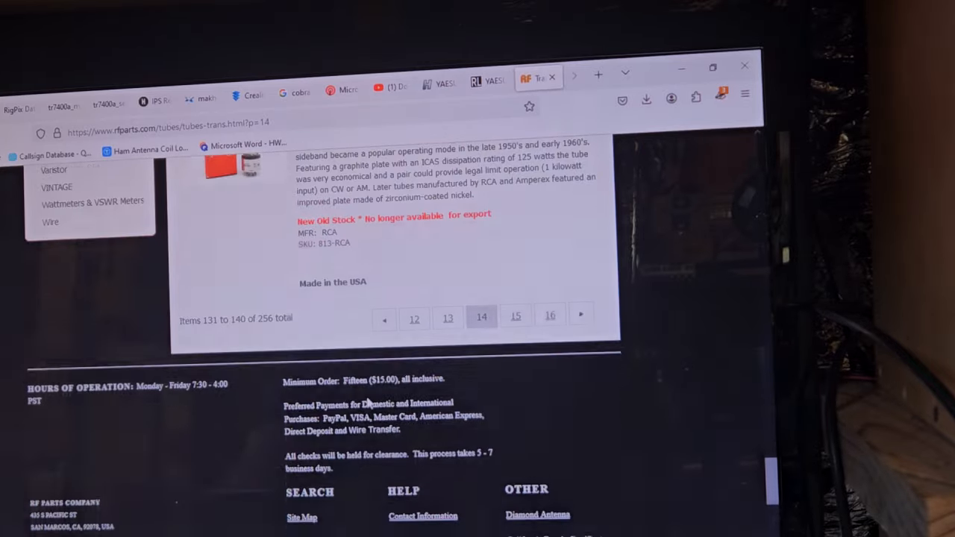
{"action": "scroll", "scroll_direction": "down", "scroll_amount": 3}
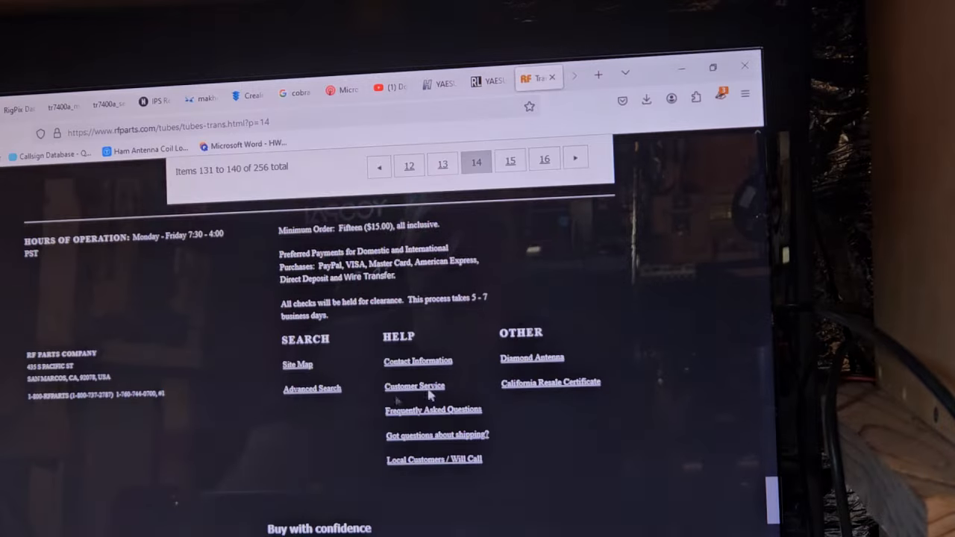
{"action": "scroll", "scroll_direction": "up", "scroll_amount": 3}
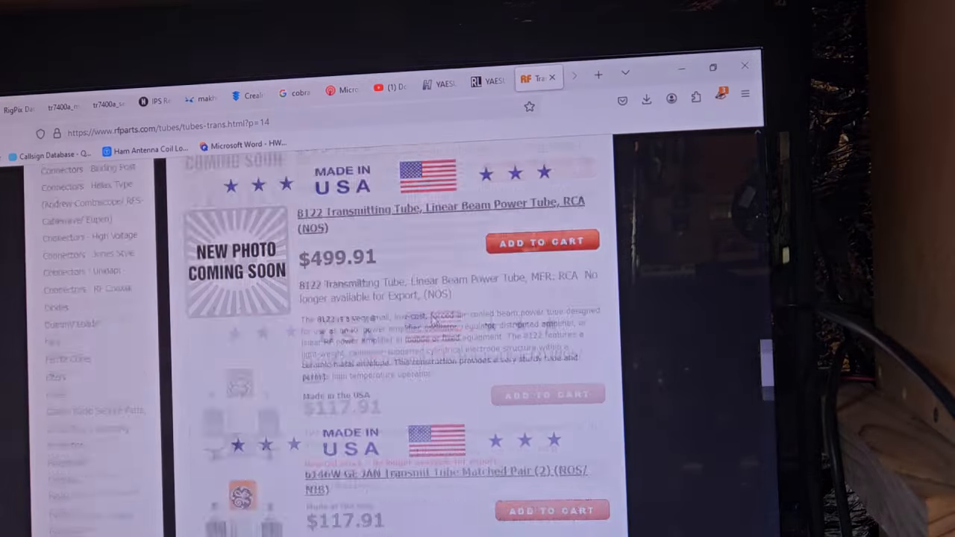
{"action": "scroll", "scroll_direction": "up", "scroll_amount": 3}
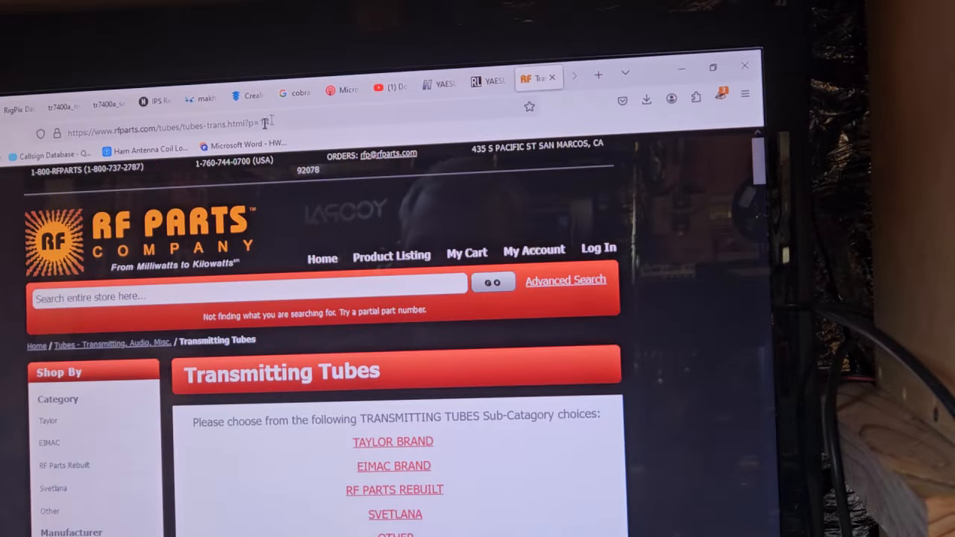
- Search the entire RF Parts store for '3-500'
{"action": "left_click", "coordinate": [250, 297]}
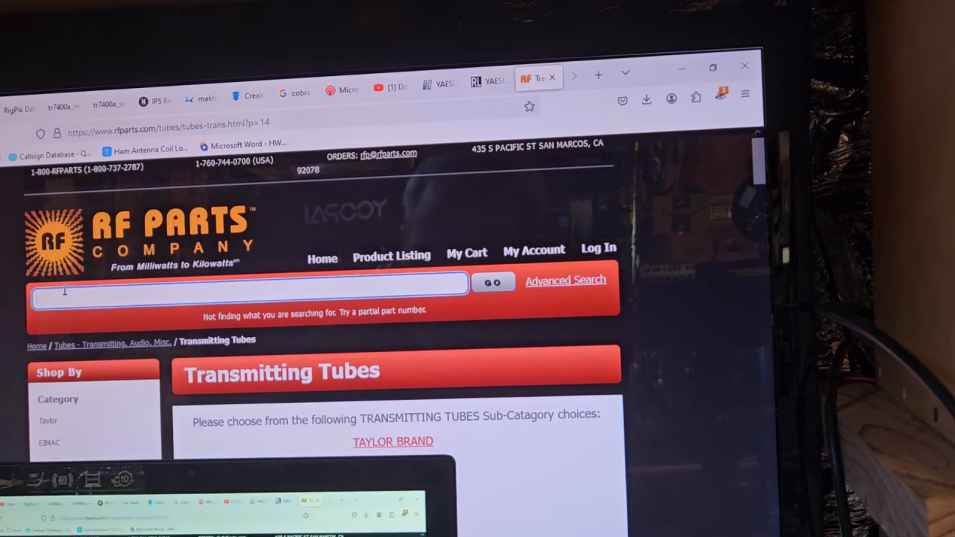
{"action": "type", "text": "3"}
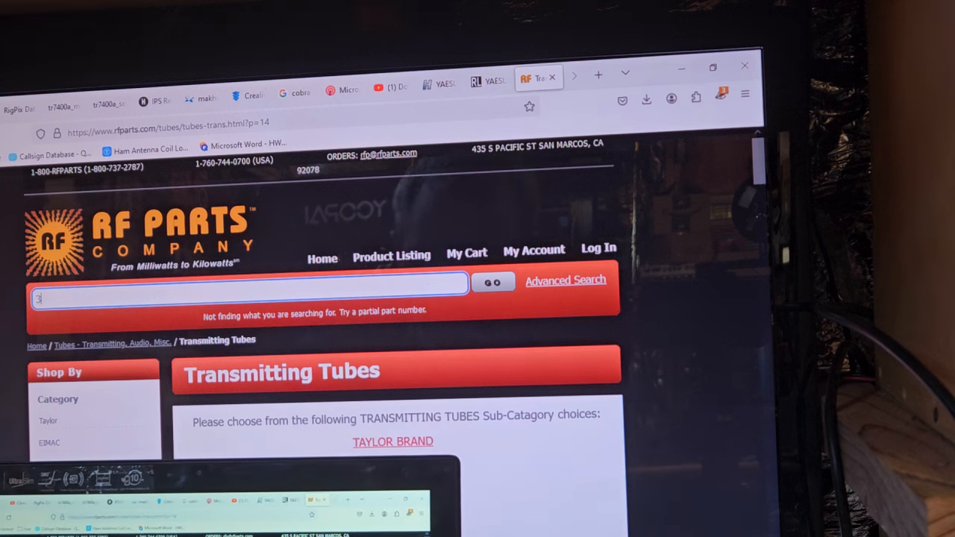
{"action": "type", "text": "-"}
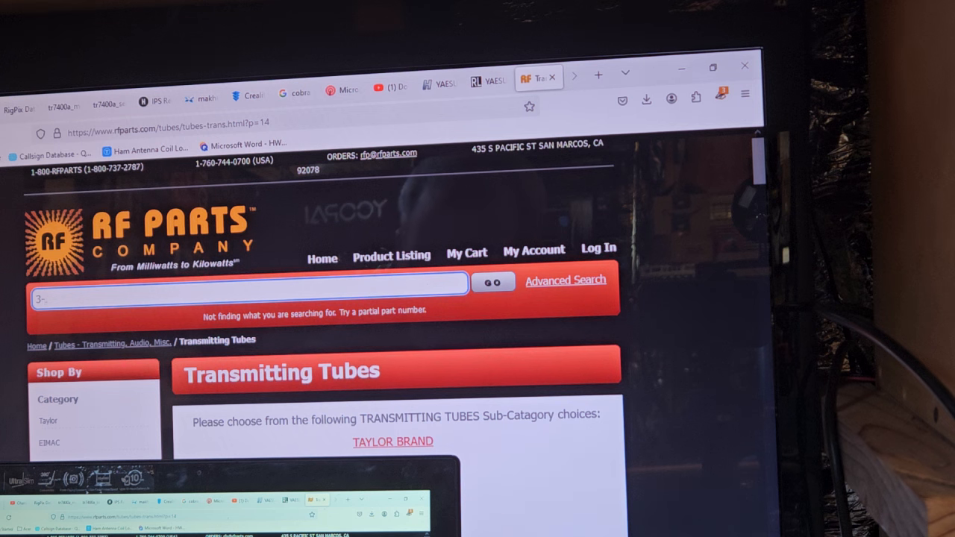
{"action": "type", "text": "500"}
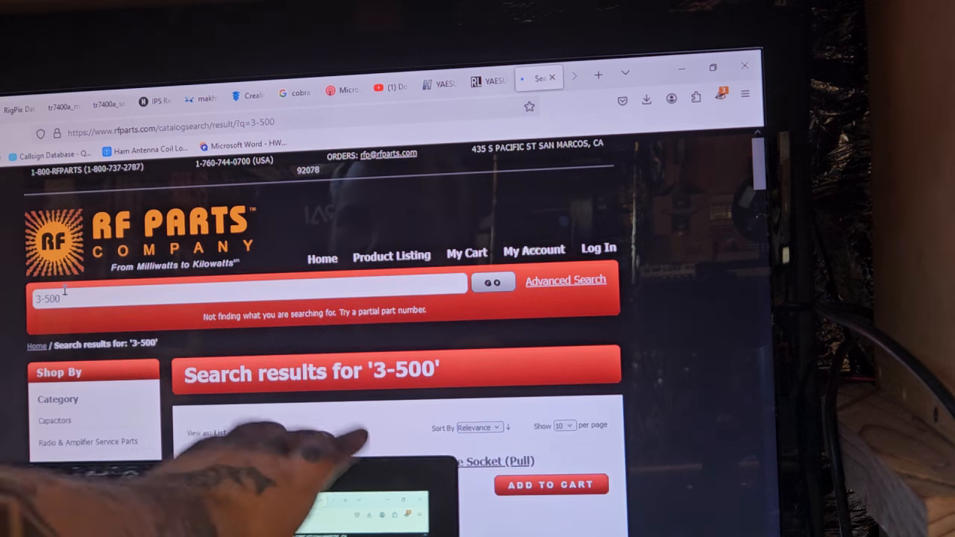
- Browse '3-500' search results 1–10 of 16 and open results page 2
{"action": "scroll", "scroll_direction": "down", "scroll_amount": 3}
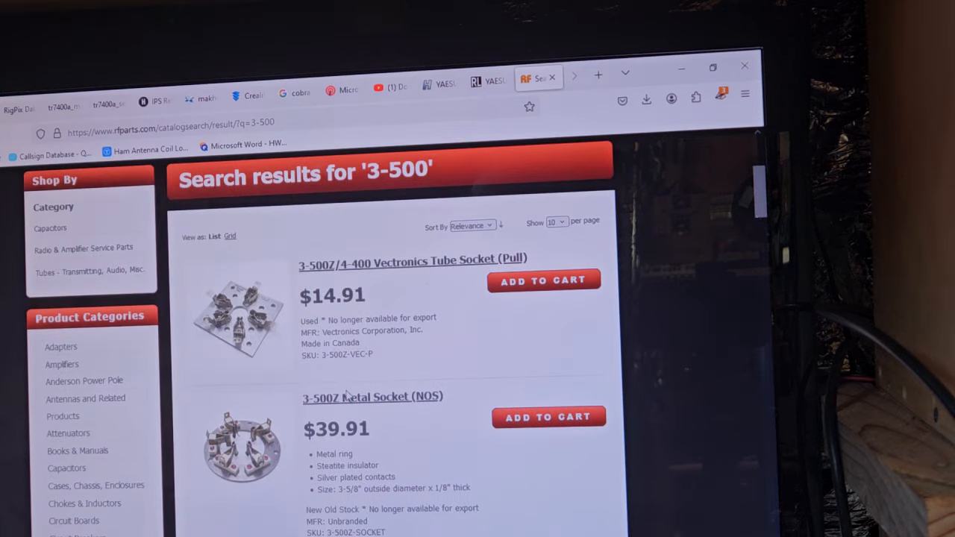
{"action": "scroll", "scroll_direction": "down", "scroll_amount": 3}
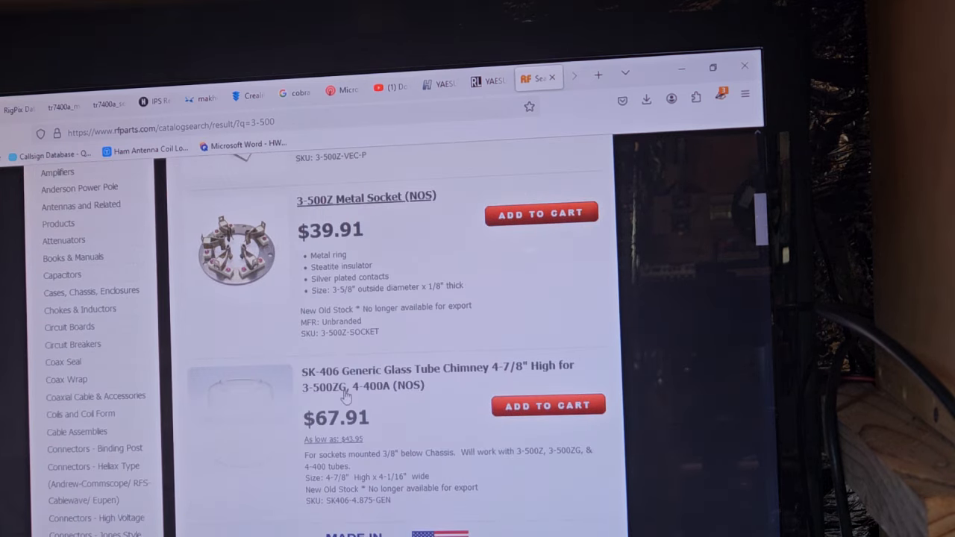
{"action": "scroll", "scroll_direction": "down", "scroll_amount": 3}
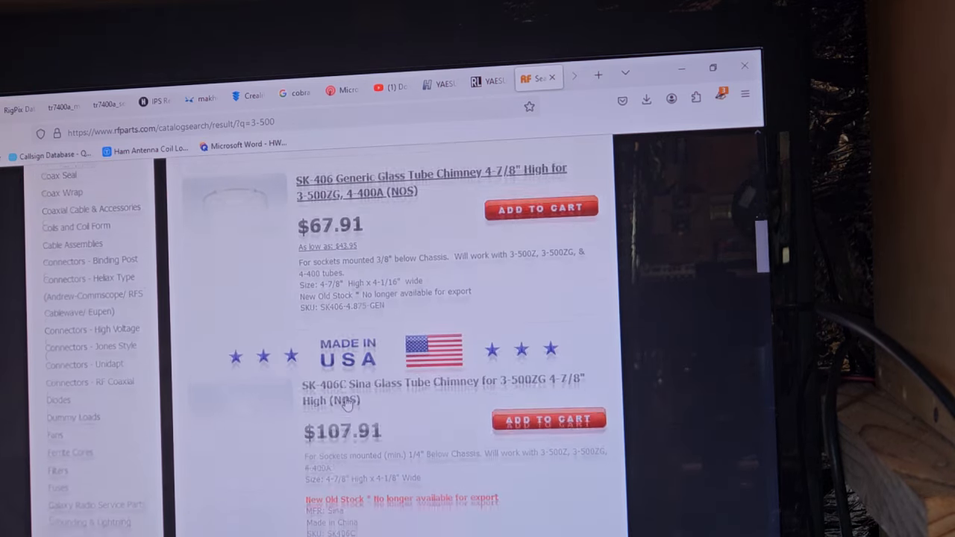
{"action": "scroll", "scroll_direction": "down", "scroll_amount": 3}
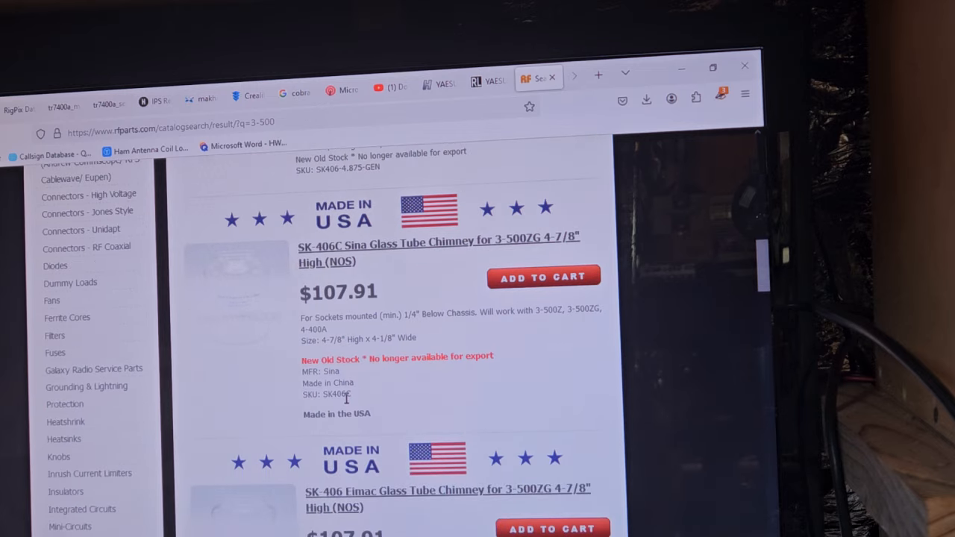
{"action": "scroll", "scroll_direction": "down", "scroll_amount": 3}
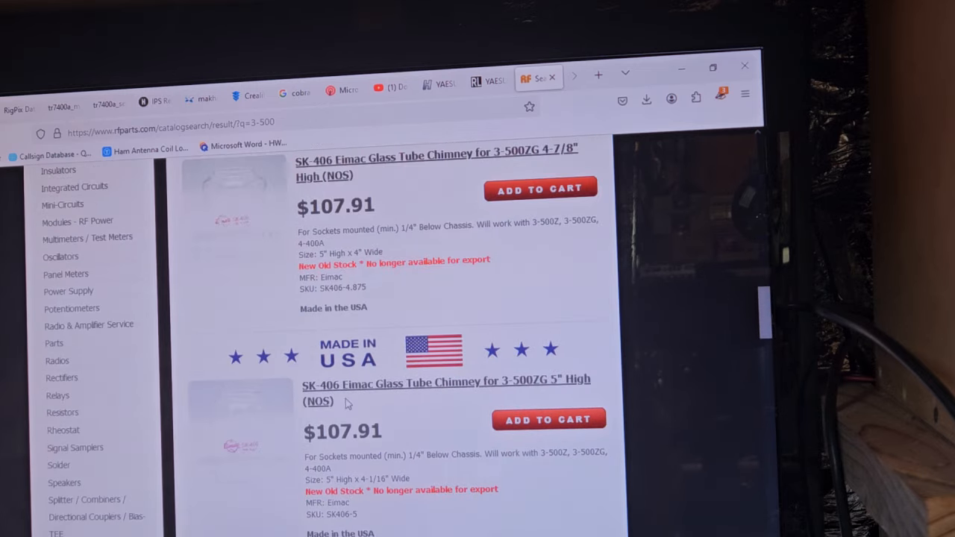
{"action": "scroll", "scroll_direction": "down", "scroll_amount": 3}
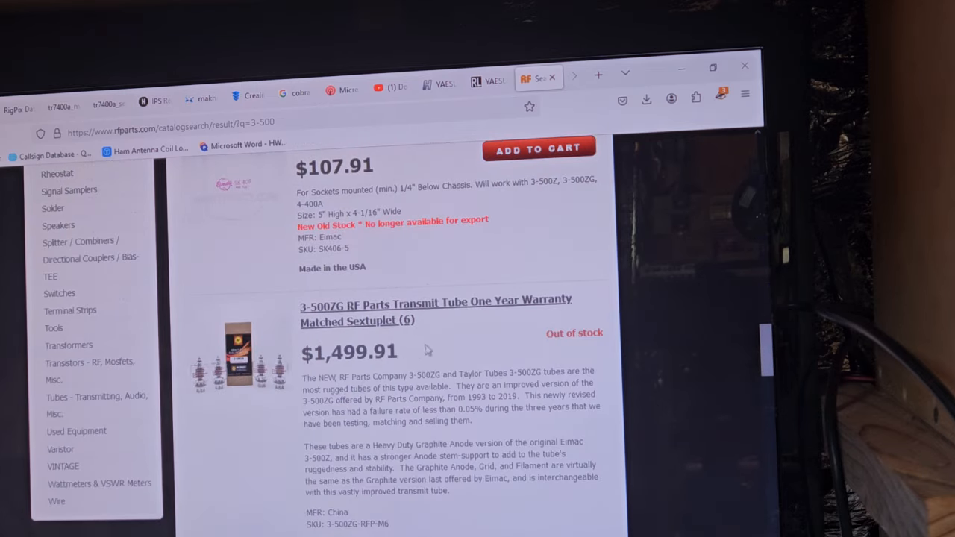
{"action": "mouse_move", "coordinate": [330, 345]}
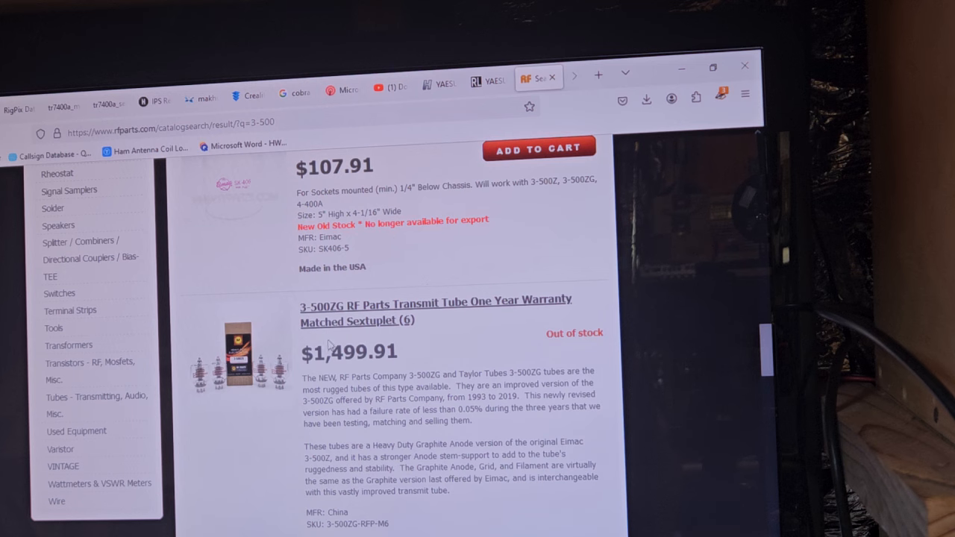
{"action": "scroll", "scroll_direction": "down", "scroll_amount": 3}
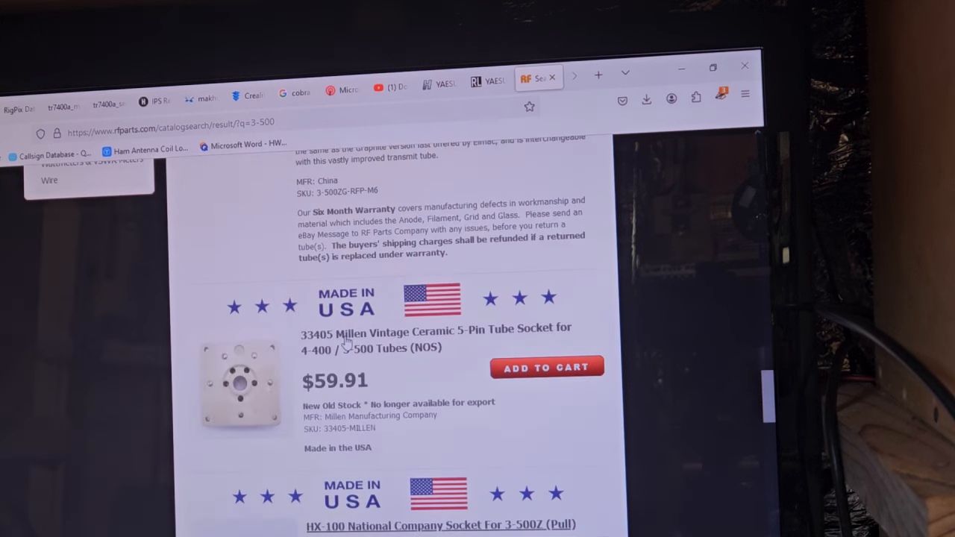
{"action": "mouse_move", "coordinate": [306, 336]}
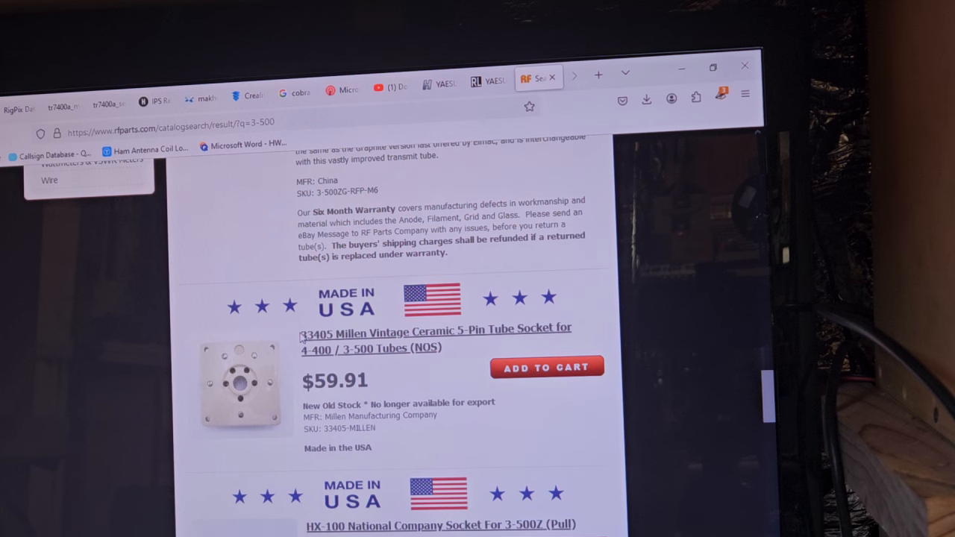
{"action": "scroll", "scroll_direction": "down", "scroll_amount": 3}
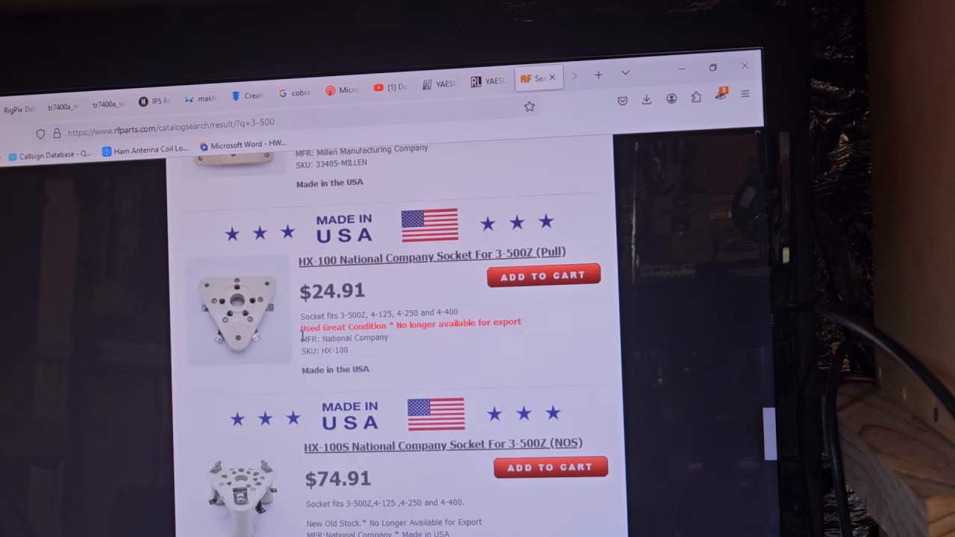
{"action": "scroll", "scroll_direction": "down", "scroll_amount": 3}
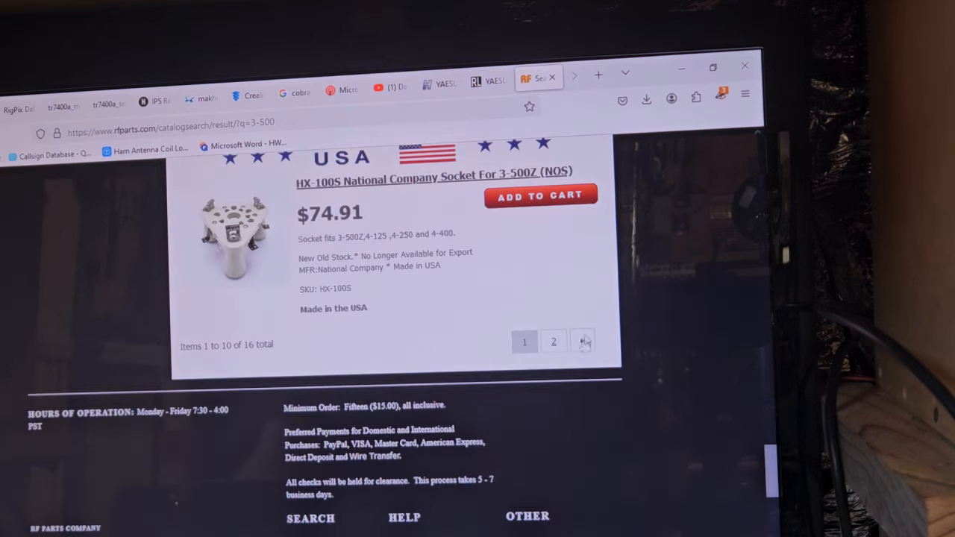
{"action": "left_click", "coordinate": [553, 342]}
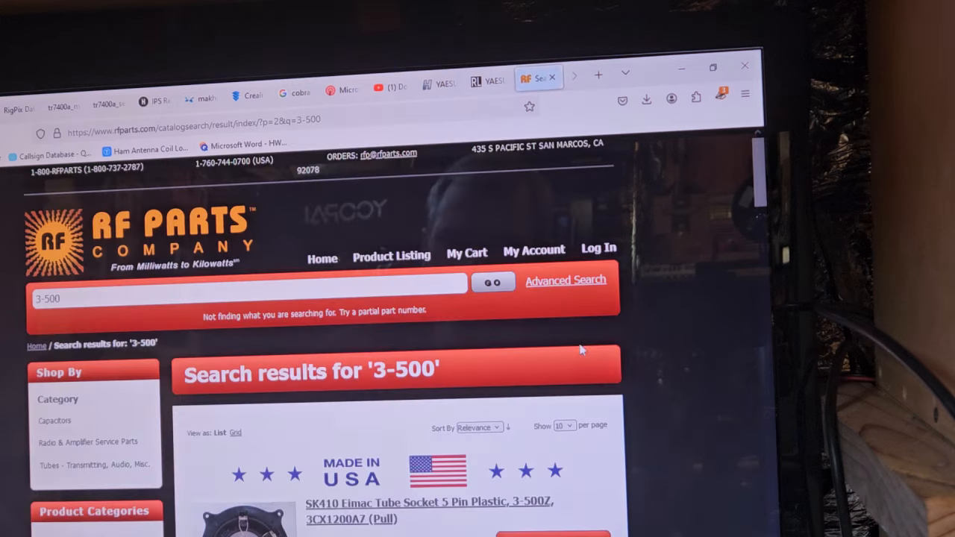
{"action": "scroll", "scroll_direction": "down", "scroll_amount": 3}
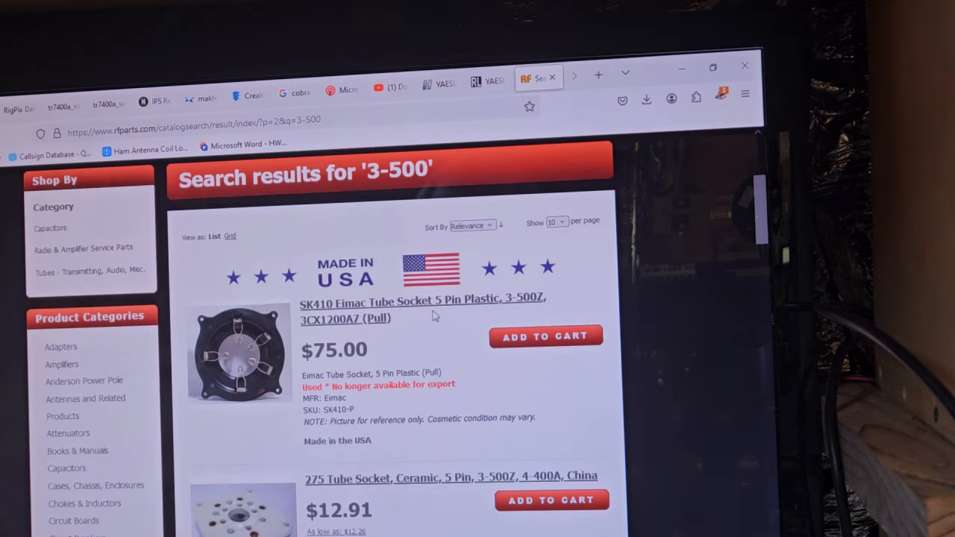
{"action": "scroll", "scroll_direction": "down", "scroll_amount": 3}
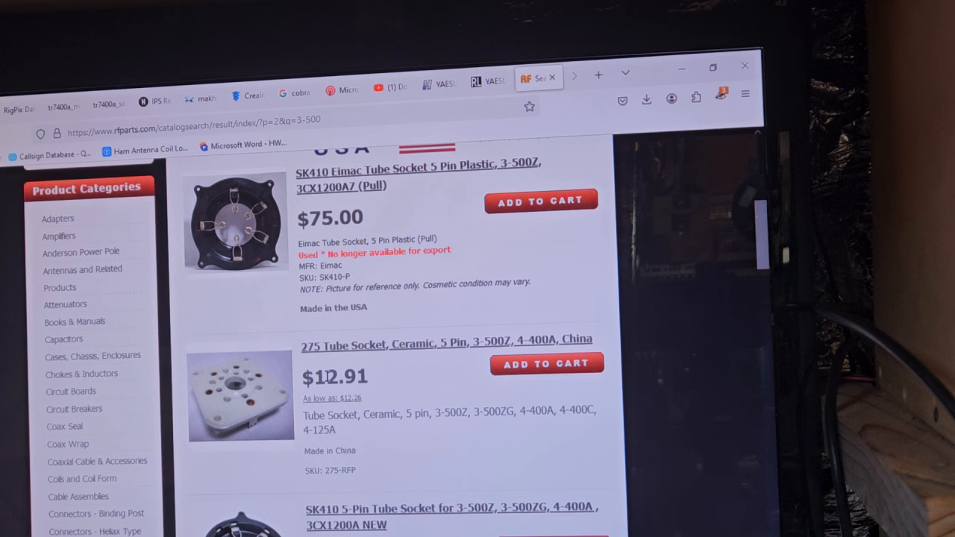
{"action": "scroll", "scroll_direction": "down", "scroll_amount": 3}
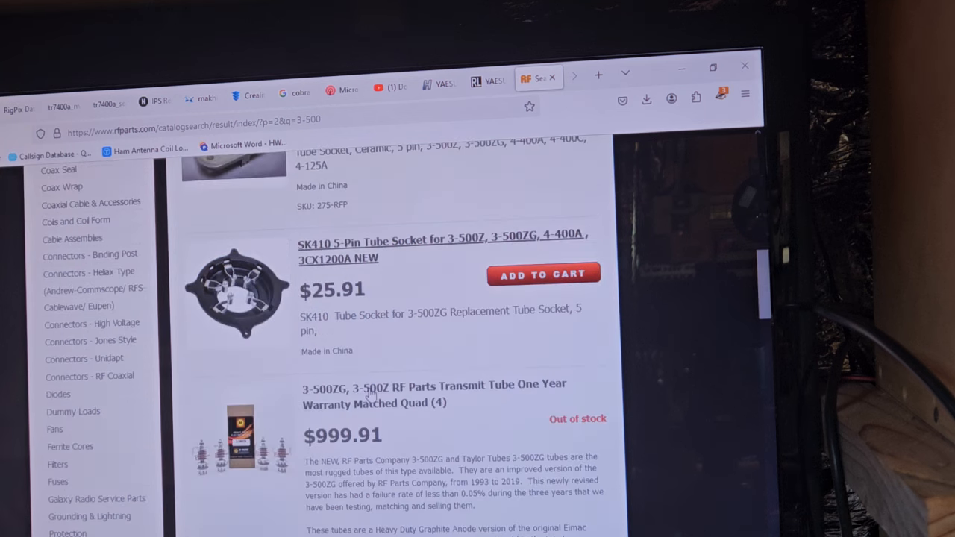
{"action": "scroll", "scroll_direction": "down", "scroll_amount": 3}
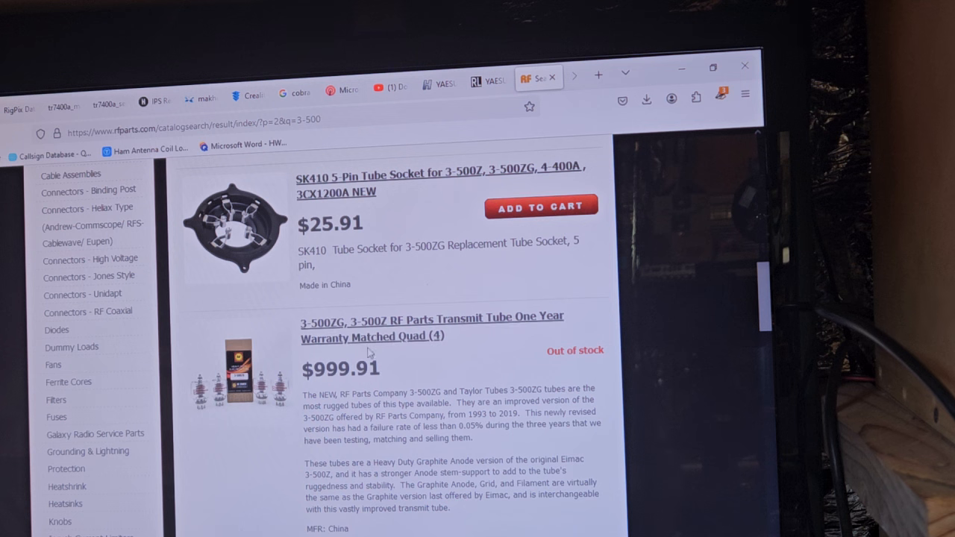
{"action": "mouse_move", "coordinate": [366, 357]}
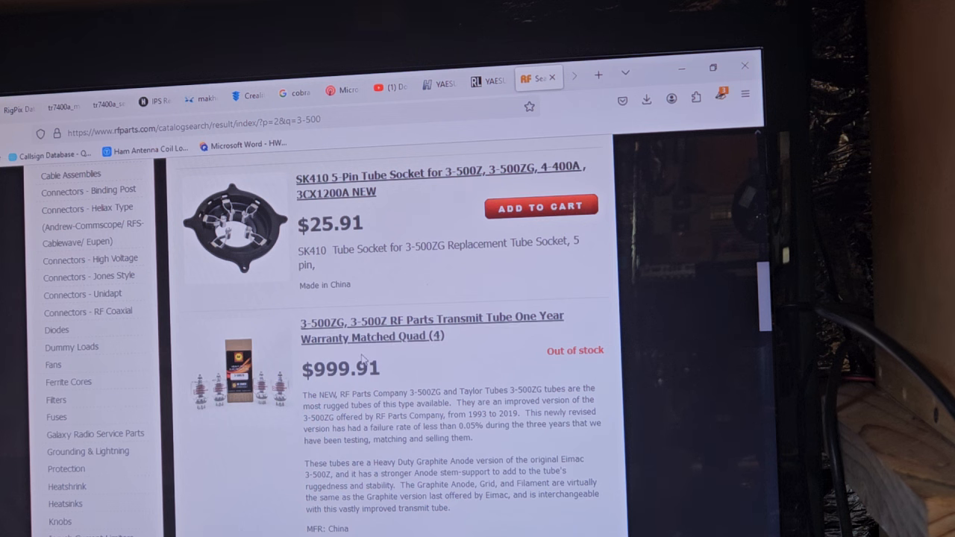
{"action": "scroll", "scroll_direction": "down", "scroll_amount": 3}
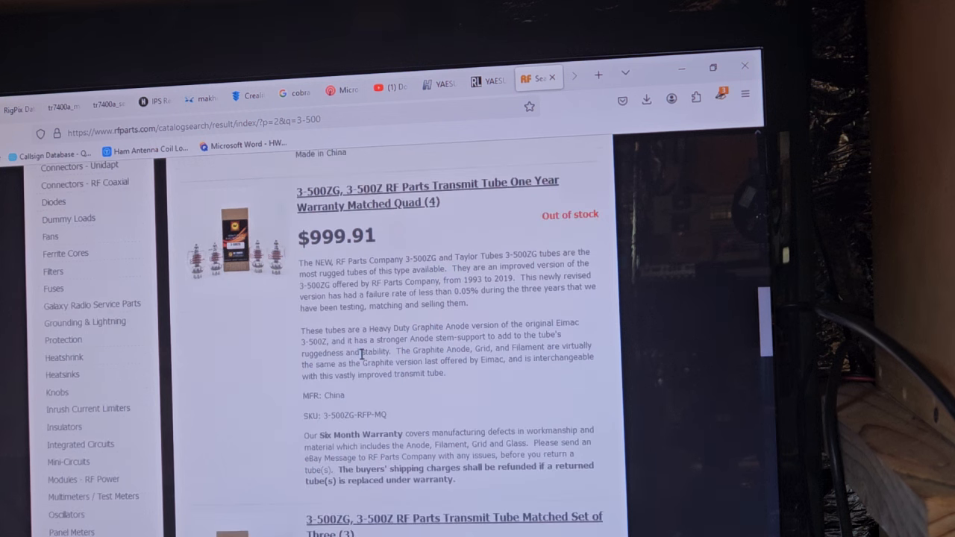
{"action": "scroll", "scroll_direction": "down", "scroll_amount": 3}
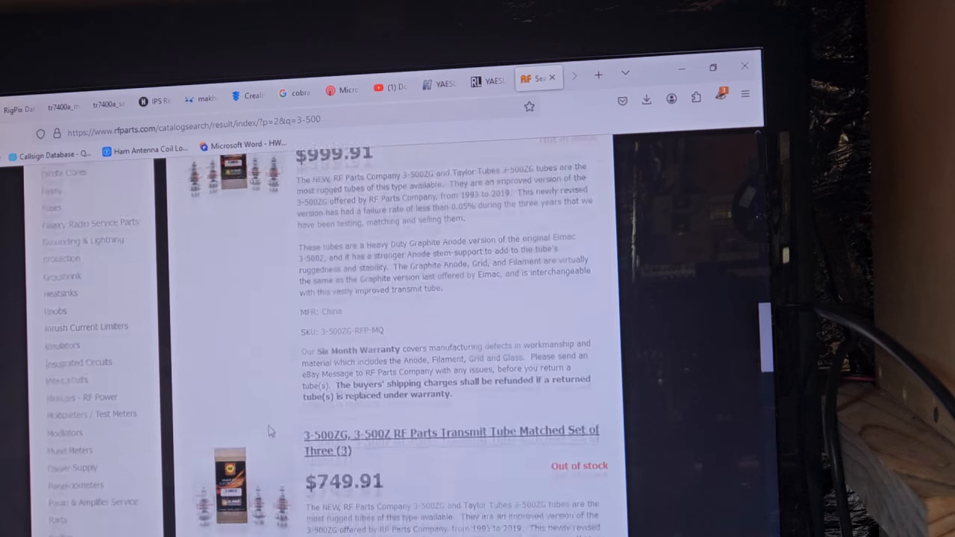
{"action": "scroll", "scroll_direction": "down", "scroll_amount": 3}
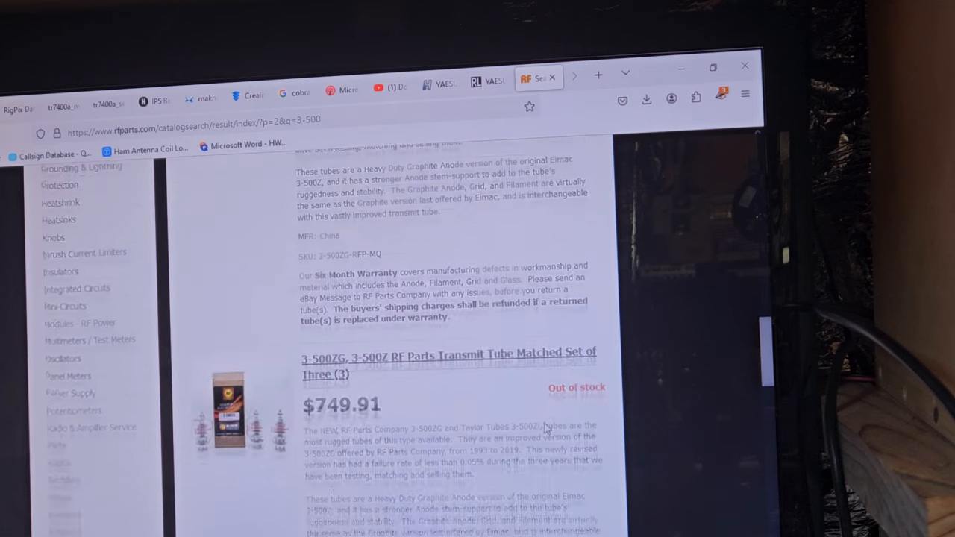
{"action": "scroll", "scroll_direction": "down", "scroll_amount": 3}
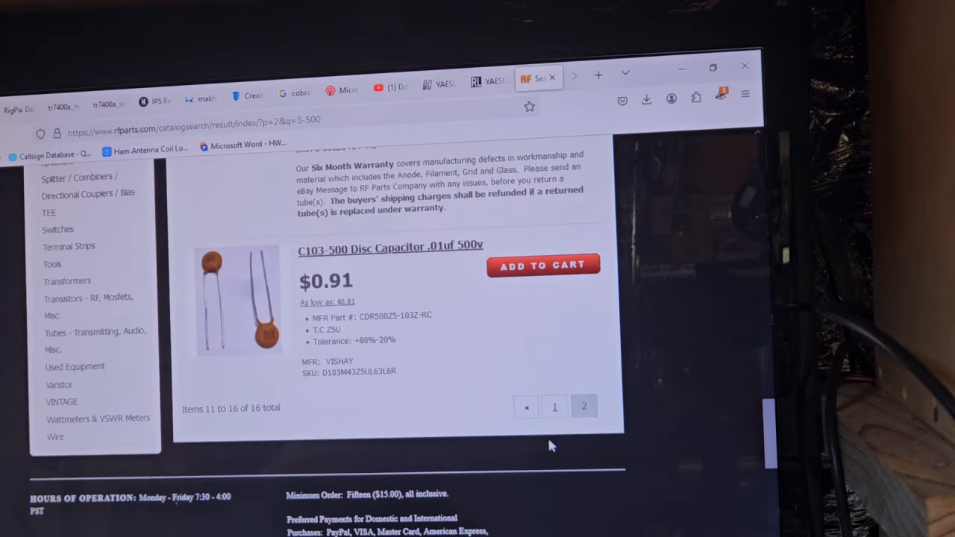
{"action": "scroll", "scroll_direction": "up", "scroll_amount": 3}
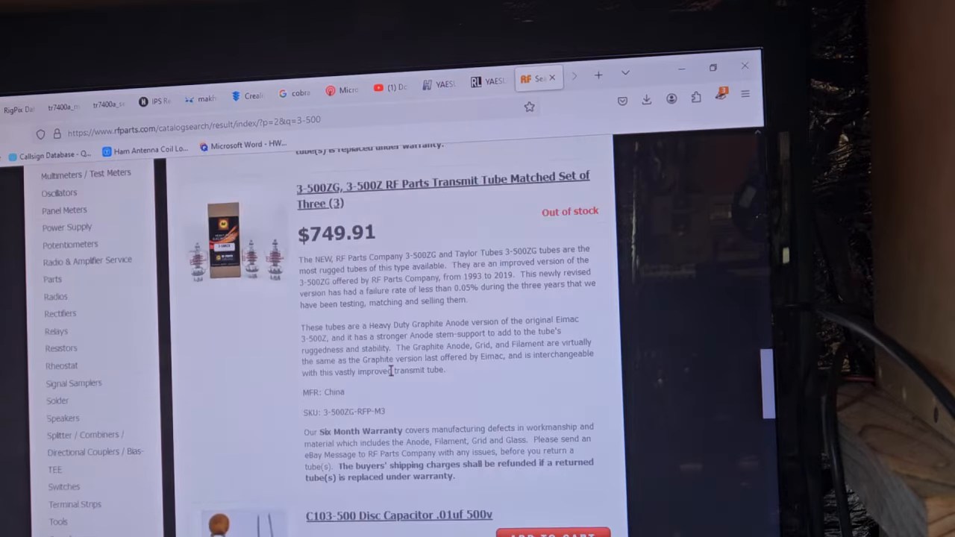
{"action": "scroll", "scroll_direction": "down", "scroll_amount": 3}
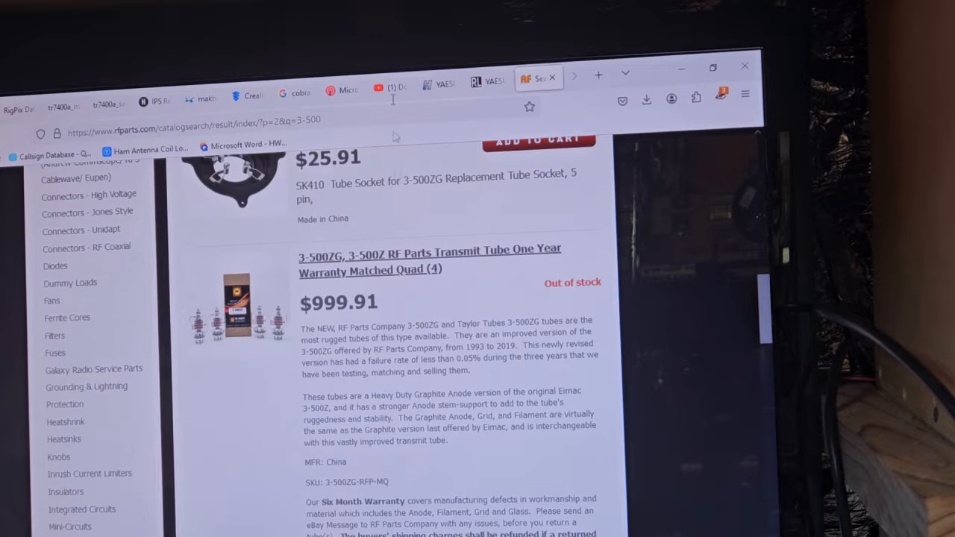
{"action": "scroll", "scroll_direction": "up", "scroll_amount": 3}
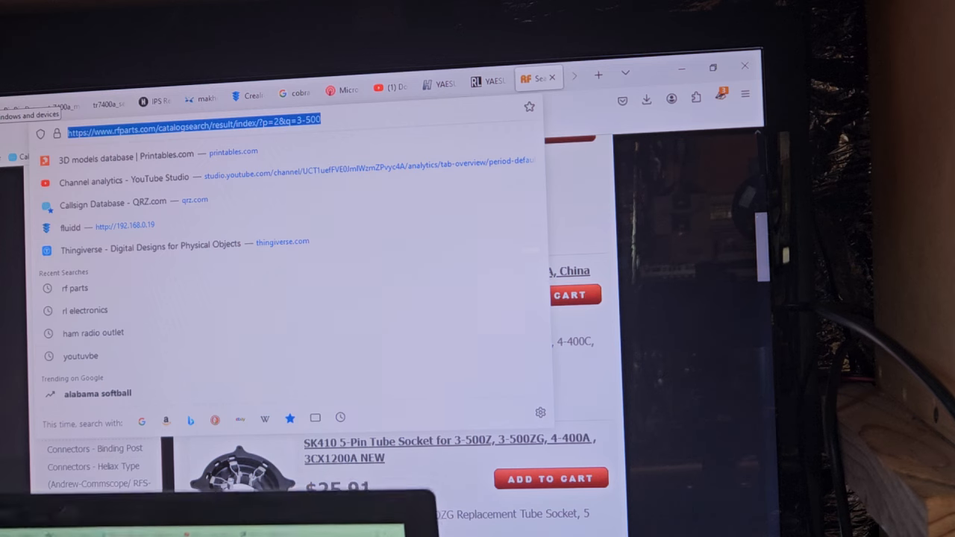
- Search Google for '3-500z tubes for sale', fixing the mistyped query
{"action": "type", "text": "3-"}
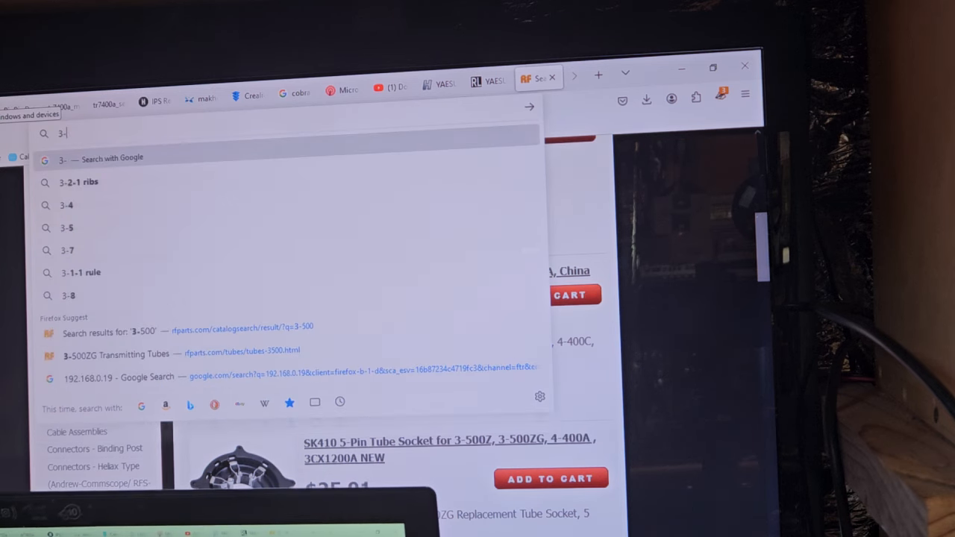
{"action": "type", "text": "50z"}
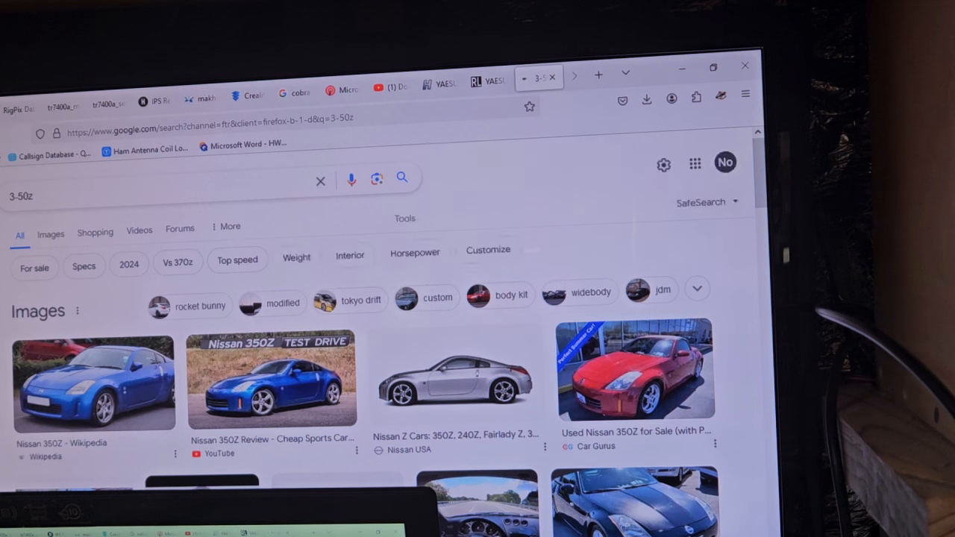
{"action": "left_click", "coordinate": [149, 195]}
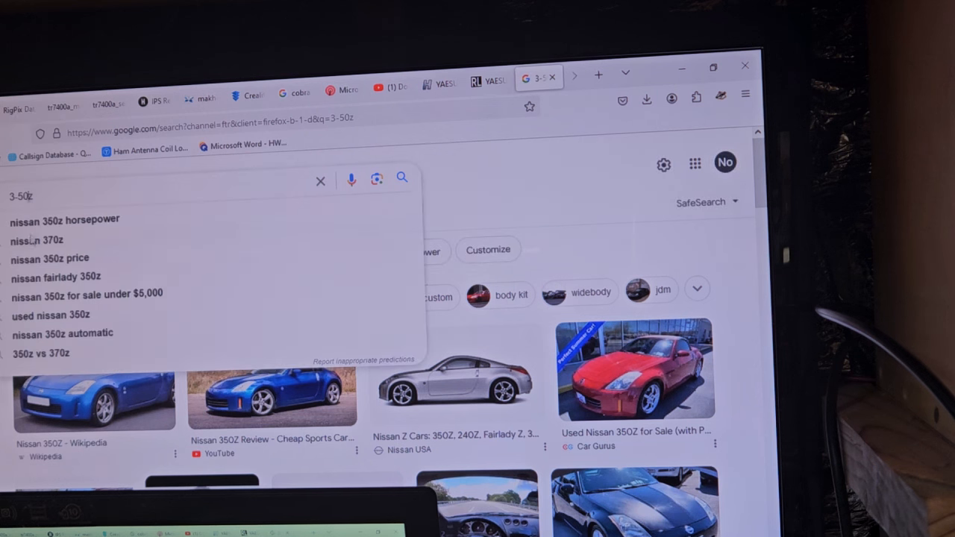
{"action": "type", "text": "0z tubes"}
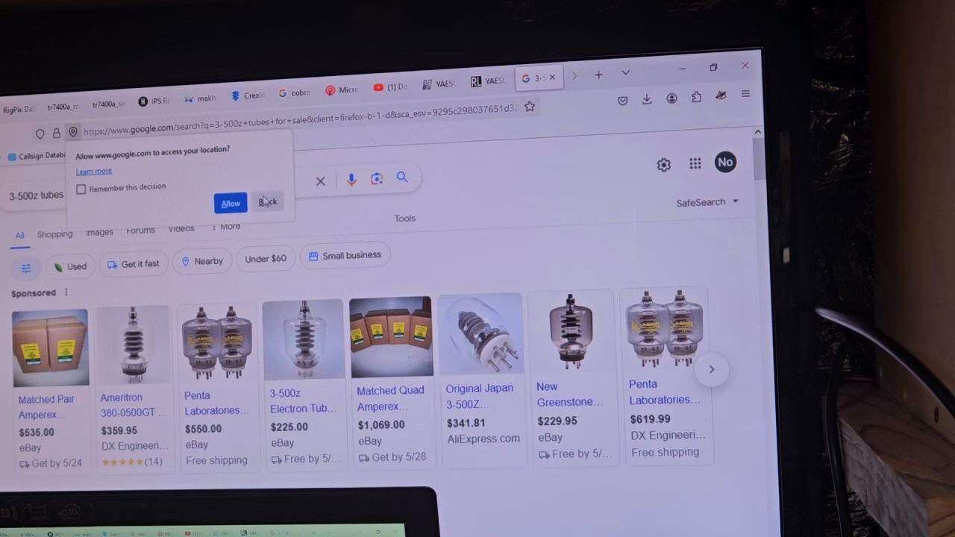
- Decline location sharing and scroll past shopping prices to the DX Engineering result
{"action": "left_click", "coordinate": [267, 202]}
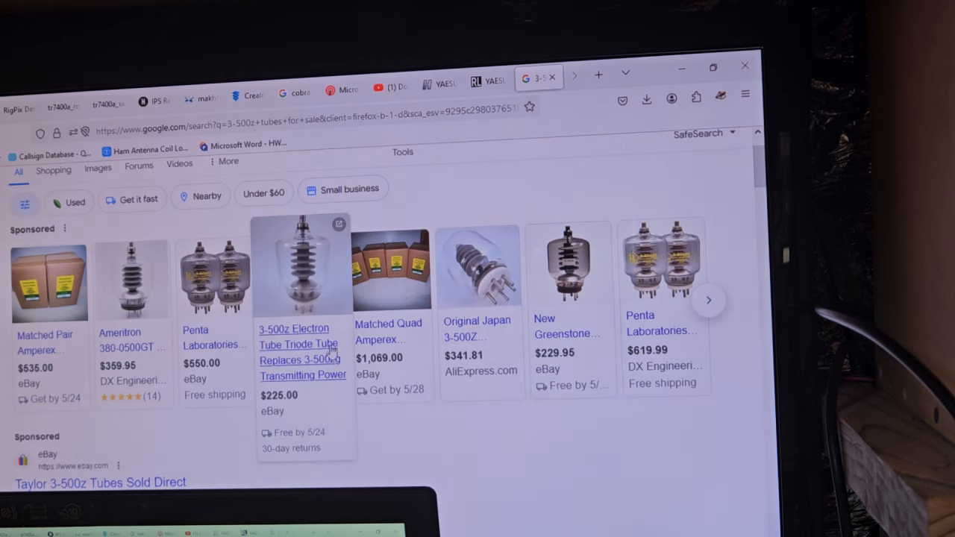
{"action": "scroll", "scroll_direction": "down", "scroll_amount": 3}
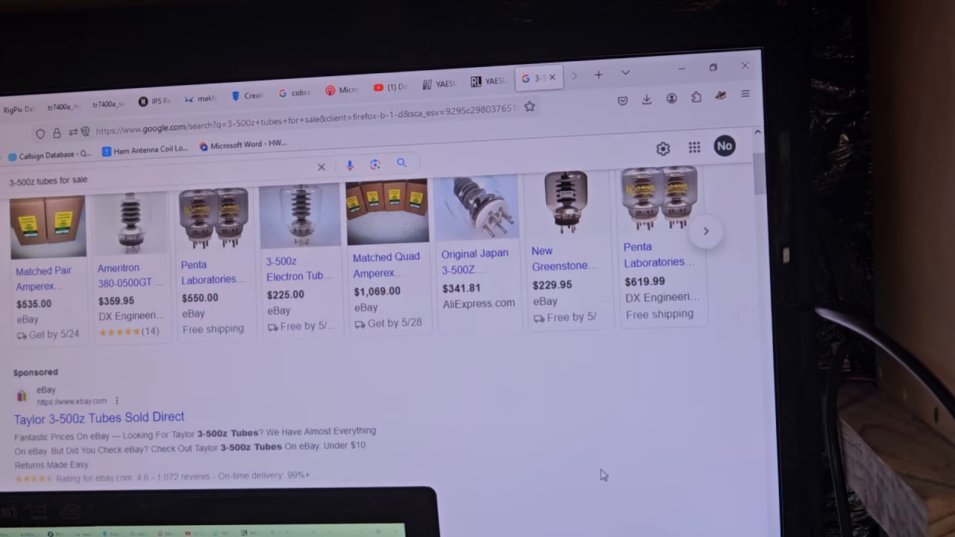
{"action": "scroll", "scroll_direction": "down", "scroll_amount": 3}
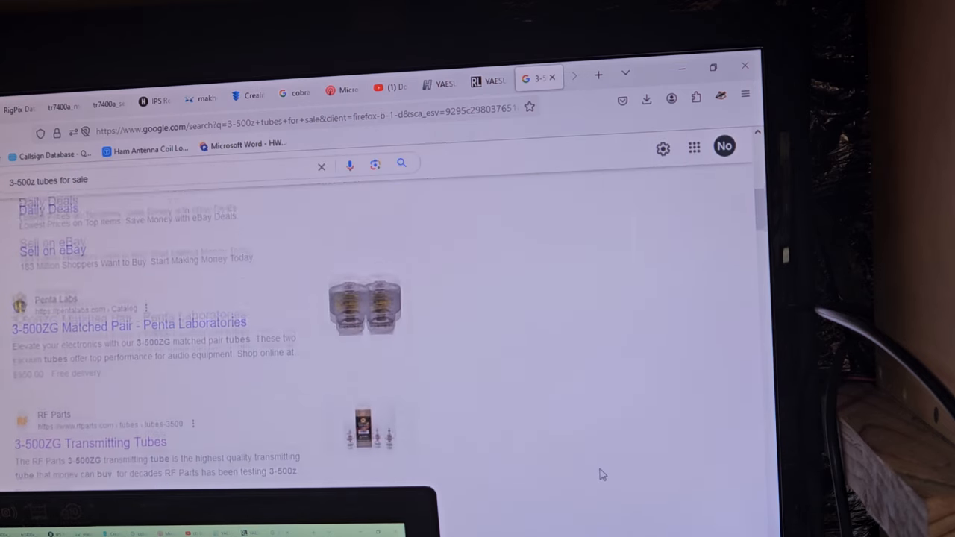
{"action": "scroll", "scroll_direction": "down", "scroll_amount": 3}
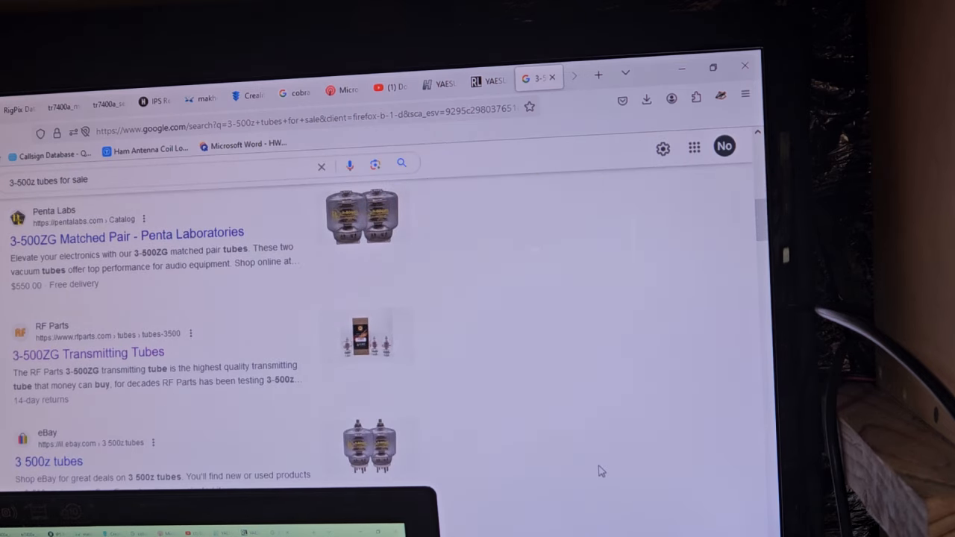
{"action": "scroll", "scroll_direction": "down", "scroll_amount": 3}
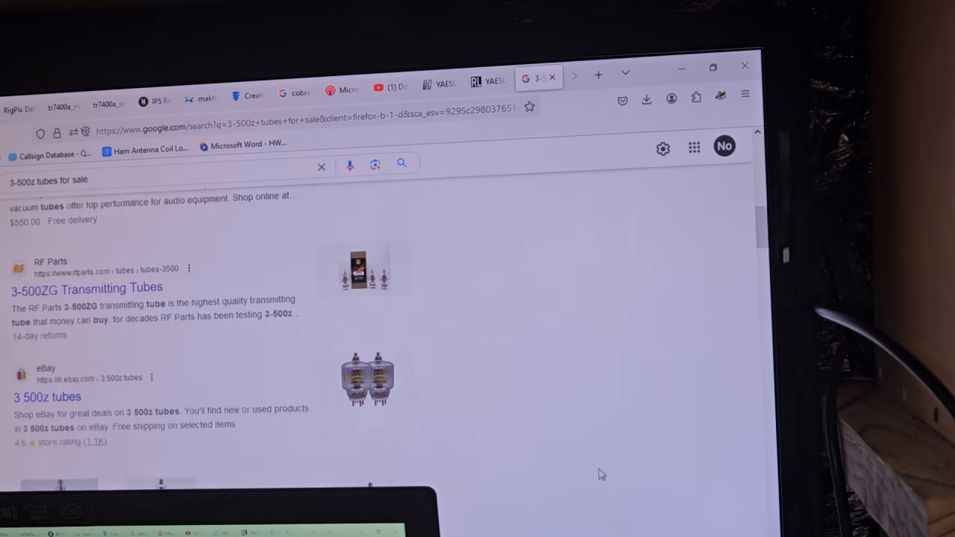
{"action": "scroll", "scroll_direction": "down", "scroll_amount": 3}
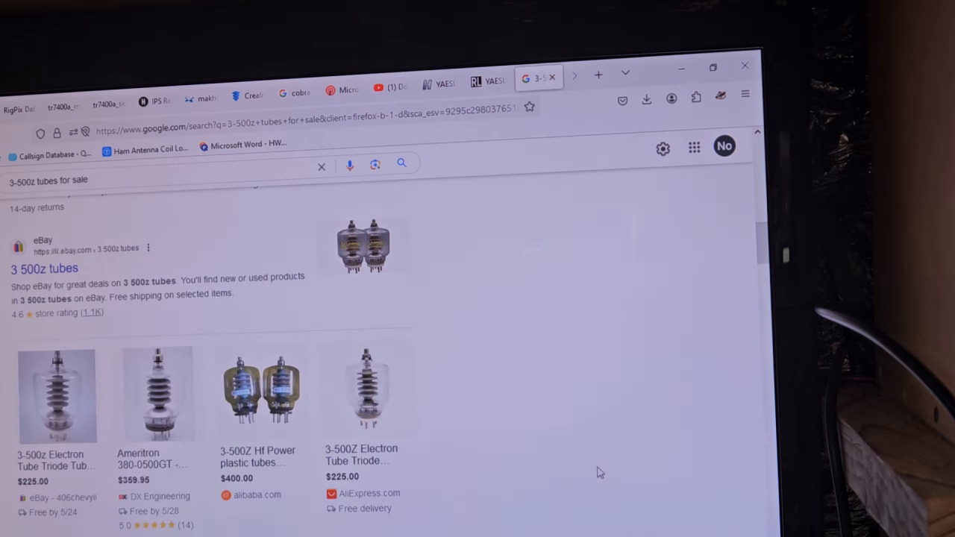
{"action": "scroll", "scroll_direction": "down", "scroll_amount": 3}
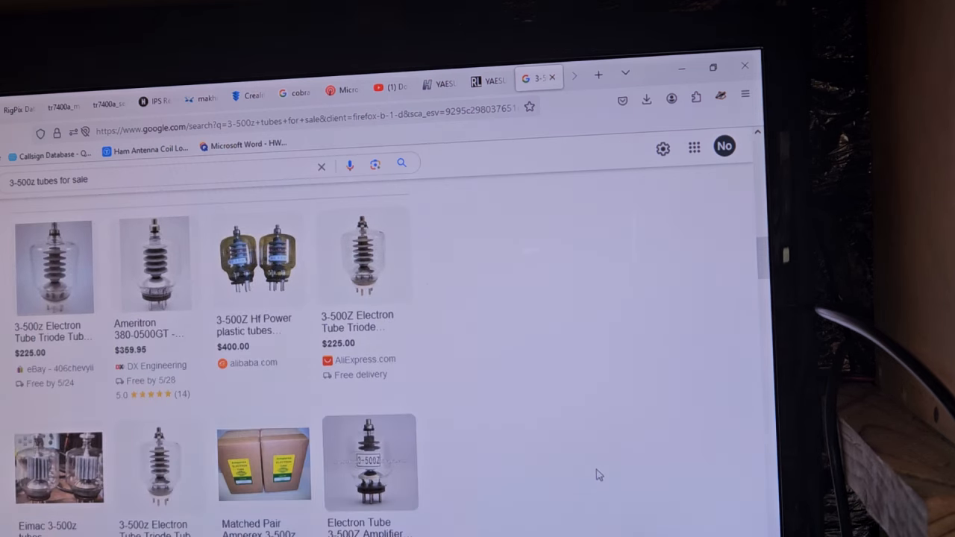
{"action": "scroll", "scroll_direction": "down", "scroll_amount": 3}
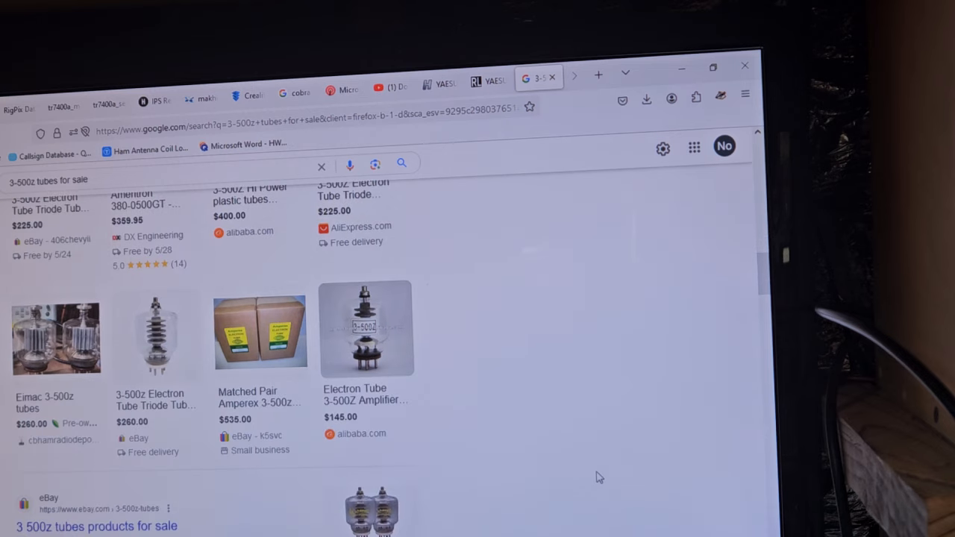
{"action": "scroll", "scroll_direction": "down", "scroll_amount": 3}
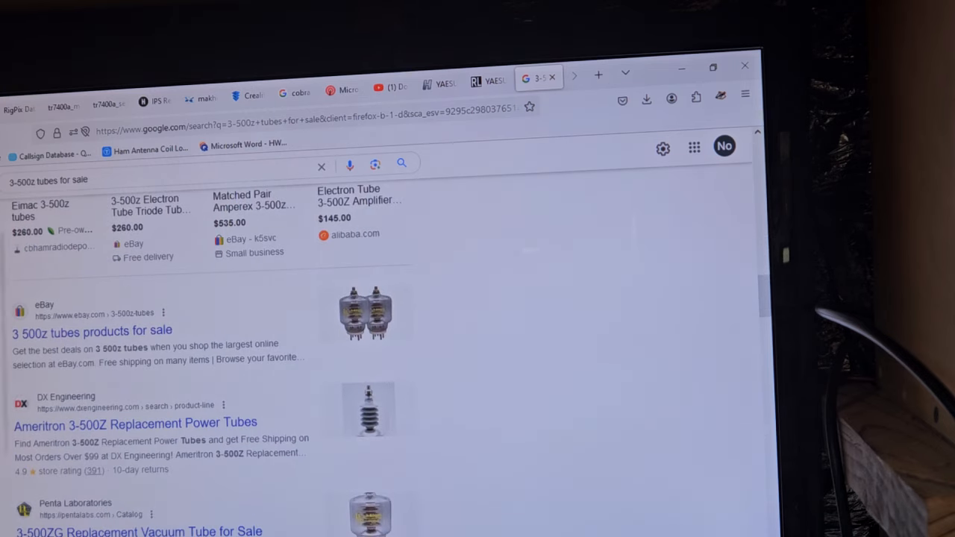
- Open DX Engineering's Ameritron 3-500Z listing and check its $359.95 in-stock price
{"action": "left_click", "coordinate": [135, 423]}
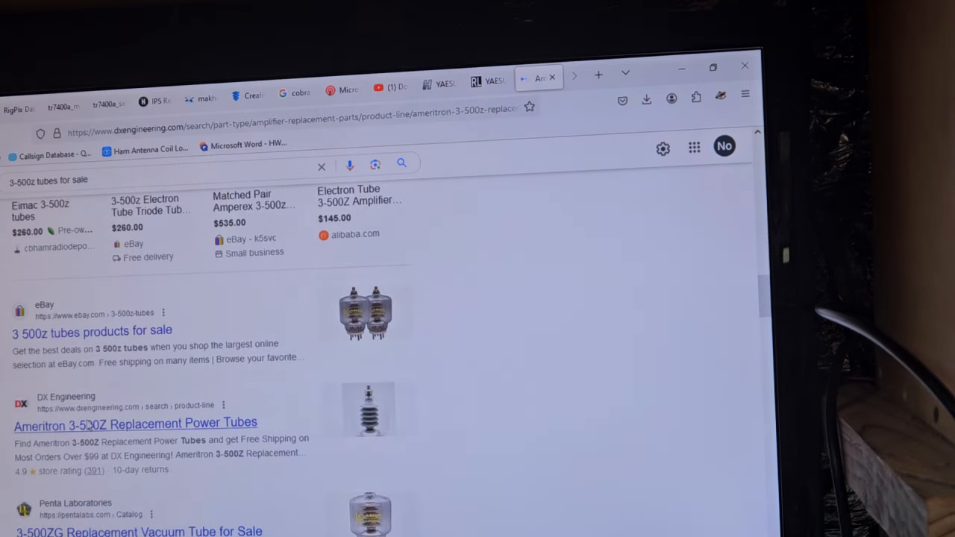
{"action": "left_click", "coordinate": [136, 423]}
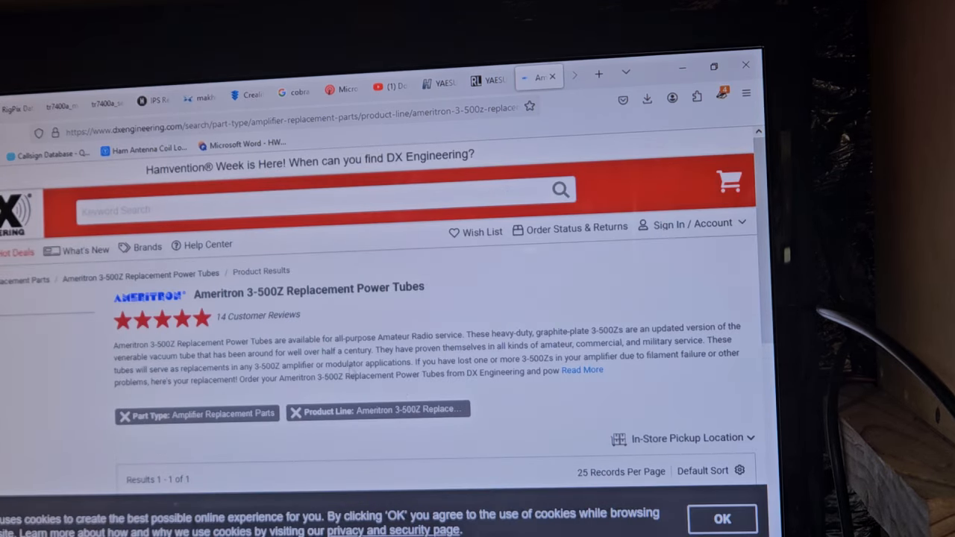
{"action": "scroll", "scroll_direction": "down", "scroll_amount": 3}
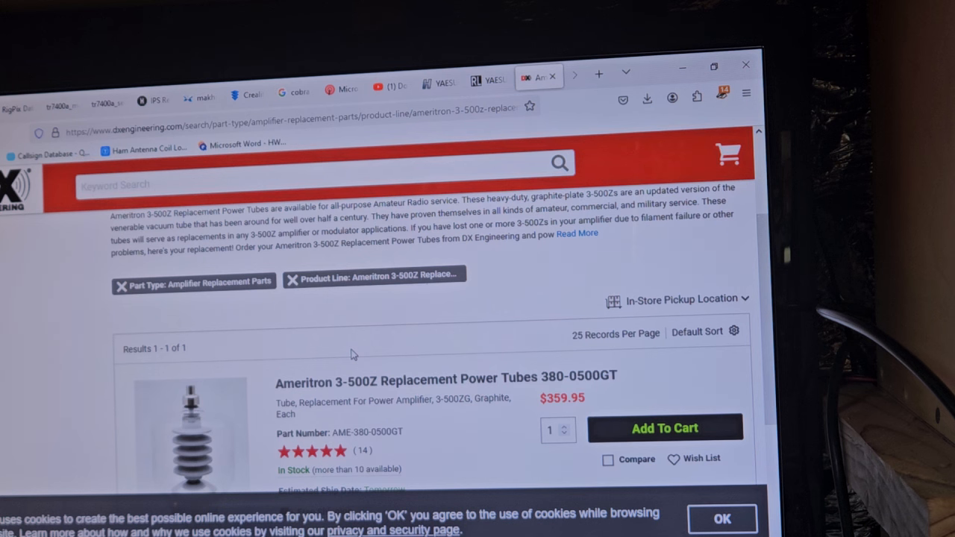
{"action": "mouse_move", "coordinate": [450, 370]}
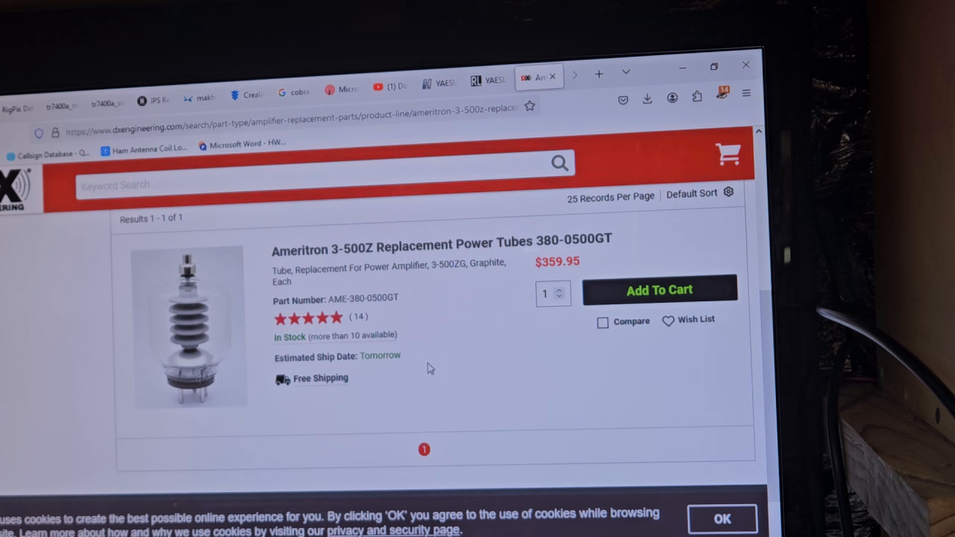
{"action": "mouse_move", "coordinate": [433, 358]}
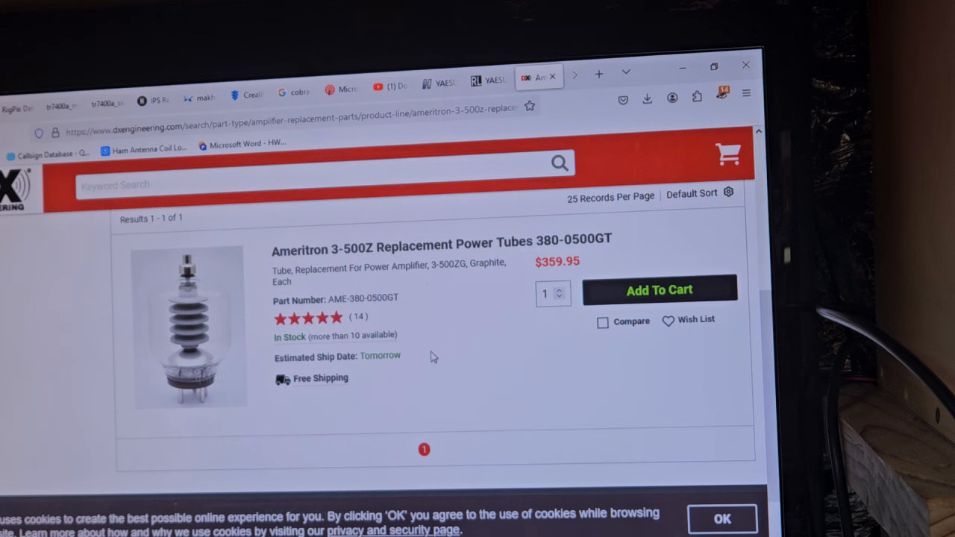
{"action": "scroll", "scroll_direction": "down", "scroll_amount": 3}
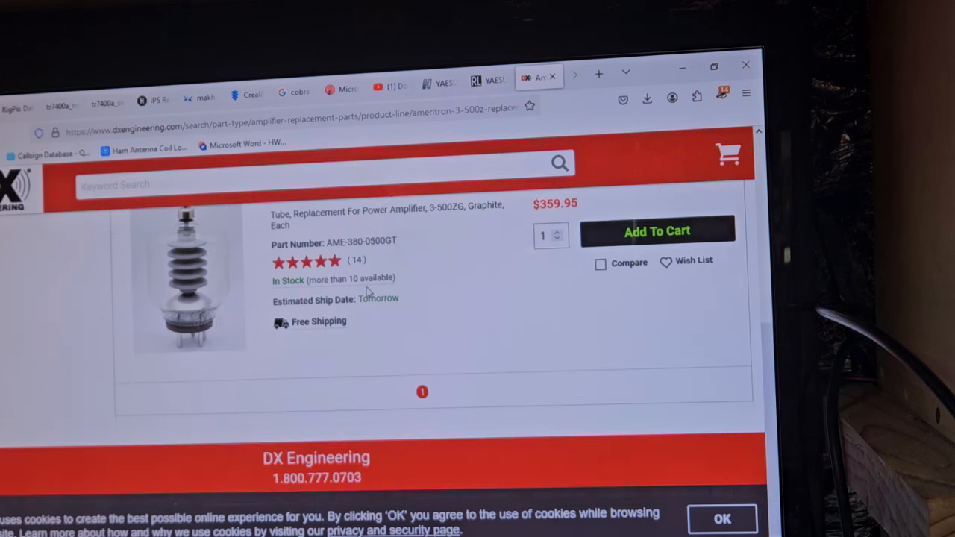
{"action": "scroll", "scroll_direction": "up", "scroll_amount": 3}
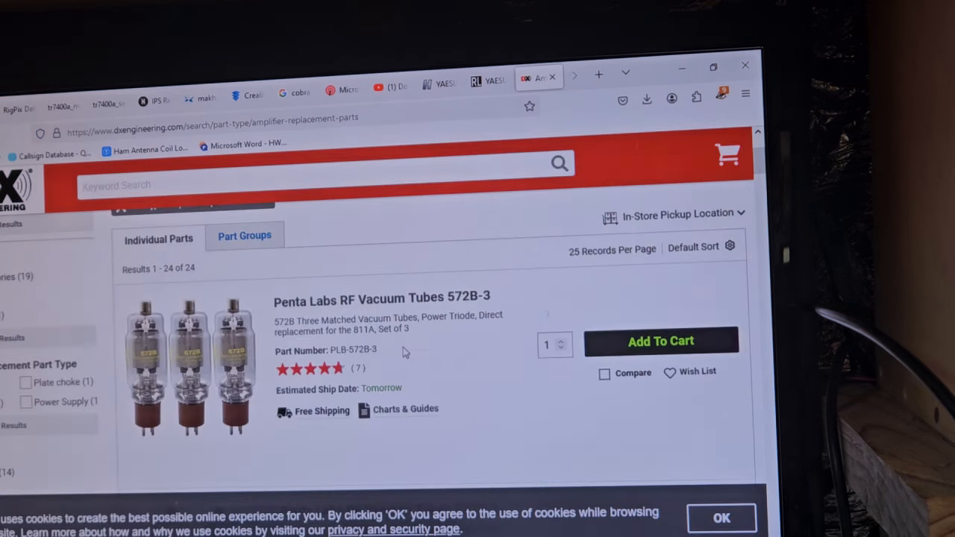
- Scroll Amplifier Replacement Parts past the 572B tube and plate choke to the $619.99 3-500ZG pair
{"action": "scroll", "scroll_direction": "up", "scroll_amount": 3}
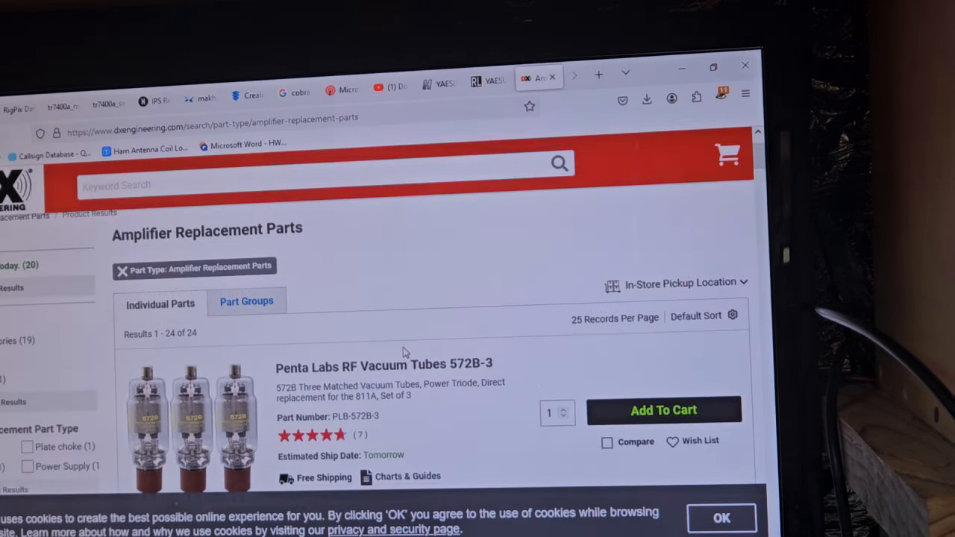
{"action": "scroll", "scroll_direction": "down", "scroll_amount": 3}
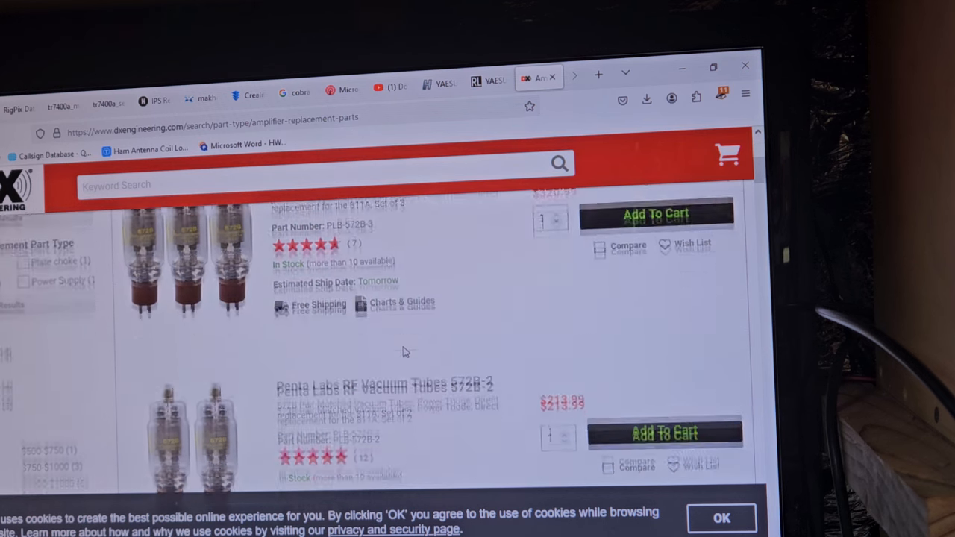
{"action": "scroll", "scroll_direction": "down", "scroll_amount": 3}
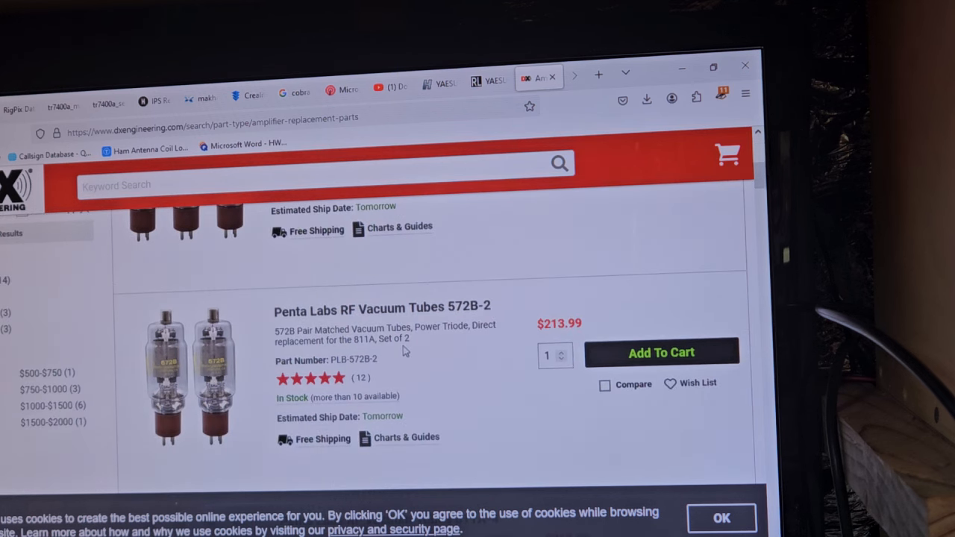
{"action": "scroll", "scroll_direction": "down", "scroll_amount": 3}
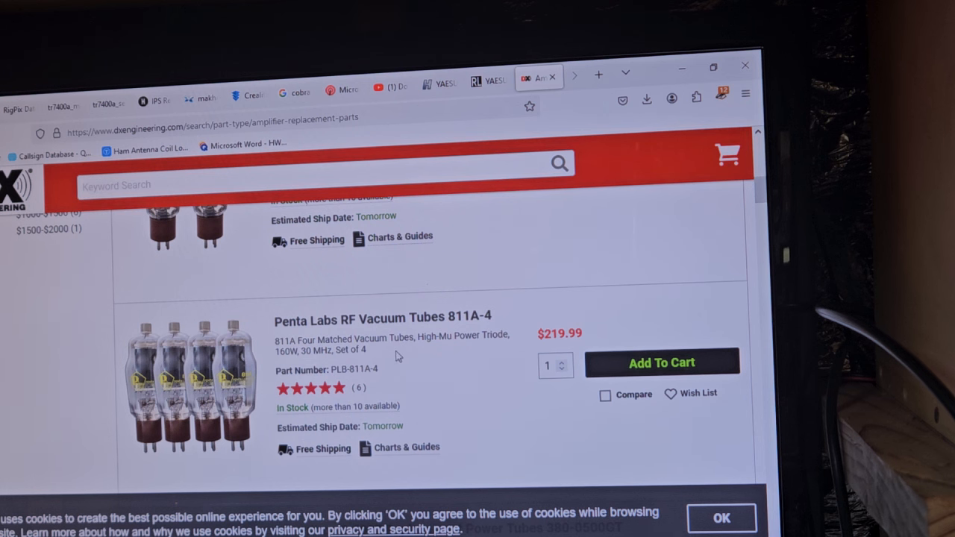
{"action": "scroll", "scroll_direction": "up", "scroll_amount": 3}
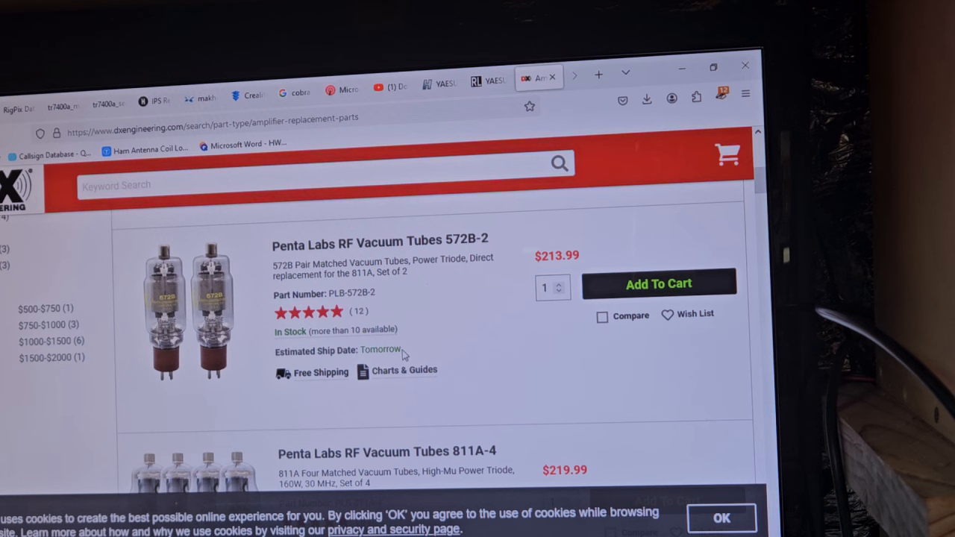
{"action": "scroll", "scroll_direction": "down", "scroll_amount": 3}
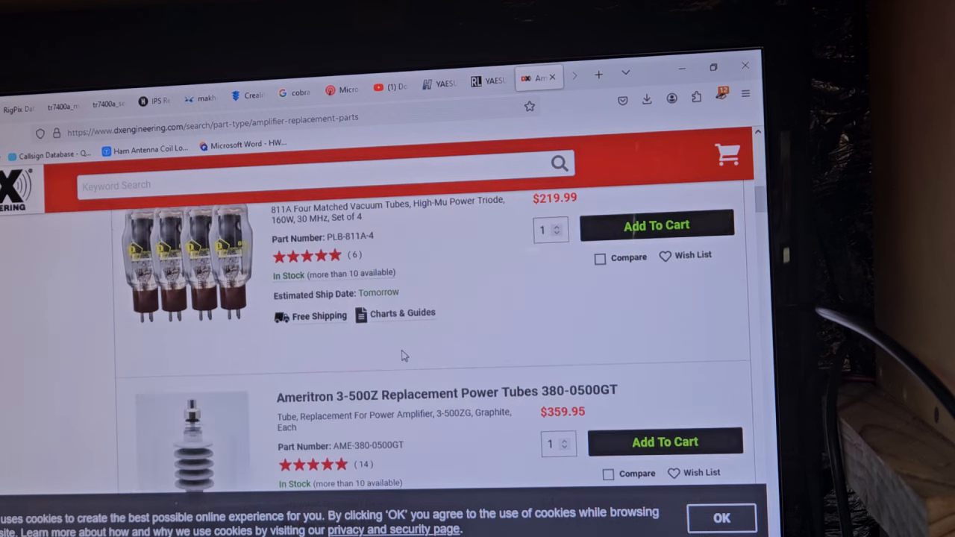
{"action": "scroll", "scroll_direction": "down", "scroll_amount": 3}
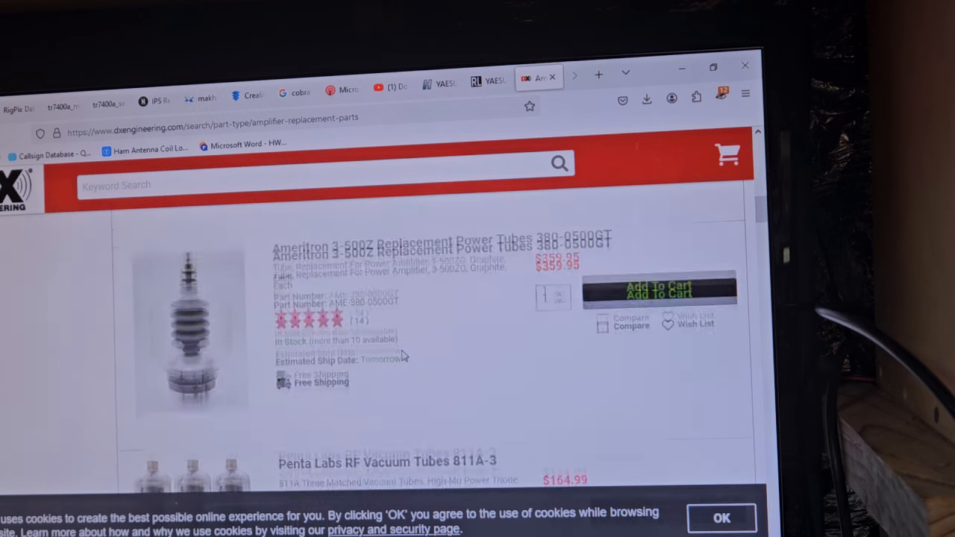
{"action": "scroll", "scroll_direction": "down", "scroll_amount": 3}
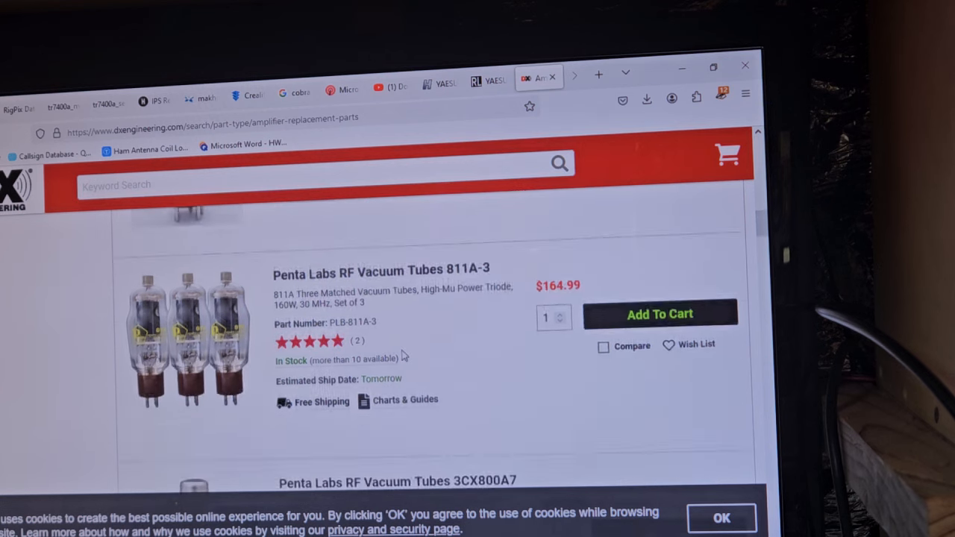
{"action": "scroll", "scroll_direction": "down", "scroll_amount": 3}
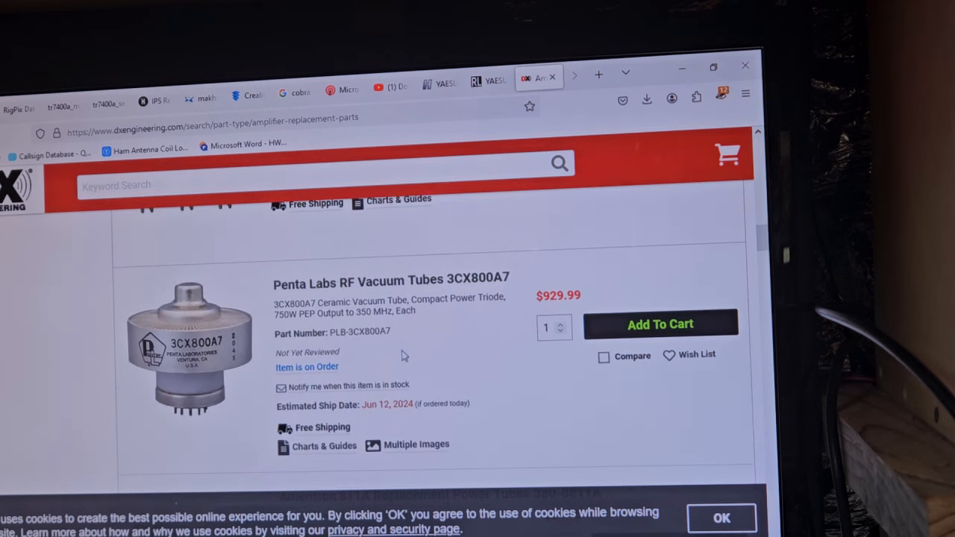
{"action": "scroll", "scroll_direction": "down", "scroll_amount": 3}
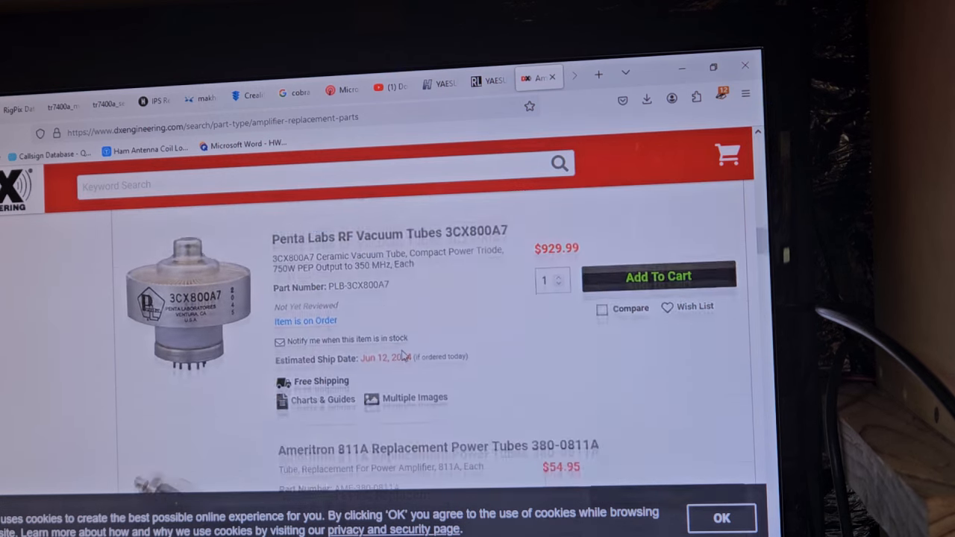
{"action": "scroll", "scroll_direction": "down", "scroll_amount": 3}
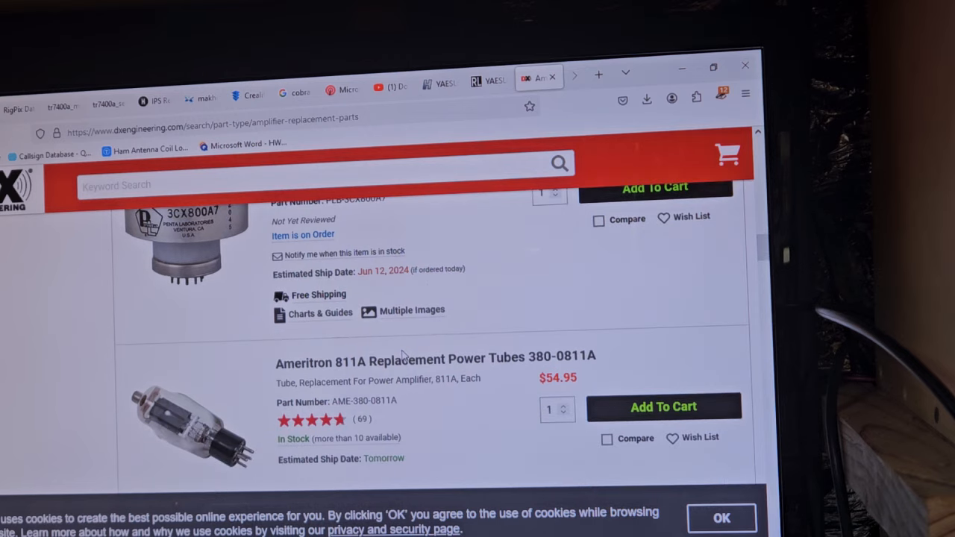
{"action": "scroll", "scroll_direction": "down", "scroll_amount": 3}
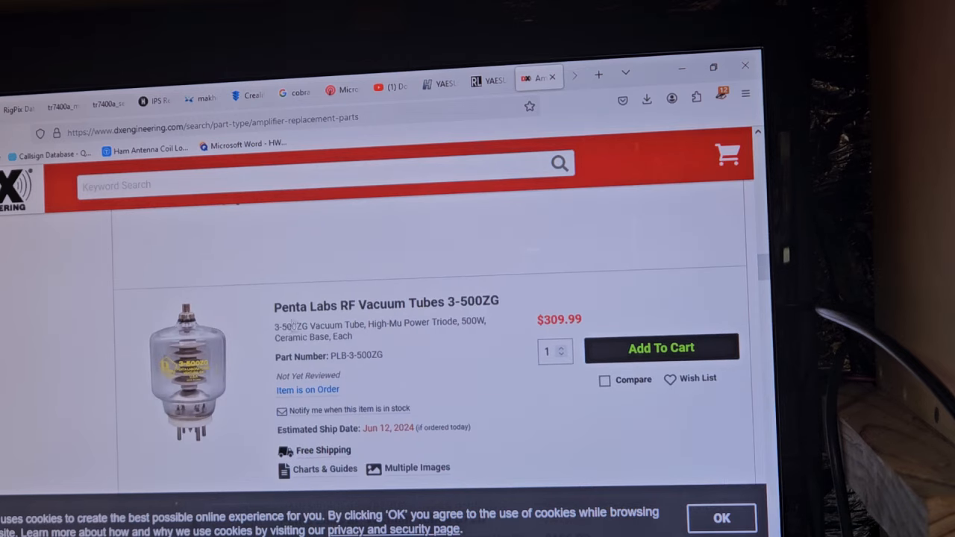
{"action": "mouse_move", "coordinate": [437, 396]}
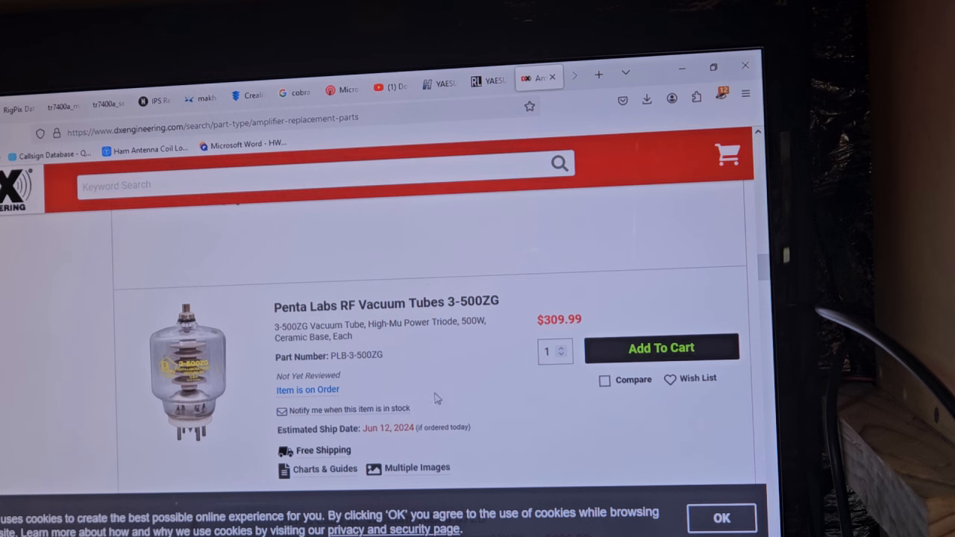
{"action": "scroll", "scroll_direction": "down", "scroll_amount": 3}
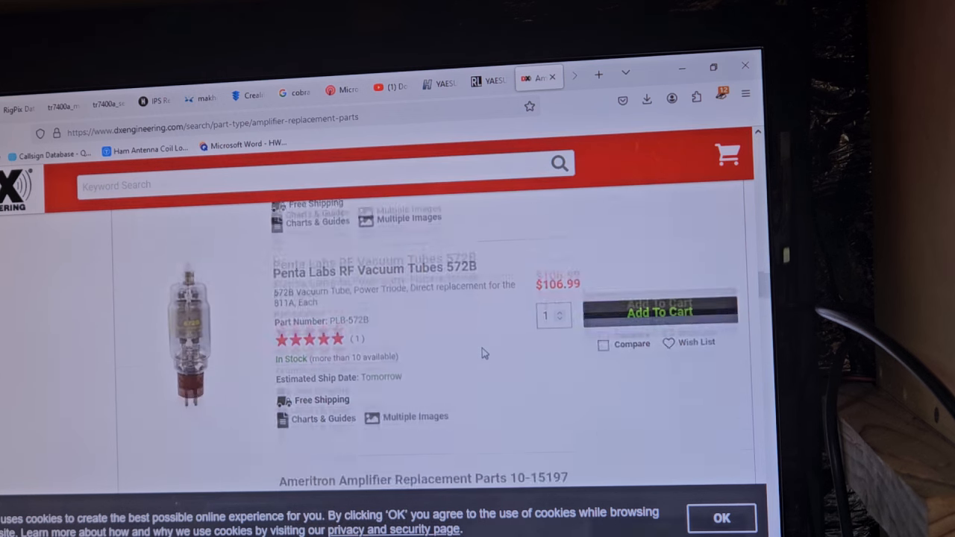
{"action": "scroll", "scroll_direction": "down", "scroll_amount": 3}
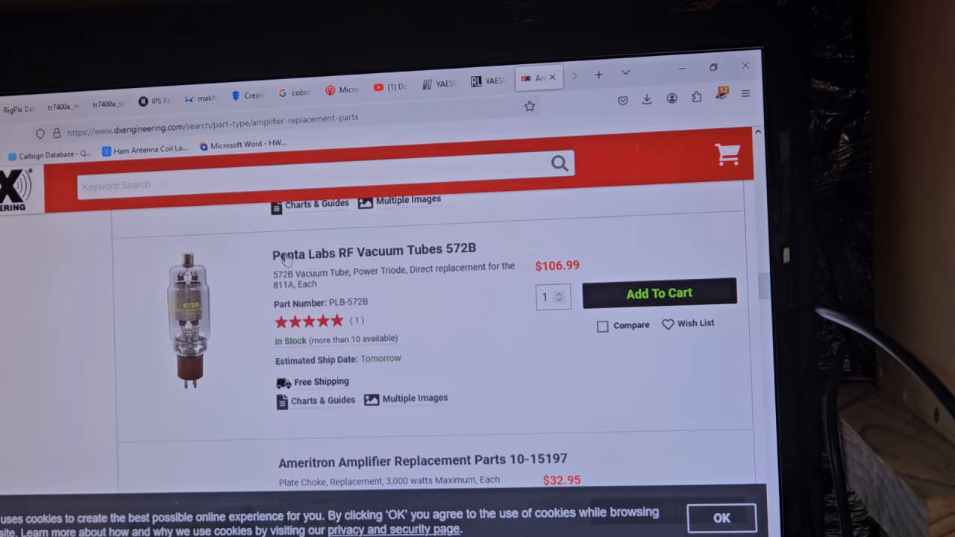
{"action": "mouse_move", "coordinate": [492, 285]}
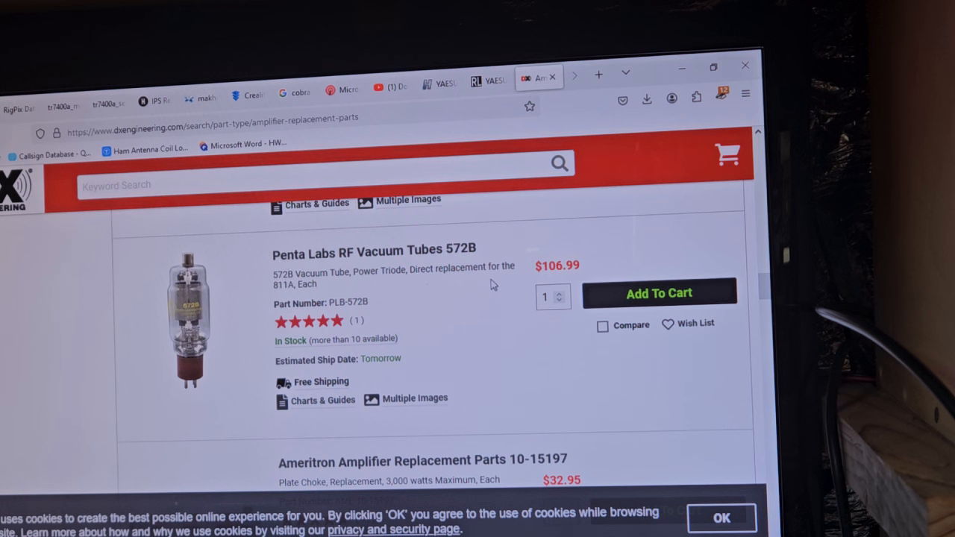
{"action": "scroll", "scroll_direction": "down", "scroll_amount": 3}
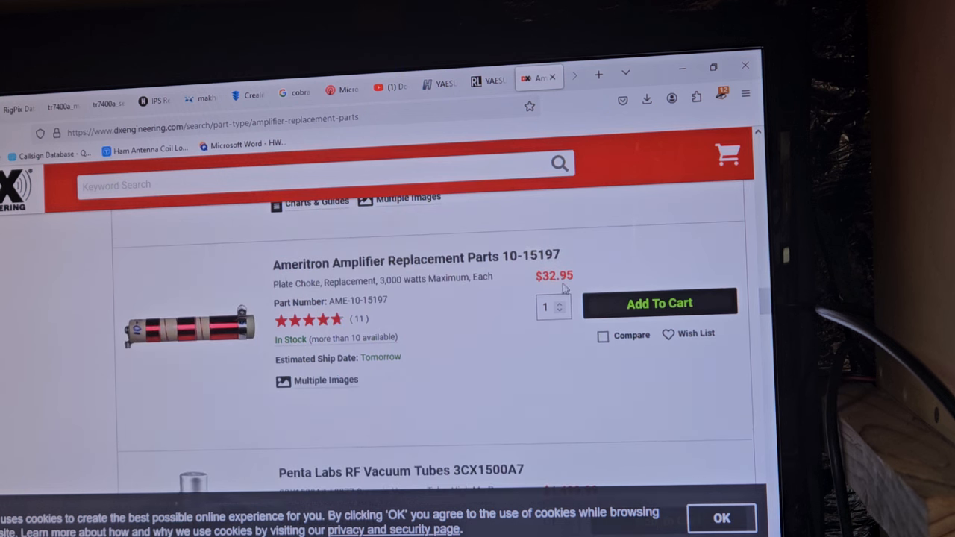
{"action": "mouse_move", "coordinate": [476, 300]}
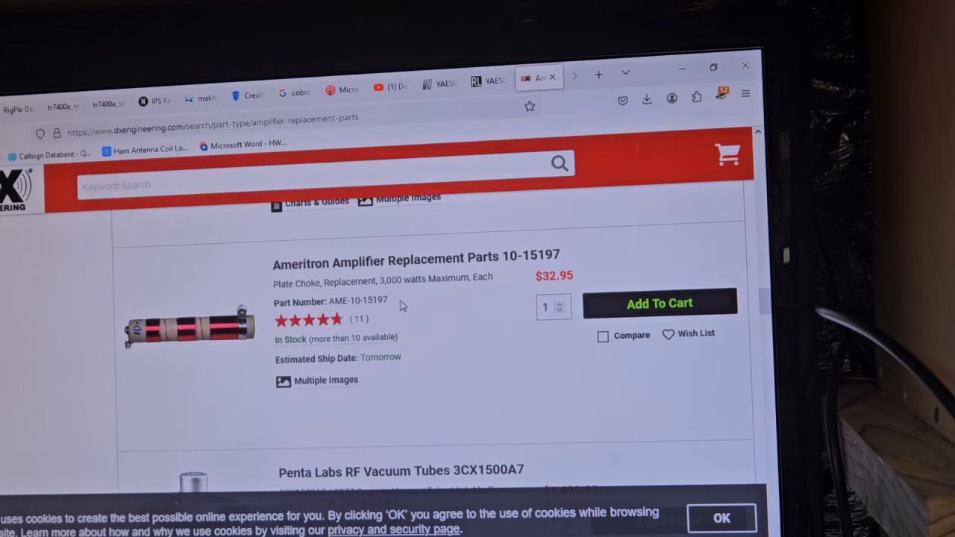
{"action": "scroll", "scroll_direction": "down", "scroll_amount": 3}
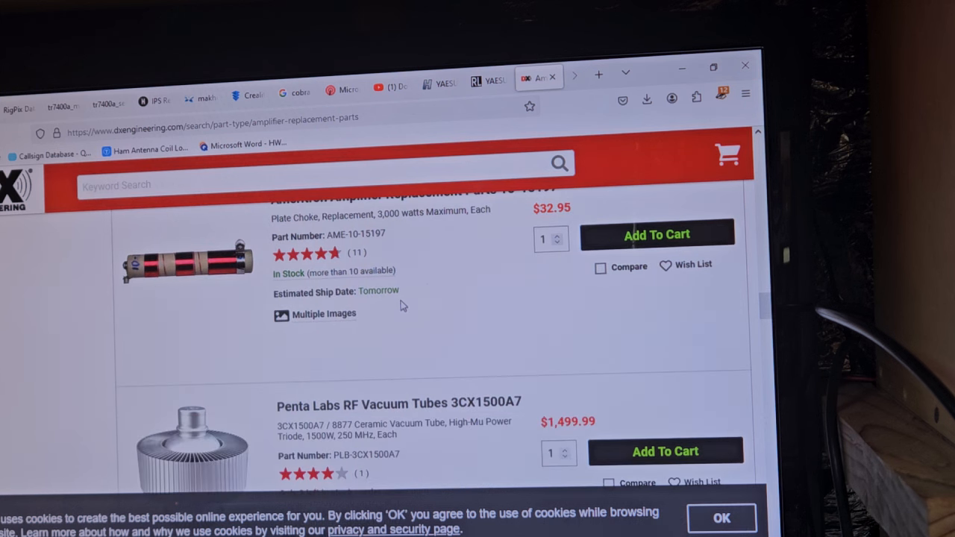
{"action": "mouse_move", "coordinate": [222, 283]}
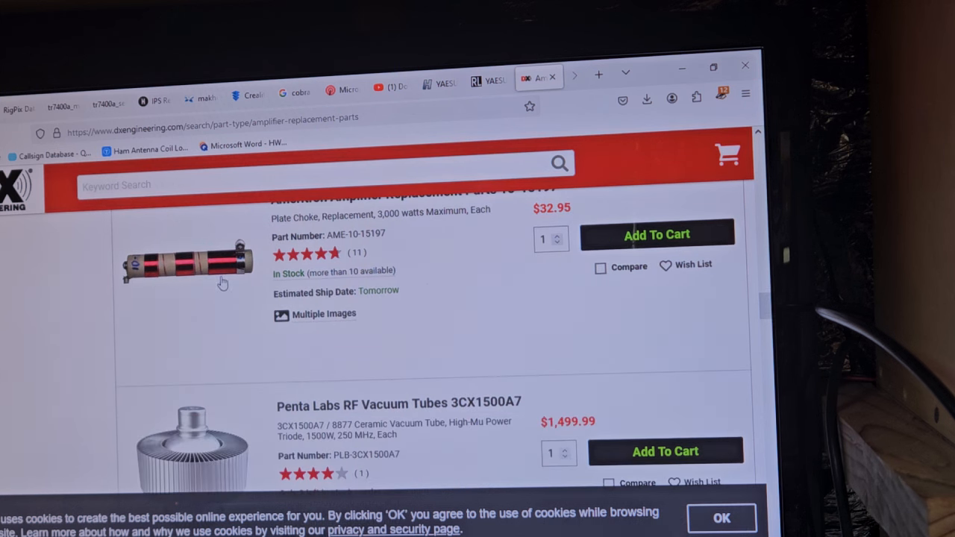
{"action": "scroll", "scroll_direction": "up", "scroll_amount": 3}
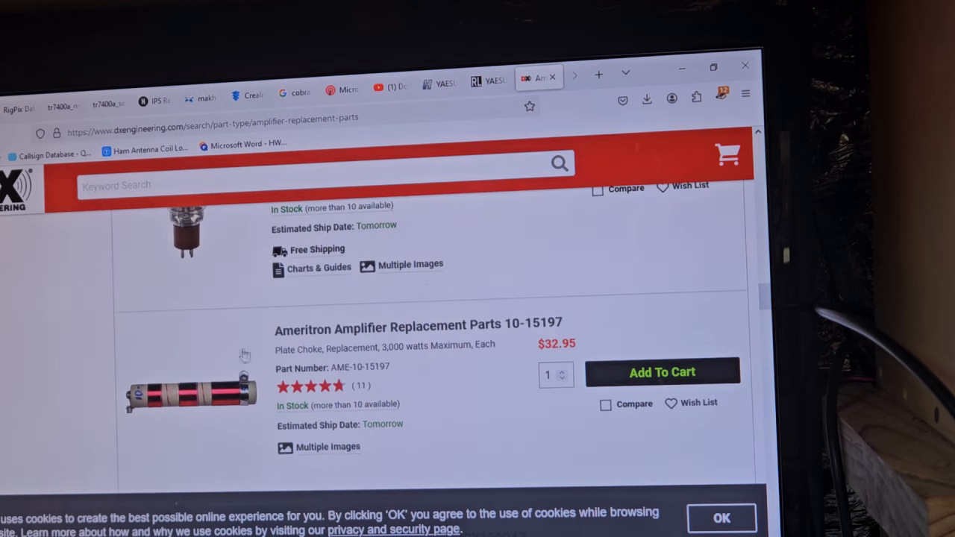
{"action": "scroll", "scroll_direction": "down", "scroll_amount": 3}
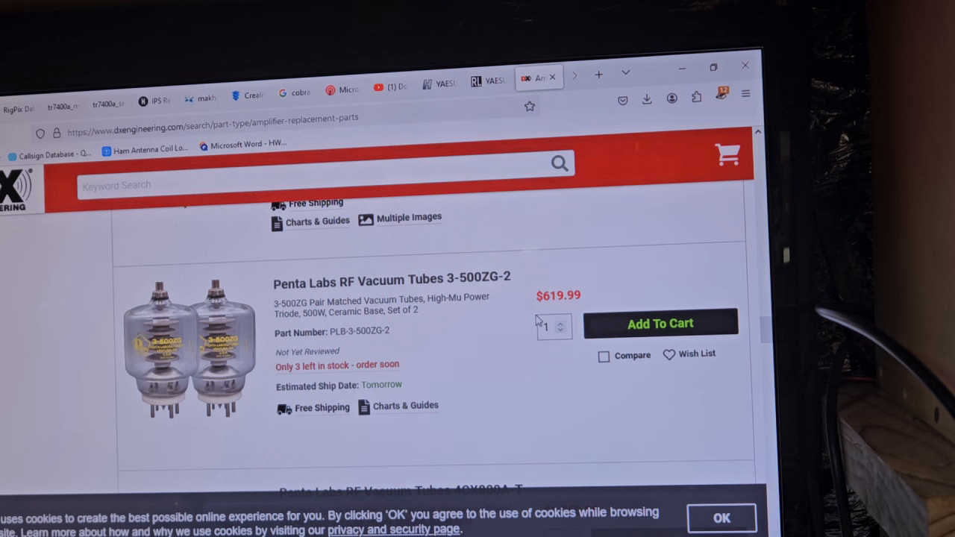
{"action": "mouse_move", "coordinate": [328, 330]}
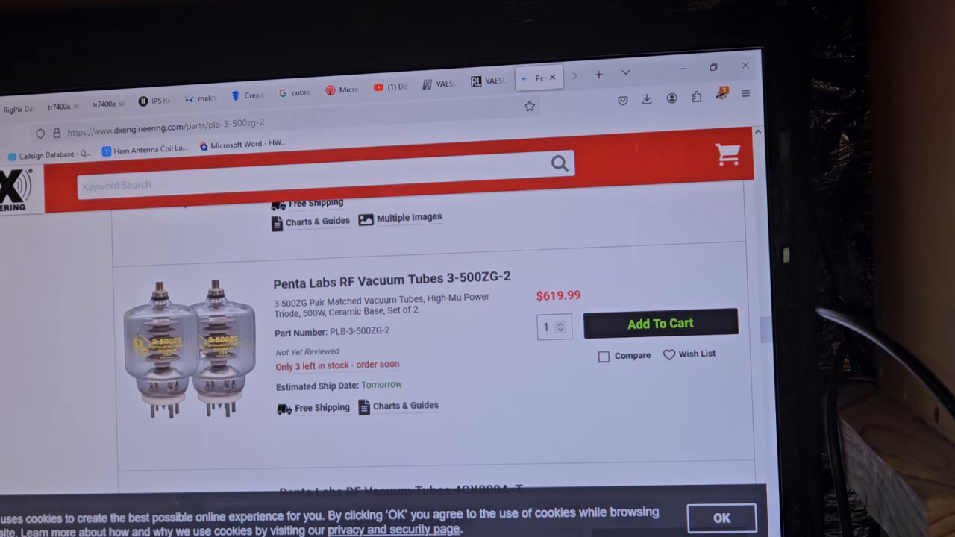
- Read the Penta Labs 3-500ZG-2 pair's Overview specs and description, then scroll back up
{"action": "scroll", "scroll_direction": "up", "scroll_amount": 3}
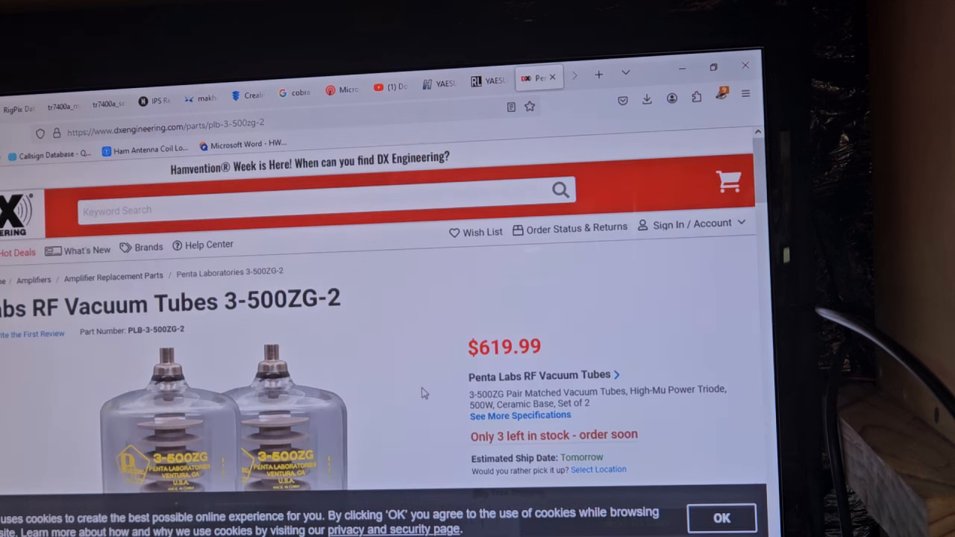
{"action": "scroll", "scroll_direction": "down", "scroll_amount": 3}
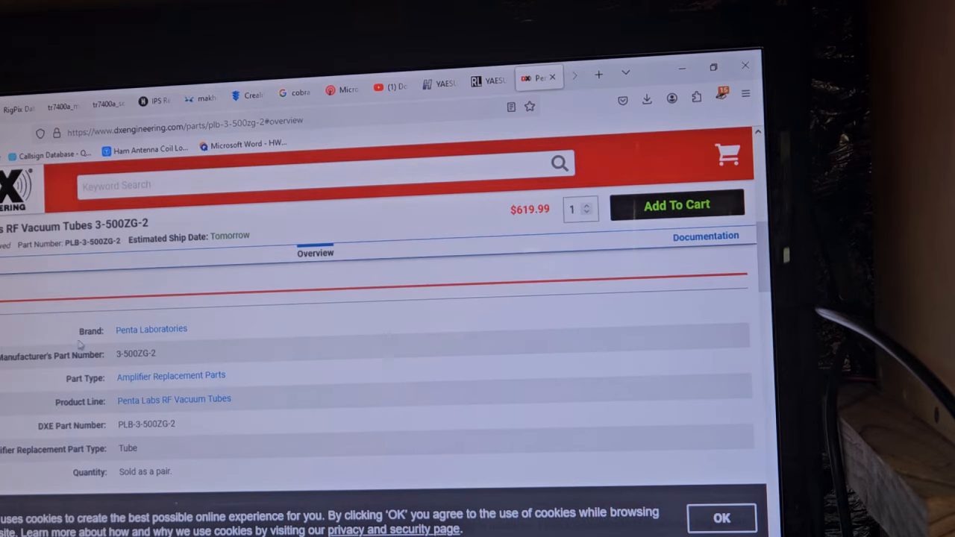
{"action": "scroll", "scroll_direction": "down", "scroll_amount": 3}
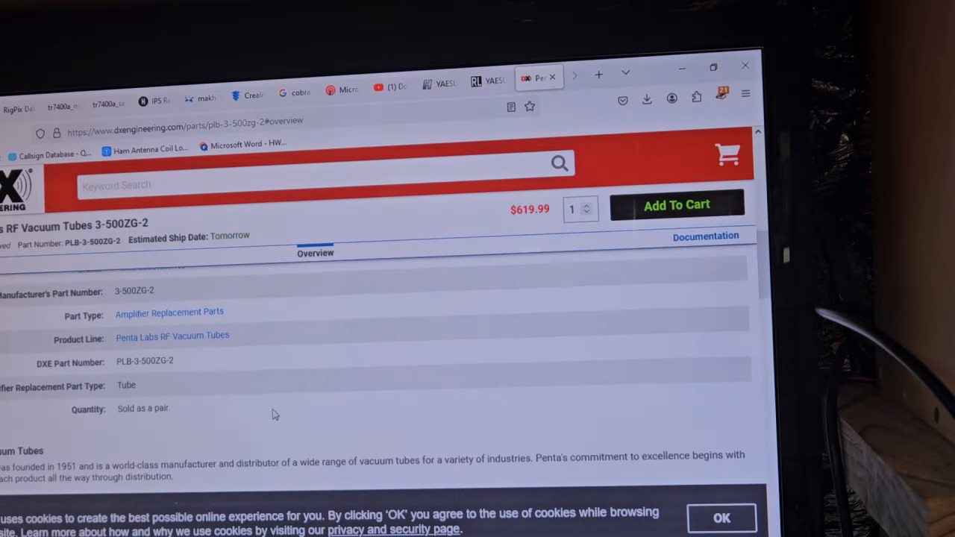
{"action": "scroll", "scroll_direction": "down", "scroll_amount": 3}
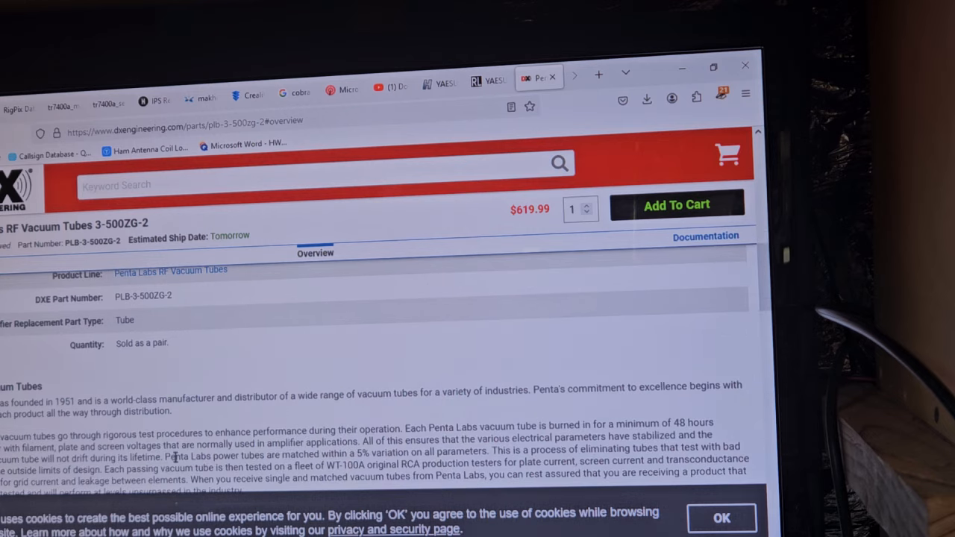
{"action": "scroll", "scroll_direction": "down", "scroll_amount": 3}
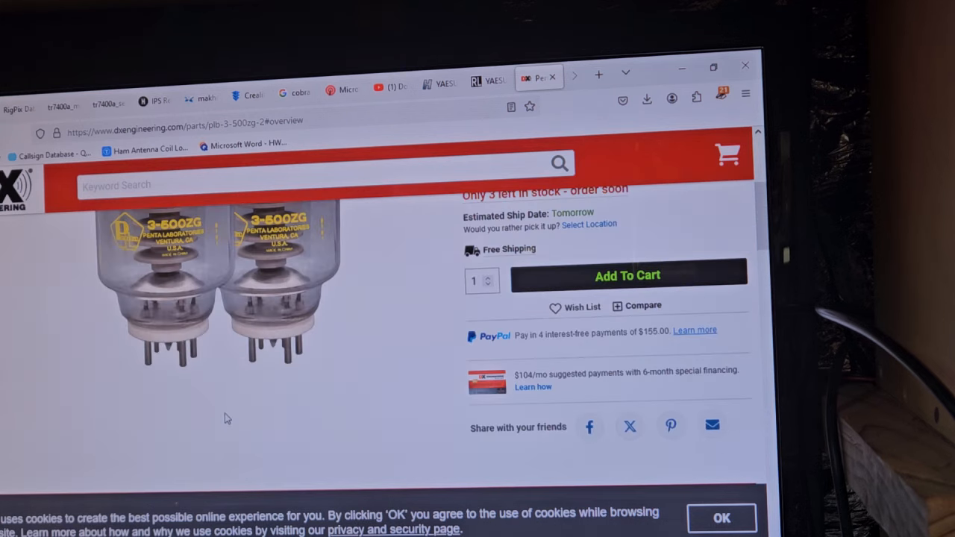
{"action": "scroll", "scroll_direction": "up", "scroll_amount": 3}
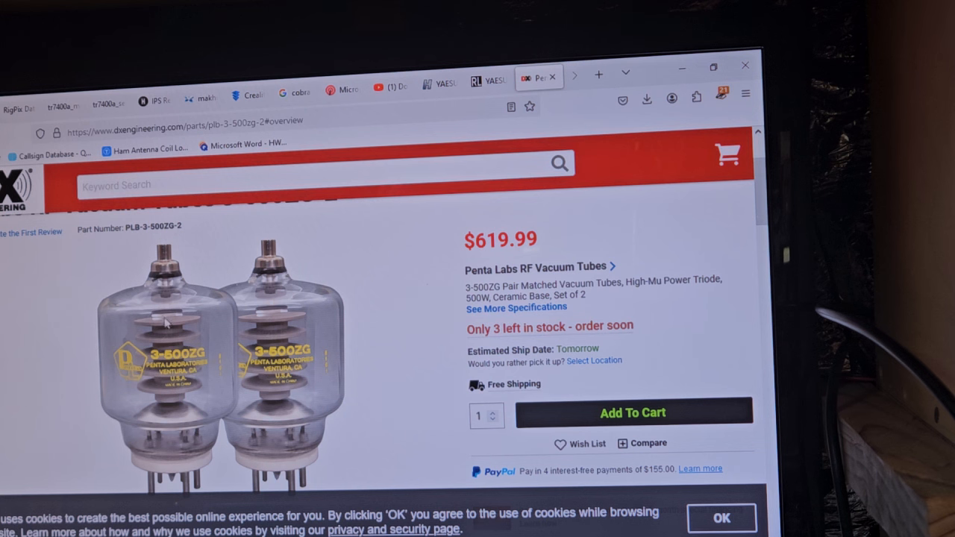
{"action": "scroll", "scroll_direction": "up", "scroll_amount": 3}
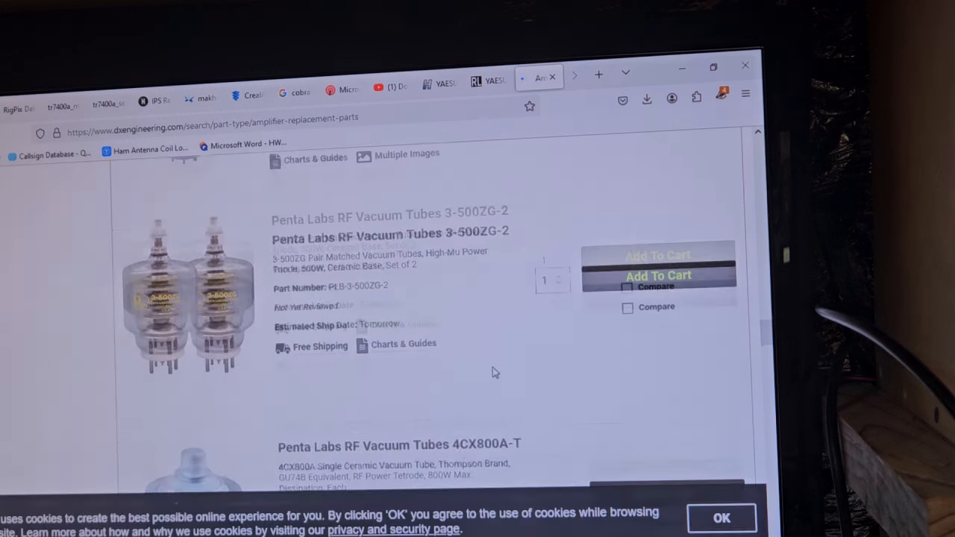
- Browse the parts listed below the 3-500ZG sets and their prices, down to the page bottom
{"action": "scroll", "scroll_direction": "down", "scroll_amount": 3}
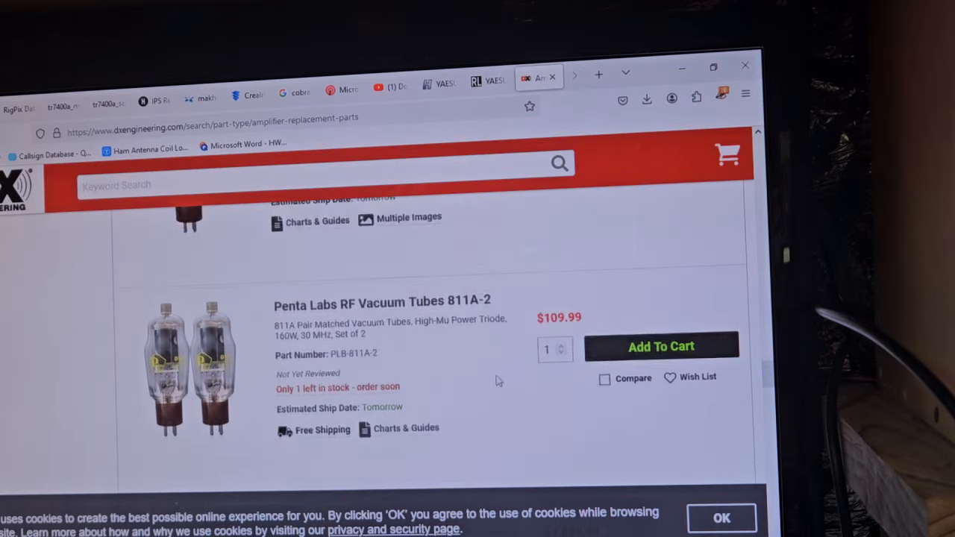
{"action": "scroll", "scroll_direction": "down", "scroll_amount": 3}
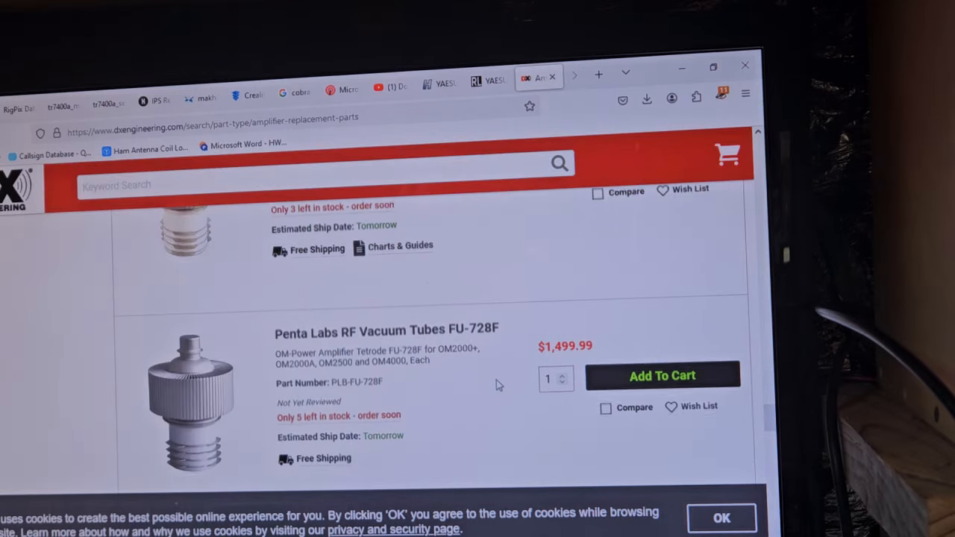
{"action": "scroll", "scroll_direction": "down", "scroll_amount": 3}
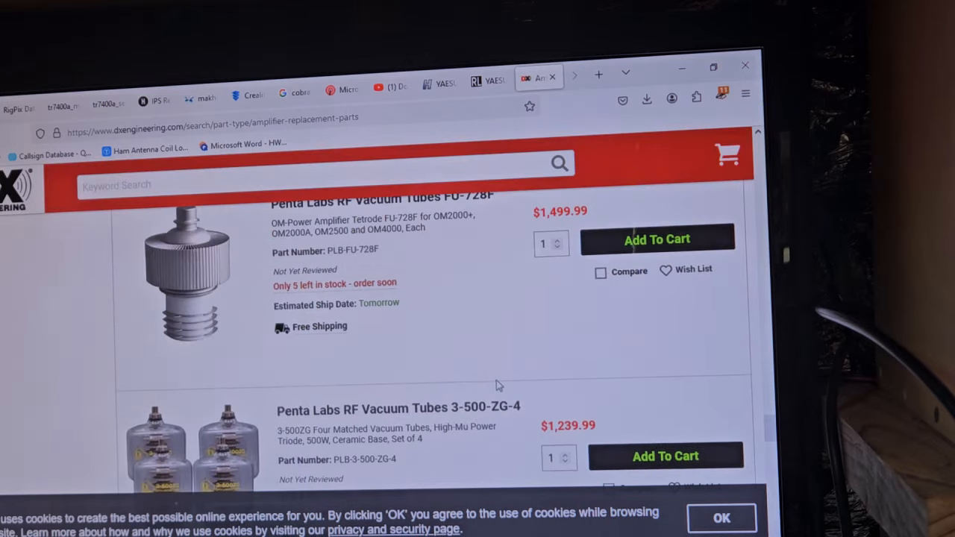
{"action": "scroll", "scroll_direction": "down", "scroll_amount": 3}
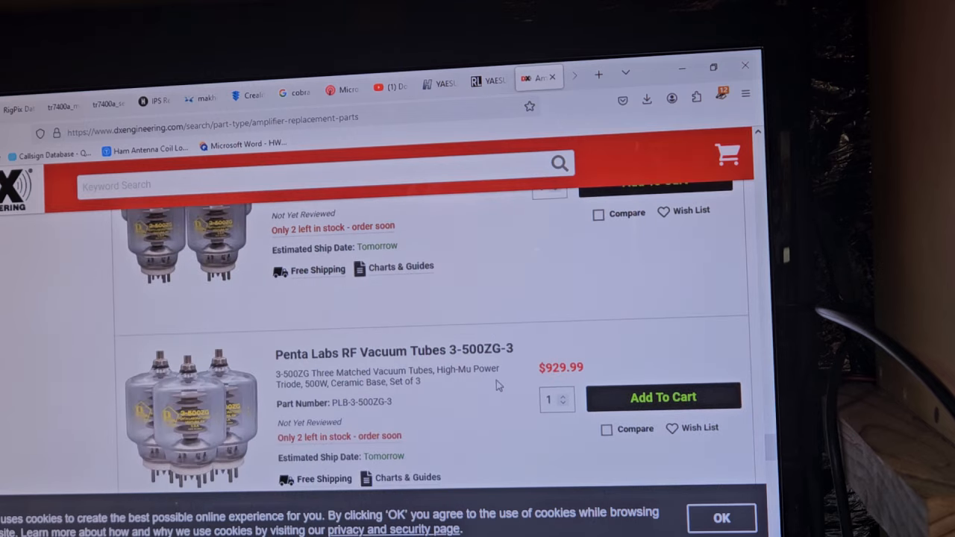
{"action": "scroll", "scroll_direction": "down", "scroll_amount": 3}
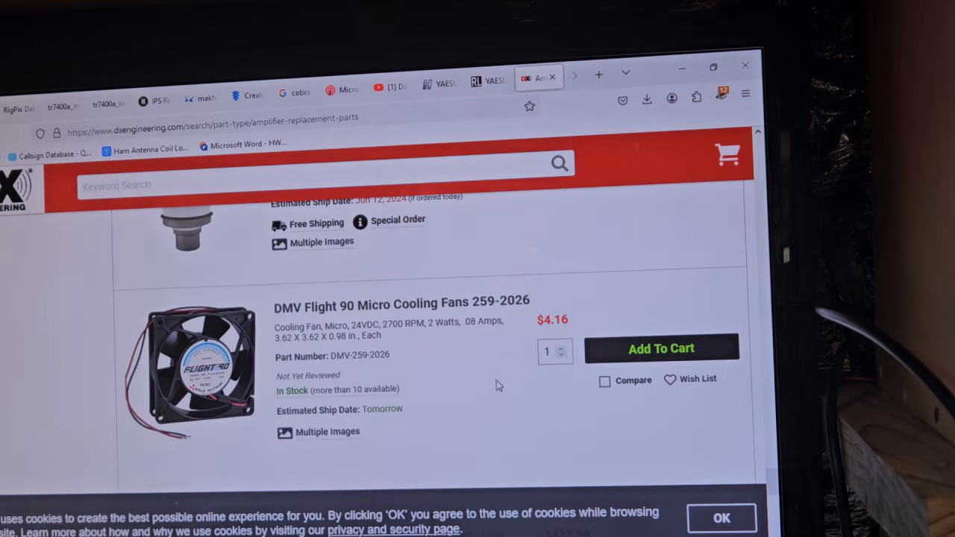
{"action": "scroll", "scroll_direction": "down", "scroll_amount": 3}
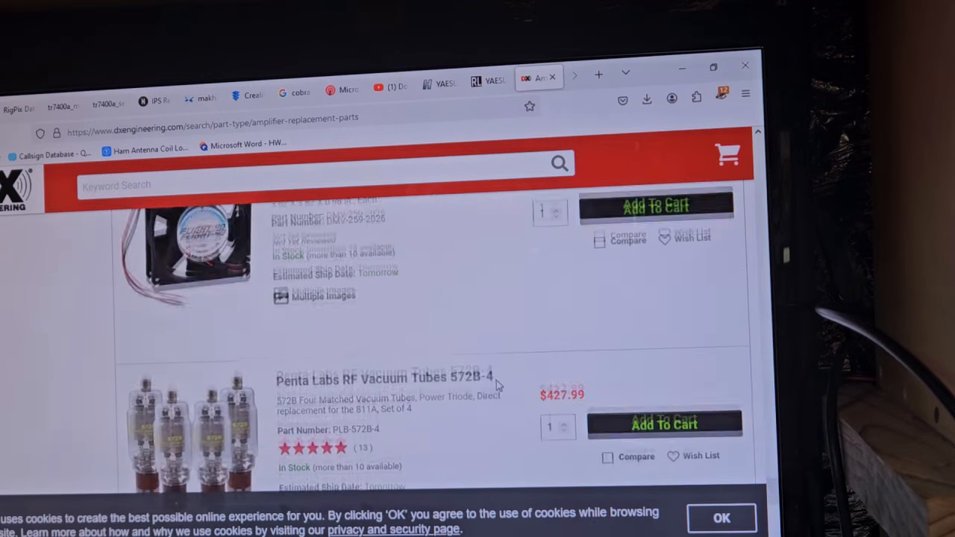
{"action": "scroll", "scroll_direction": "down", "scroll_amount": 3}
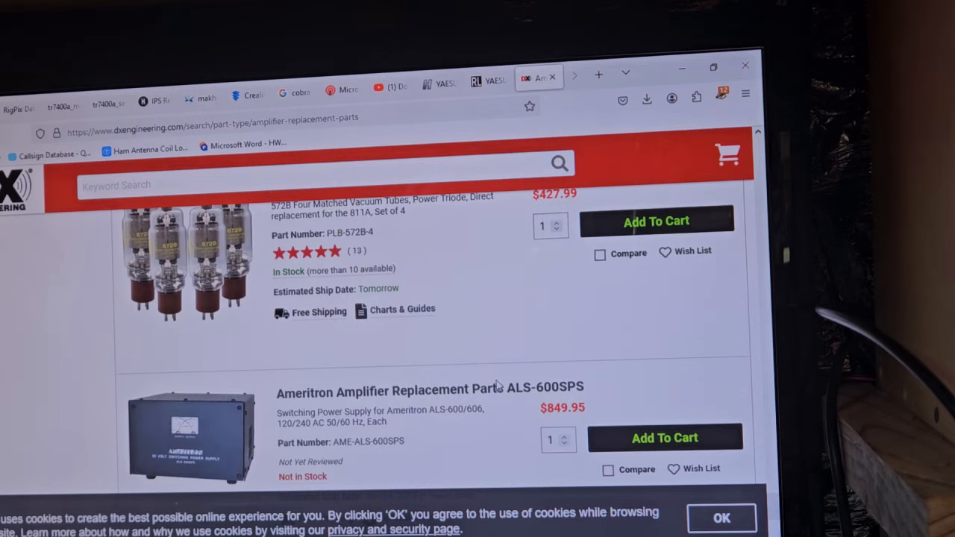
{"action": "scroll", "scroll_direction": "down", "scroll_amount": 3}
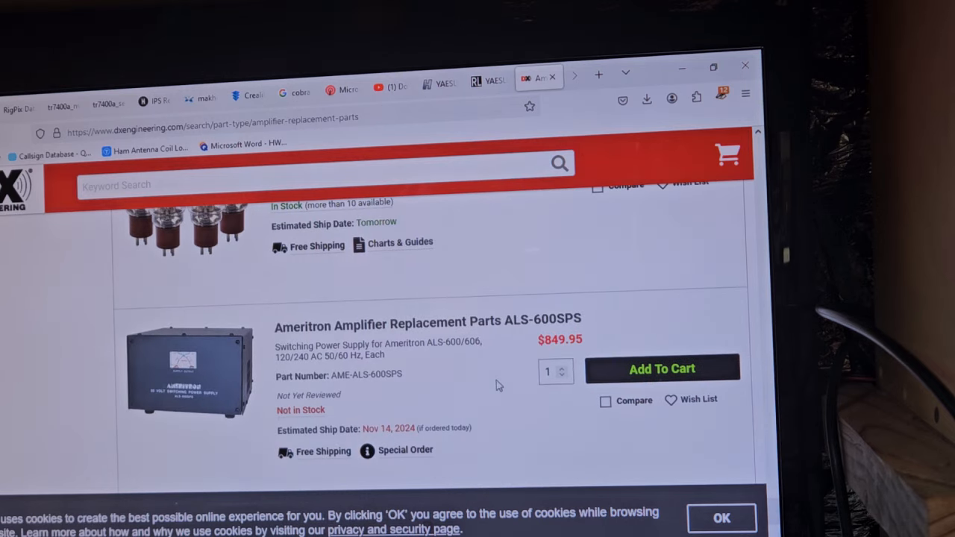
{"action": "scroll", "scroll_direction": "down", "scroll_amount": 3}
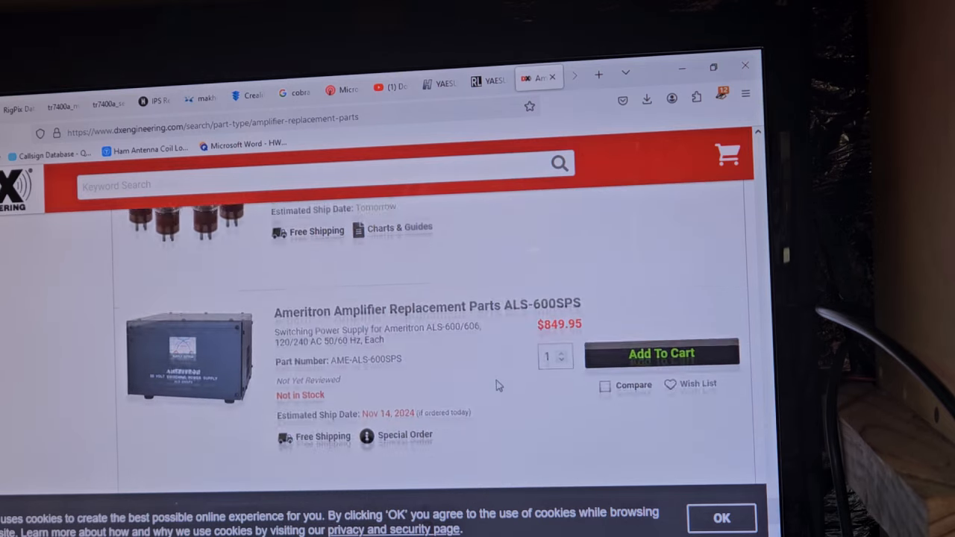
{"action": "scroll", "scroll_direction": "down", "scroll_amount": 3}
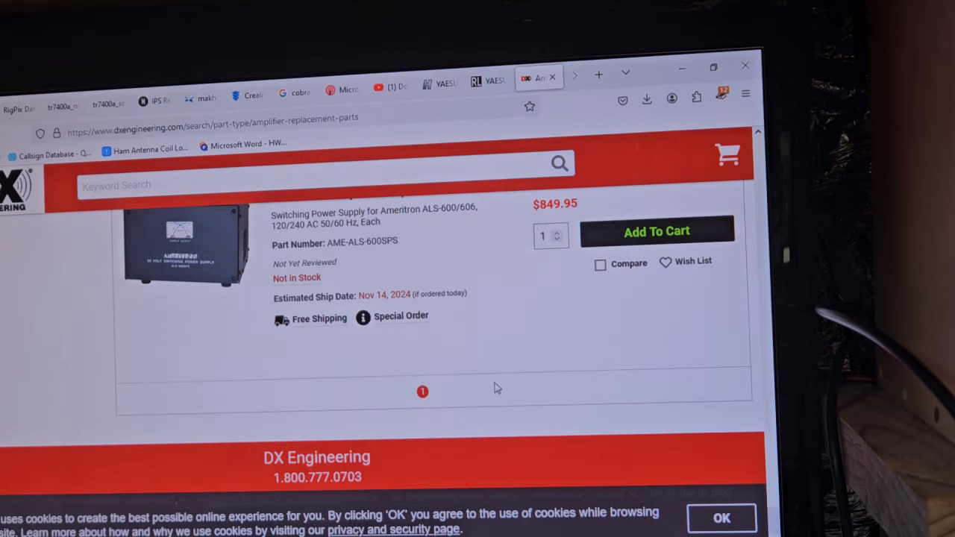
{"action": "mouse_move", "coordinate": [199, 319]}
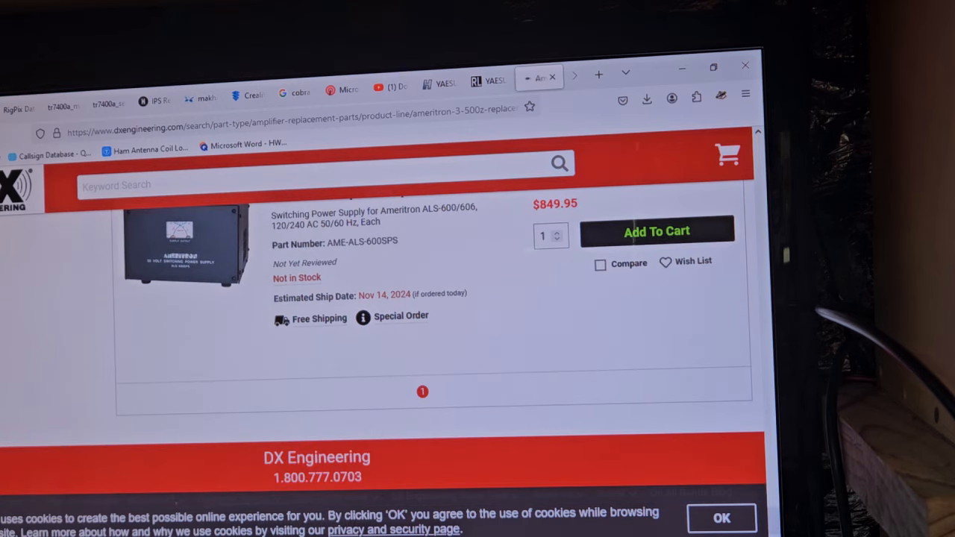
{"action": "scroll", "scroll_direction": "up", "scroll_amount": 3}
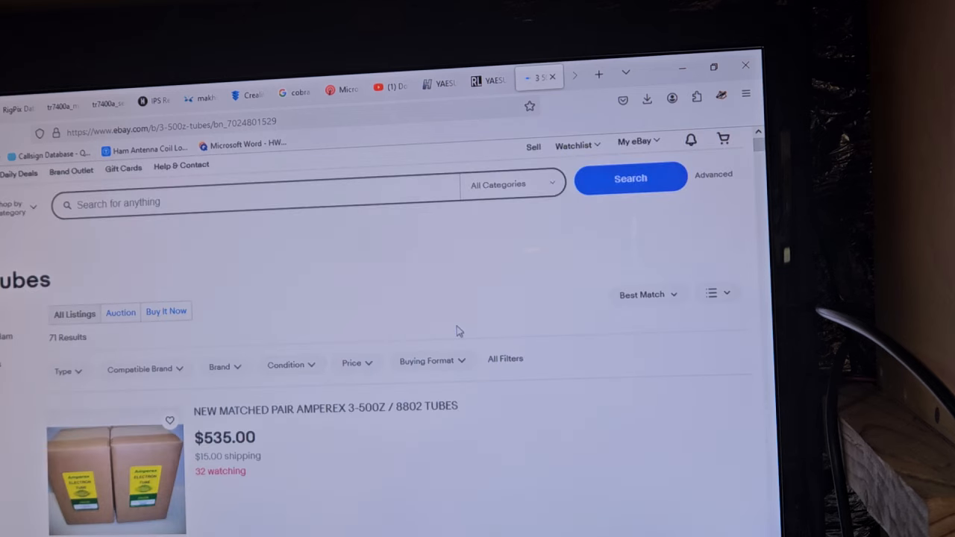
- Review the price range and buying format filters on the 71 results and apply a buying format
{"action": "scroll", "scroll_direction": "down", "scroll_amount": 3}
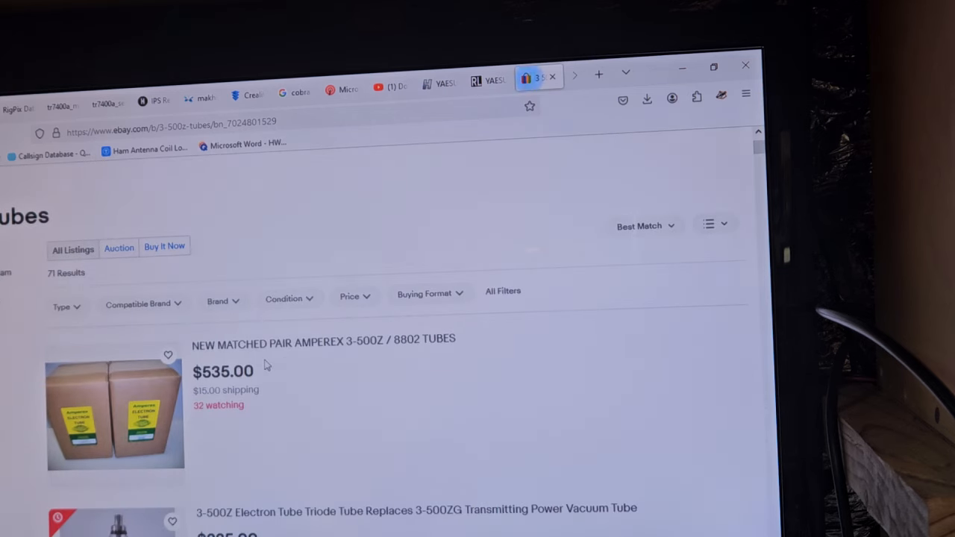
{"action": "mouse_move", "coordinate": [342, 391]}
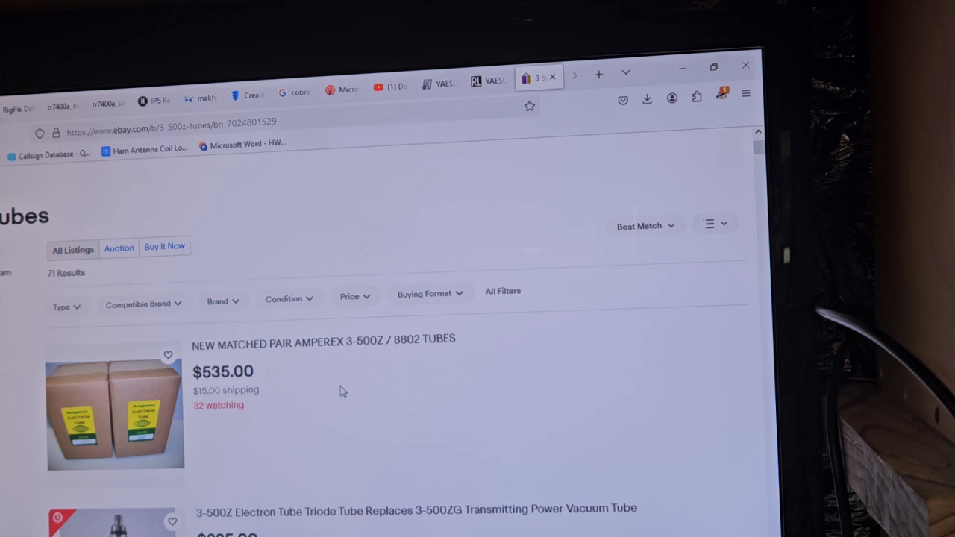
{"action": "mouse_move", "coordinate": [222, 293]}
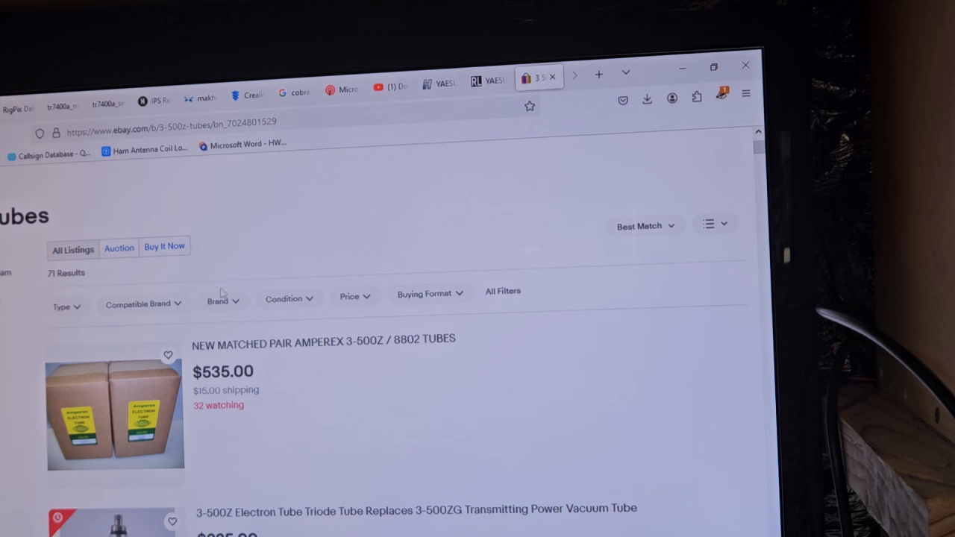
{"action": "left_click", "coordinate": [354, 296]}
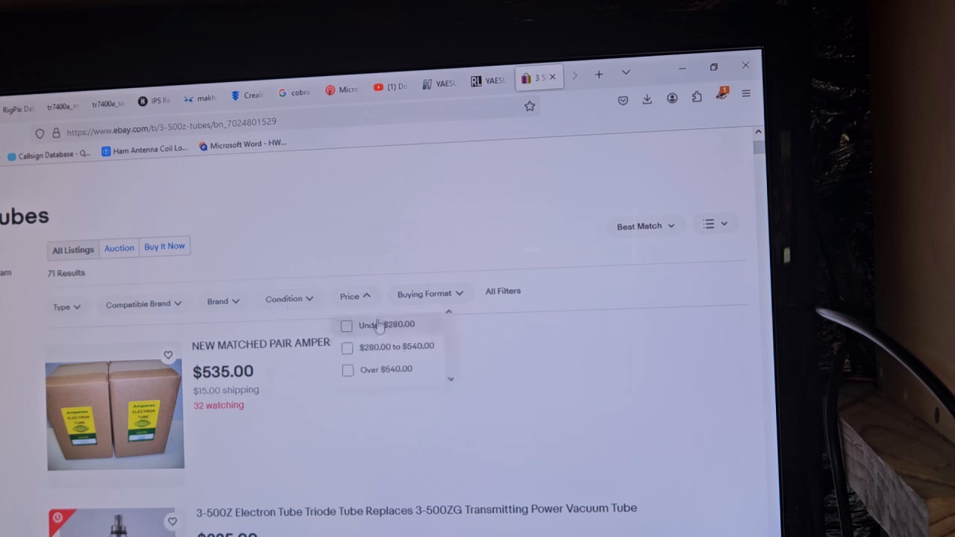
{"action": "mouse_move", "coordinate": [446, 297]}
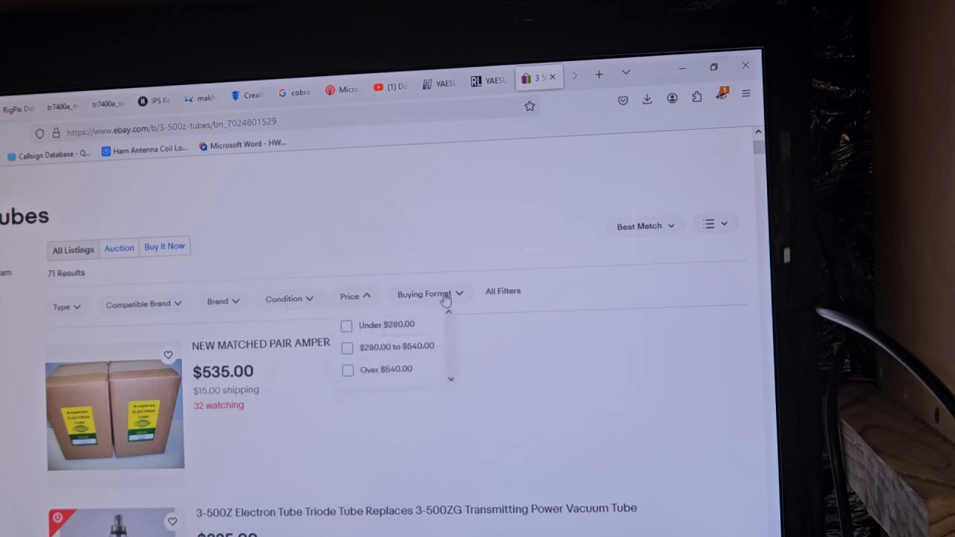
{"action": "left_click", "coordinate": [429, 293]}
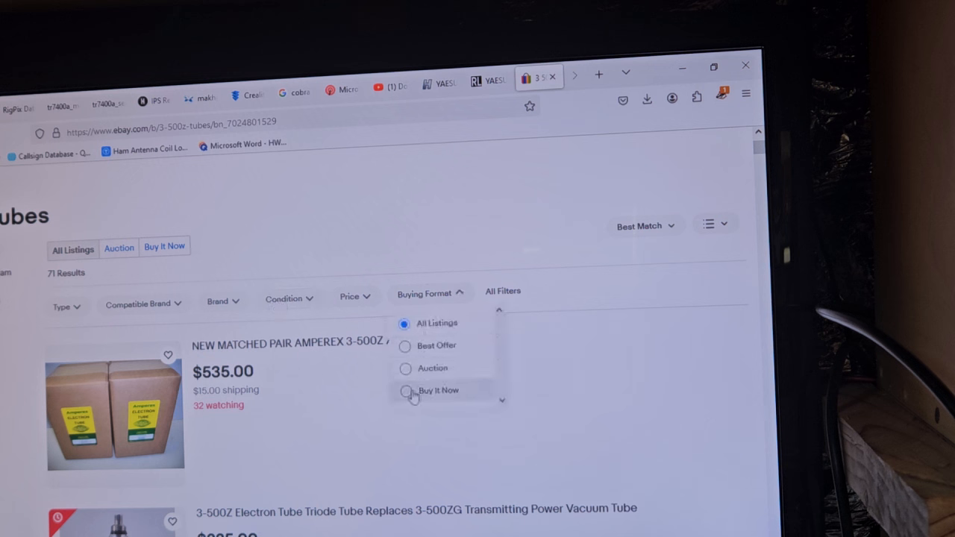
{"action": "left_click", "coordinate": [439, 390]}
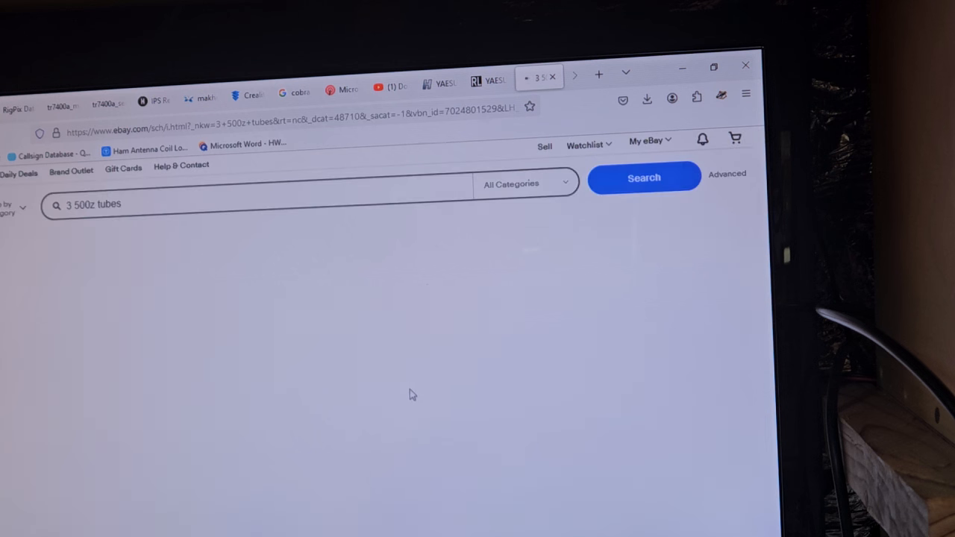
- View the 65 Buy It Now results past the single, pair and trio 3-500ZG listings
{"action": "left_click", "coordinate": [643, 178]}
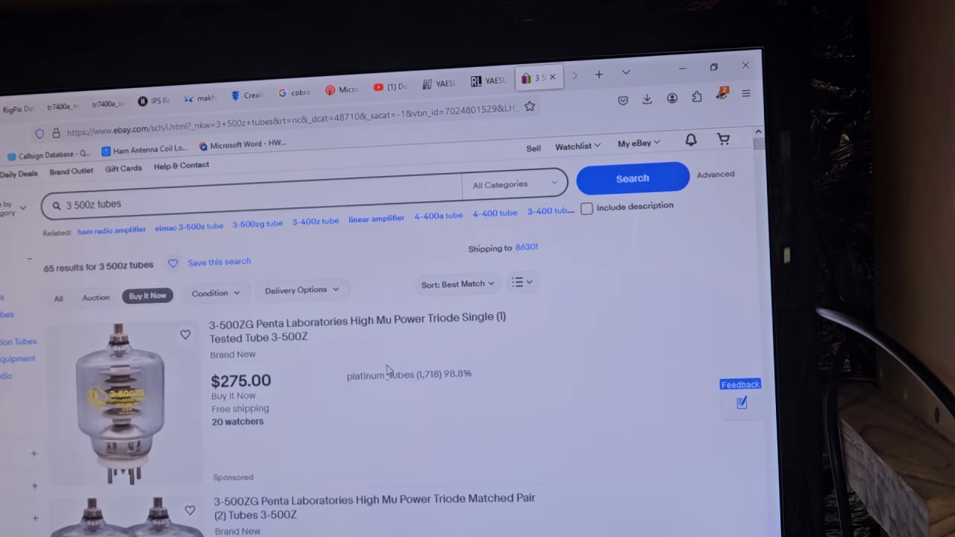
{"action": "mouse_move", "coordinate": [274, 355]}
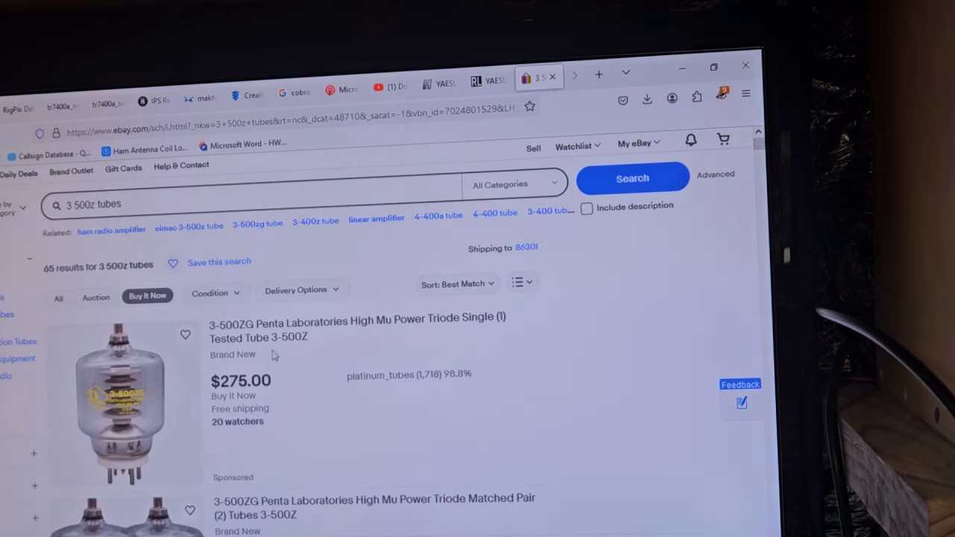
{"action": "scroll", "scroll_direction": "down", "scroll_amount": 3}
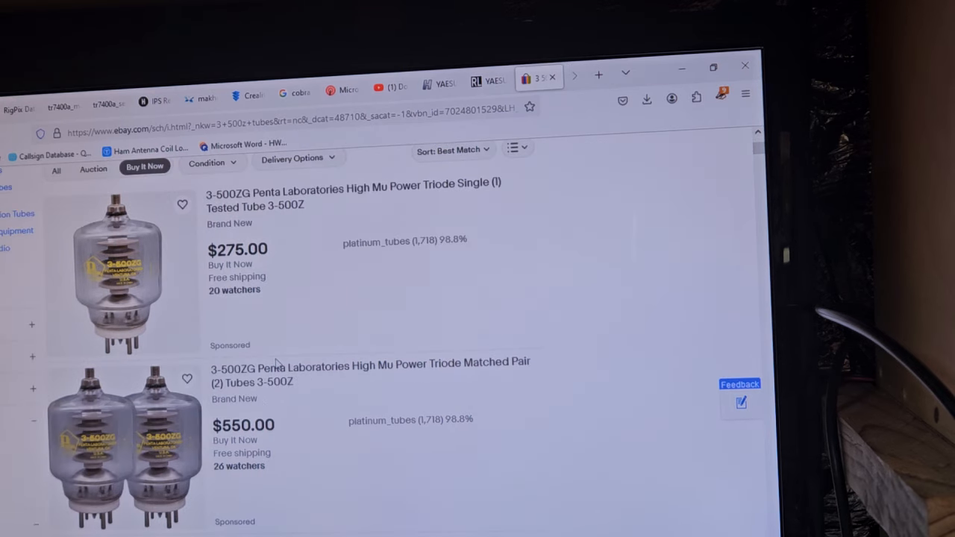
{"action": "scroll", "scroll_direction": "down", "scroll_amount": 3}
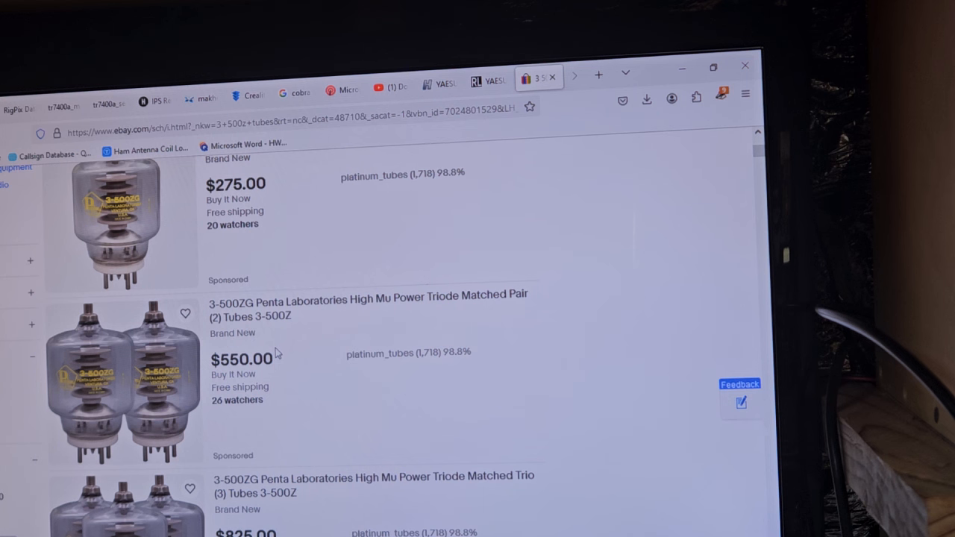
{"action": "scroll", "scroll_direction": "down", "scroll_amount": 3}
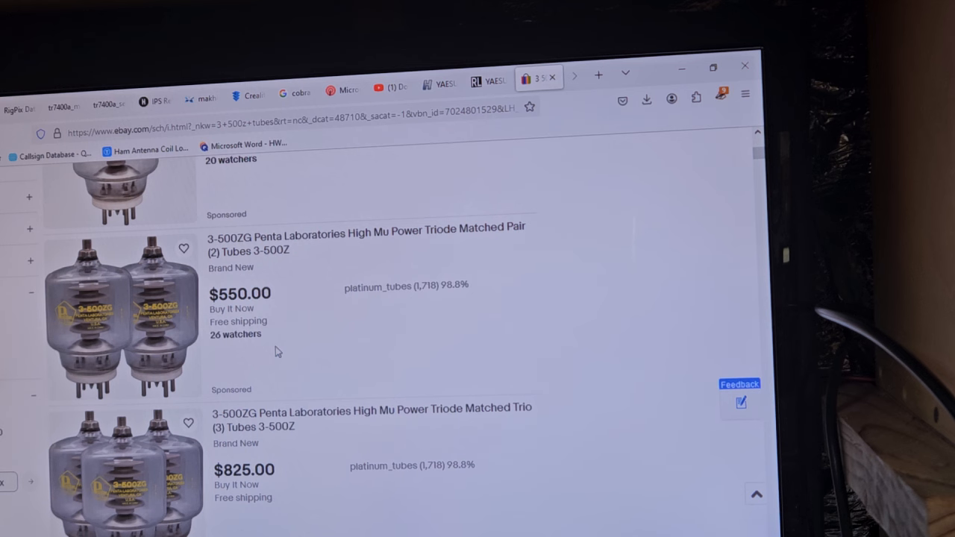
- Open the $550 Penta Laboratories 3-500ZG matched pair listing (7 available, 19 sold)
{"action": "left_click", "coordinate": [365, 232]}
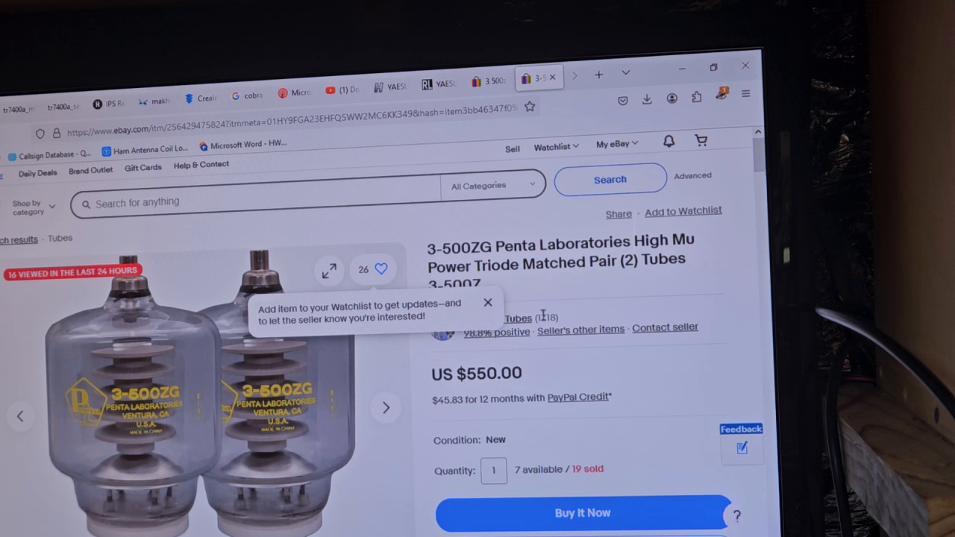
{"action": "mouse_move", "coordinate": [542, 314]}
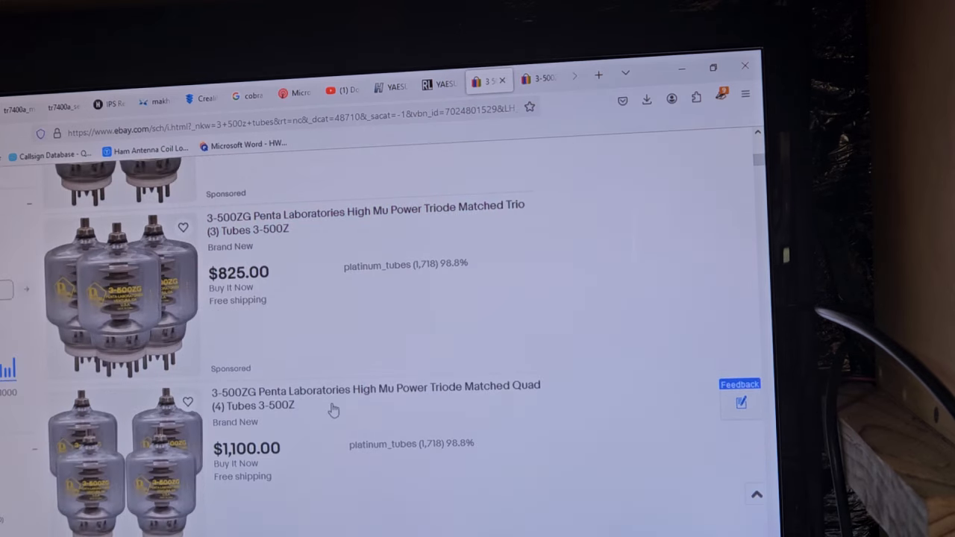
{"action": "scroll", "scroll_direction": "down", "scroll_amount": 3}
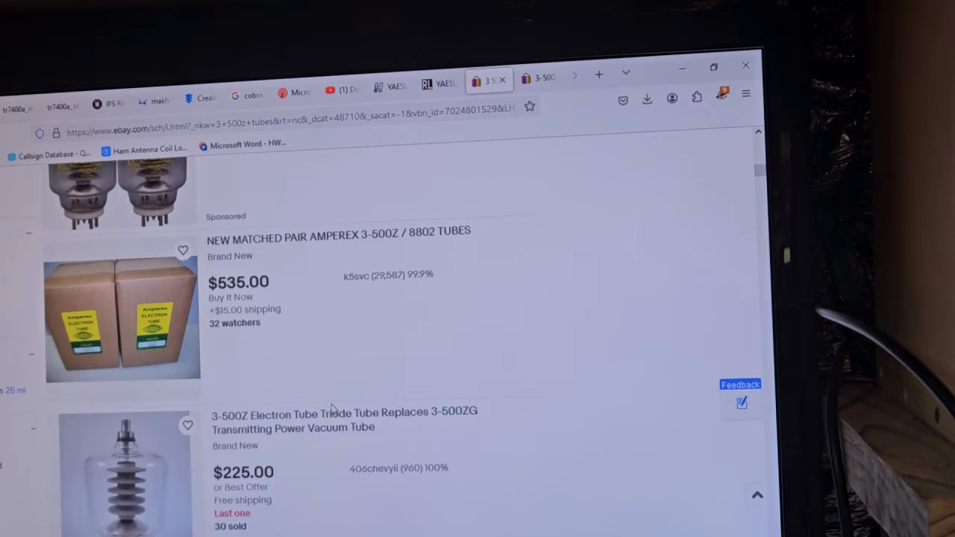
{"action": "scroll", "scroll_direction": "down", "scroll_amount": 3}
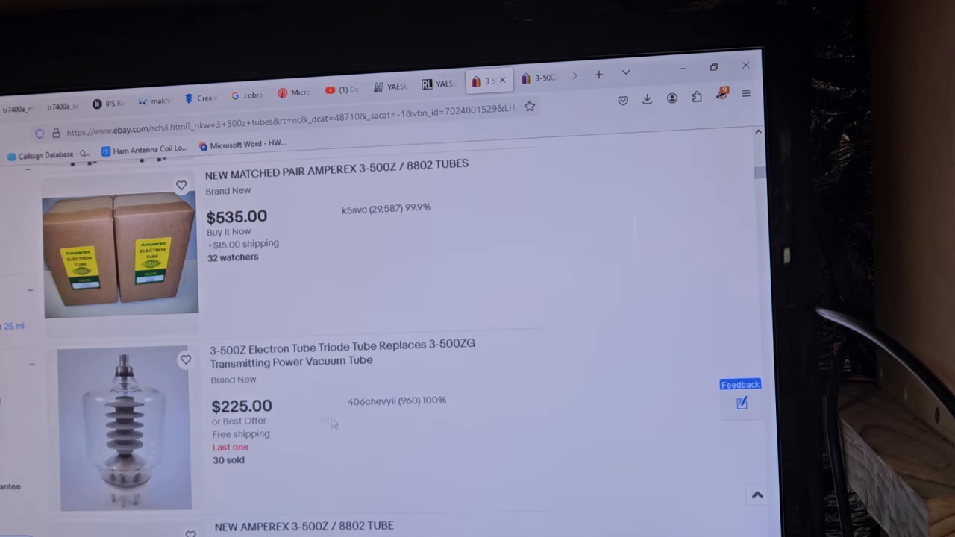
{"action": "scroll", "scroll_direction": "down", "scroll_amount": 3}
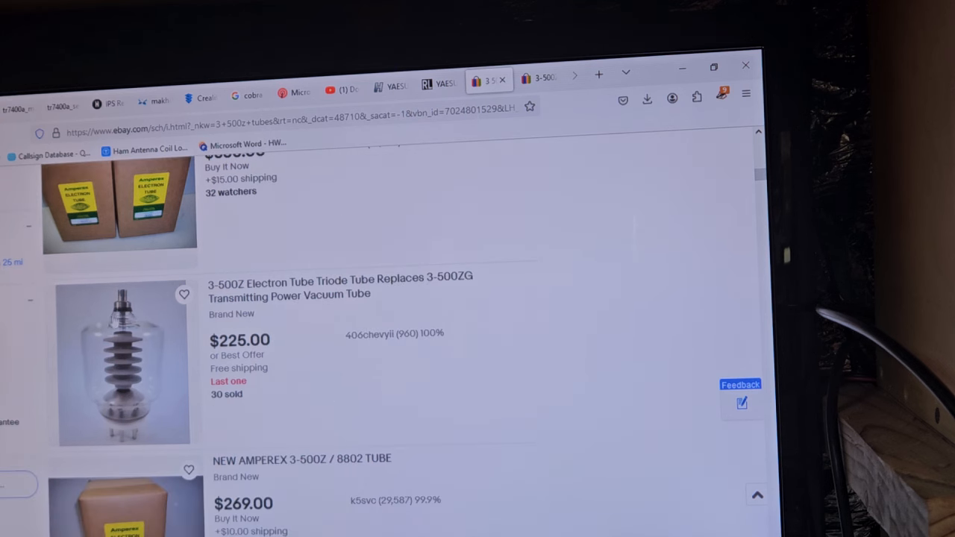
{"action": "scroll", "scroll_direction": "down", "scroll_amount": 3}
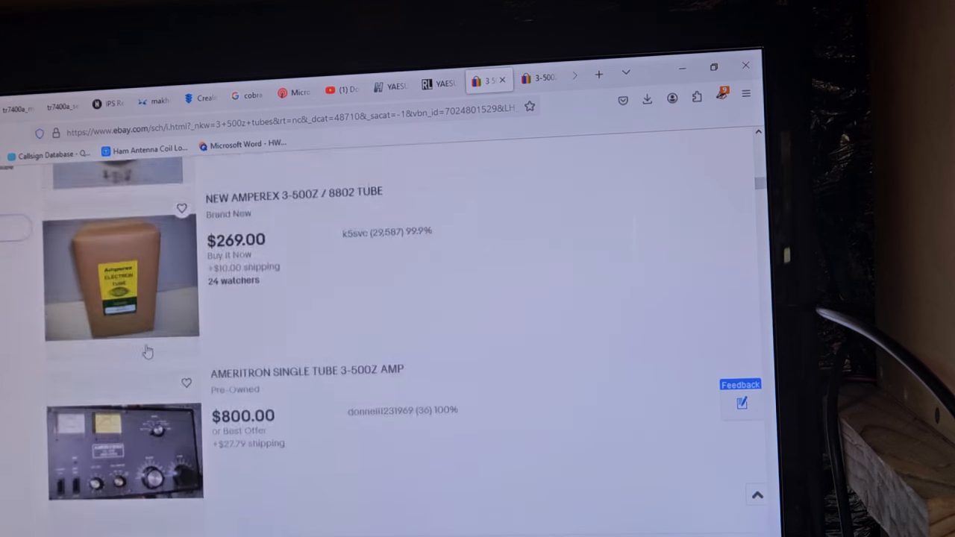
{"action": "scroll", "scroll_direction": "down", "scroll_amount": 3}
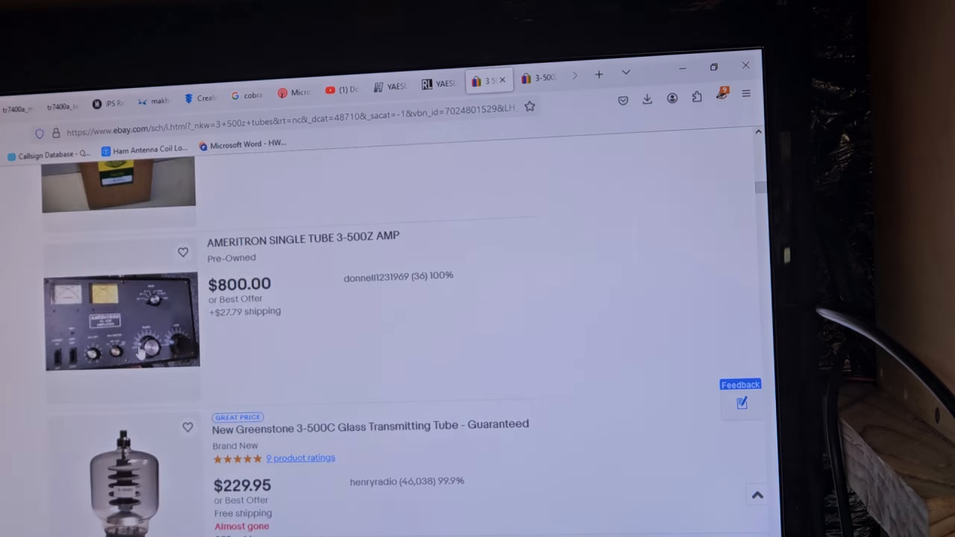
{"action": "scroll", "scroll_direction": "down", "scroll_amount": 3}
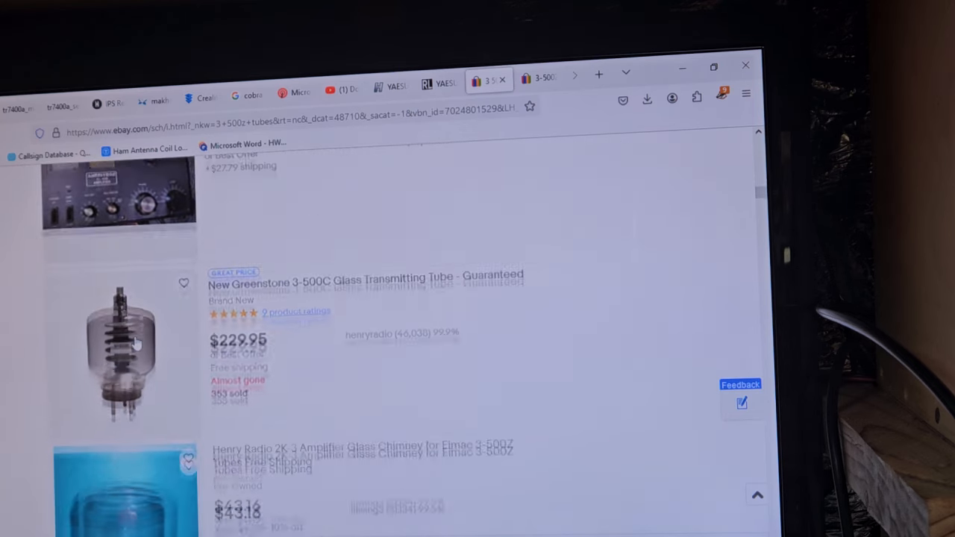
{"action": "scroll", "scroll_direction": "down", "scroll_amount": 3}
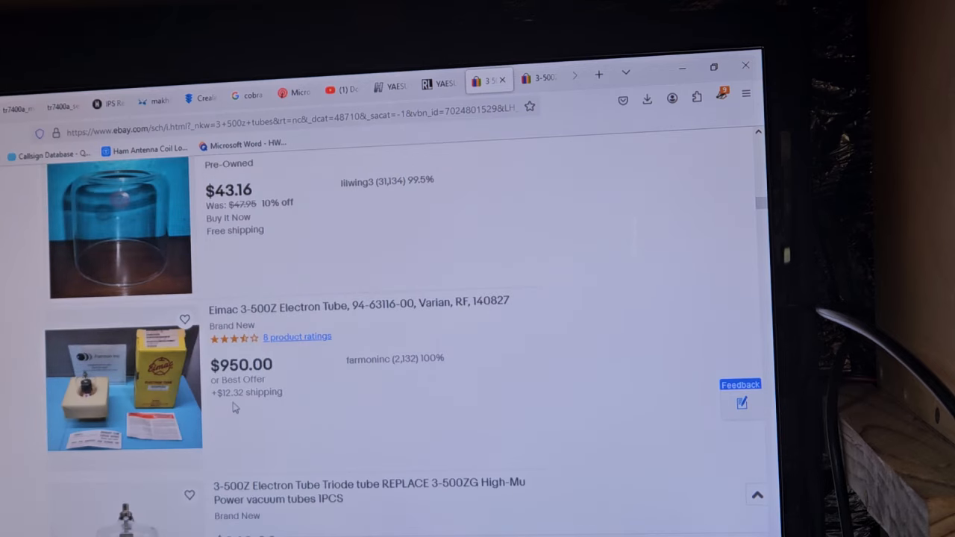
{"action": "mouse_move", "coordinate": [247, 324]}
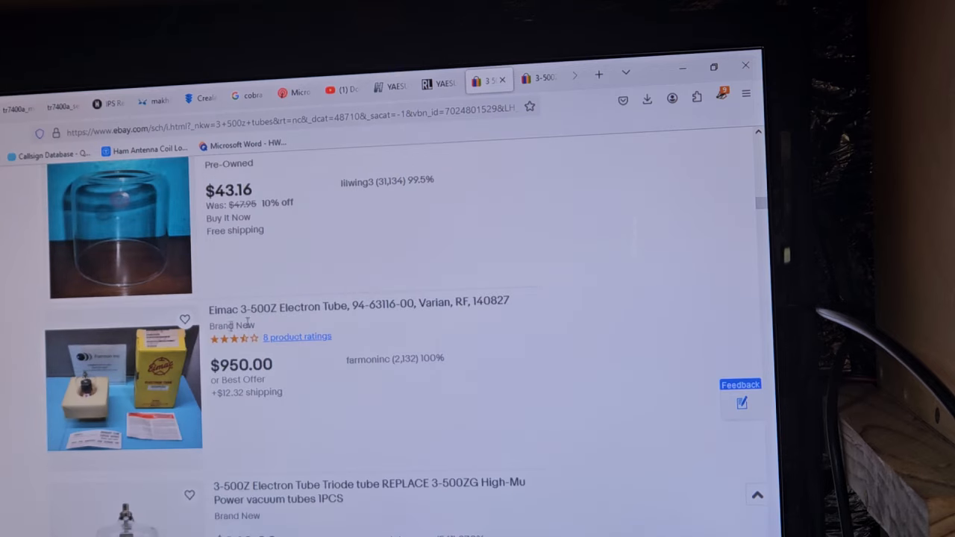
{"action": "mouse_move", "coordinate": [173, 377]}
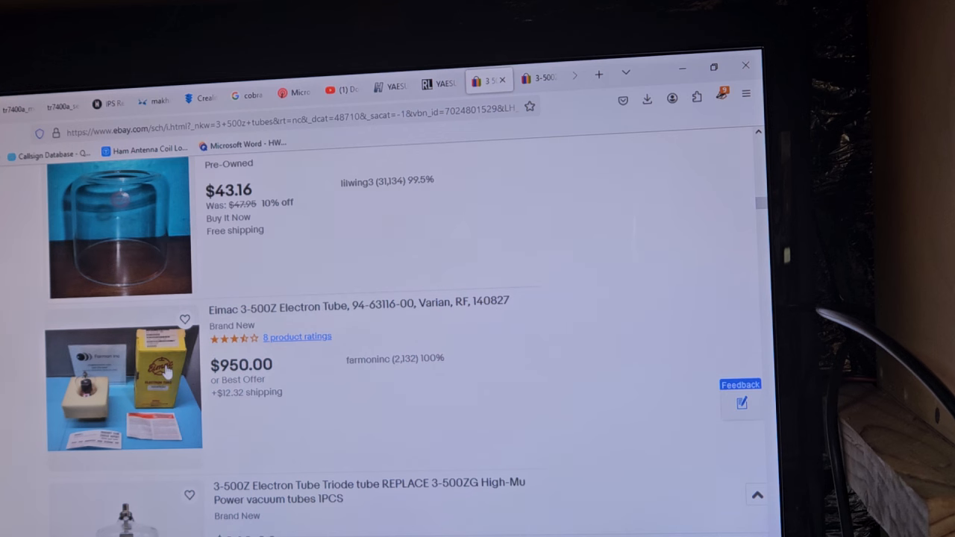
{"action": "scroll", "scroll_direction": "down", "scroll_amount": 3}
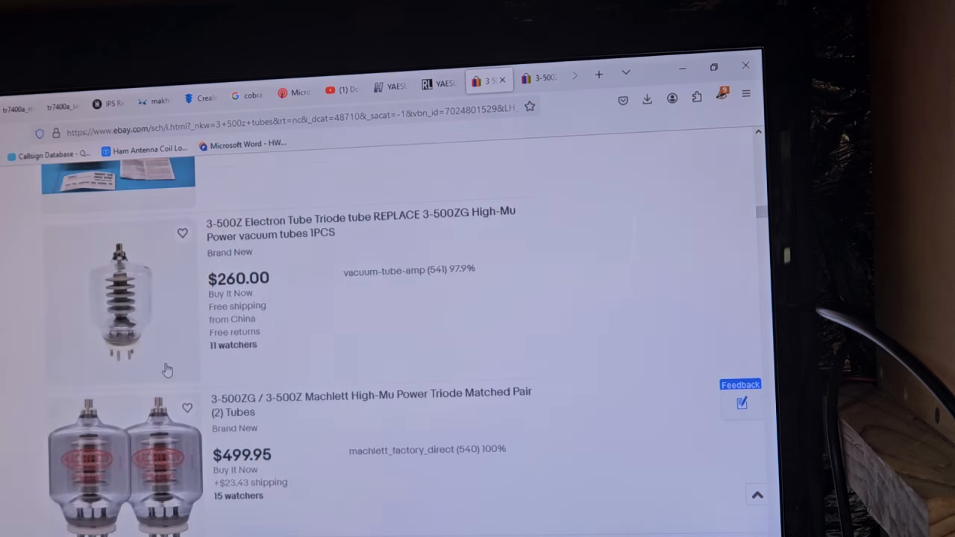
{"action": "scroll", "scroll_direction": "down", "scroll_amount": 3}
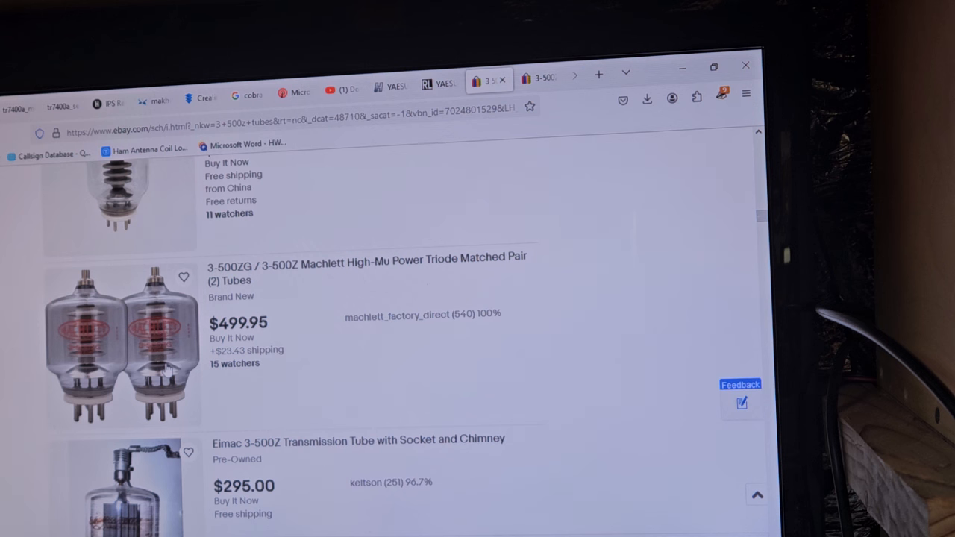
{"action": "scroll", "scroll_direction": "down", "scroll_amount": 3}
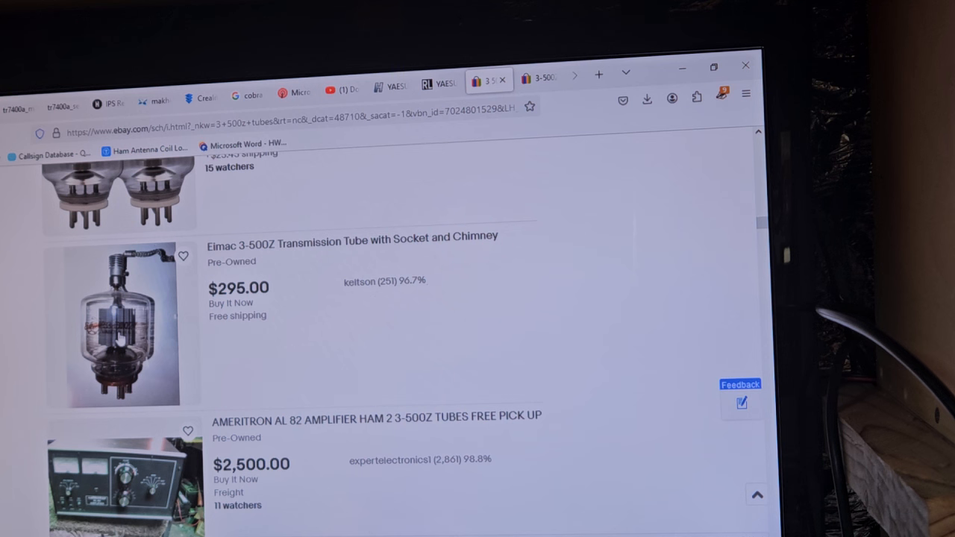
{"action": "scroll", "scroll_direction": "down", "scroll_amount": 3}
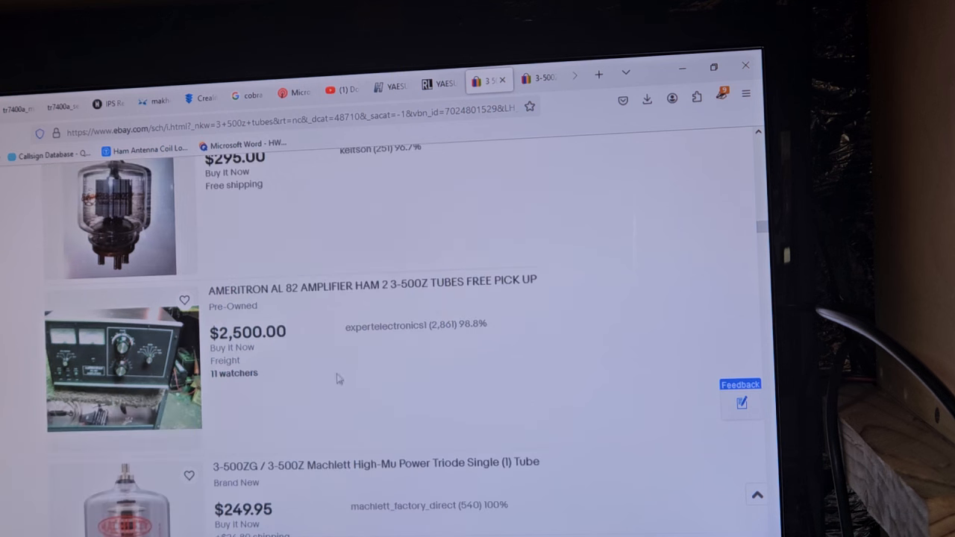
{"action": "mouse_move", "coordinate": [82, 368]}
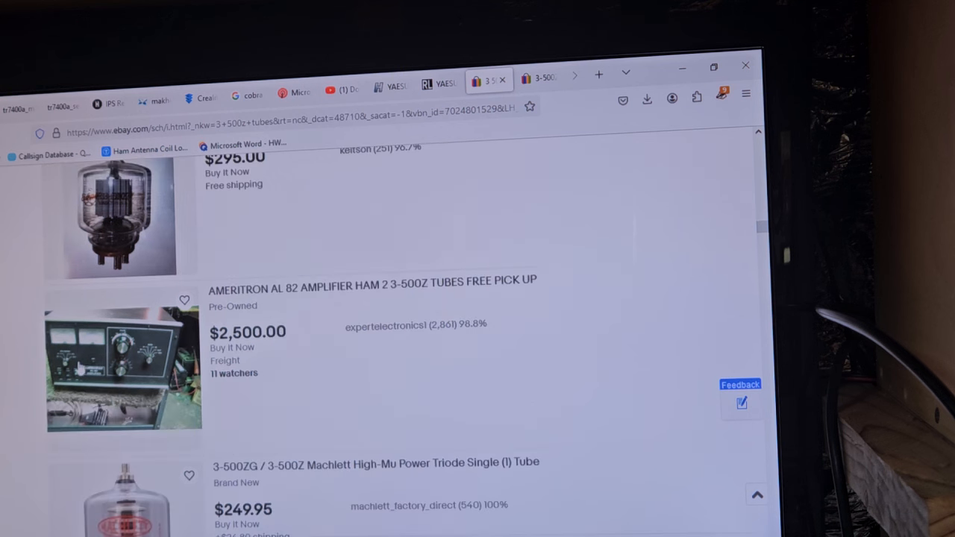
{"action": "scroll", "scroll_direction": "down", "scroll_amount": 3}
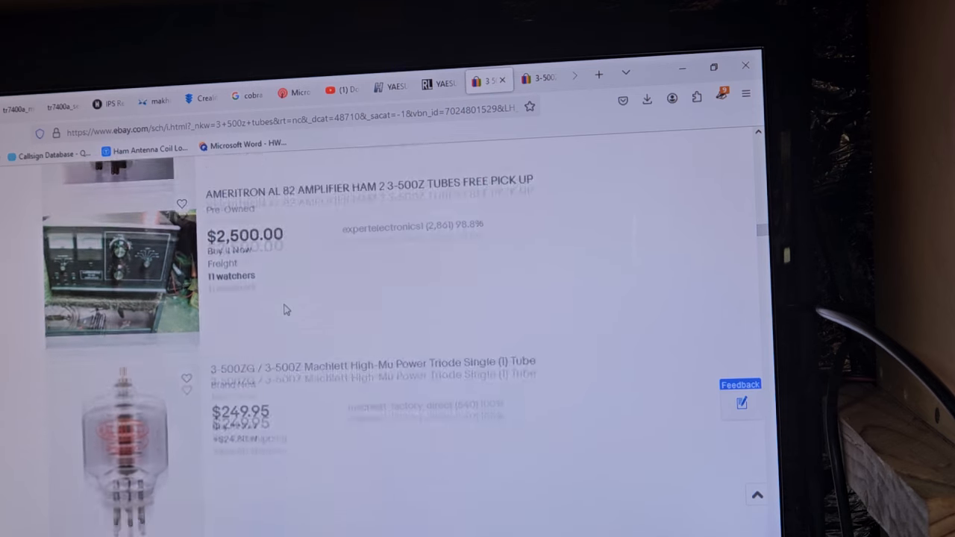
{"action": "scroll", "scroll_direction": "down", "scroll_amount": 3}
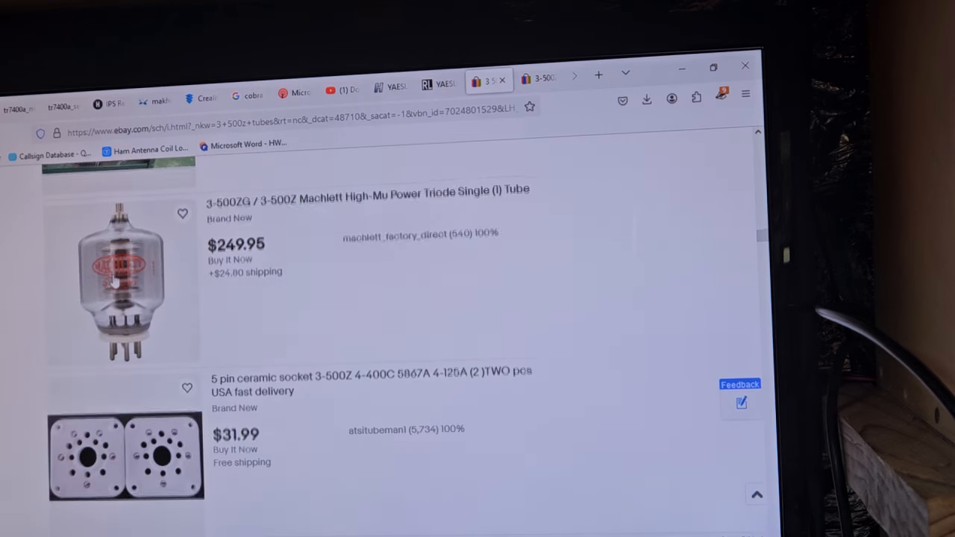
{"action": "scroll", "scroll_direction": "down", "scroll_amount": 3}
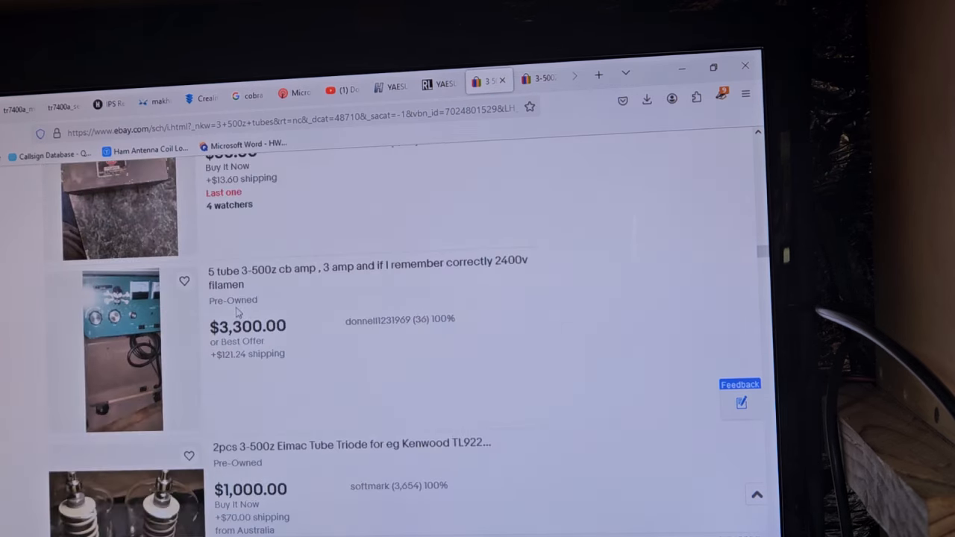
{"action": "scroll", "scroll_direction": "down", "scroll_amount": 3}
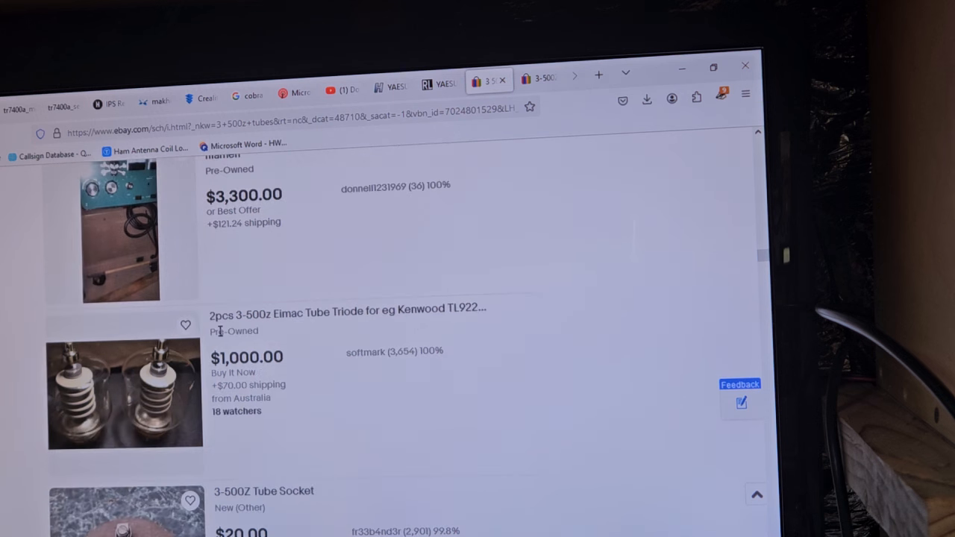
{"action": "scroll", "scroll_direction": "down", "scroll_amount": 3}
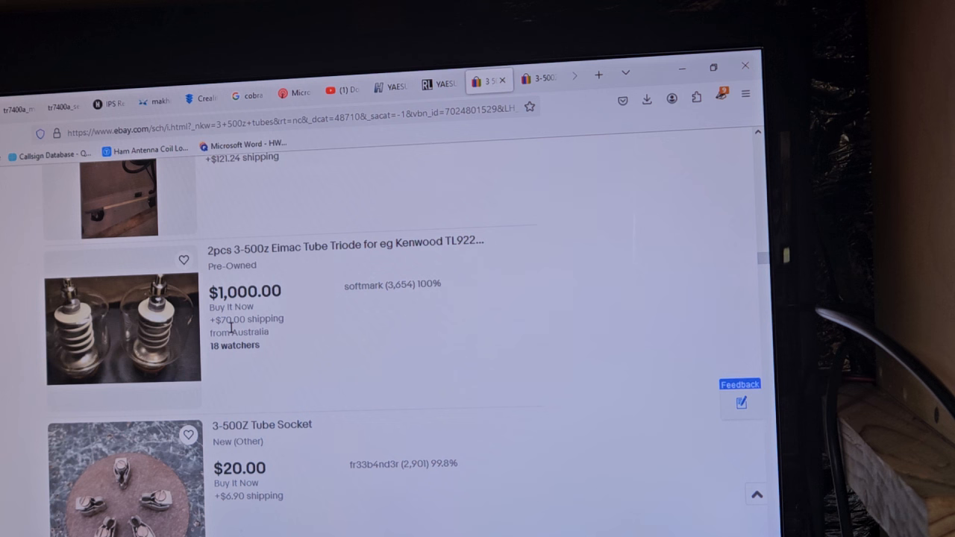
{"action": "scroll", "scroll_direction": "down", "scroll_amount": 3}
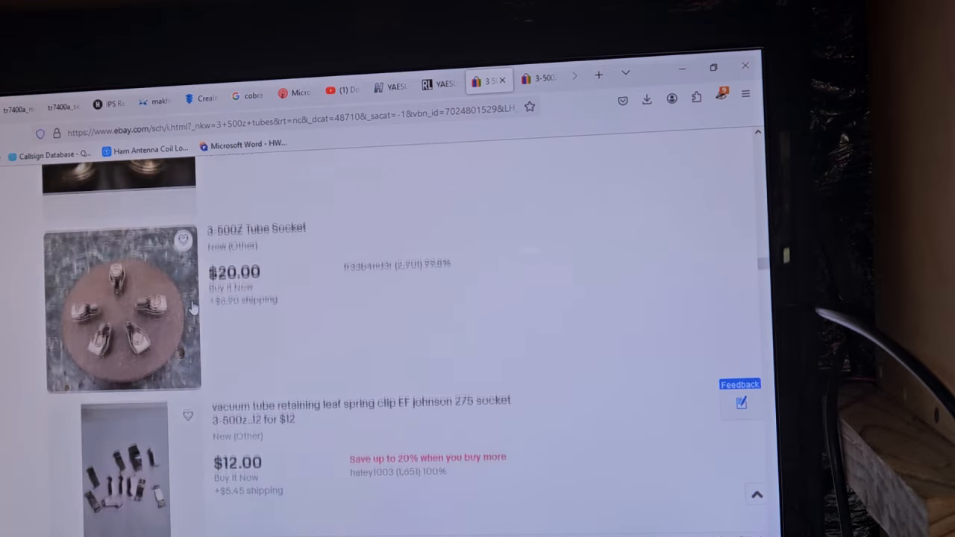
{"action": "scroll", "scroll_direction": "down", "scroll_amount": 3}
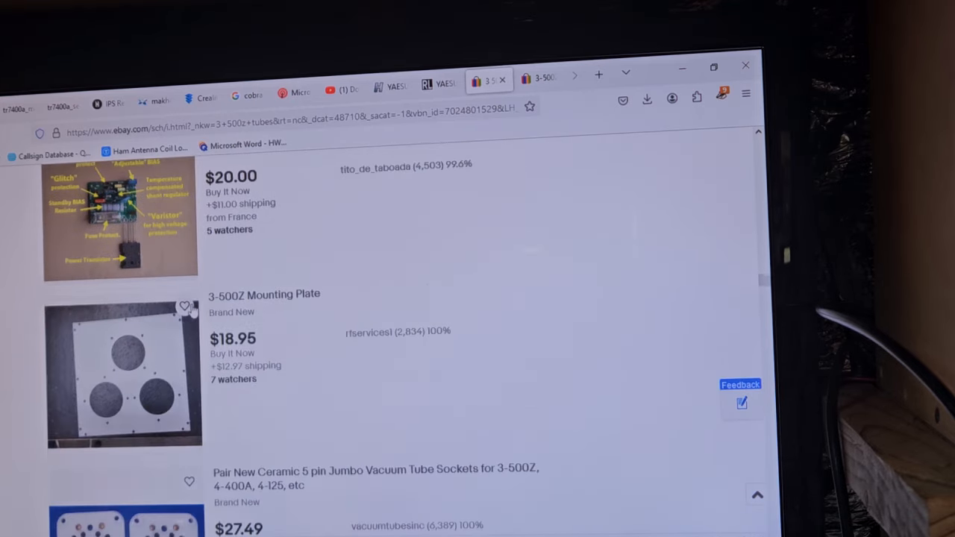
{"action": "scroll", "scroll_direction": "down", "scroll_amount": 3}
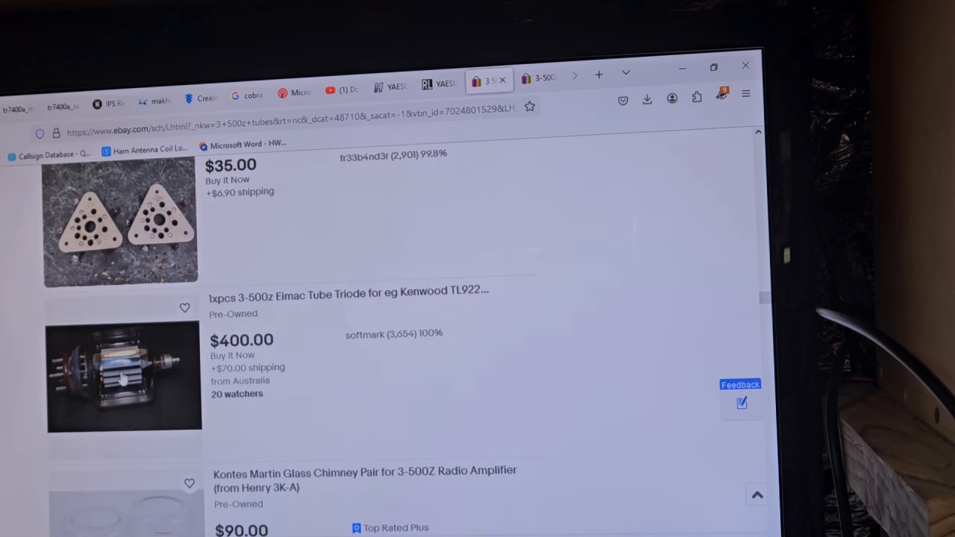
{"action": "scroll", "scroll_direction": "down", "scroll_amount": 3}
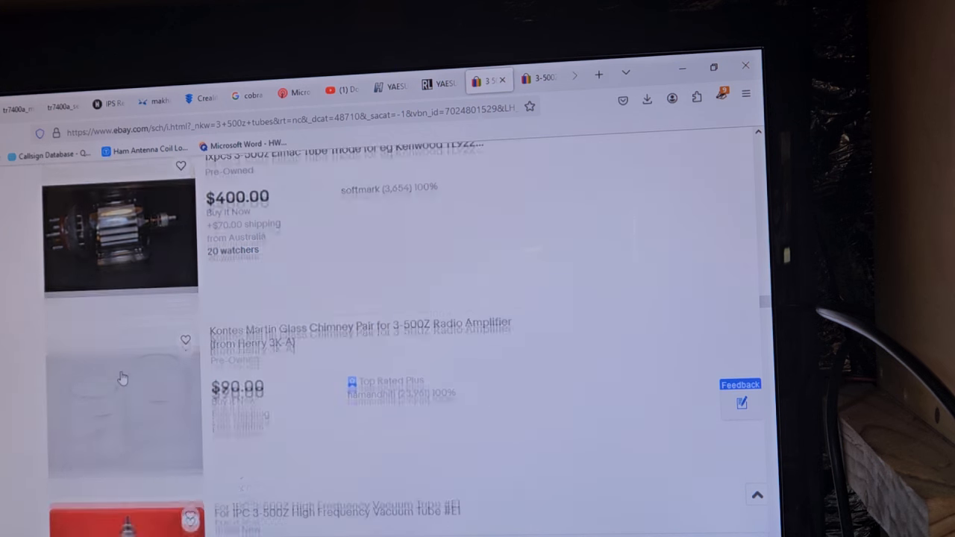
{"action": "scroll", "scroll_direction": "down", "scroll_amount": 3}
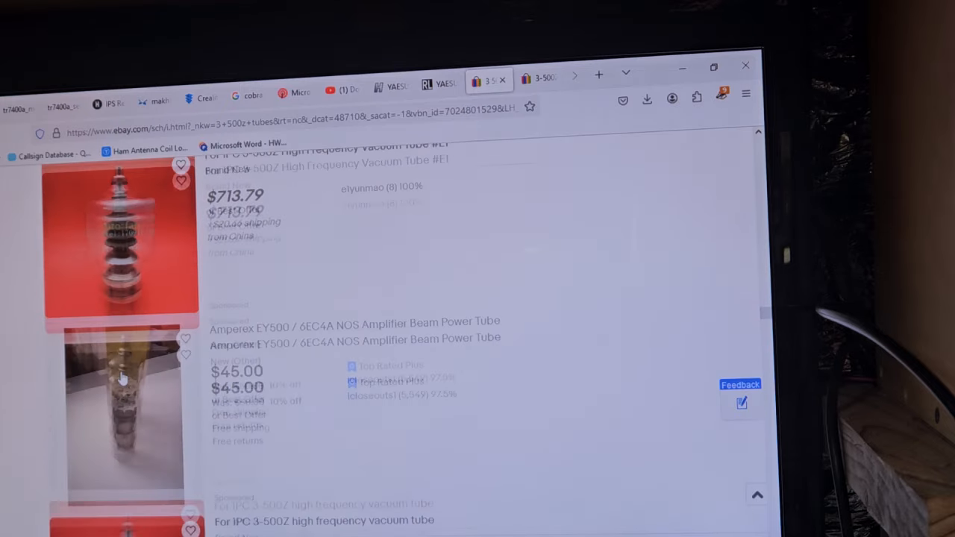
{"action": "scroll", "scroll_direction": "down", "scroll_amount": 3}
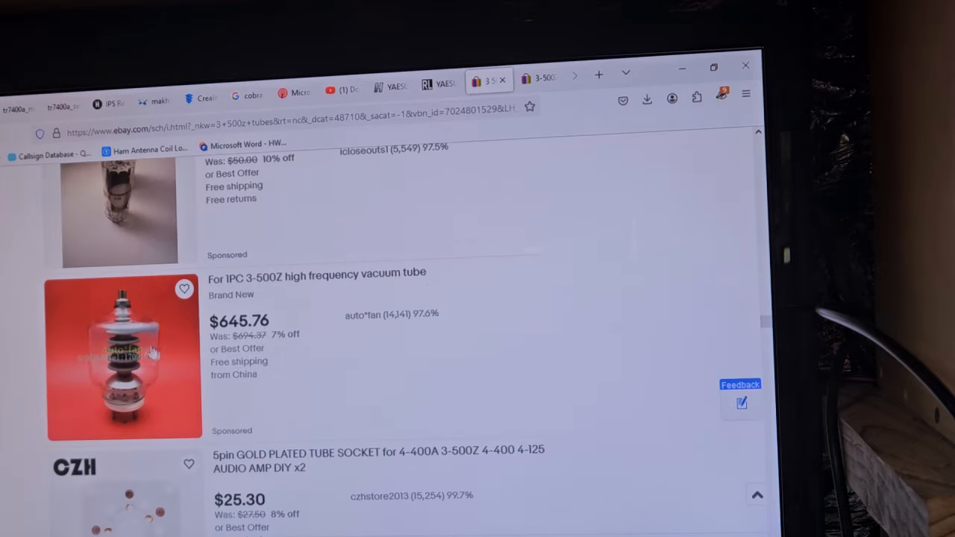
{"action": "scroll", "scroll_direction": "down", "scroll_amount": 3}
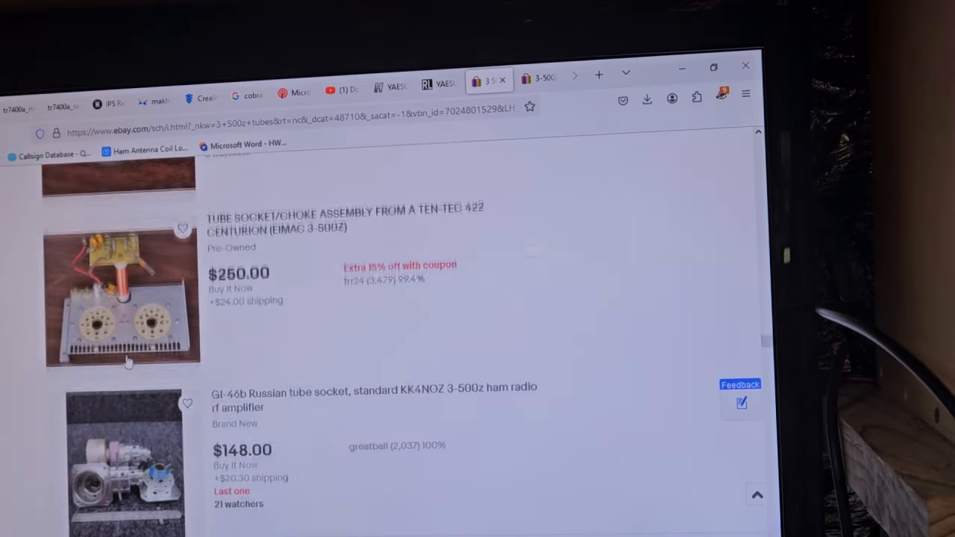
{"action": "scroll", "scroll_direction": "down", "scroll_amount": 3}
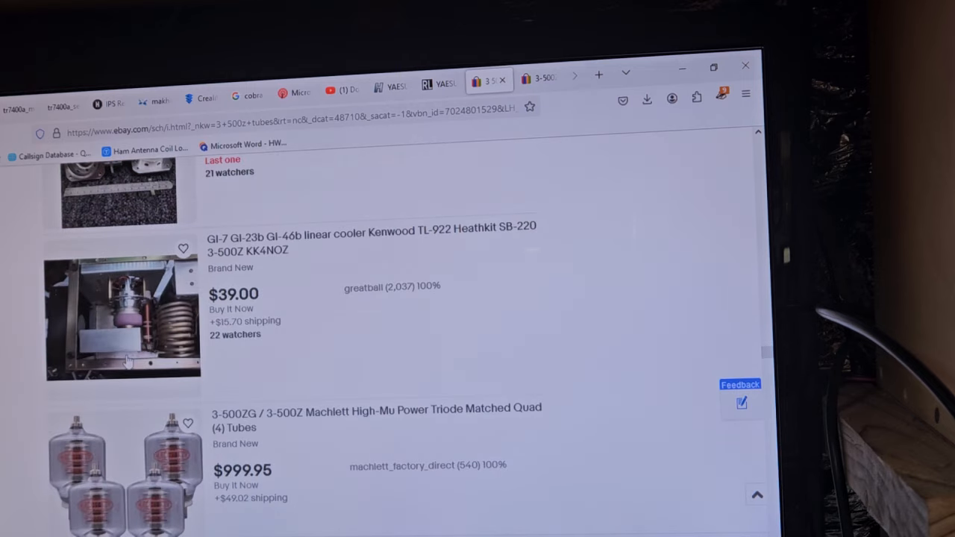
{"action": "scroll", "scroll_direction": "down", "scroll_amount": 3}
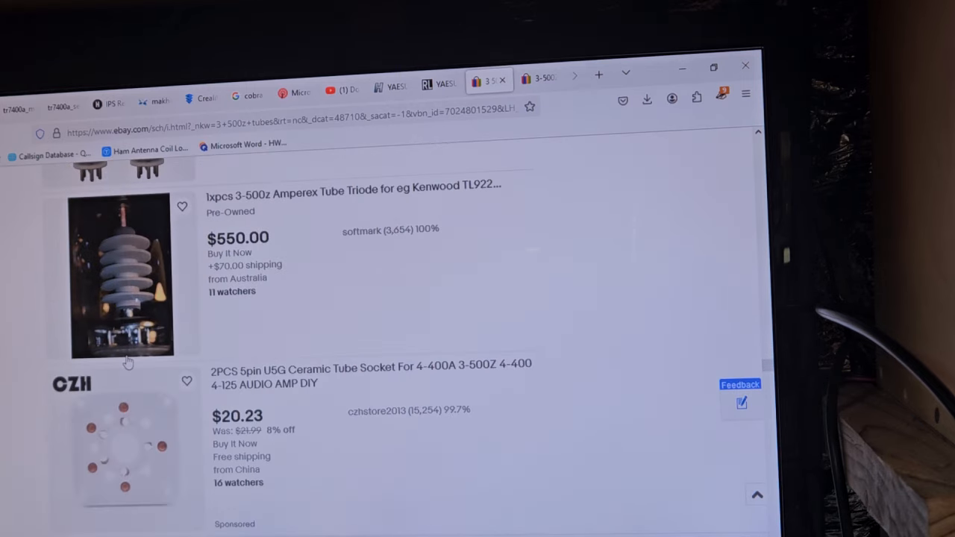
{"action": "scroll", "scroll_direction": "down", "scroll_amount": 3}
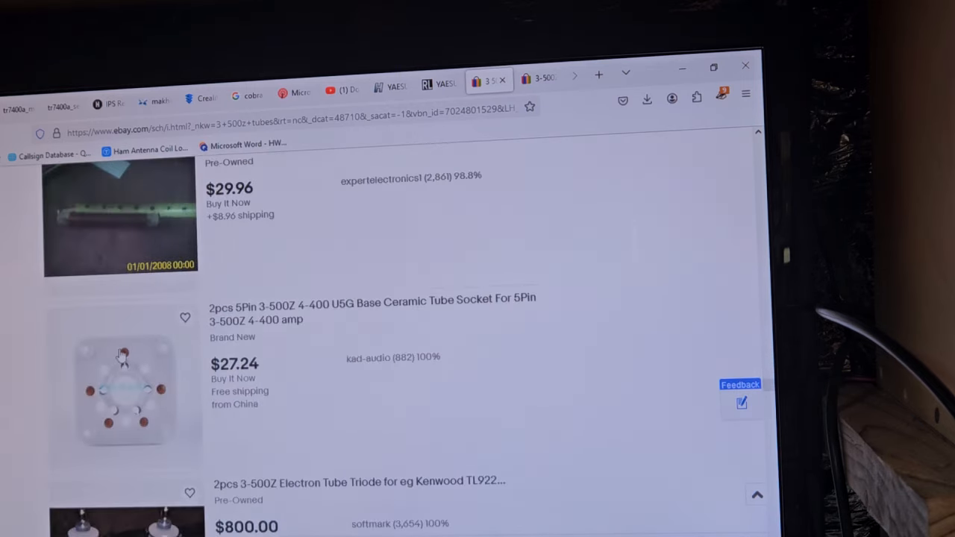
{"action": "scroll", "scroll_direction": "down", "scroll_amount": 3}
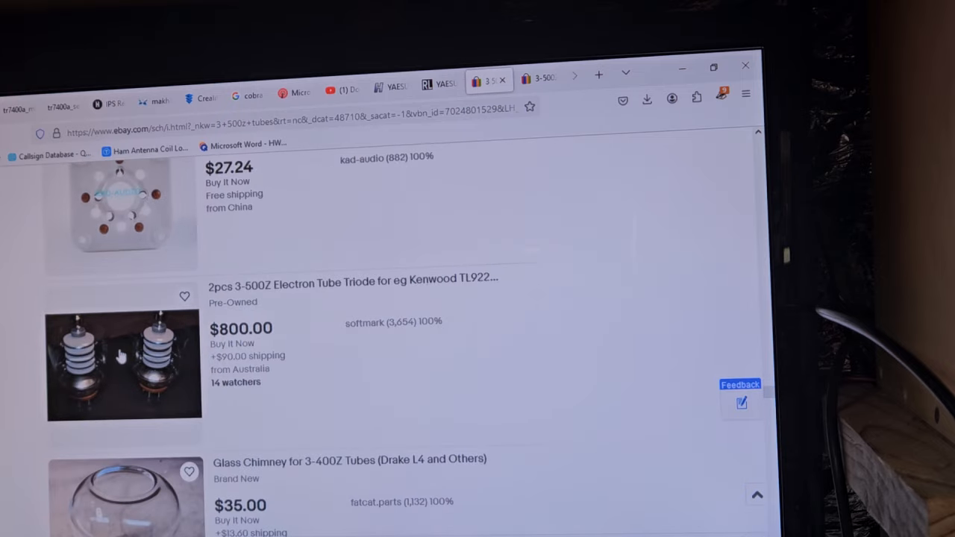
{"action": "scroll", "scroll_direction": "down", "scroll_amount": 3}
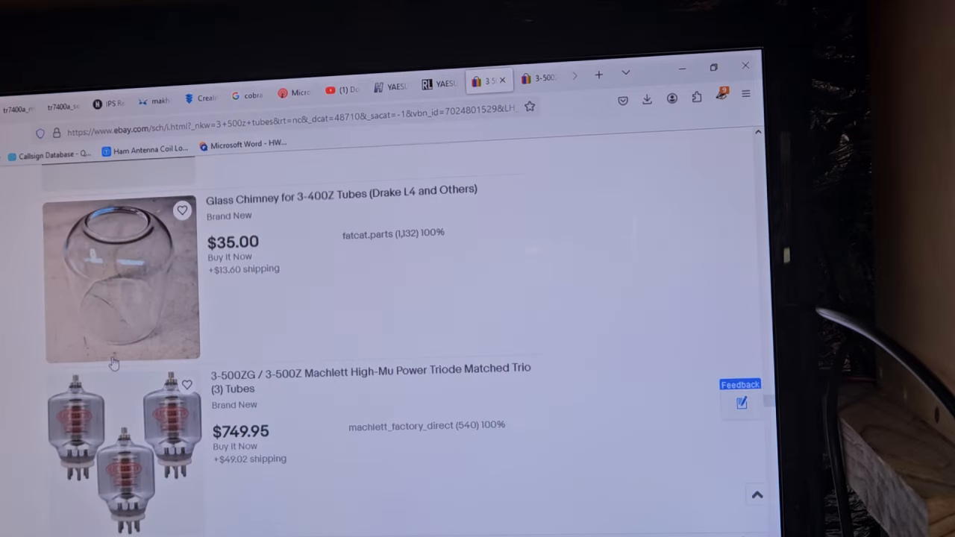
{"action": "scroll", "scroll_direction": "down", "scroll_amount": 3}
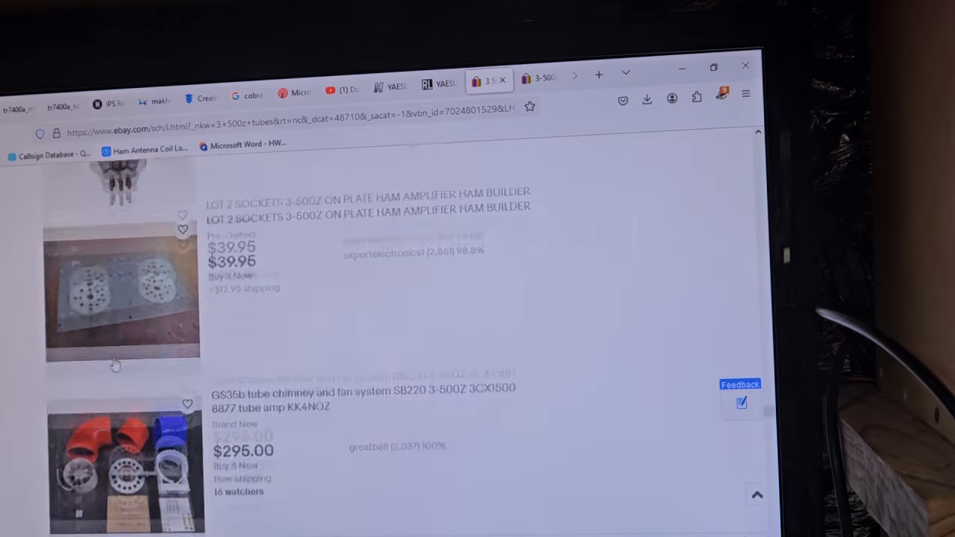
{"action": "scroll", "scroll_direction": "up", "scroll_amount": 3}
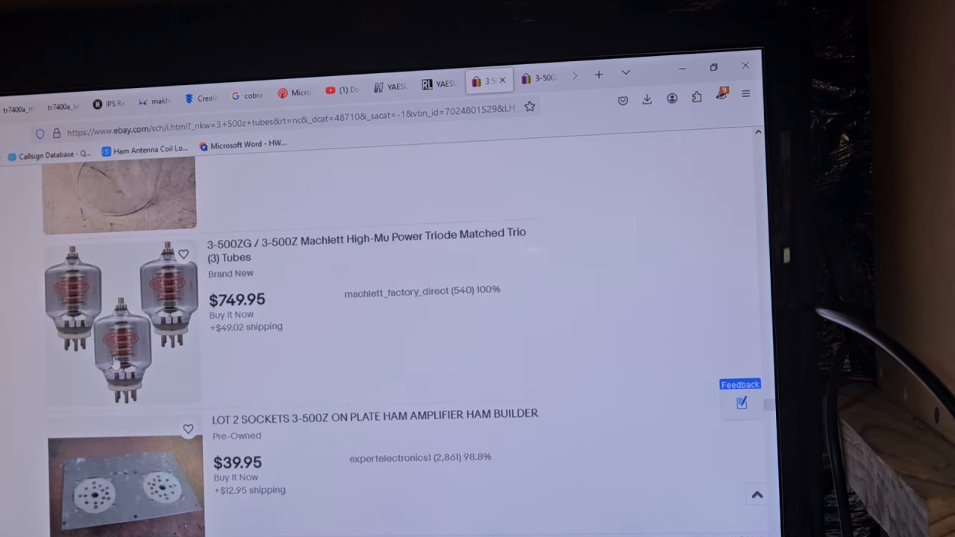
{"action": "scroll", "scroll_direction": "down", "scroll_amount": 3}
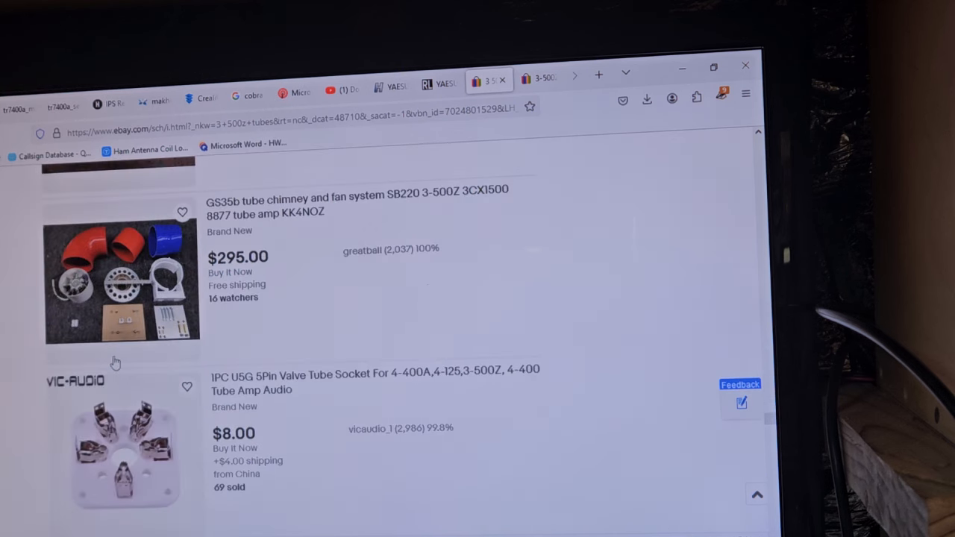
{"action": "scroll", "scroll_direction": "down", "scroll_amount": 3}
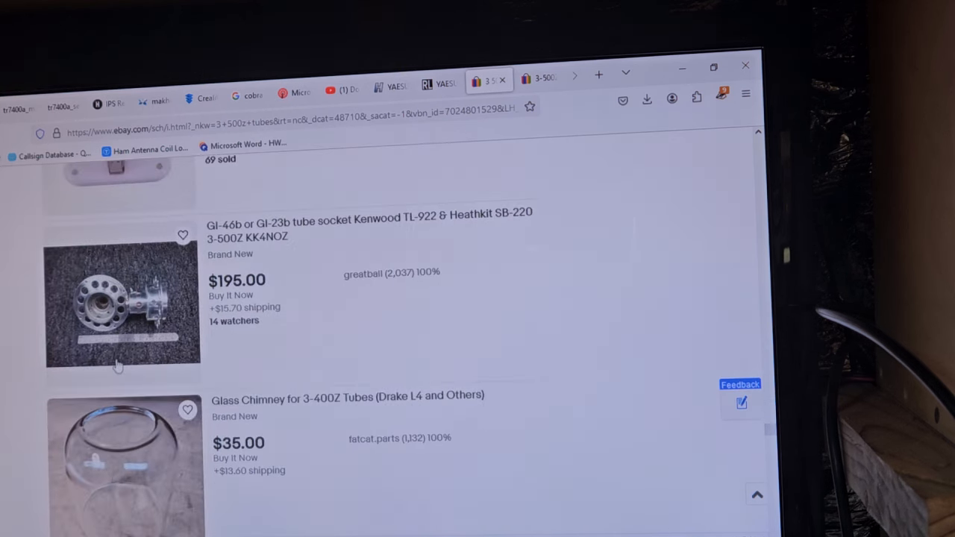
{"action": "scroll", "scroll_direction": "down", "scroll_amount": 3}
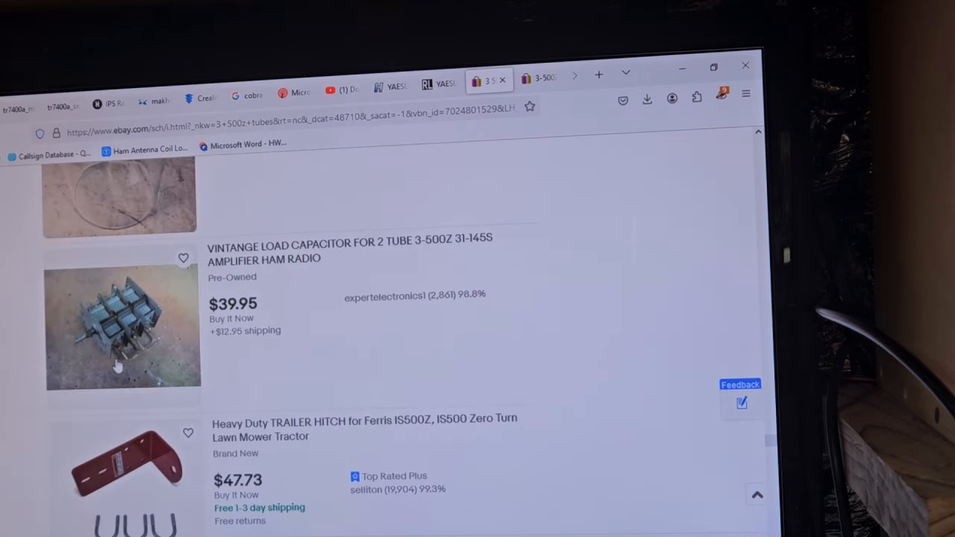
{"action": "scroll", "scroll_direction": "down", "scroll_amount": 3}
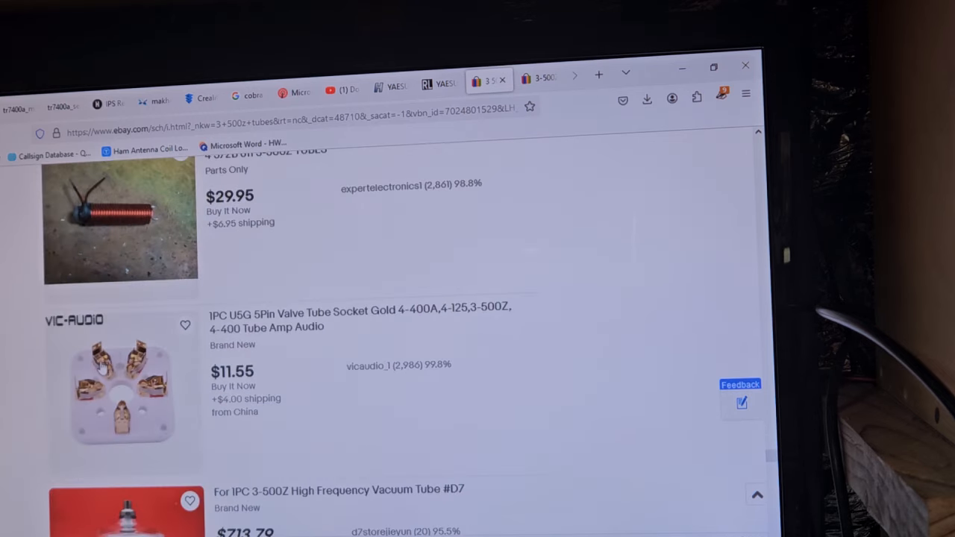
{"action": "scroll", "scroll_direction": "down", "scroll_amount": 3}
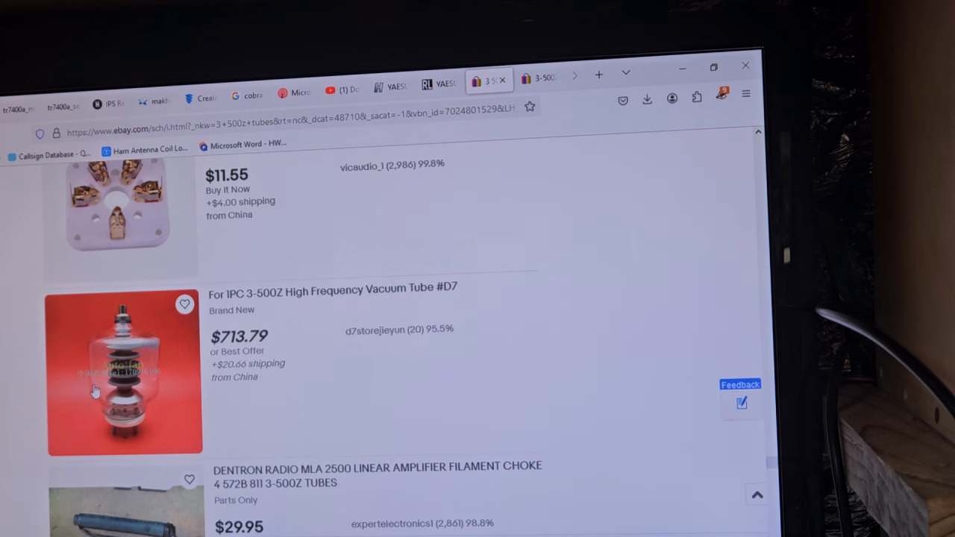
- Scroll through the page 2 listings down to the $950 Eimac 3-500Z tube
{"action": "scroll", "scroll_direction": "down", "scroll_amount": 3}
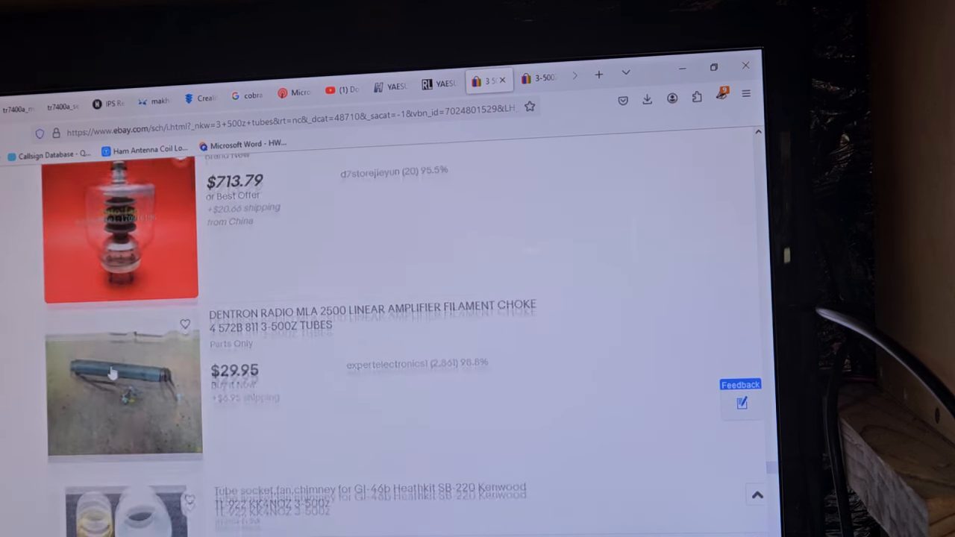
{"action": "scroll", "scroll_direction": "down", "scroll_amount": 3}
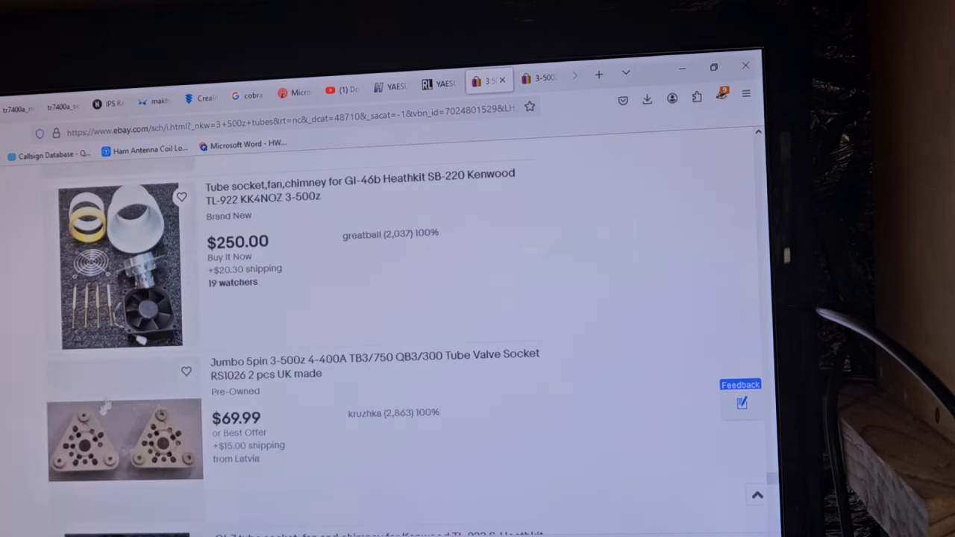
{"action": "mouse_move", "coordinate": [102, 401]}
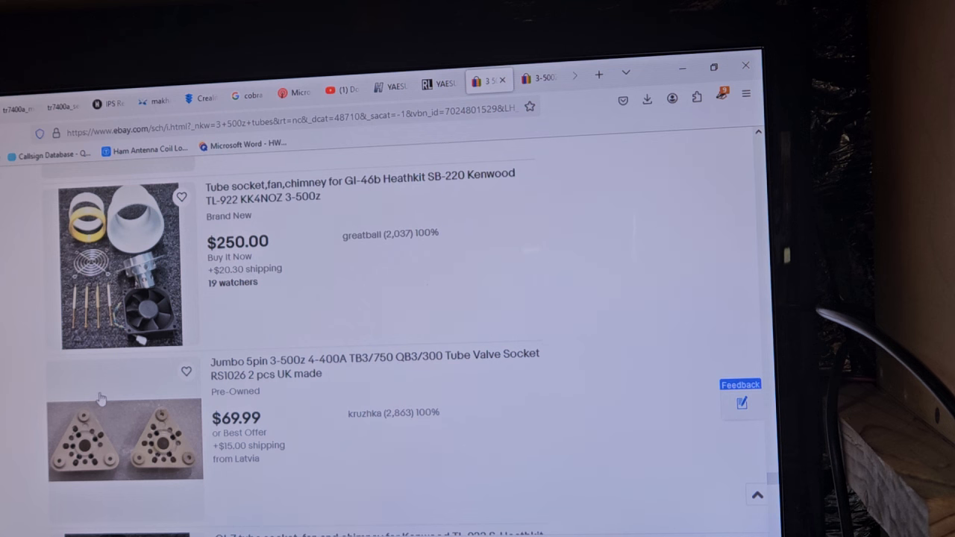
{"action": "scroll", "scroll_direction": "down", "scroll_amount": 3}
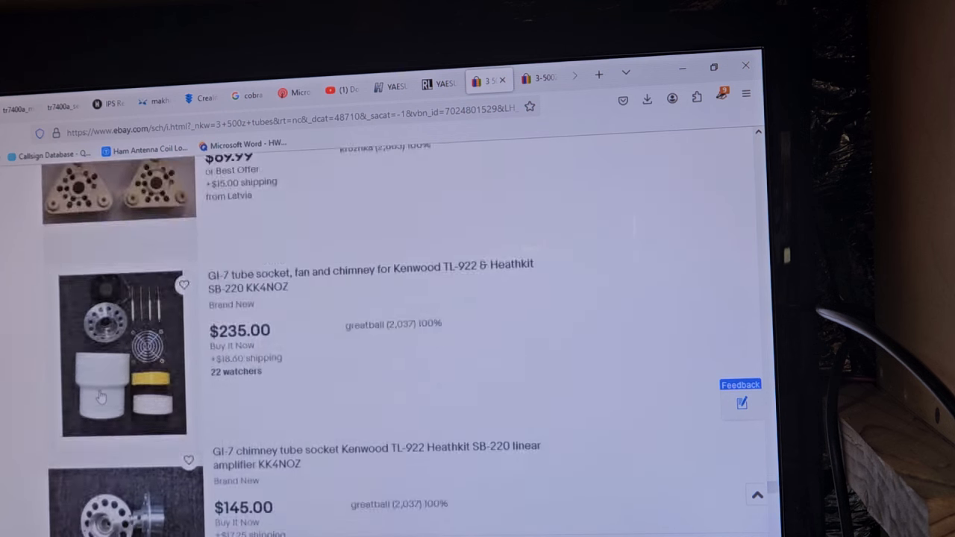
{"action": "scroll", "scroll_direction": "down", "scroll_amount": 3}
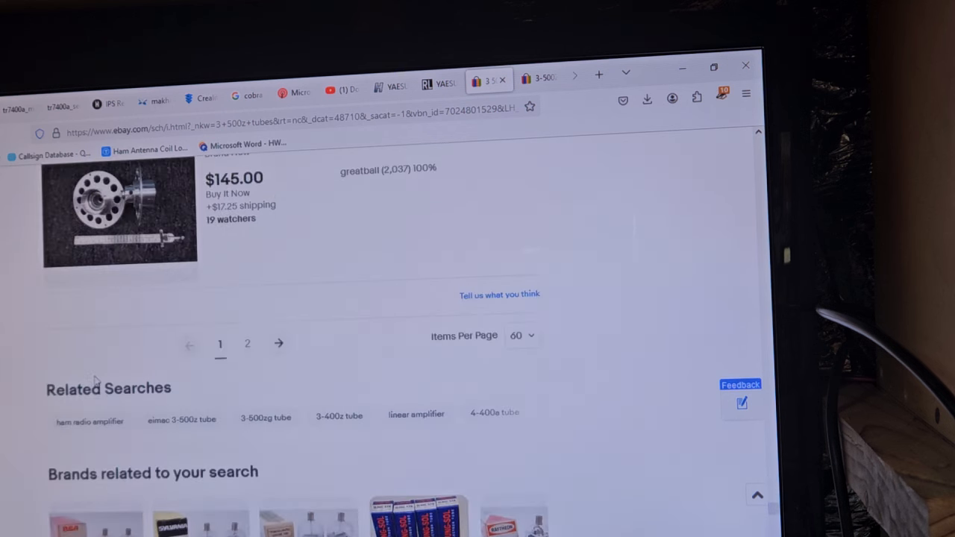
{"action": "scroll", "scroll_direction": "up", "scroll_amount": 3}
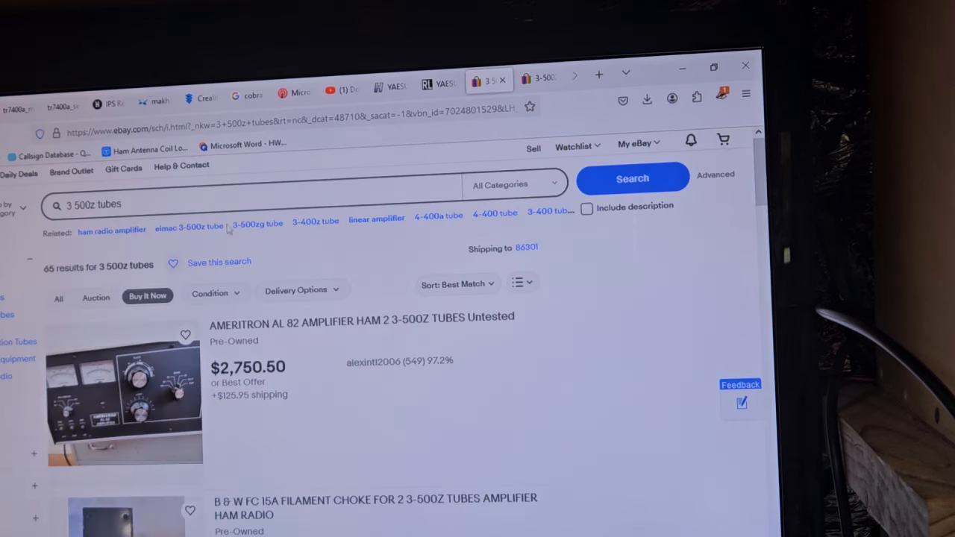
{"action": "scroll", "scroll_direction": "down", "scroll_amount": 3}
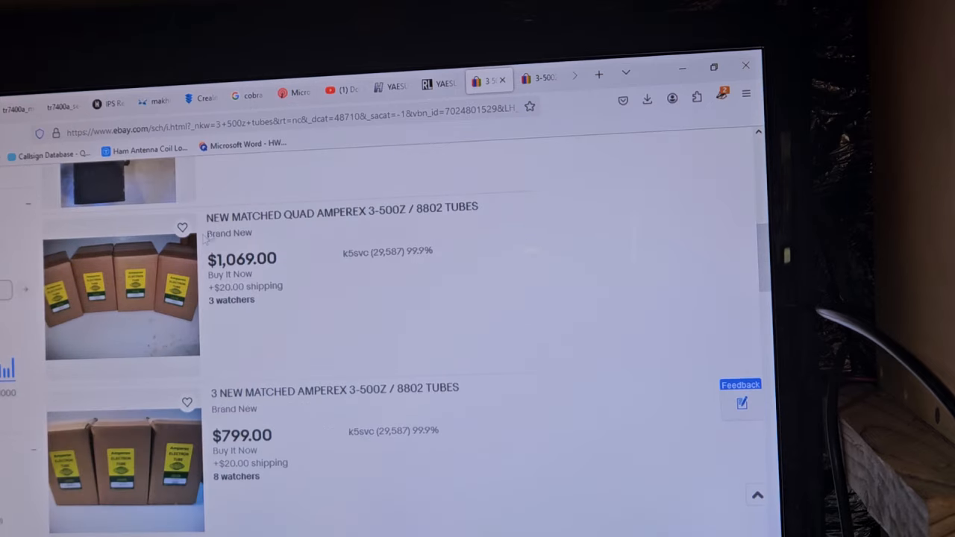
{"action": "scroll", "scroll_direction": "down", "scroll_amount": 3}
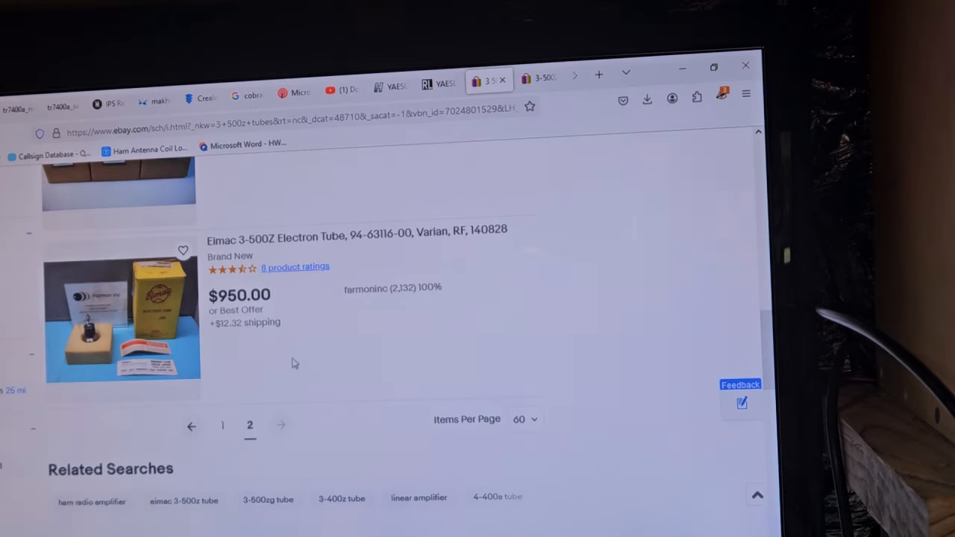